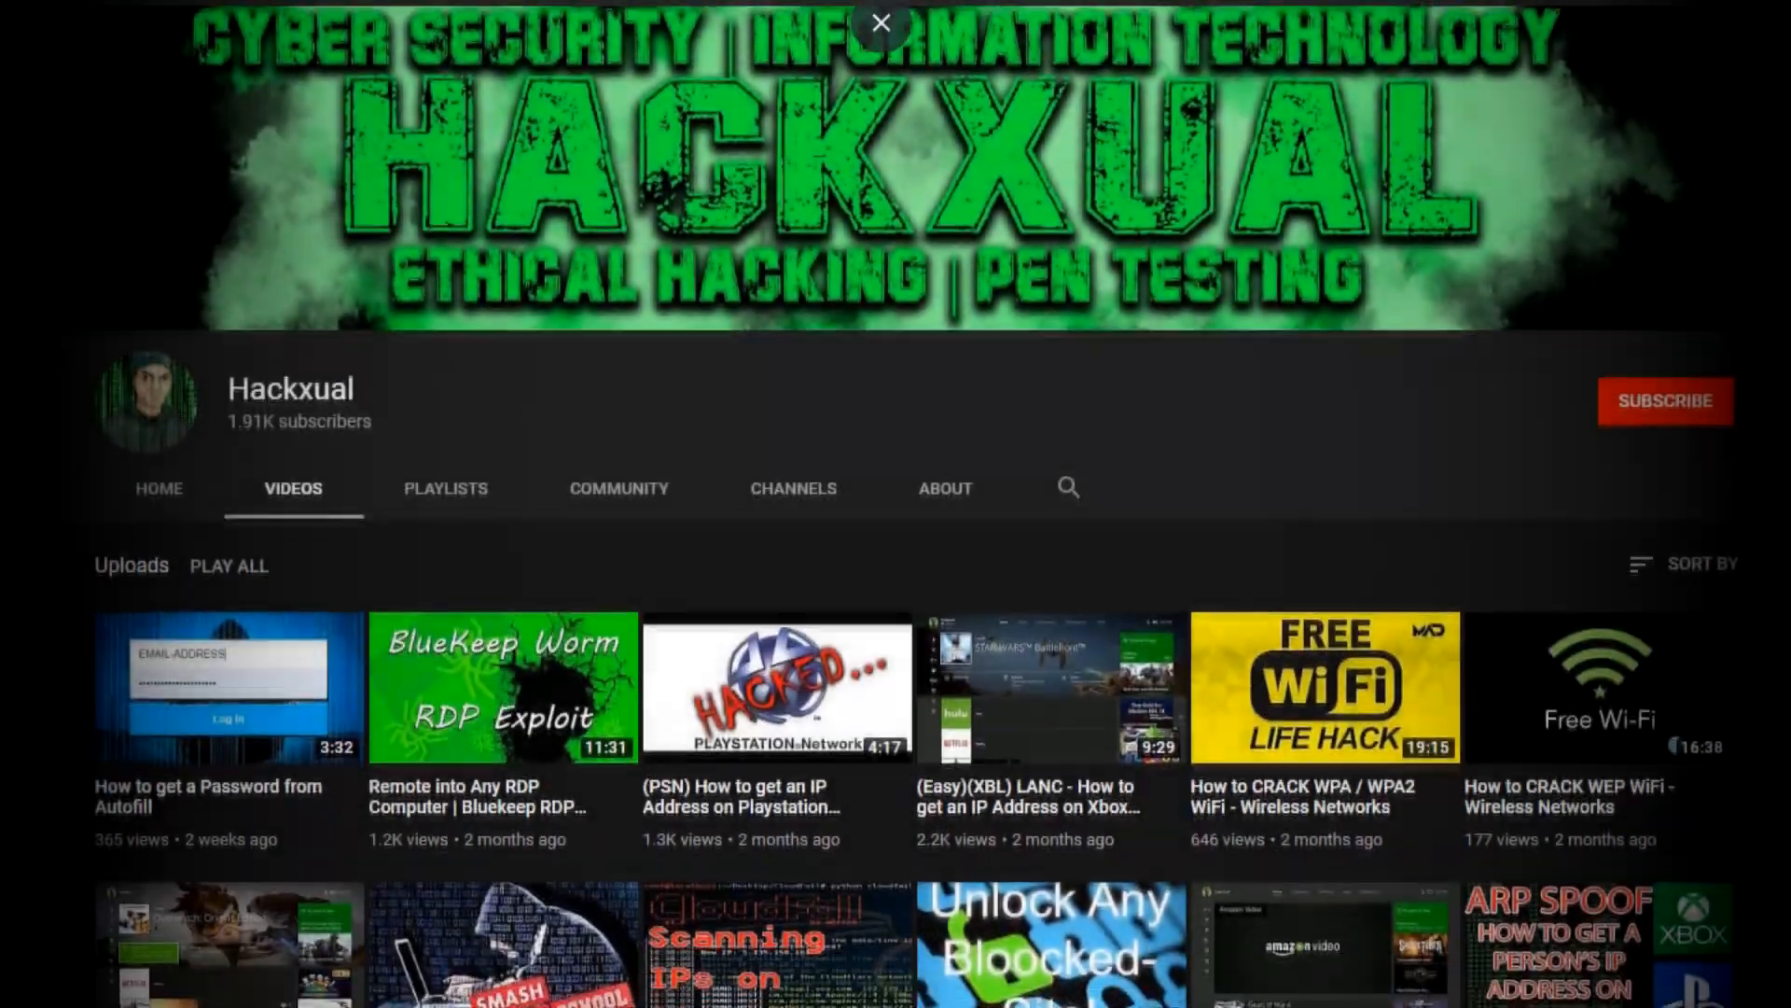
- Scroll down the 'How to install DD-WRT on your Router' YouTube page
{"action": "scroll", "scroll_direction": "down", "scroll_amount": 3}
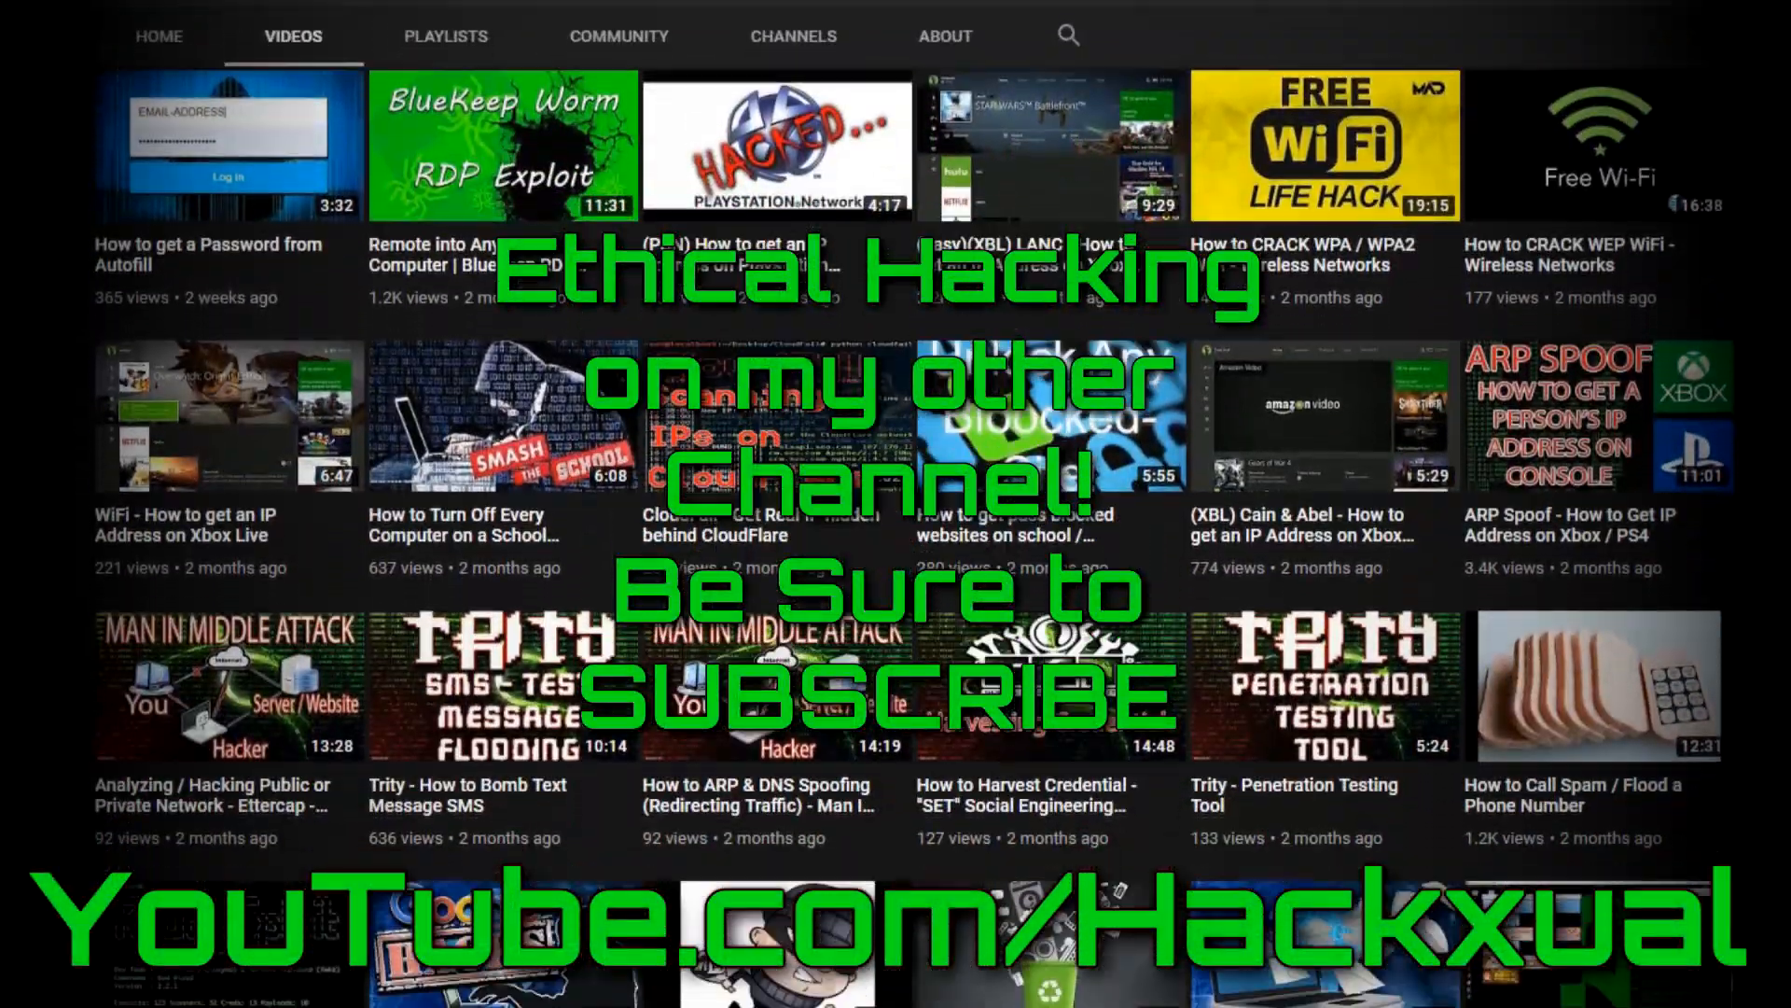
{"action": "scroll", "scroll_direction": "down", "scroll_amount": 3}
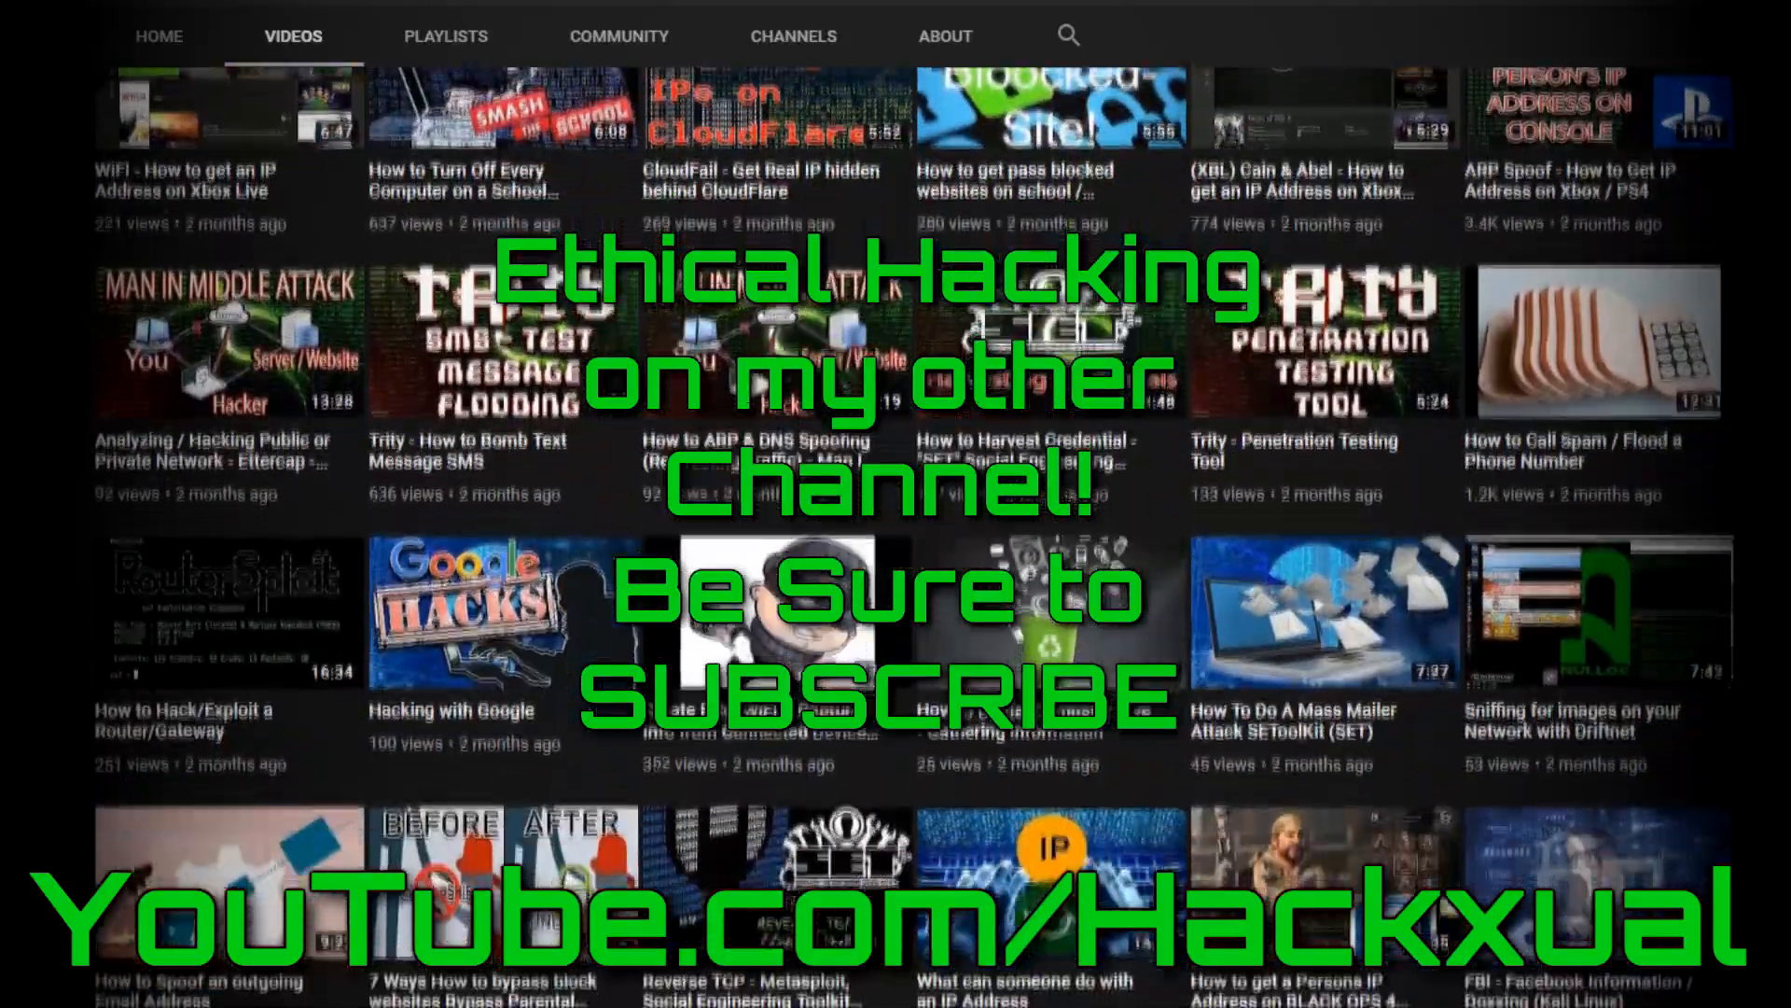
{"action": "scroll", "scroll_direction": "down", "scroll_amount": 3}
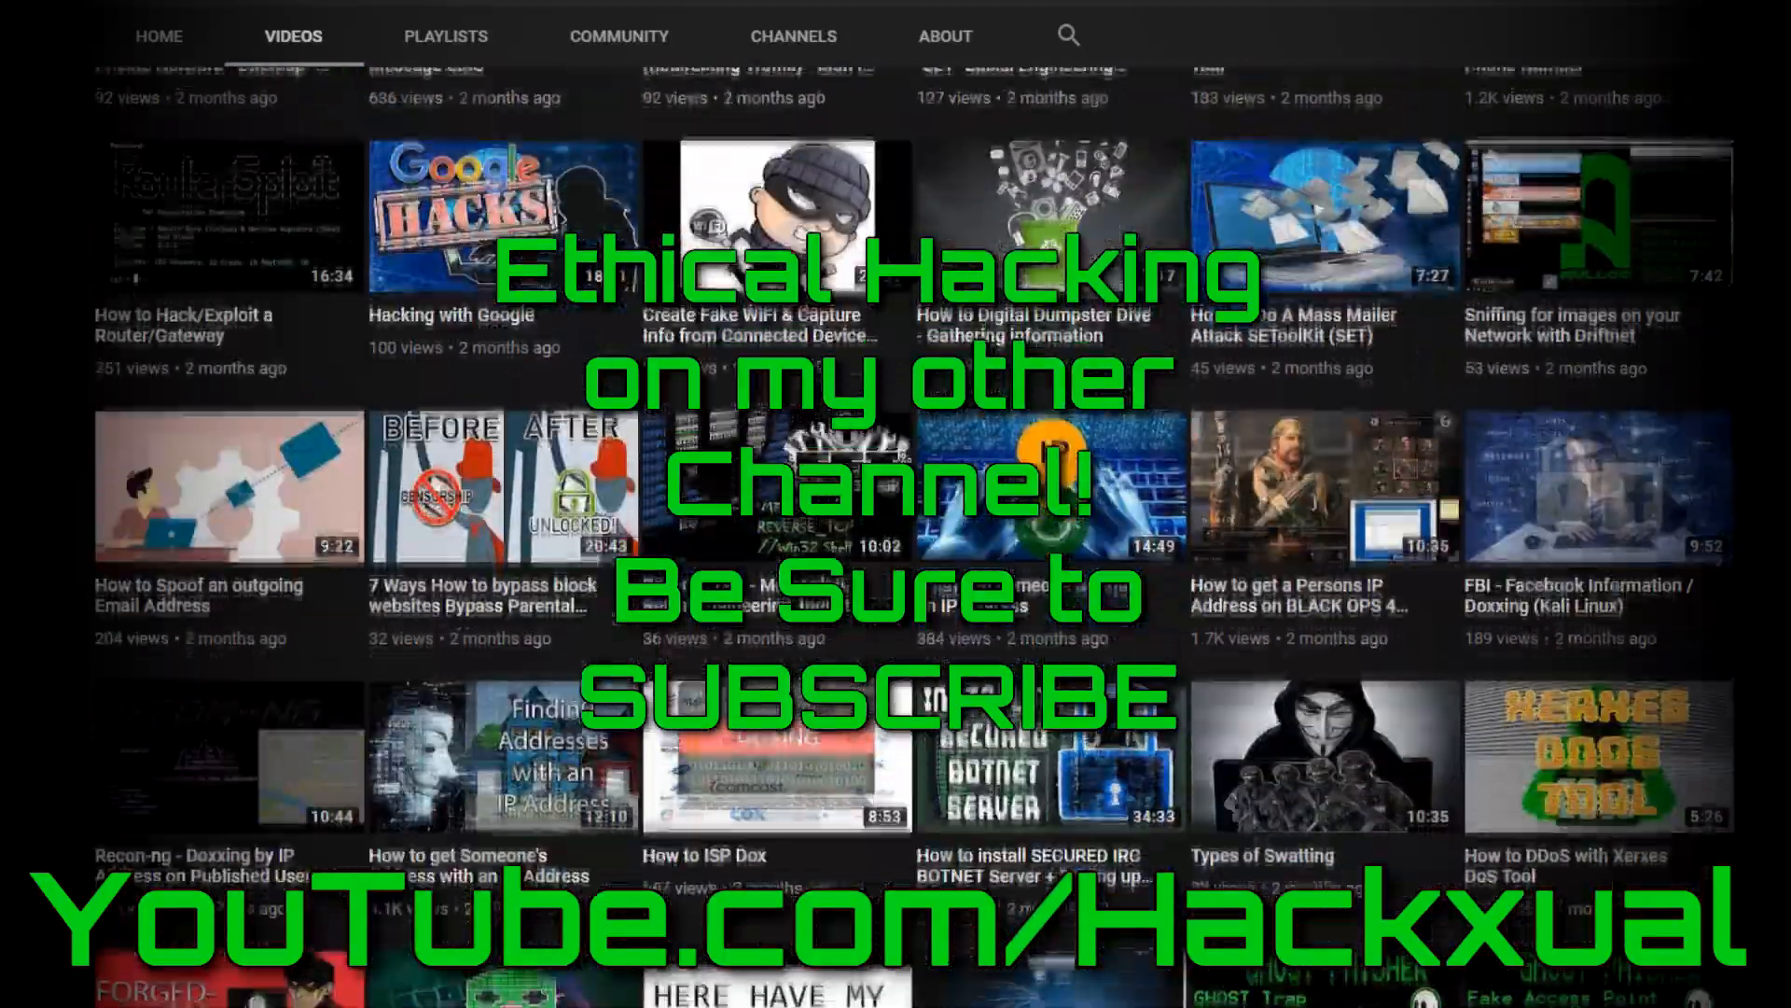
{"action": "scroll", "scroll_direction": "down", "scroll_amount": 3}
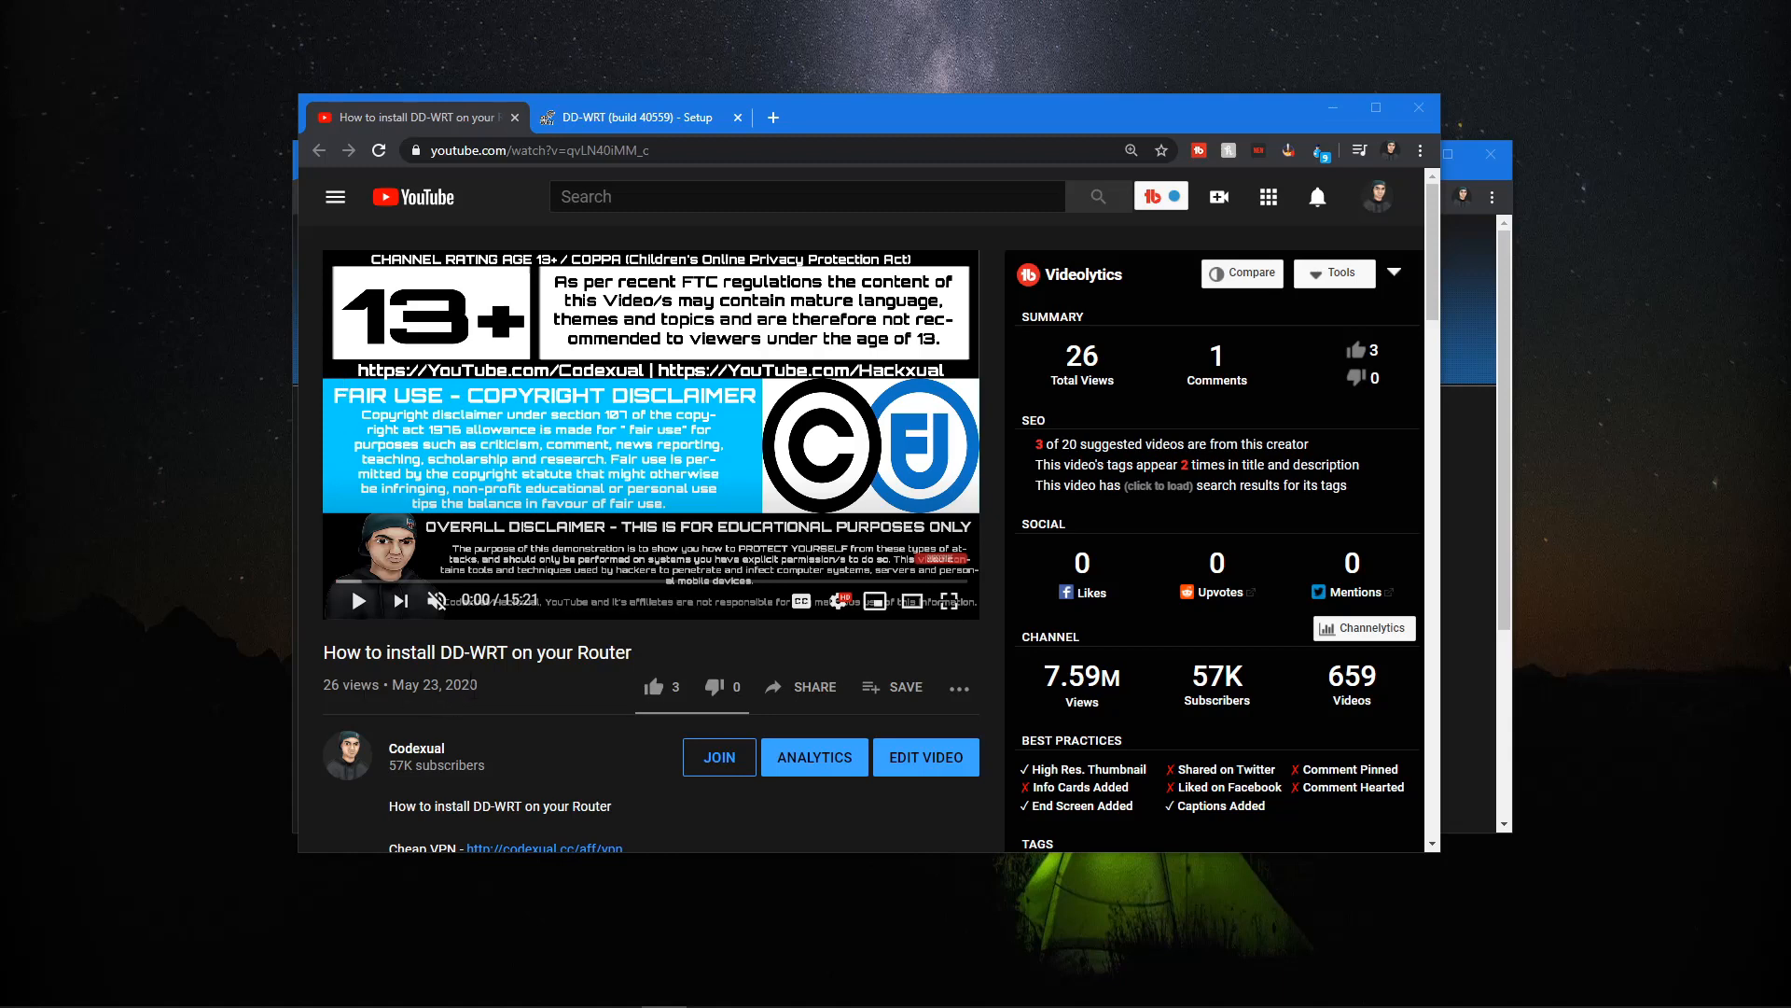
{"action": "mouse_move", "coordinate": [428, 586]}
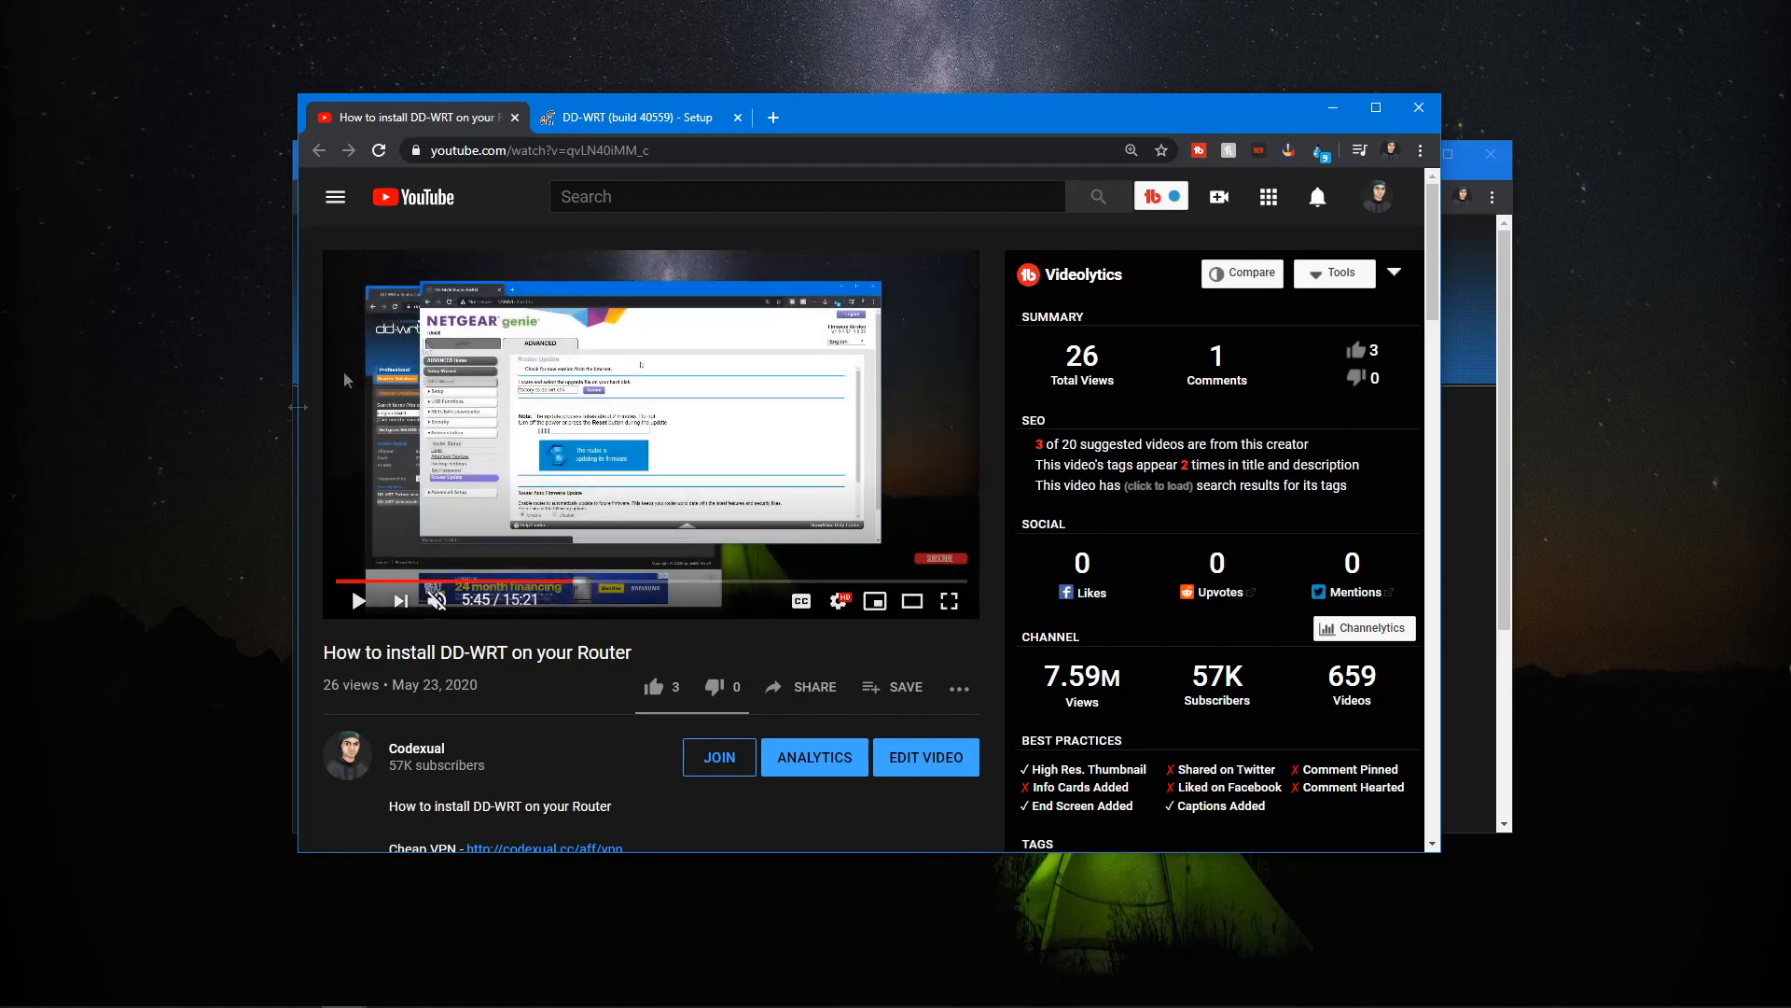
{"action": "mouse_move", "coordinate": [358, 601]}
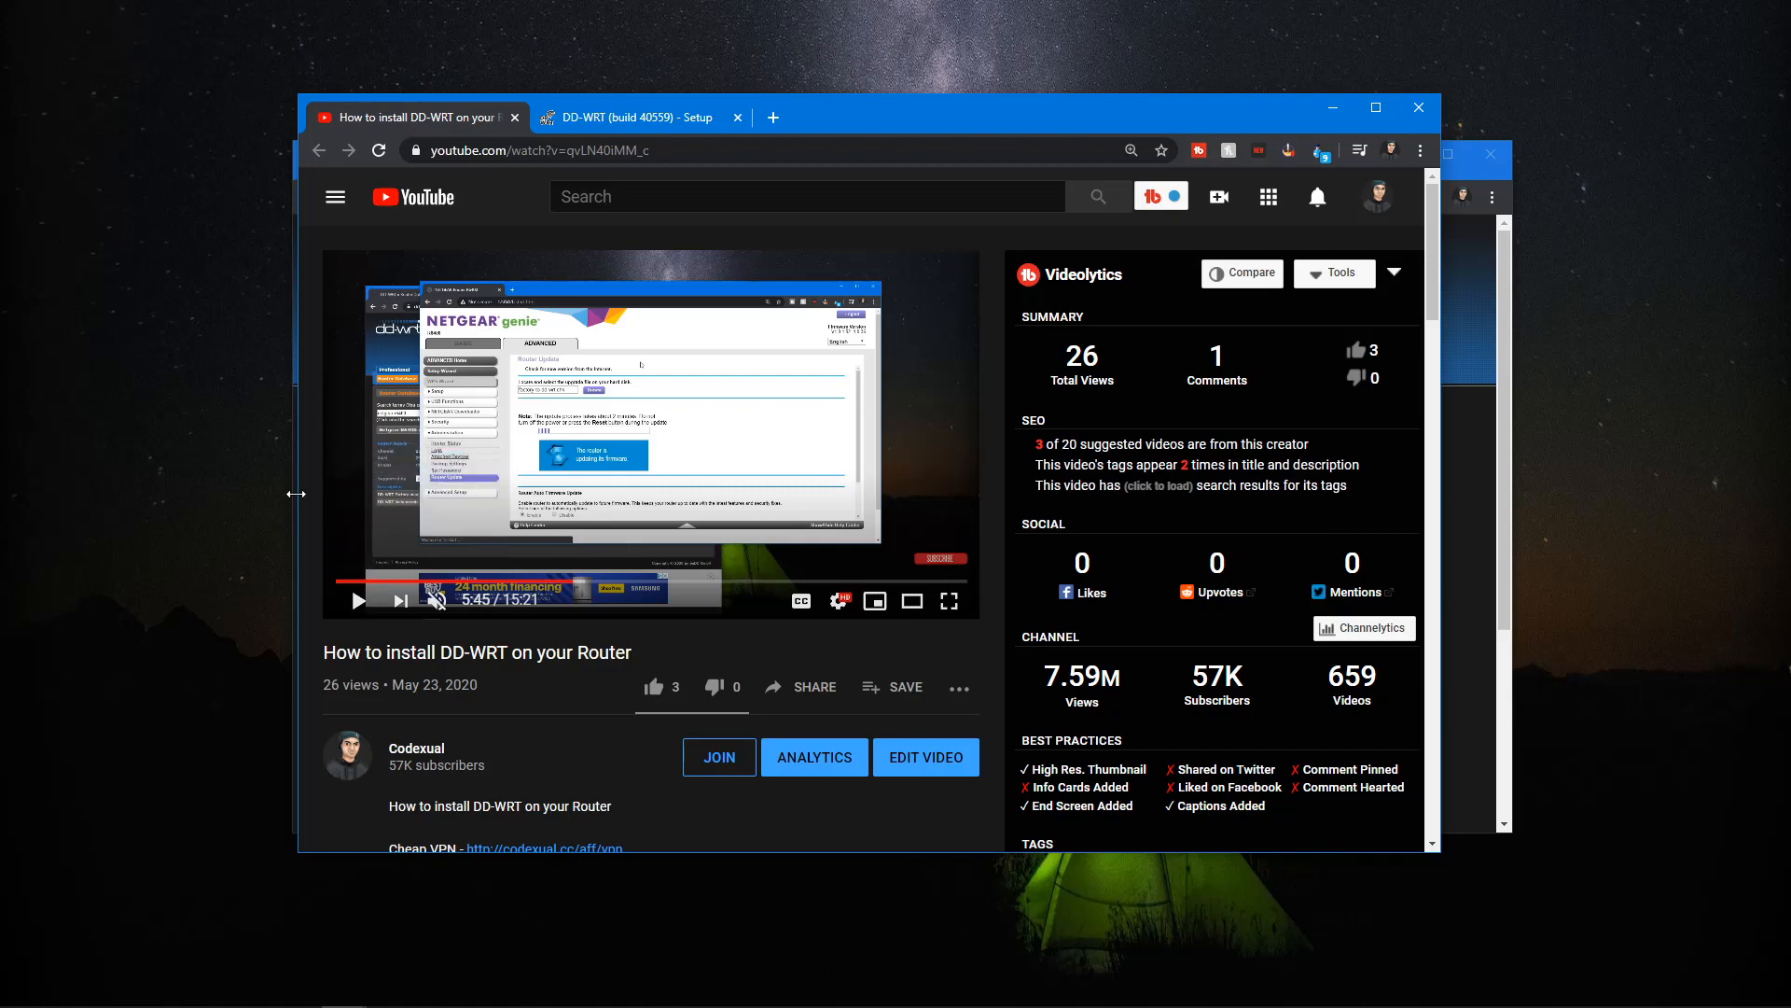
{"action": "mouse_move", "coordinate": [835, 118]}
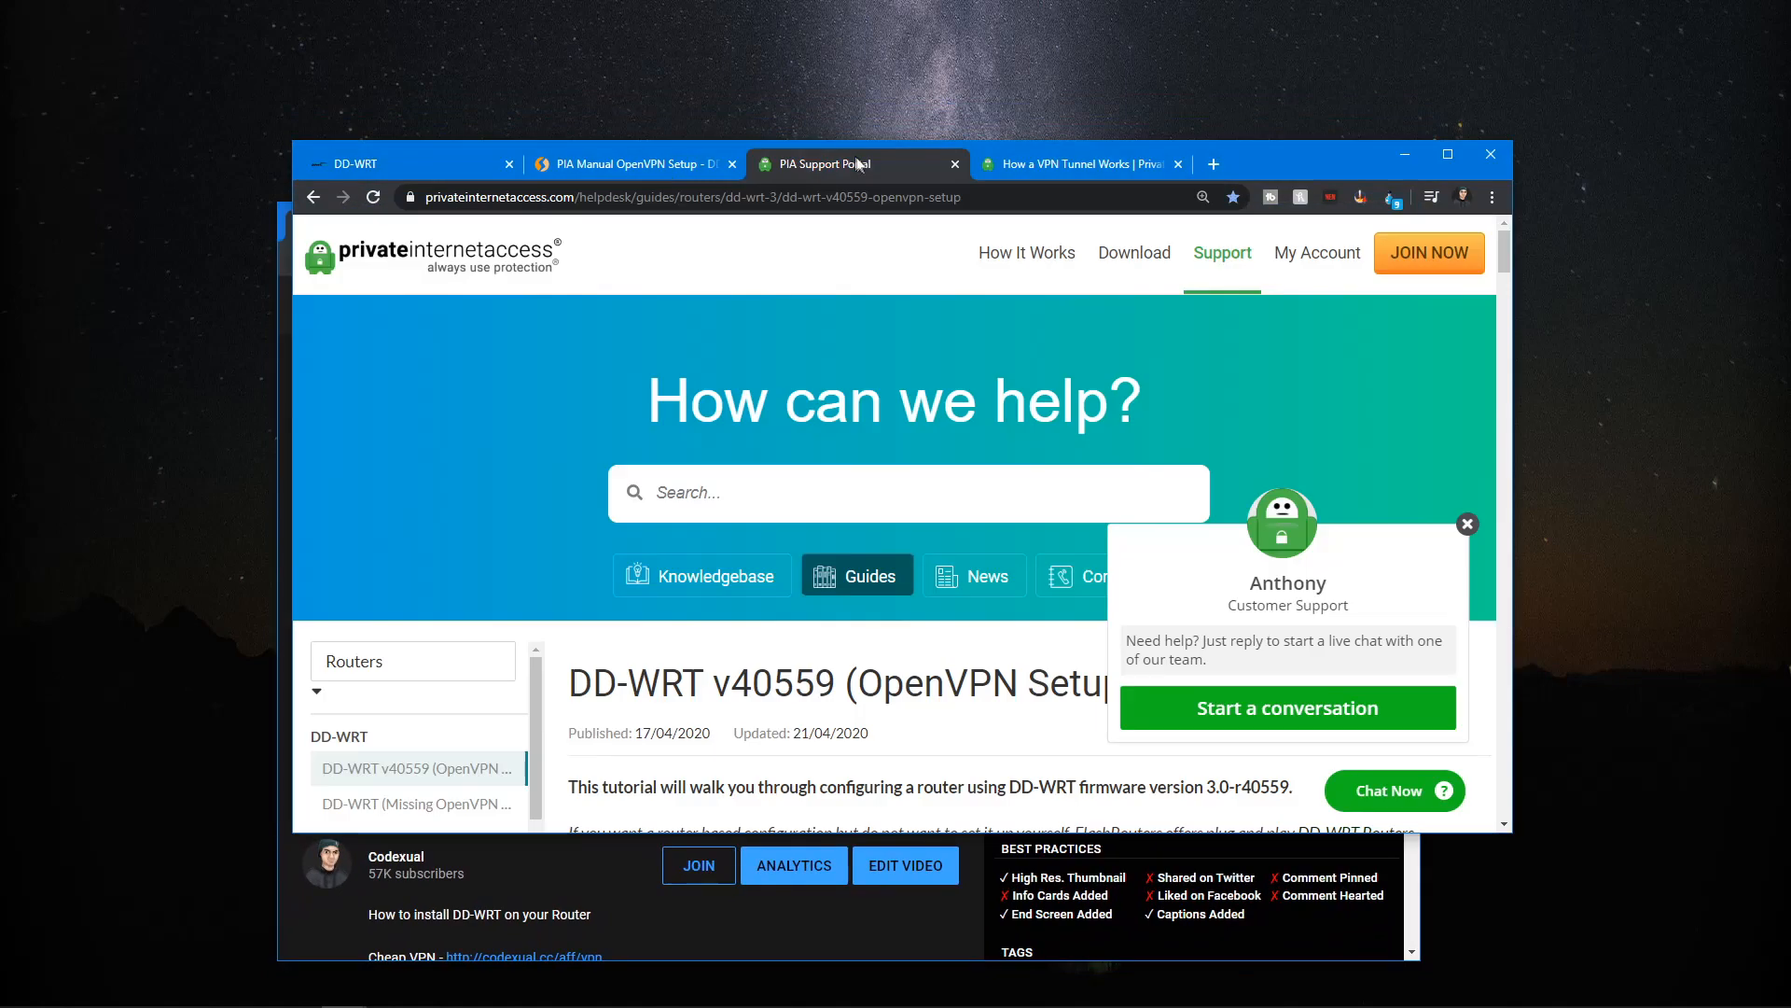
- Open PIA's How a VPN Tunnel Works page and highlight the IP address 198.148.82.82
{"action": "left_click", "coordinate": [1074, 164]}
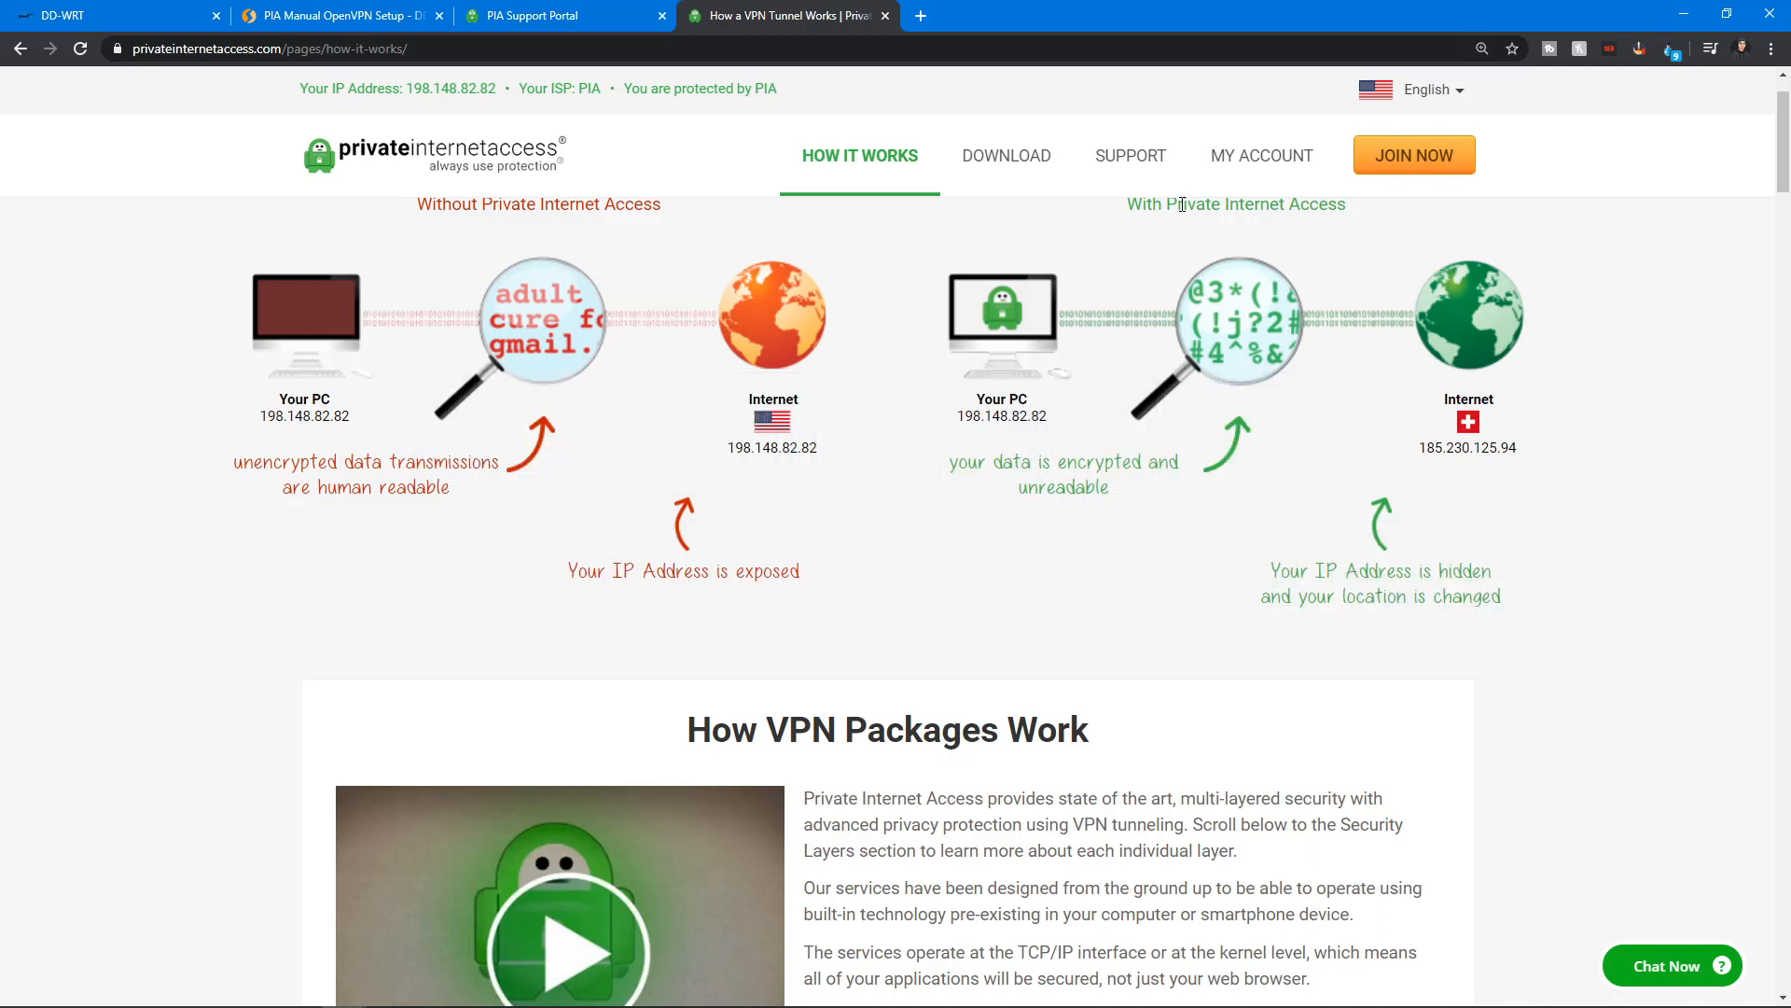
{"action": "mouse_move", "coordinate": [880, 438]}
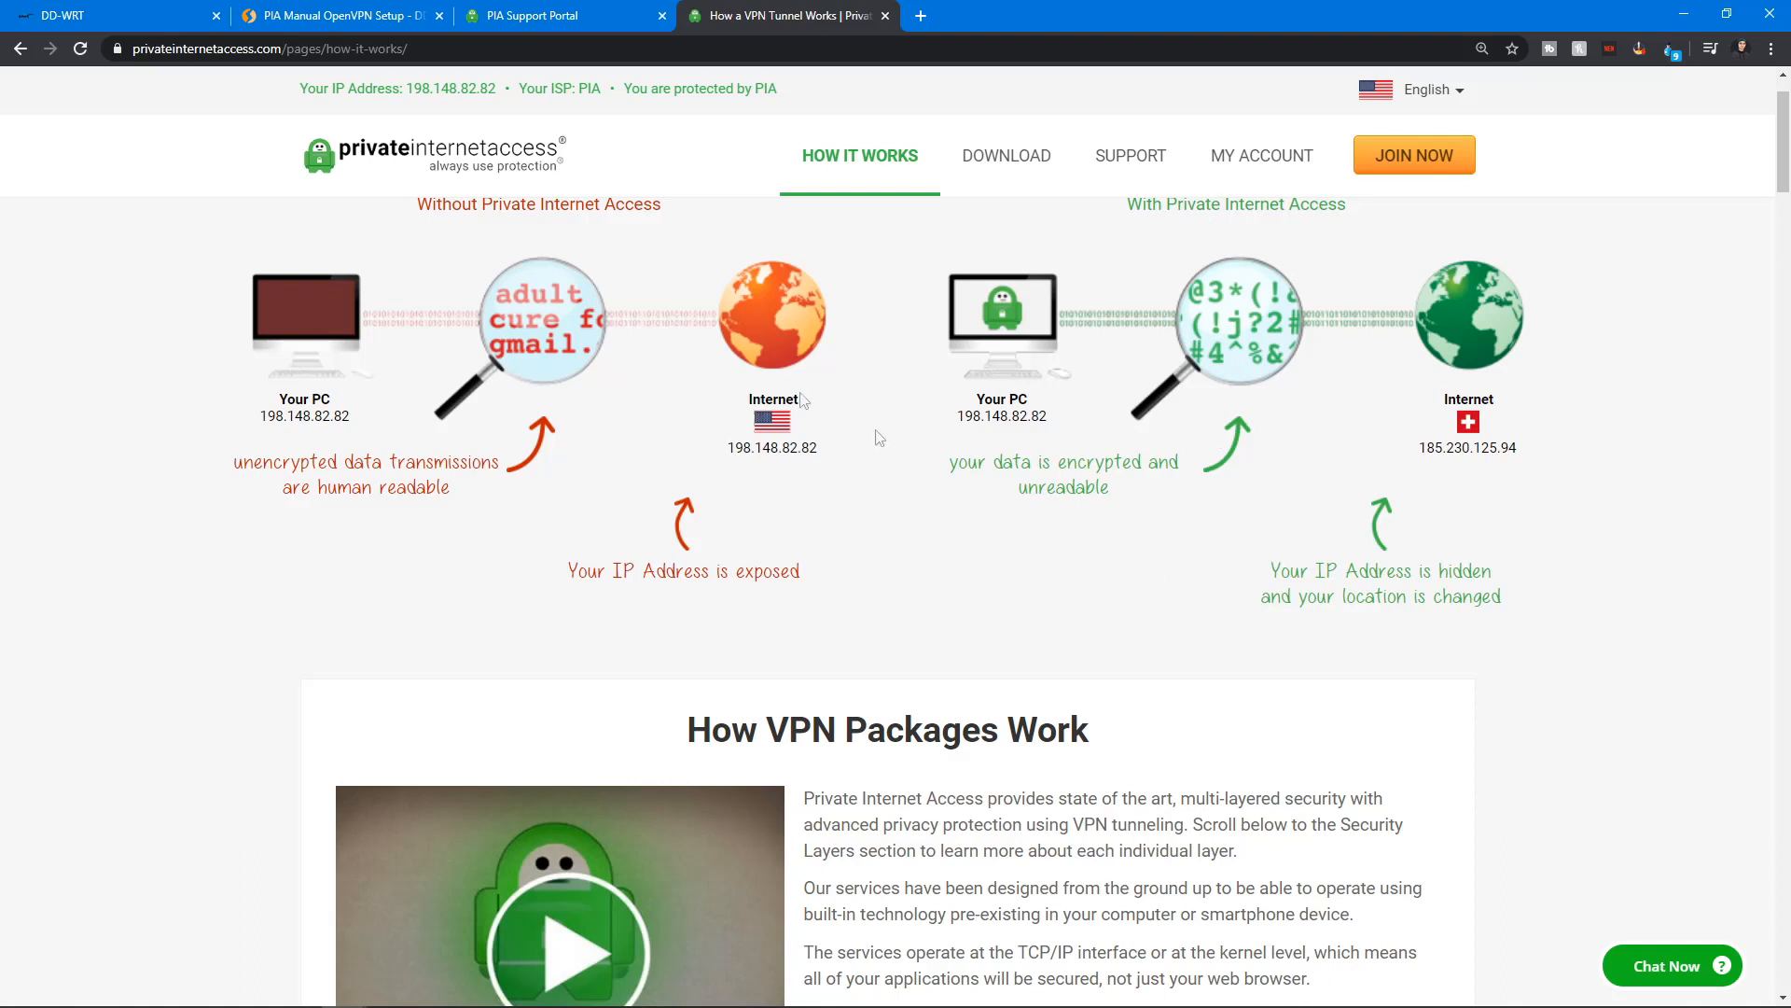
{"action": "double_click", "coordinate": [449, 88]}
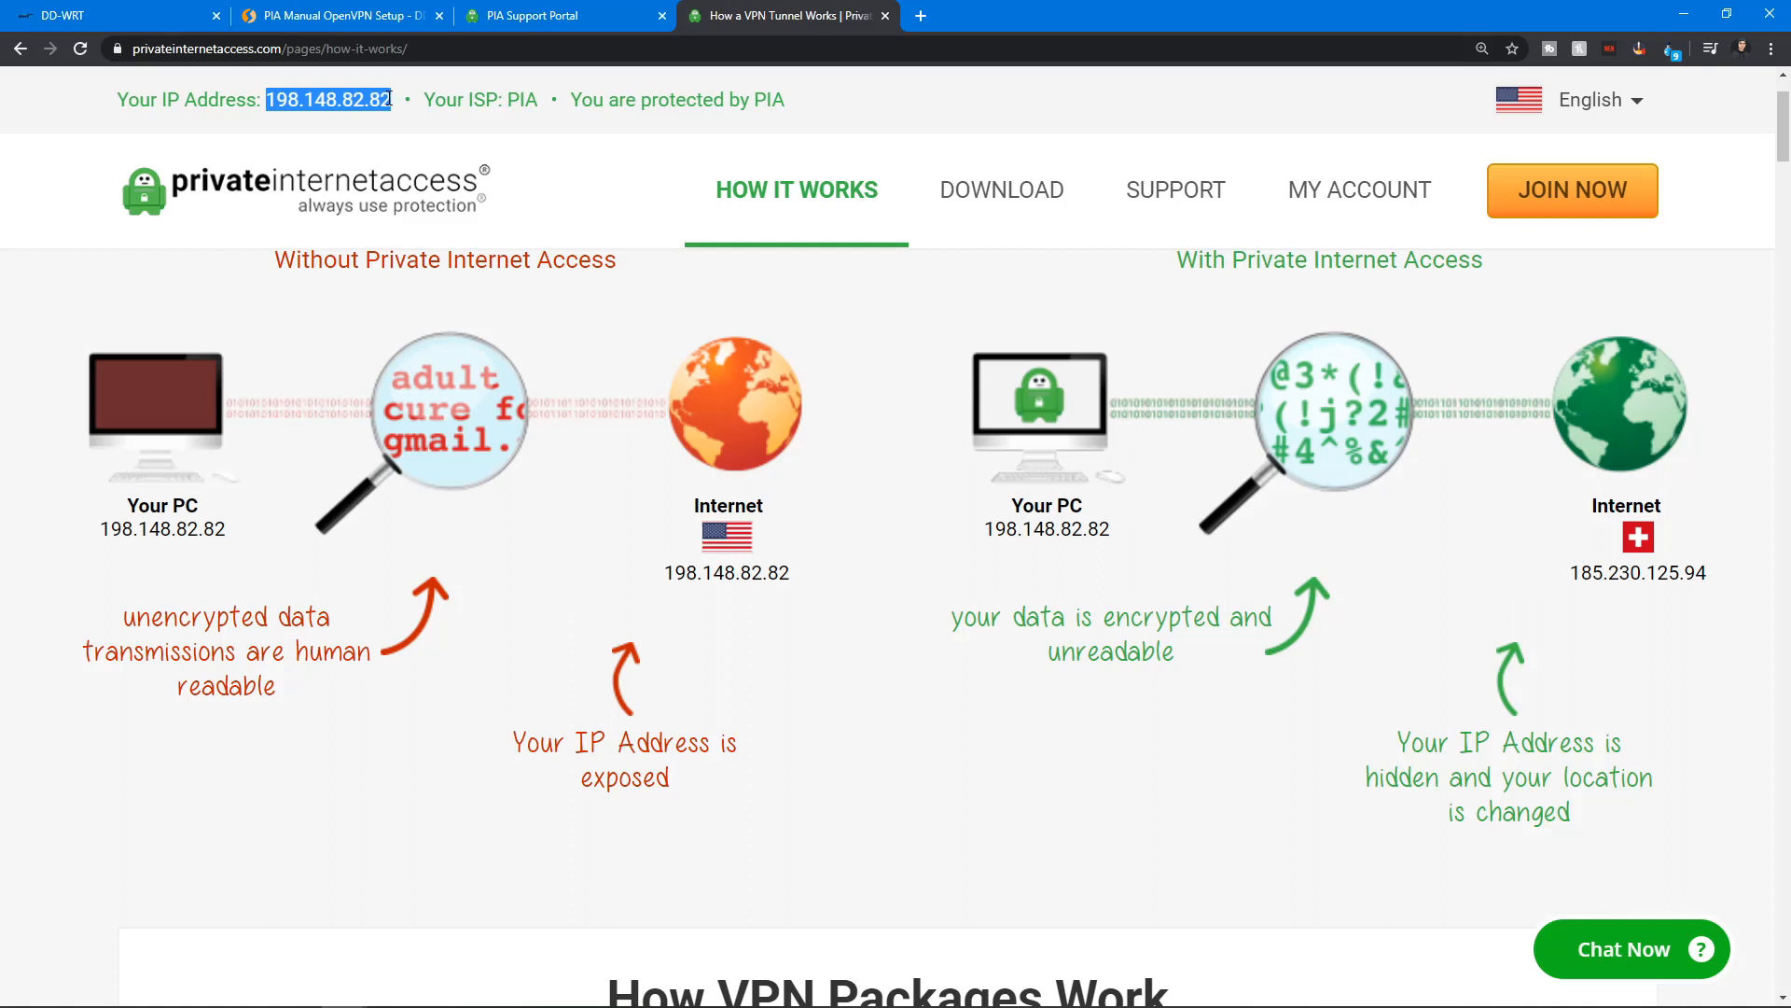
{"action": "mouse_move", "coordinate": [398, 102]}
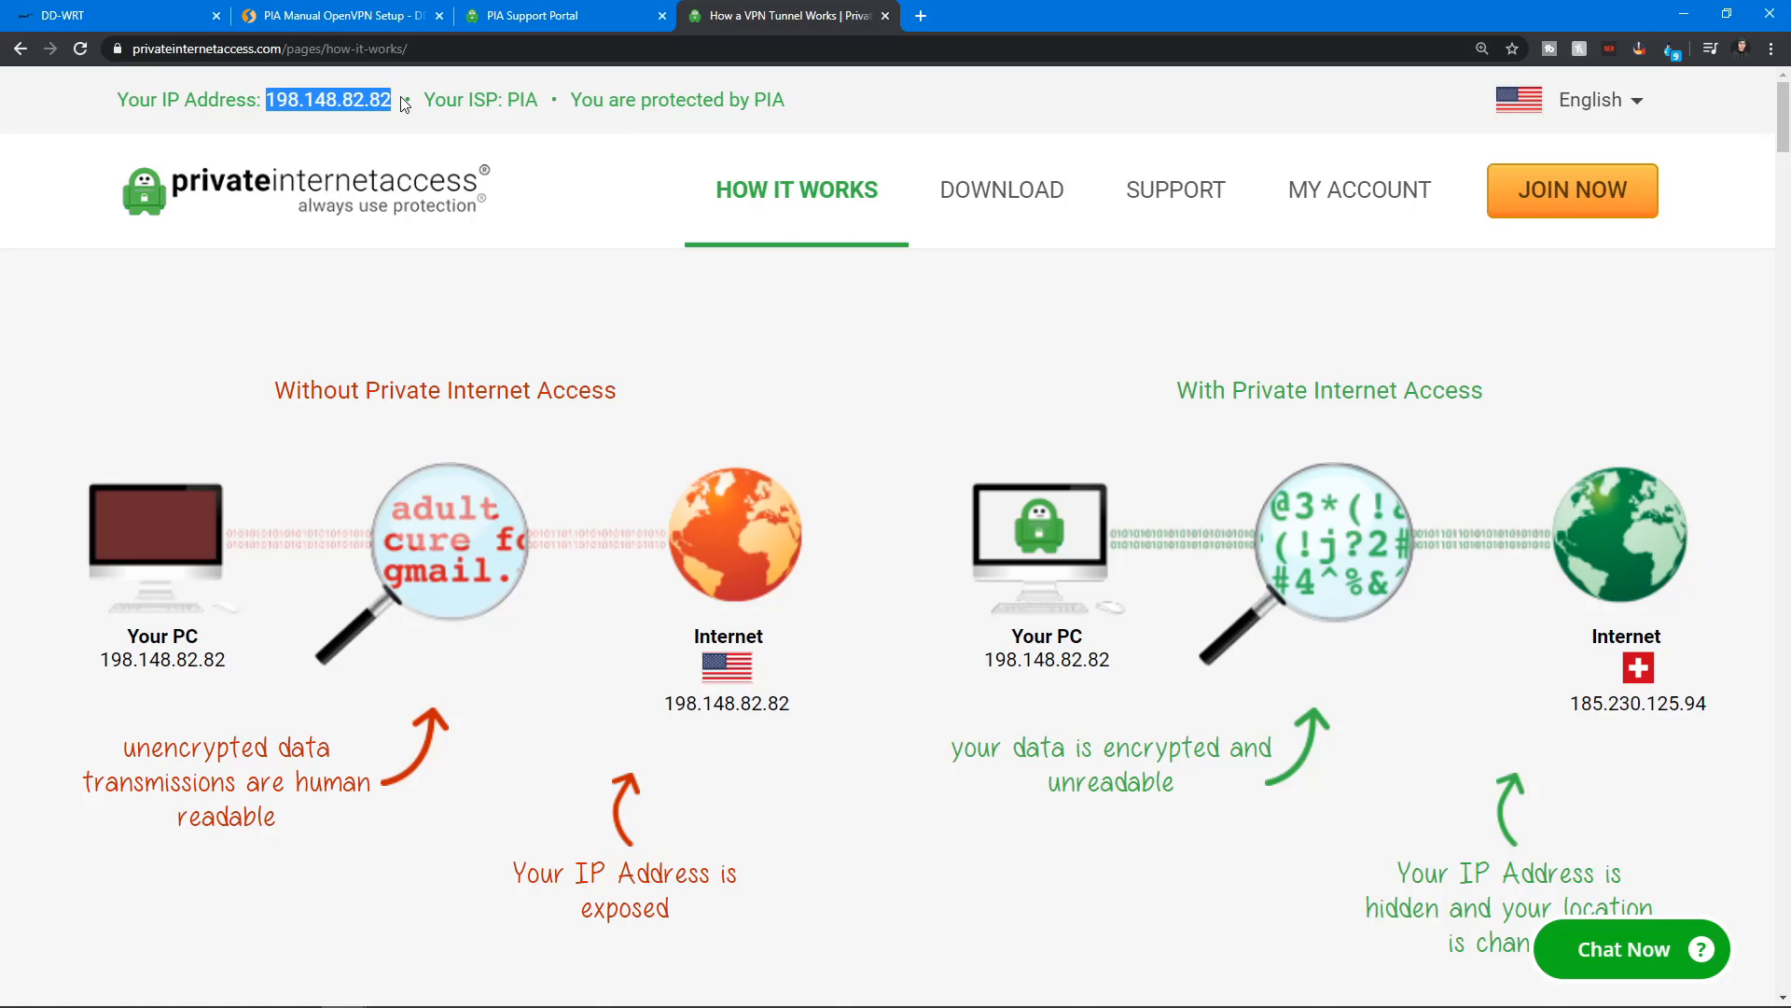
{"action": "mouse_move", "coordinate": [714, 101]}
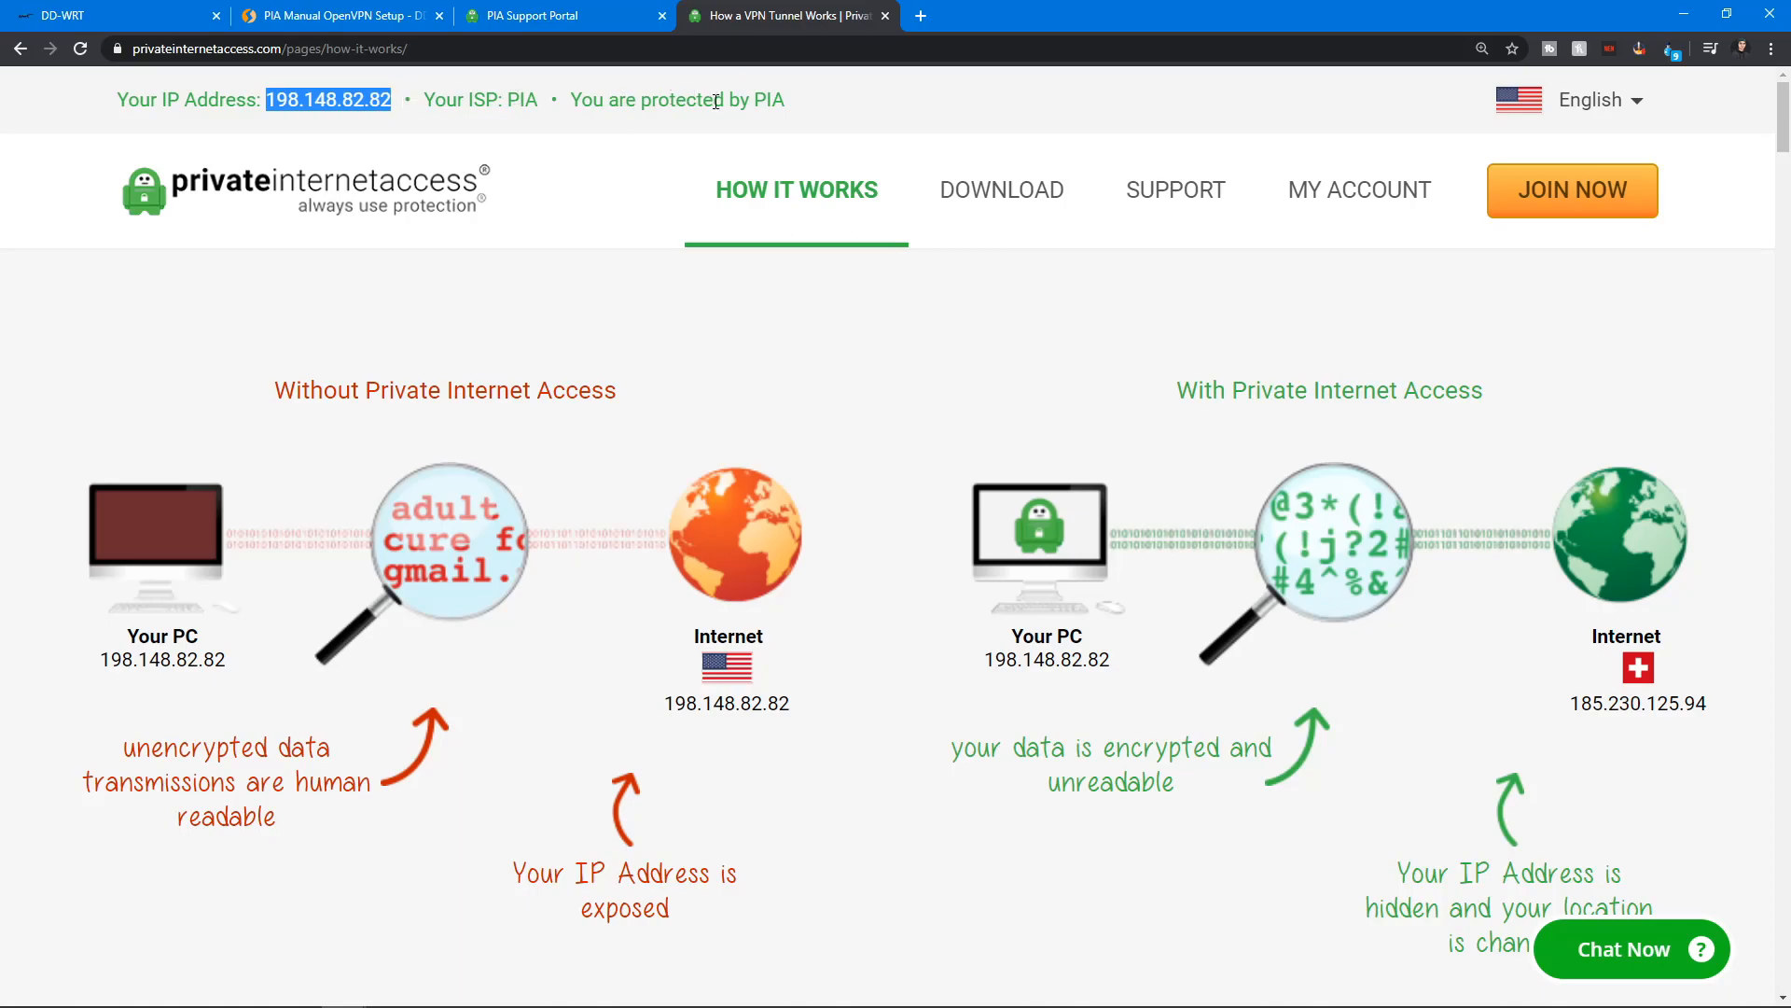
{"action": "scroll", "scroll_direction": "down", "scroll_amount": 3}
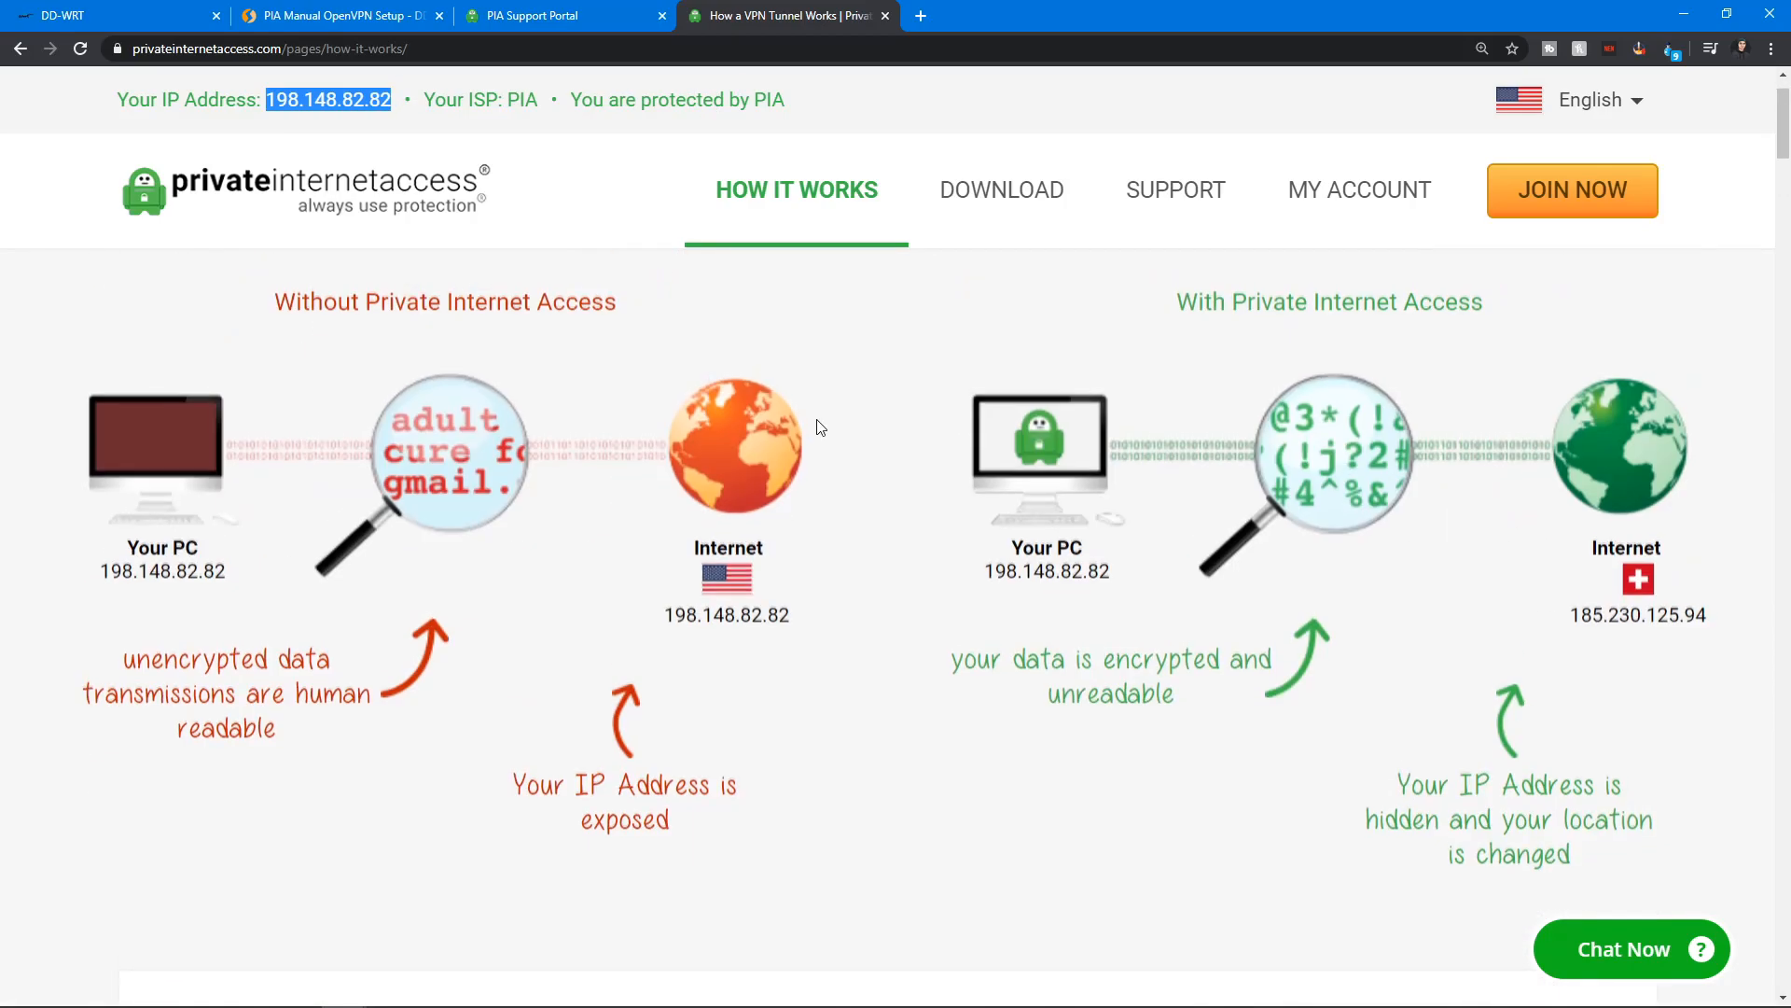
- Return to the DD-WRT v40559 OpenVPN Setup guide and scroll down to Step 4
{"action": "left_click", "coordinate": [537, 15]}
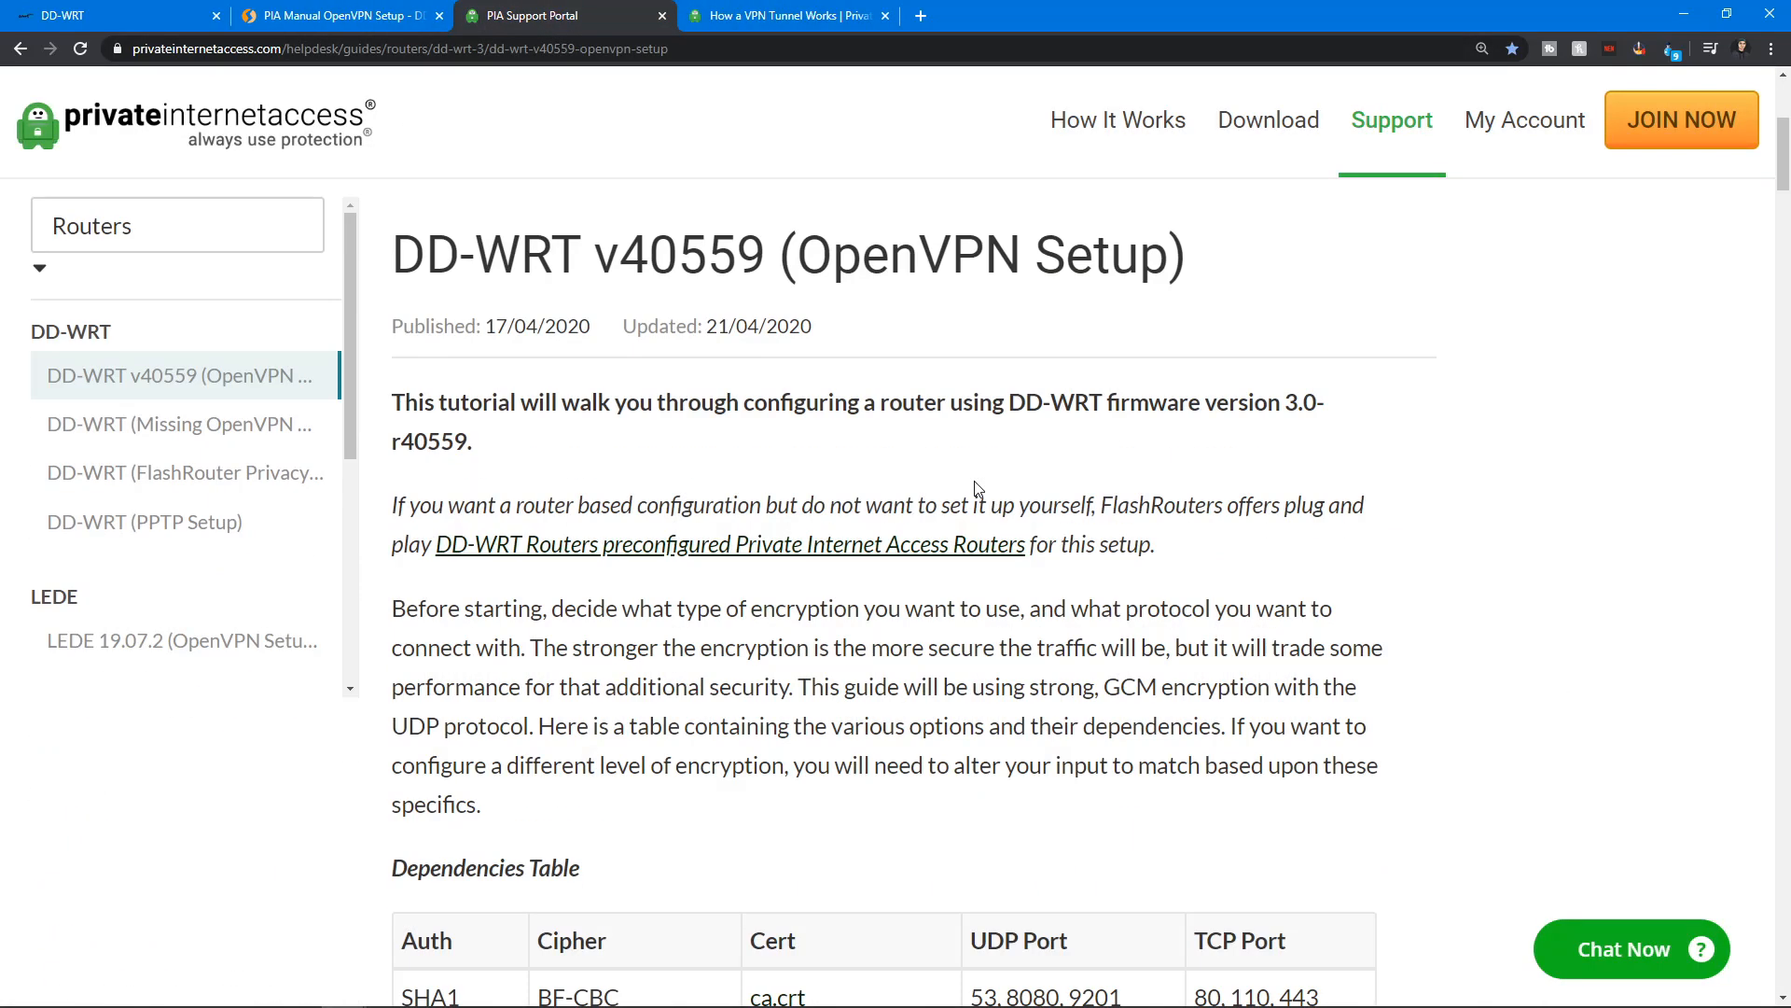
{"action": "scroll", "scroll_direction": "down", "scroll_amount": 3}
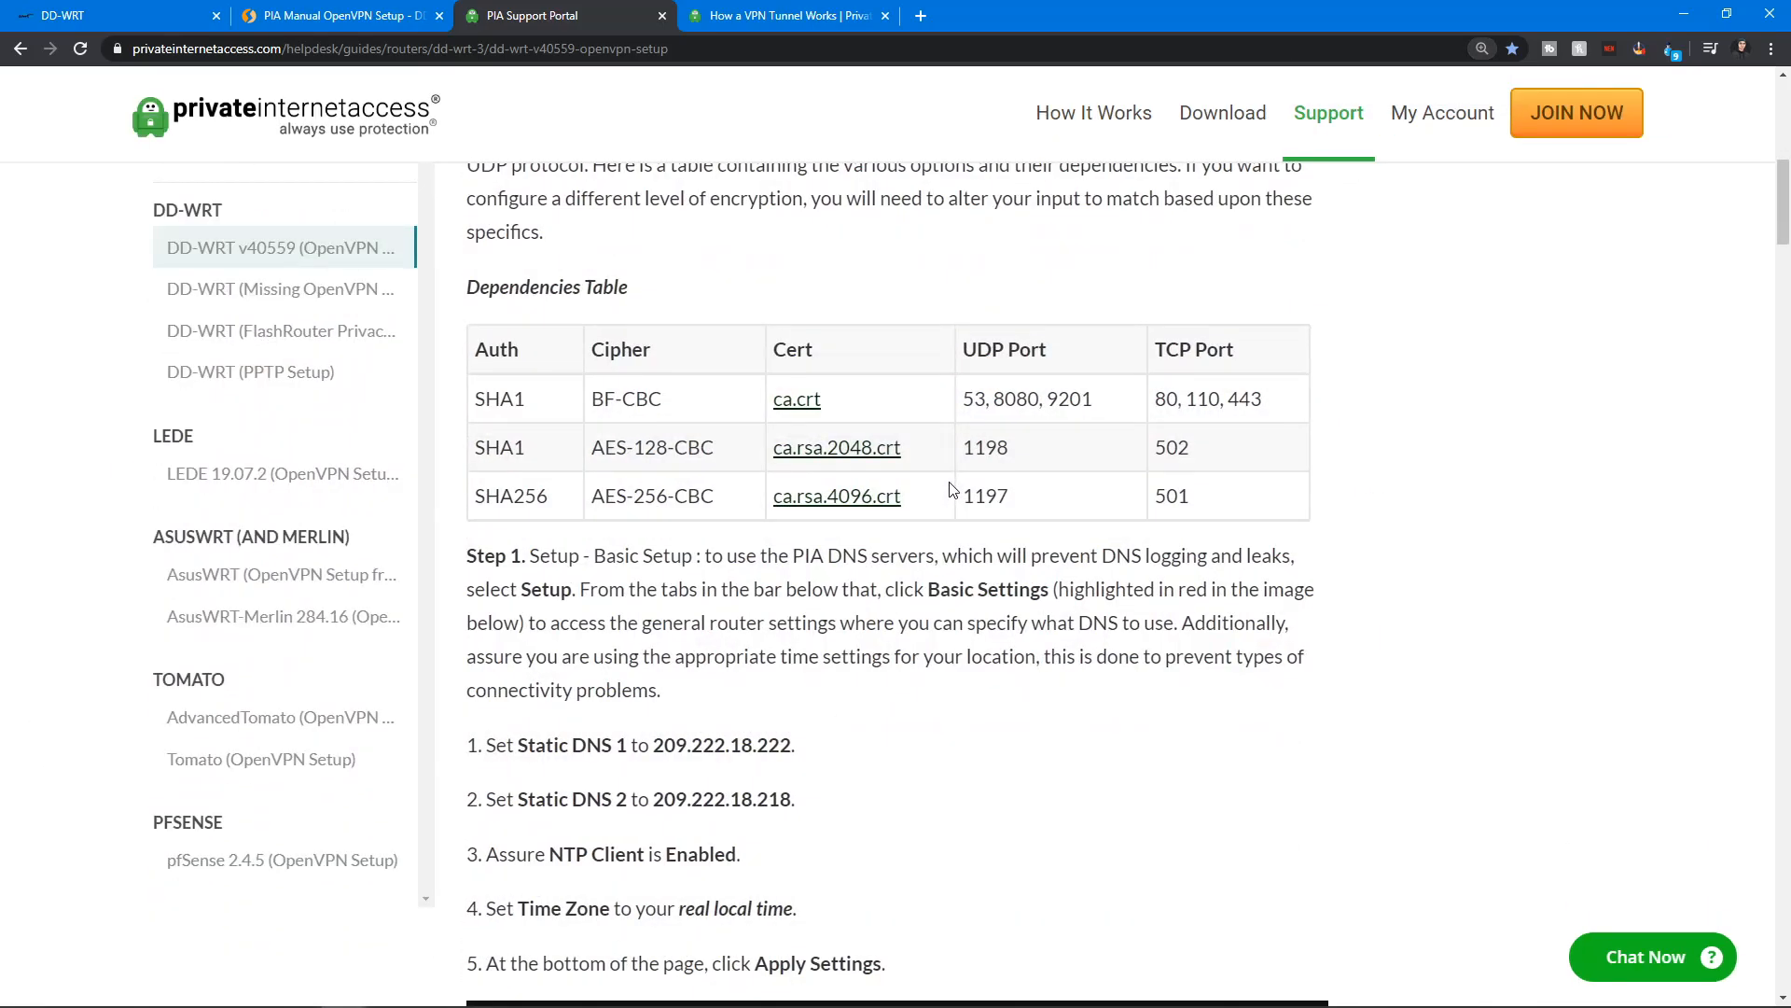
{"action": "scroll", "scroll_direction": "down", "scroll_amount": 3}
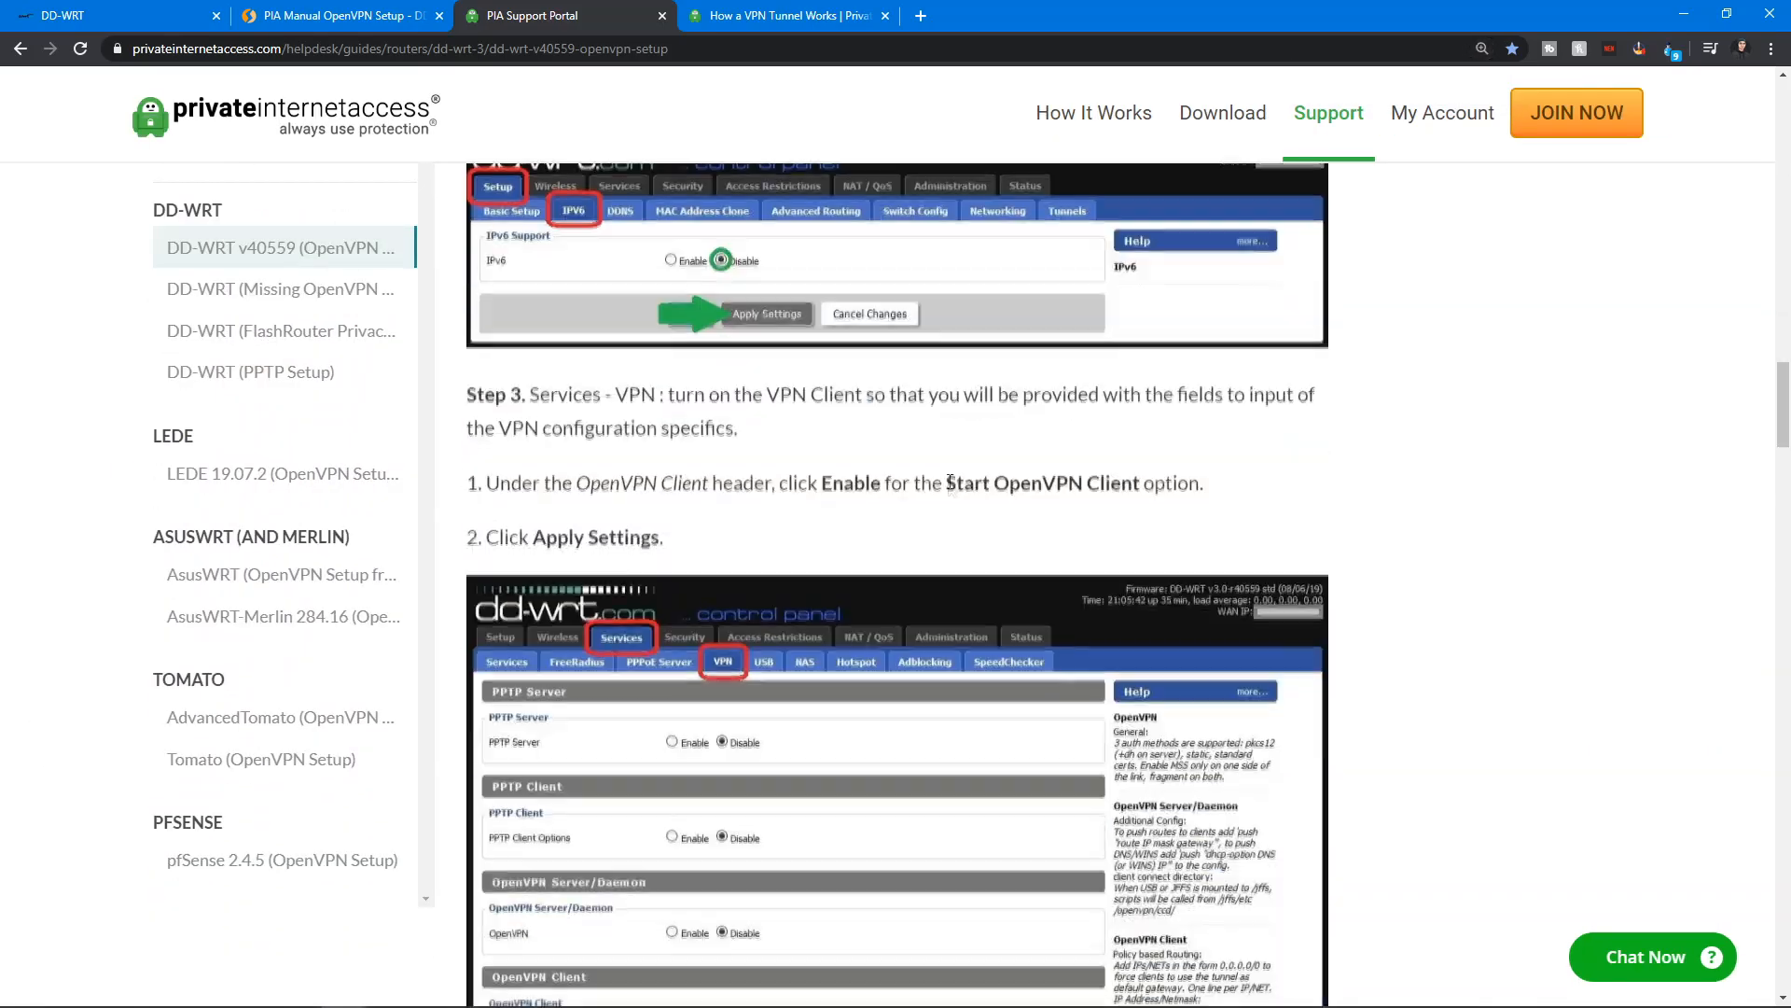
{"action": "scroll", "scroll_direction": "down", "scroll_amount": 3}
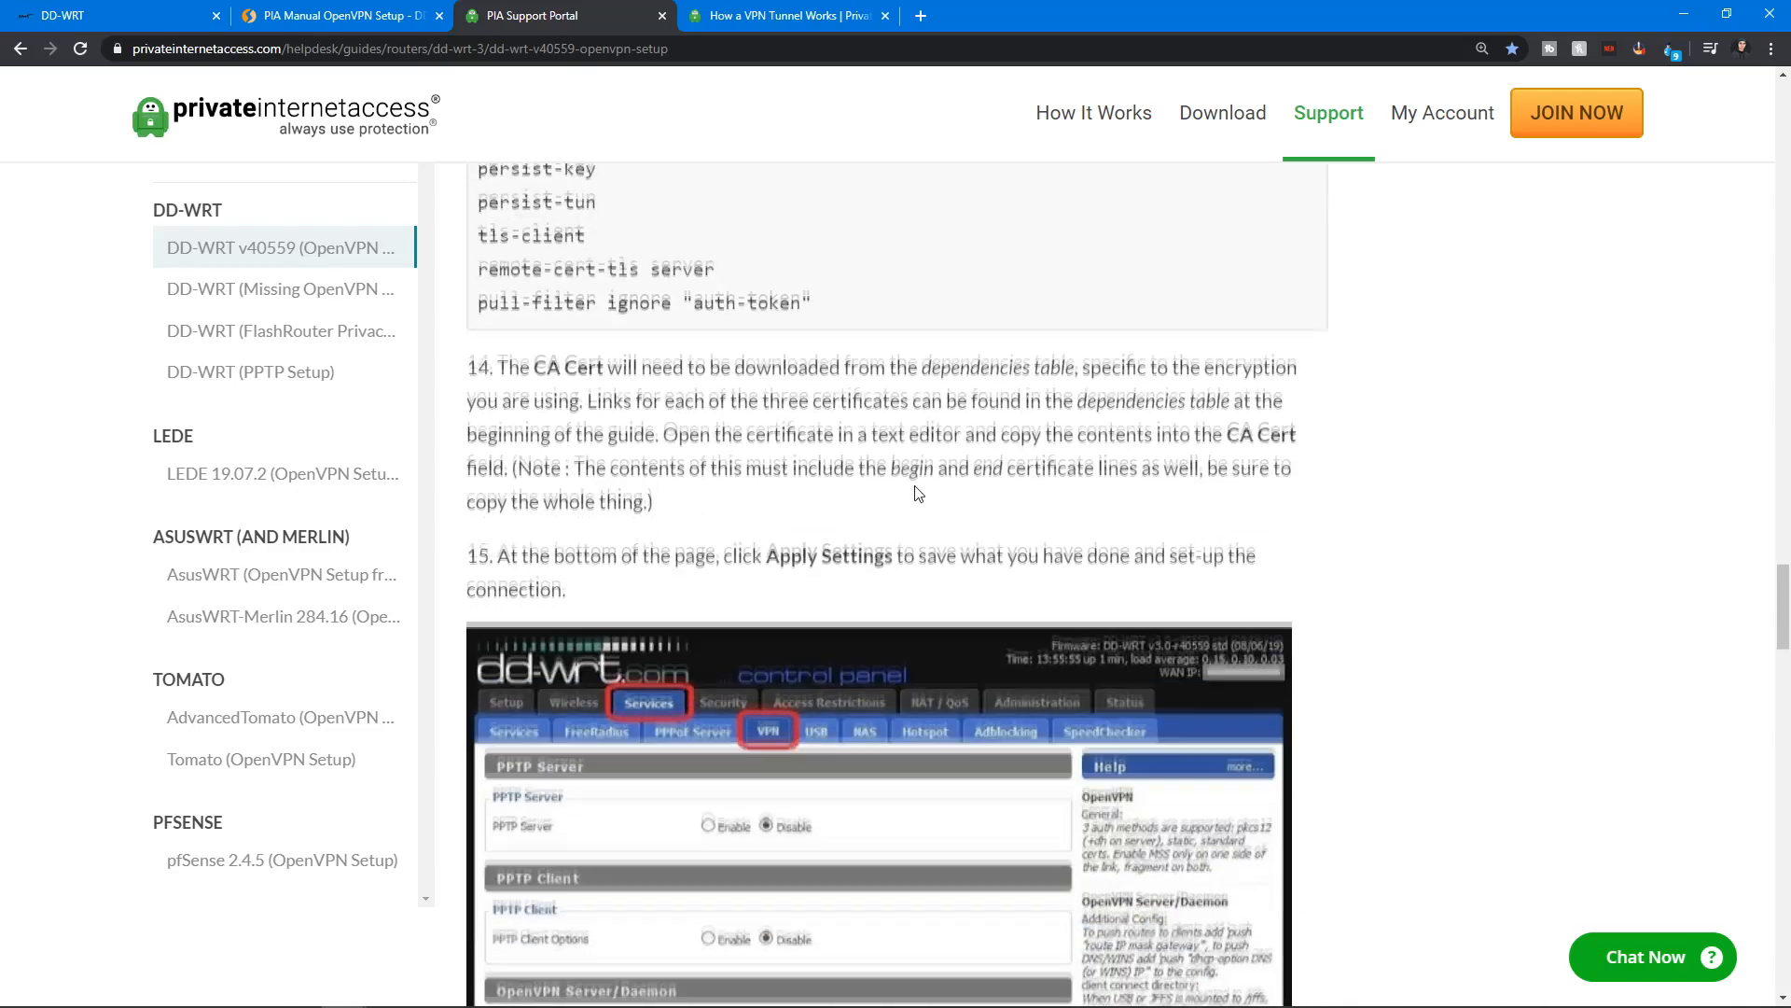
{"action": "scroll", "scroll_direction": "down", "scroll_amount": 3}
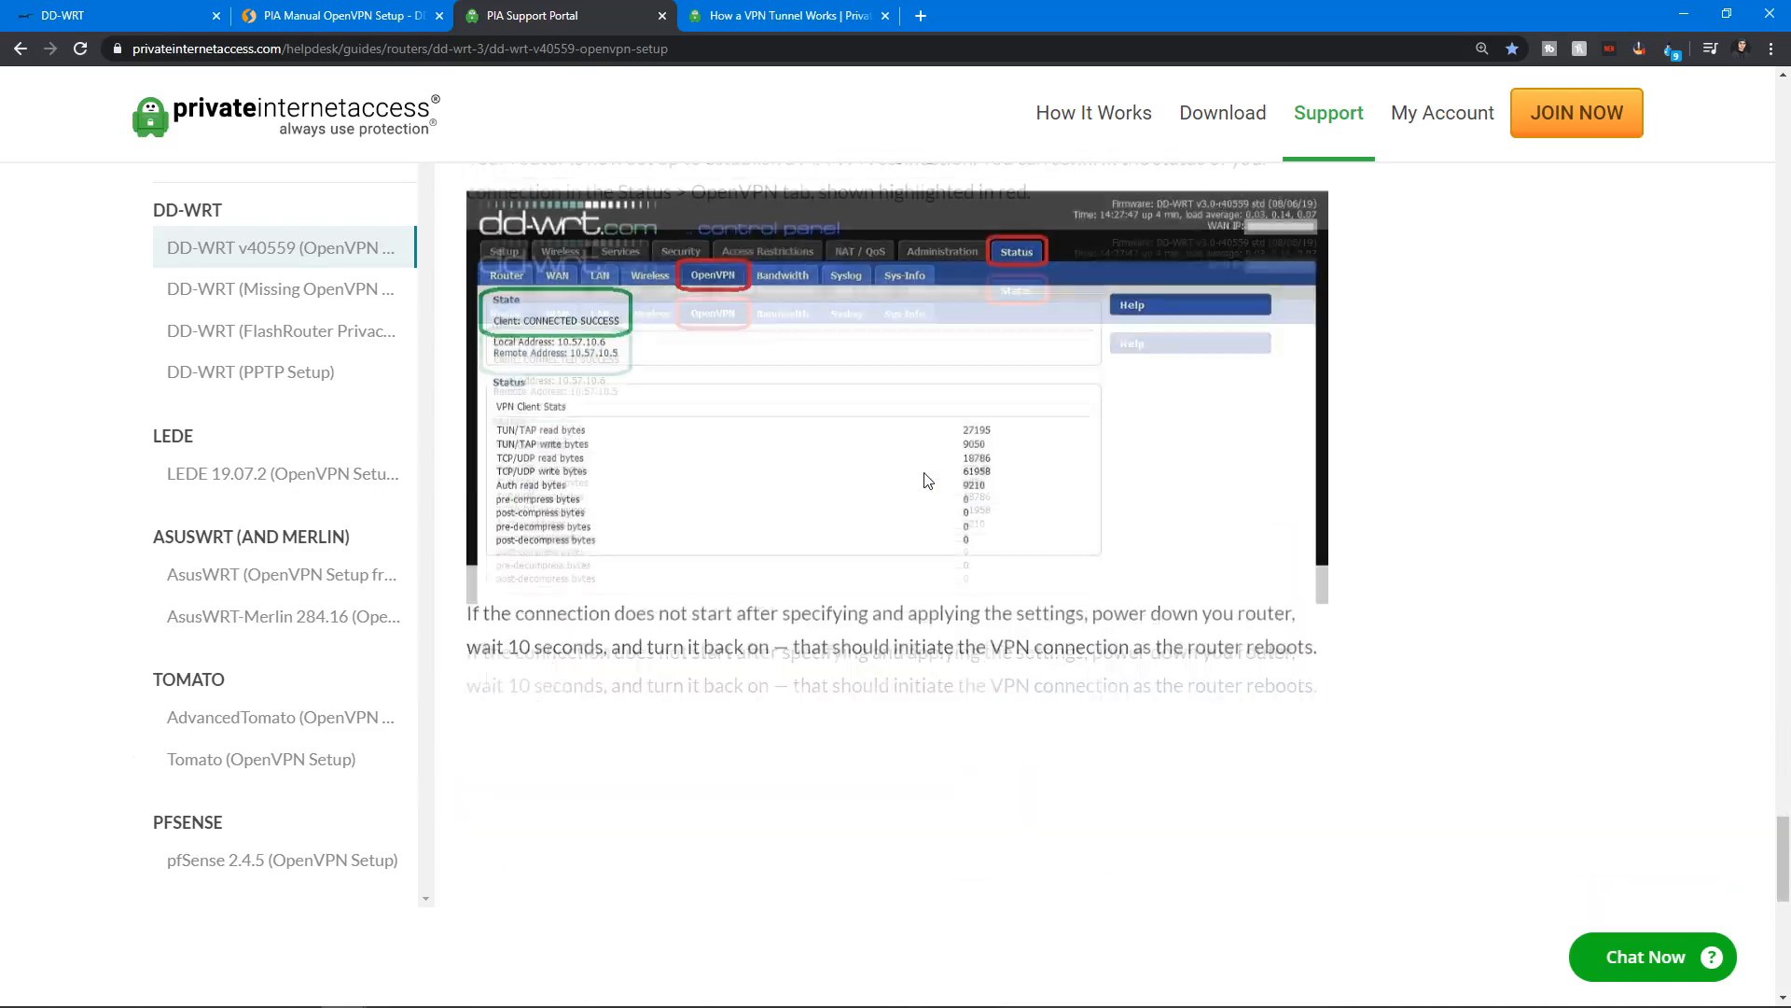
{"action": "scroll", "scroll_direction": "up", "scroll_amount": 3}
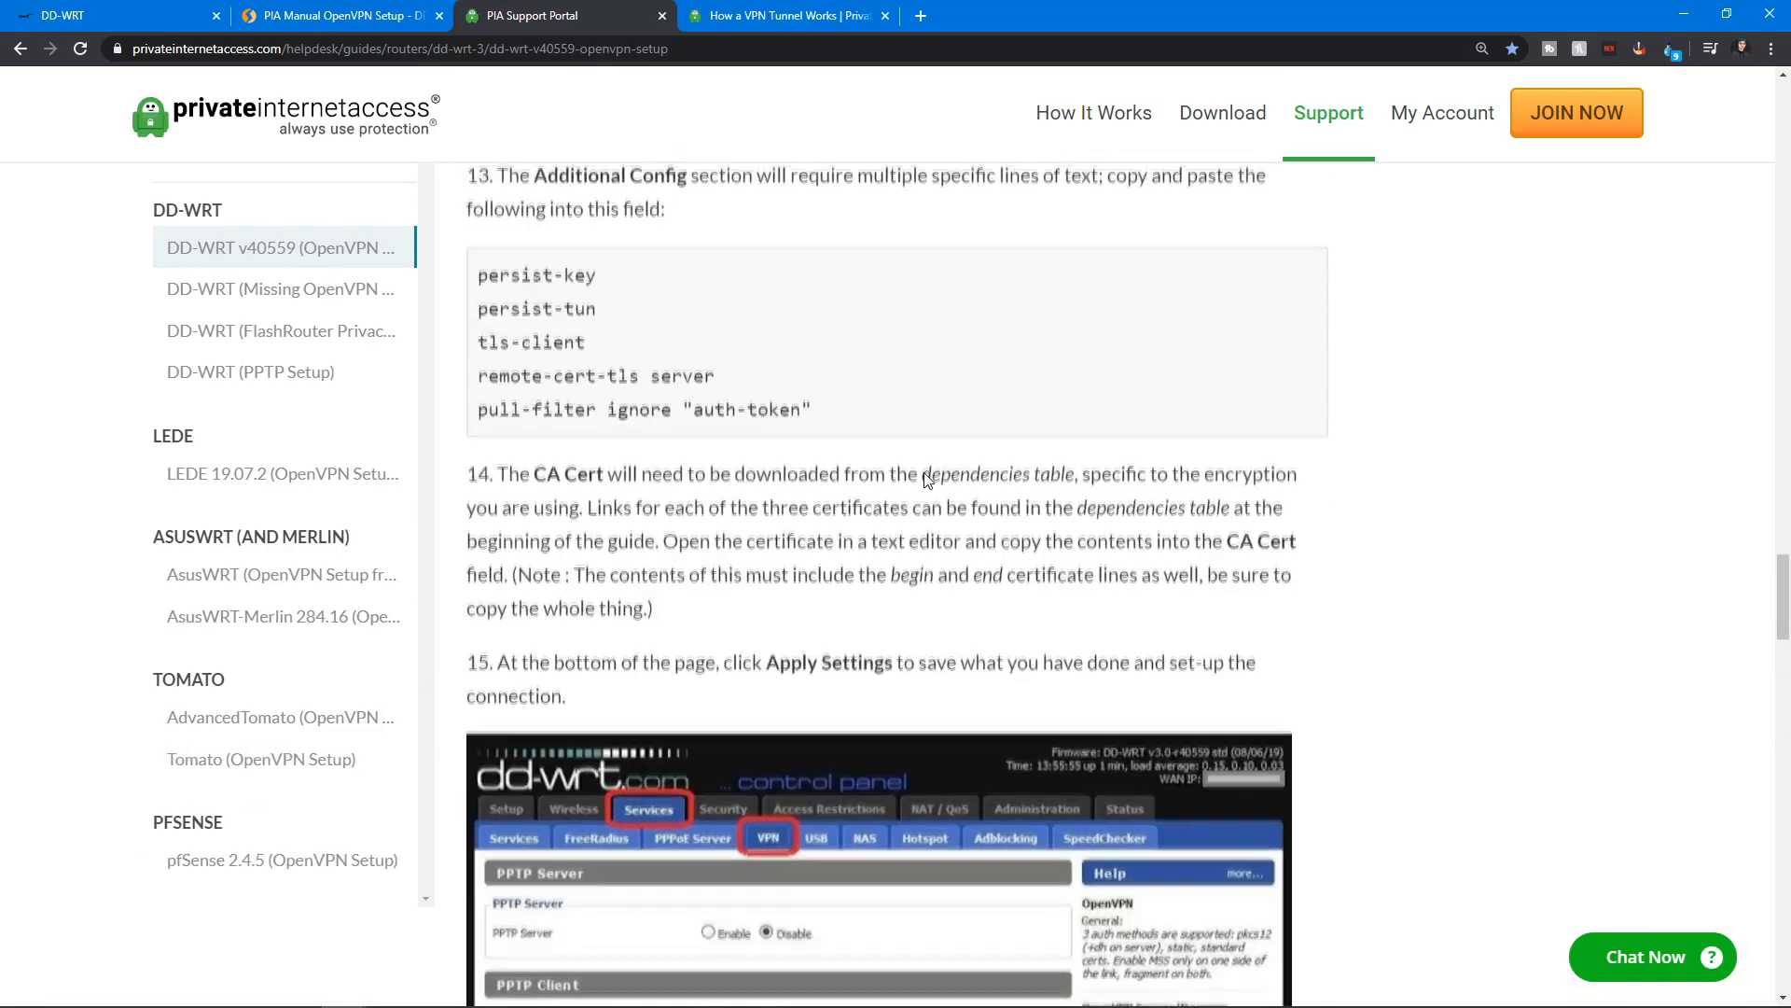
{"action": "scroll", "scroll_direction": "down", "scroll_amount": 3}
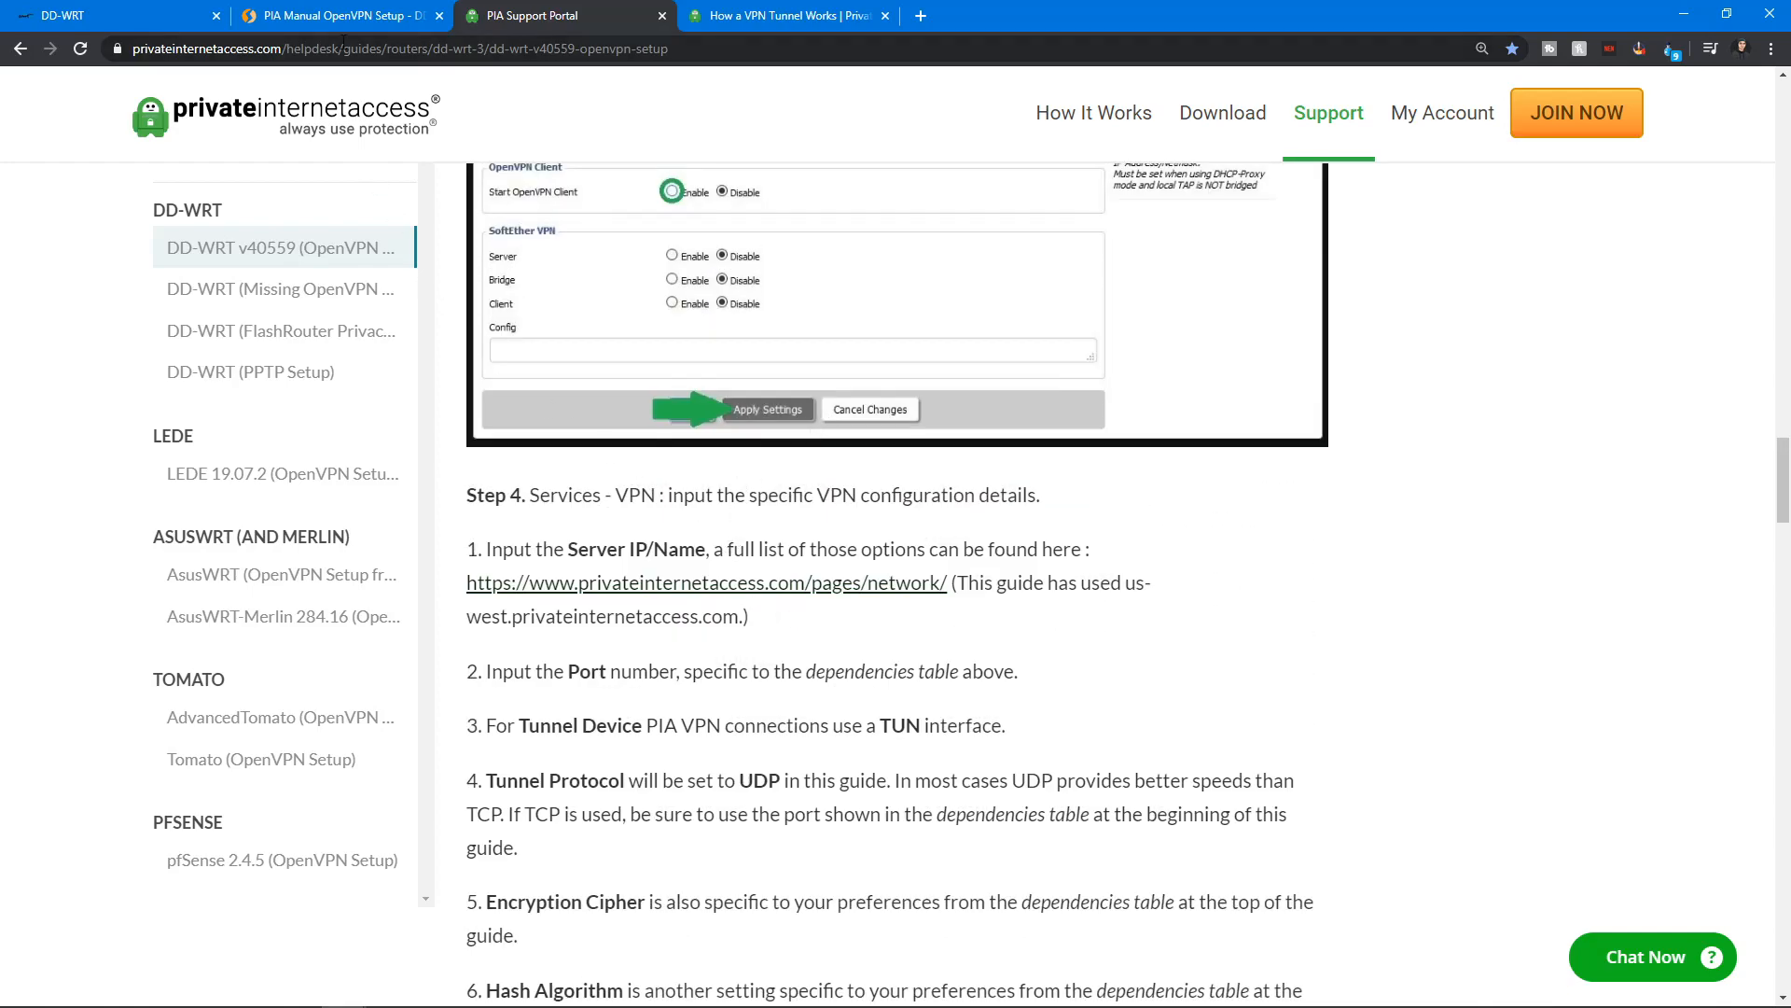
- Scroll through the FlashRouters PIA manual setup's DD-WRT settings table, then go back to the router page
{"action": "left_click", "coordinate": [331, 15]}
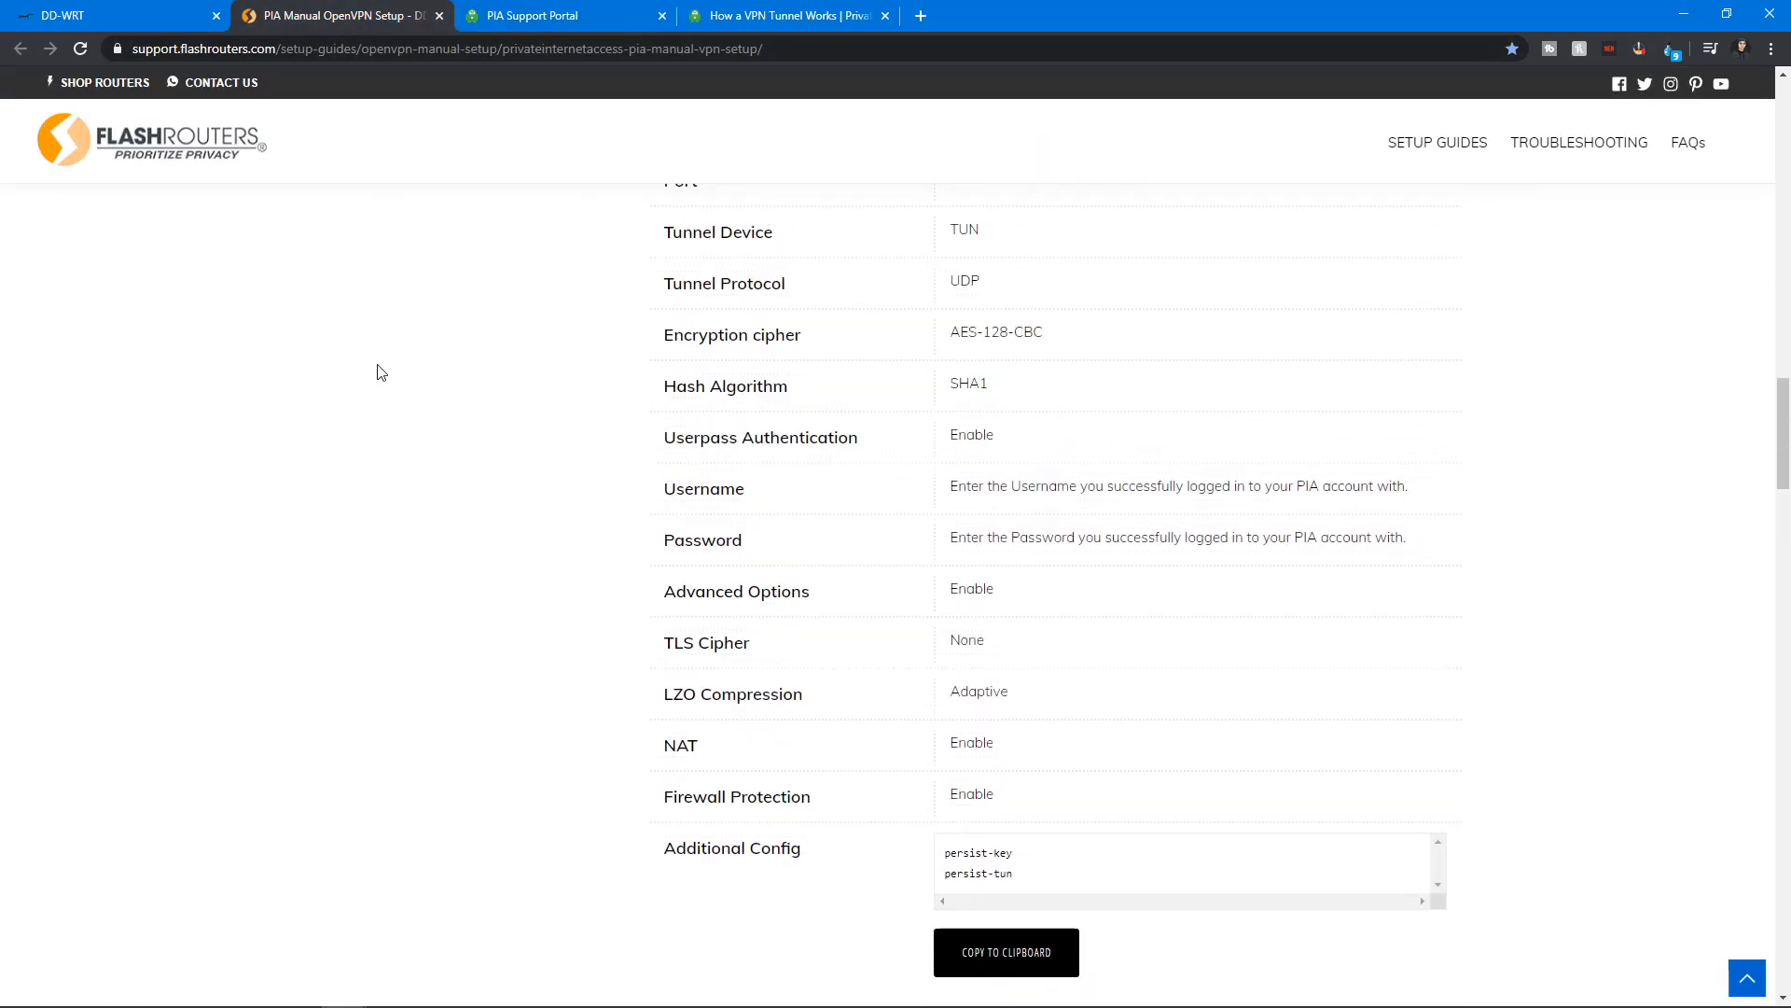
{"action": "scroll", "scroll_direction": "down", "scroll_amount": 3}
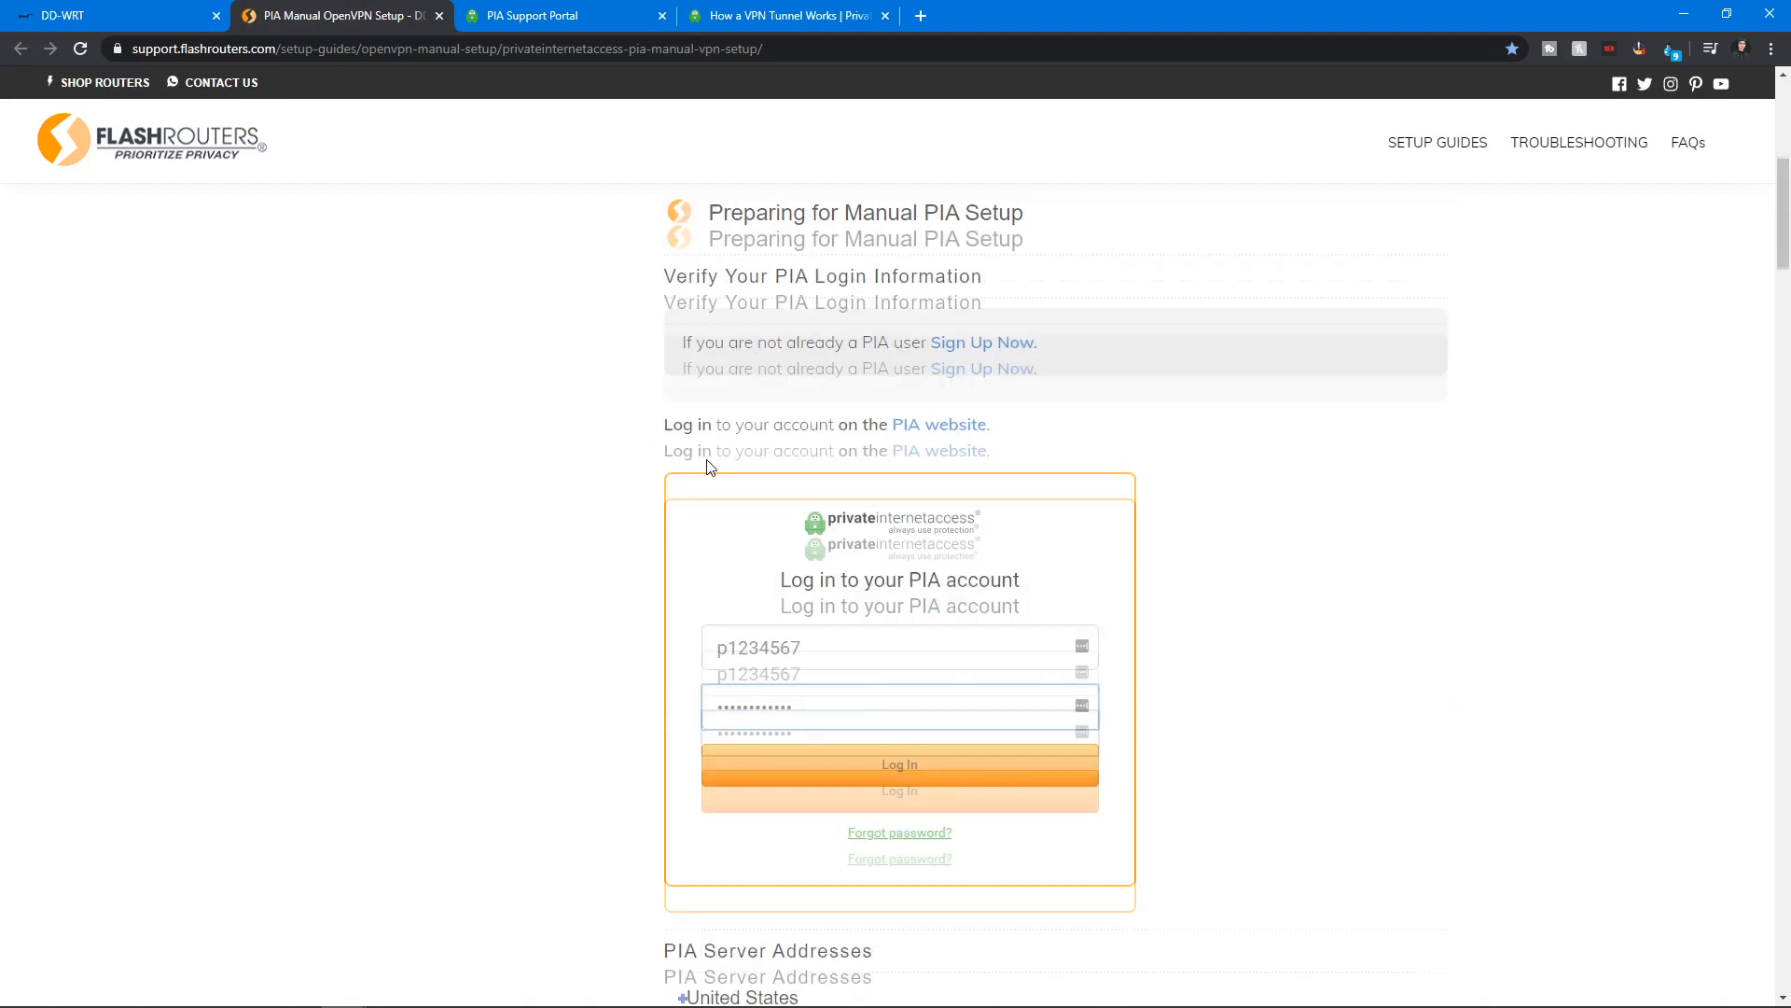
{"action": "scroll", "scroll_direction": "down", "scroll_amount": 3}
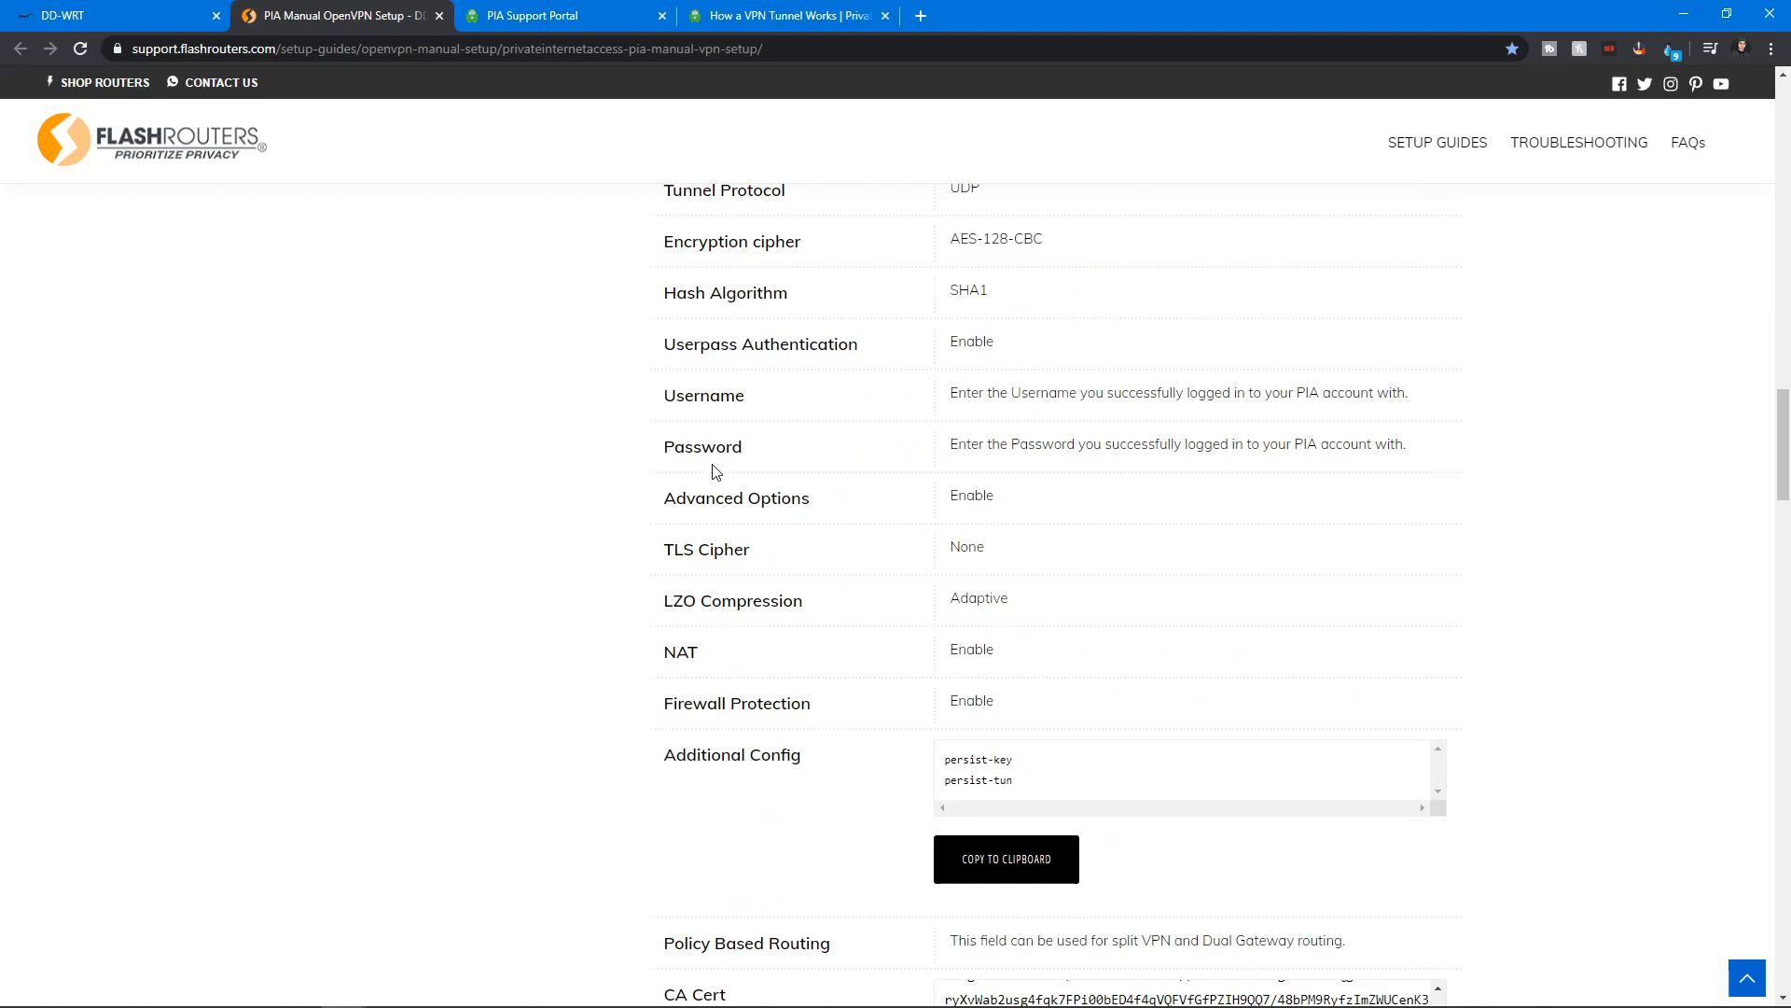
{"action": "scroll", "scroll_direction": "down", "scroll_amount": 3}
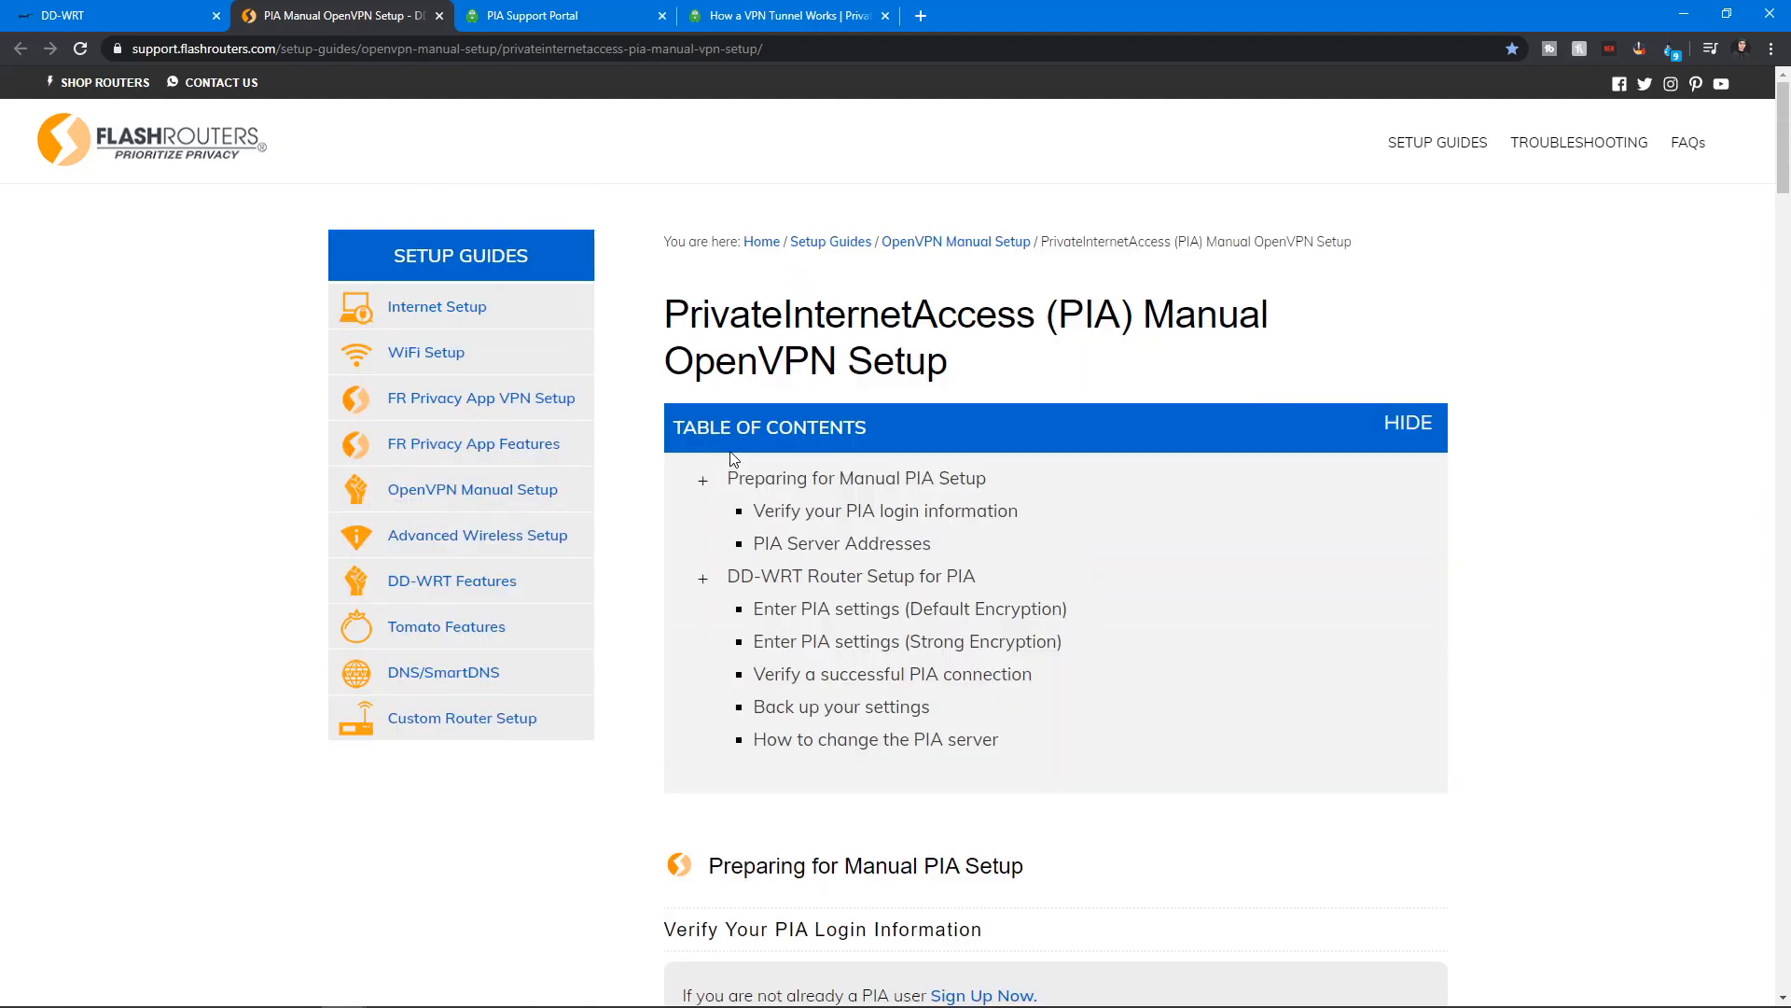
{"action": "left_click", "coordinate": [108, 15]}
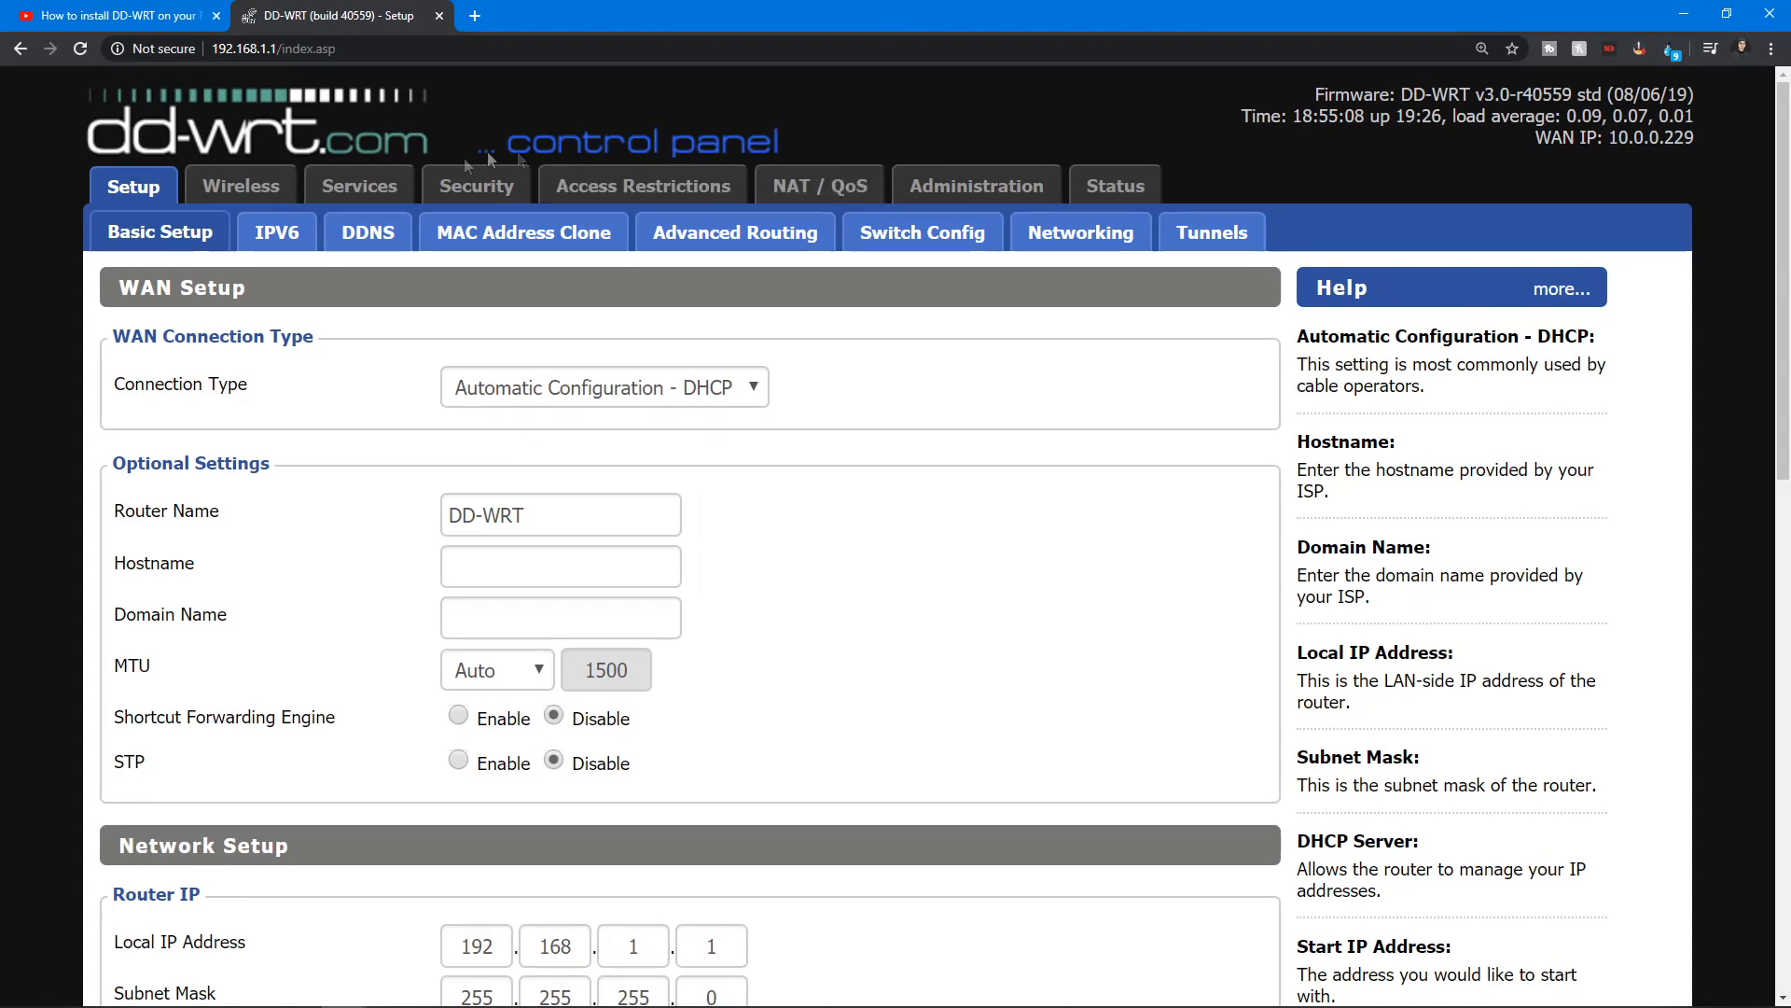
- Enter 209.222.18.222 as Static DNS 1 and 209.222.18.218 as Static DNS 2
{"action": "scroll", "scroll_direction": "down", "scroll_amount": 3}
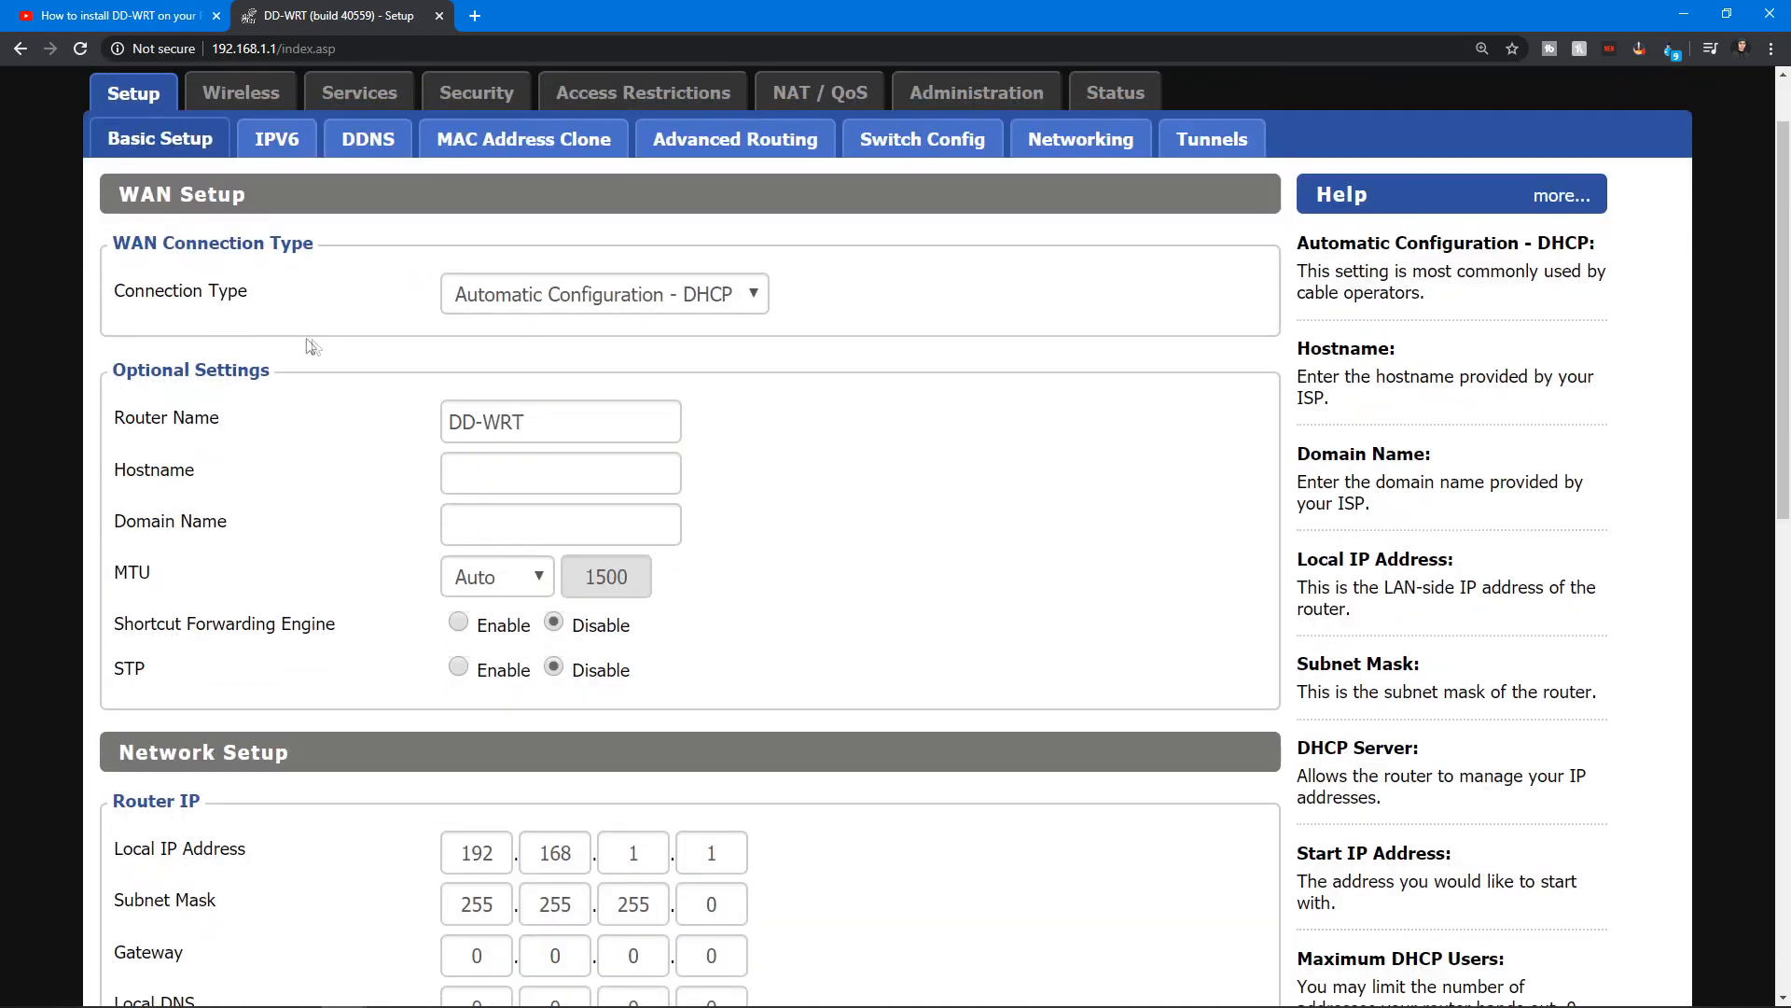
{"action": "mouse_move", "coordinate": [346, 322]}
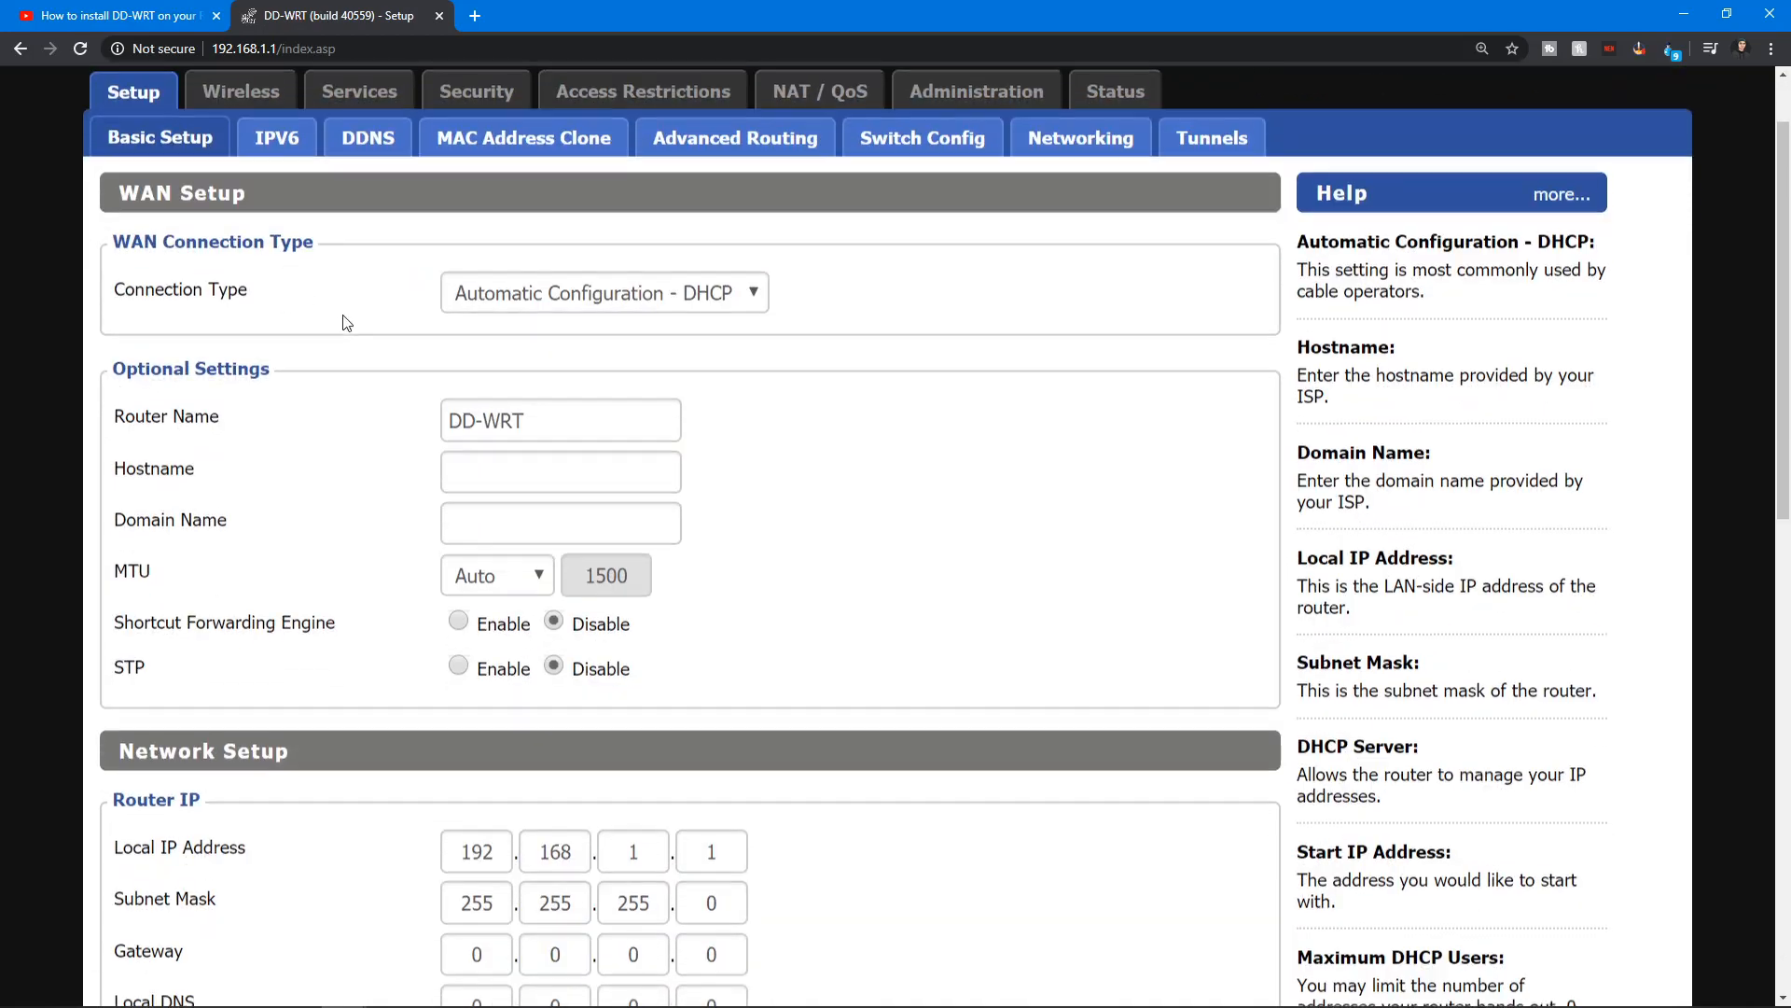
{"action": "scroll", "scroll_direction": "down", "scroll_amount": 3}
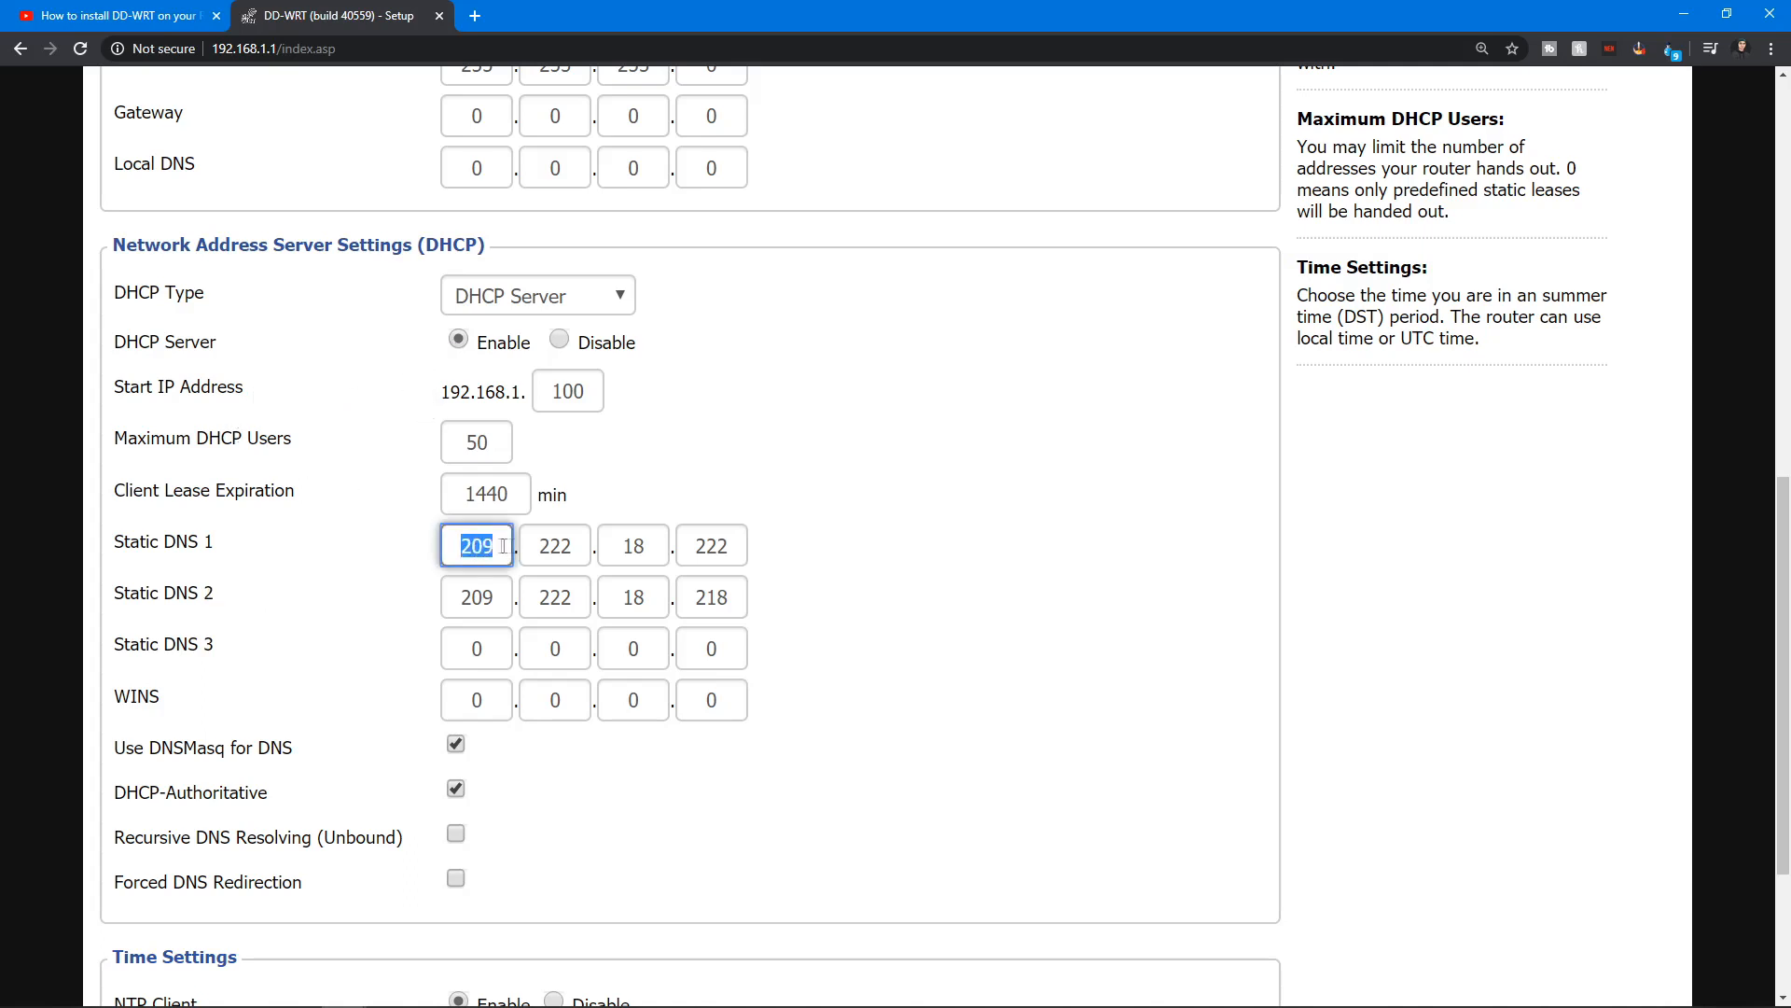
{"action": "left_click", "coordinate": [632, 544]}
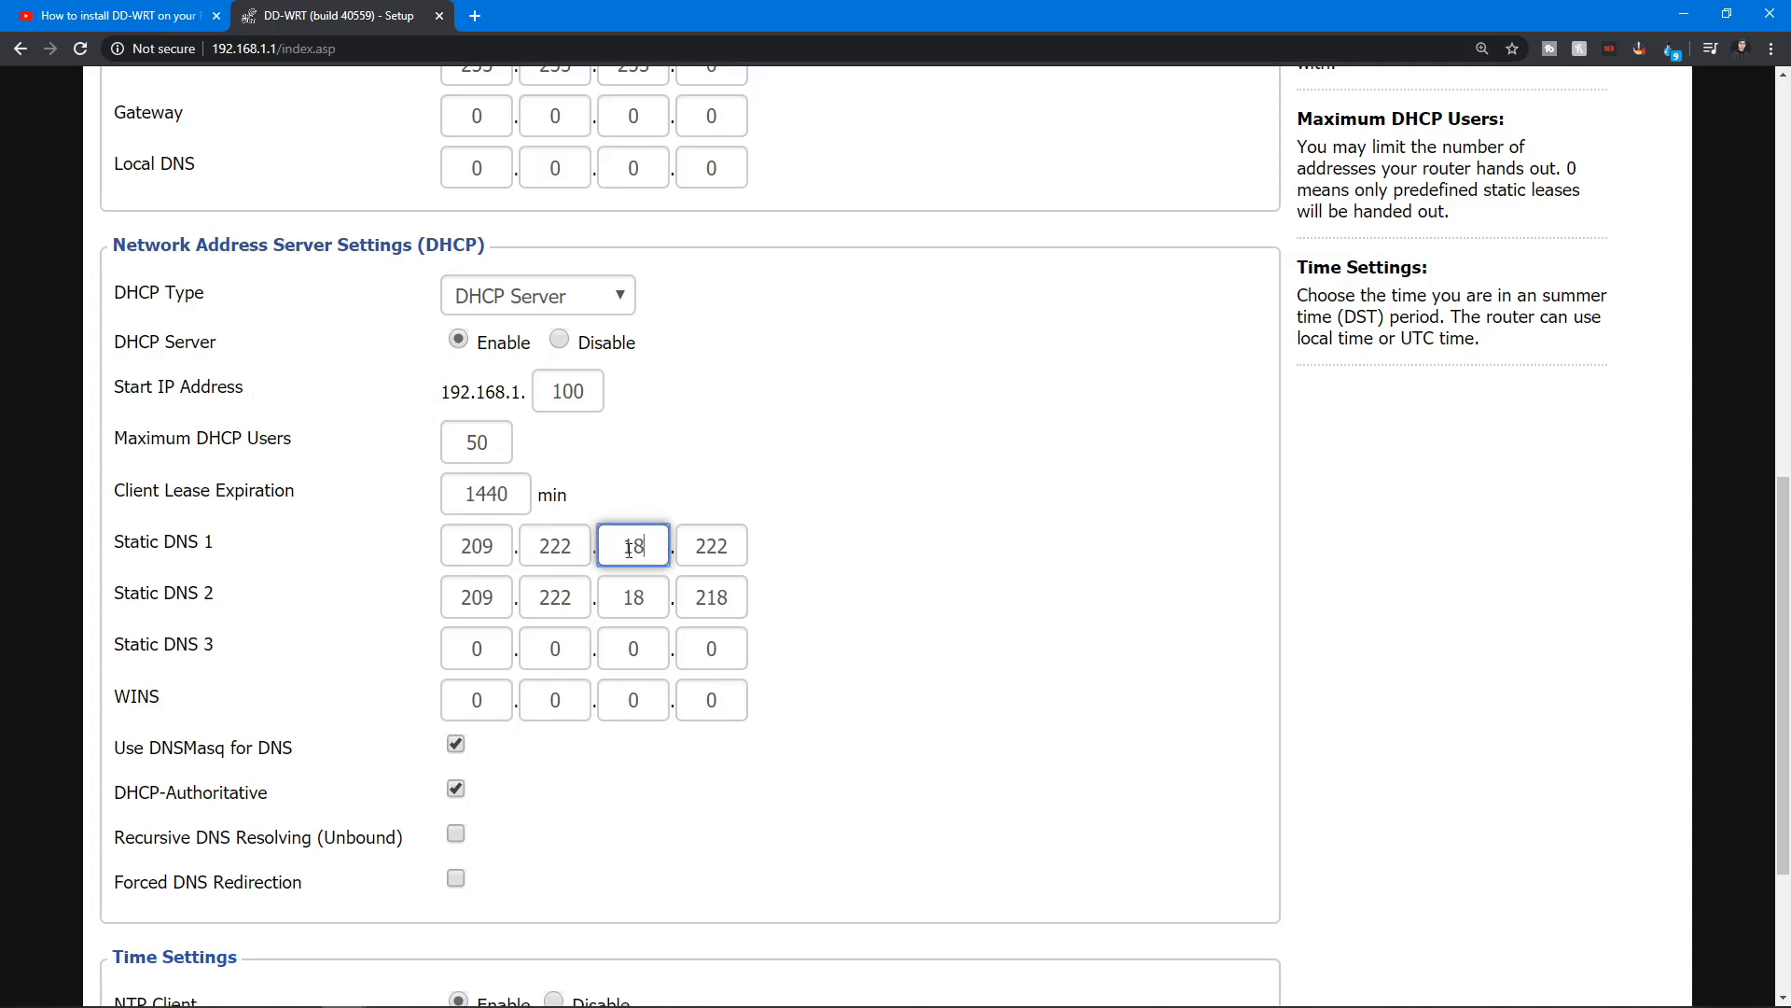
{"action": "left_click", "coordinate": [711, 545]}
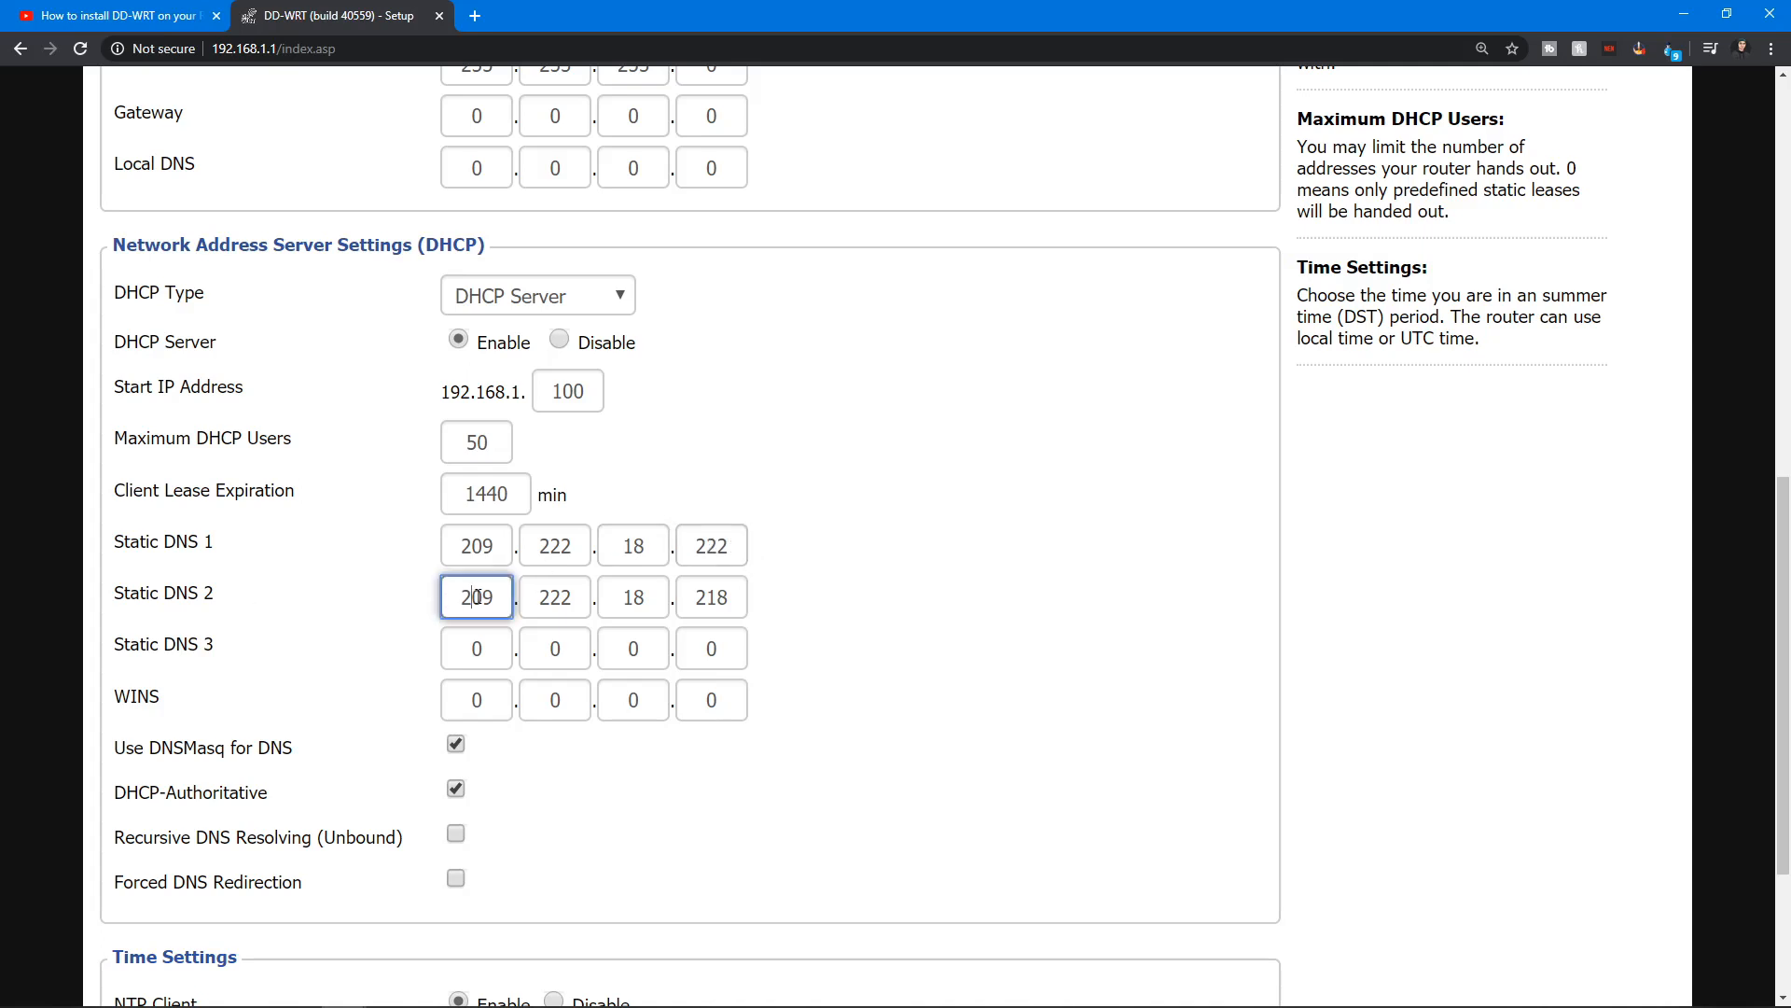
{"action": "left_click", "coordinate": [631, 597]}
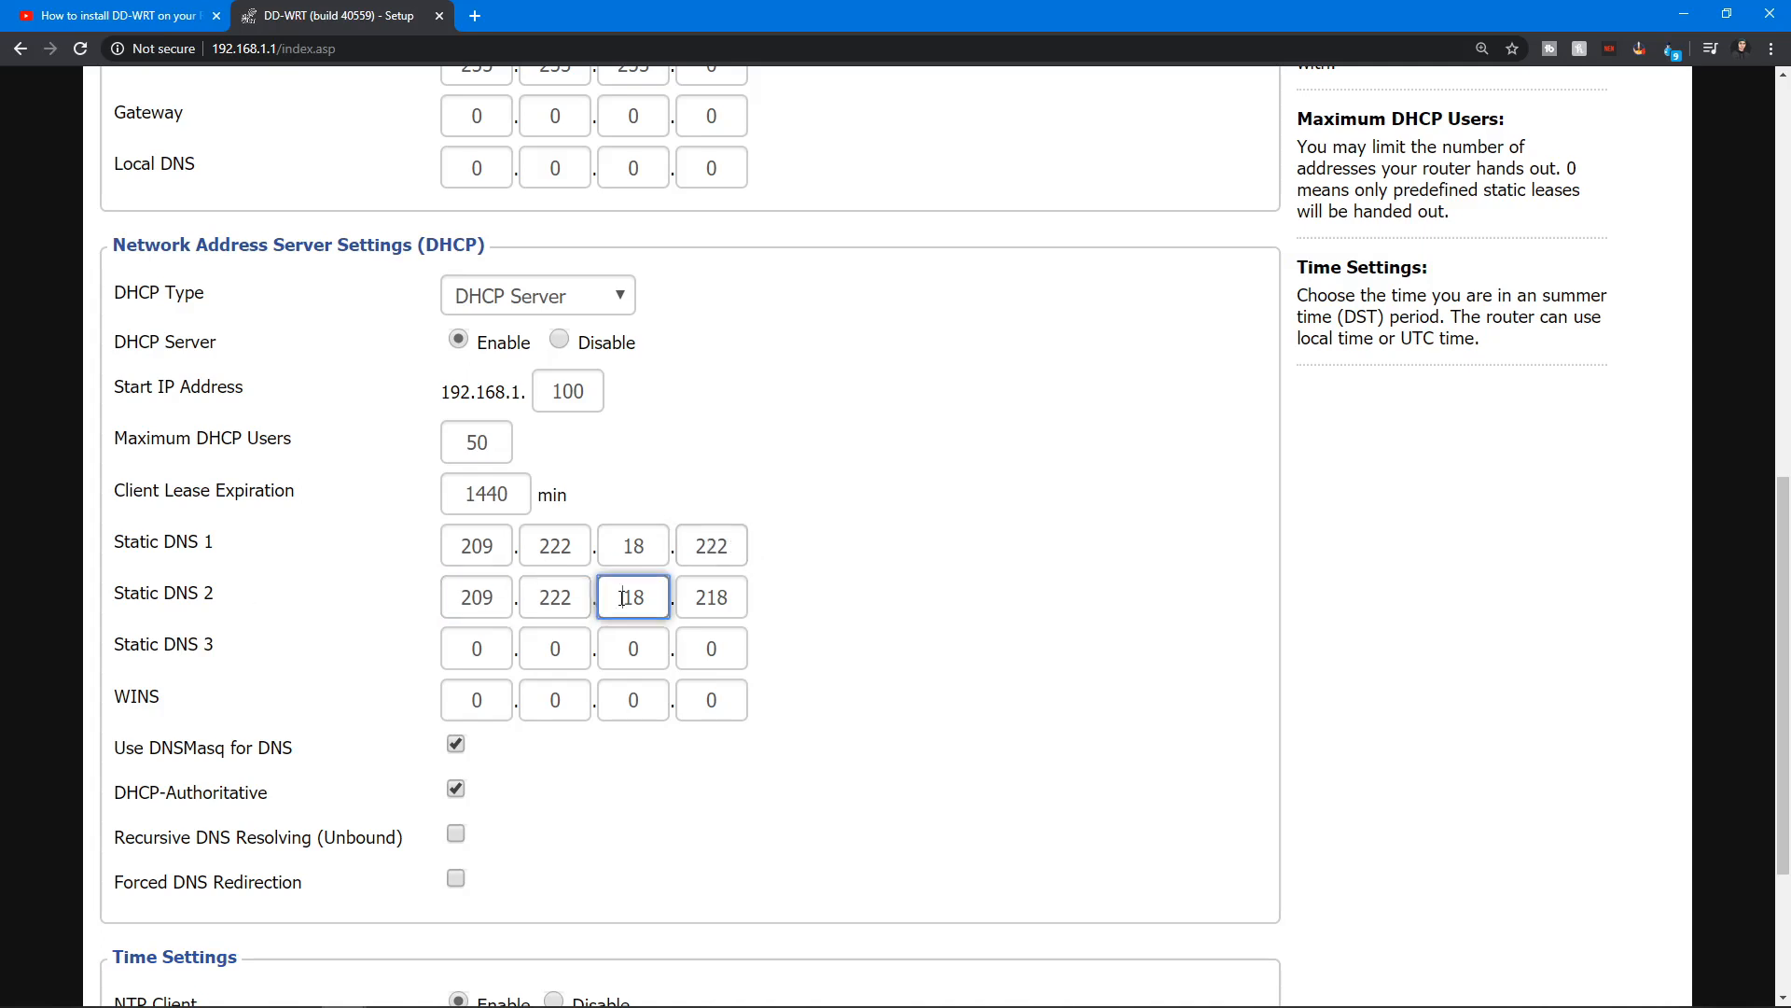
{"action": "left_click", "coordinate": [711, 595]}
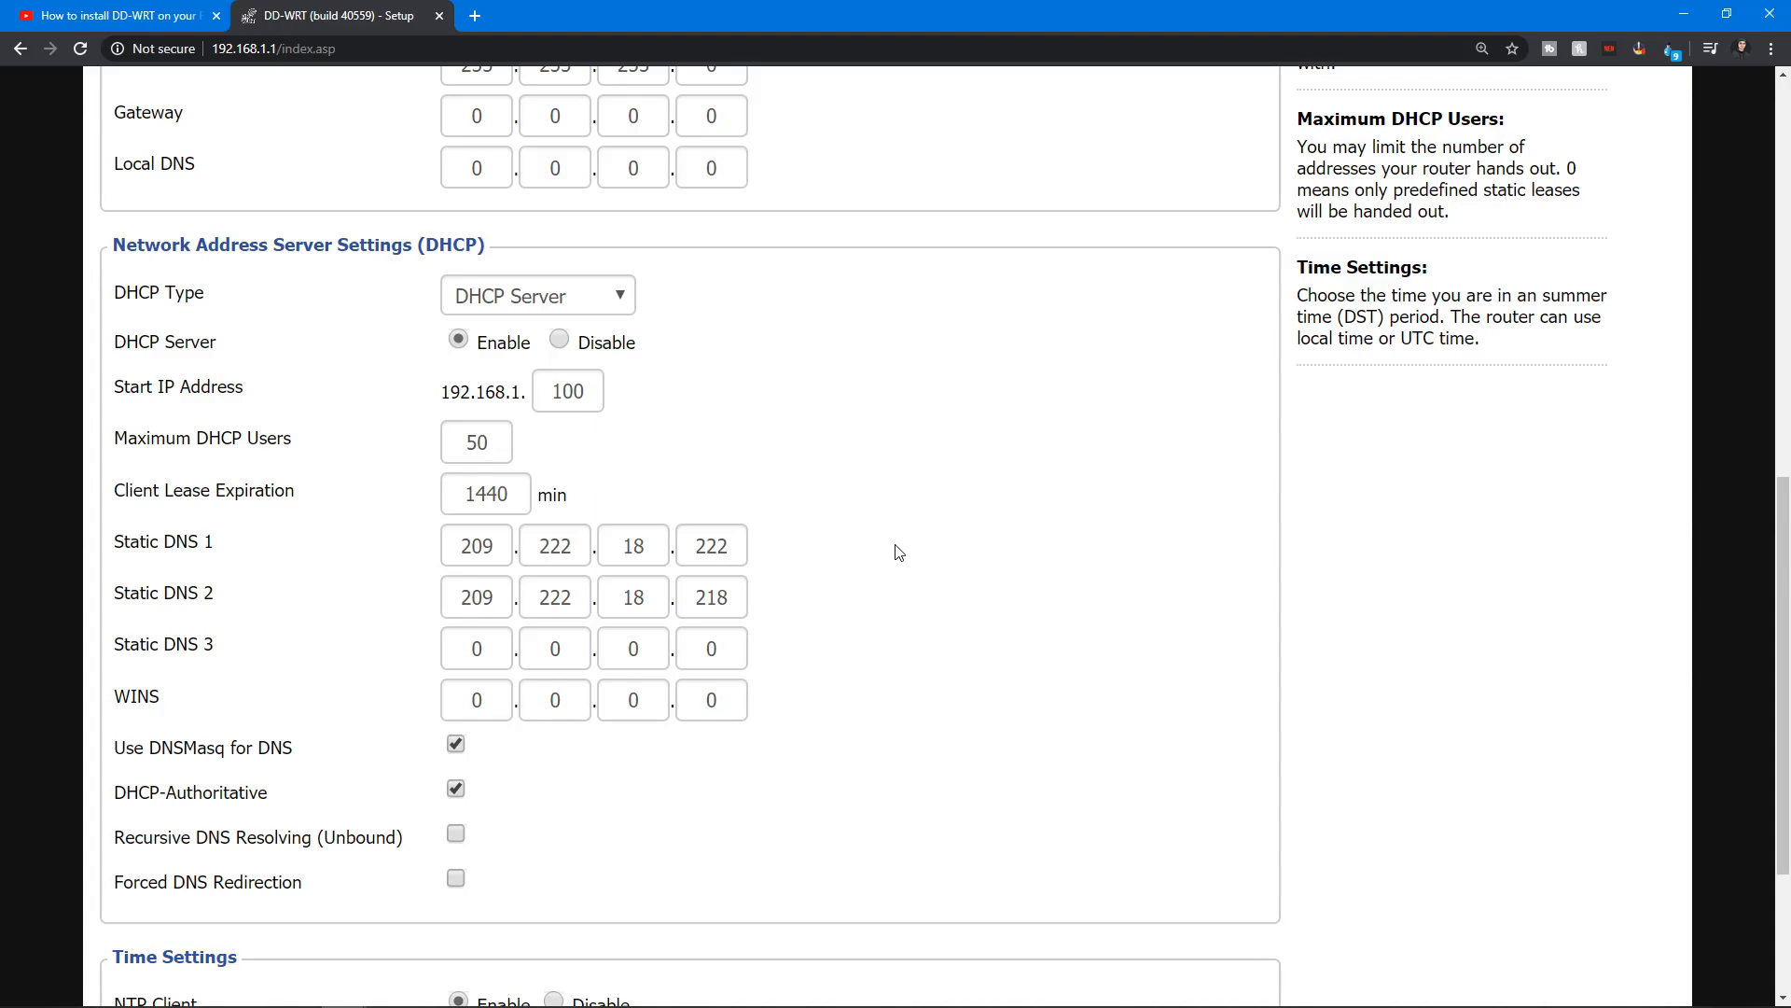
{"action": "scroll", "scroll_direction": "up", "scroll_amount": 3}
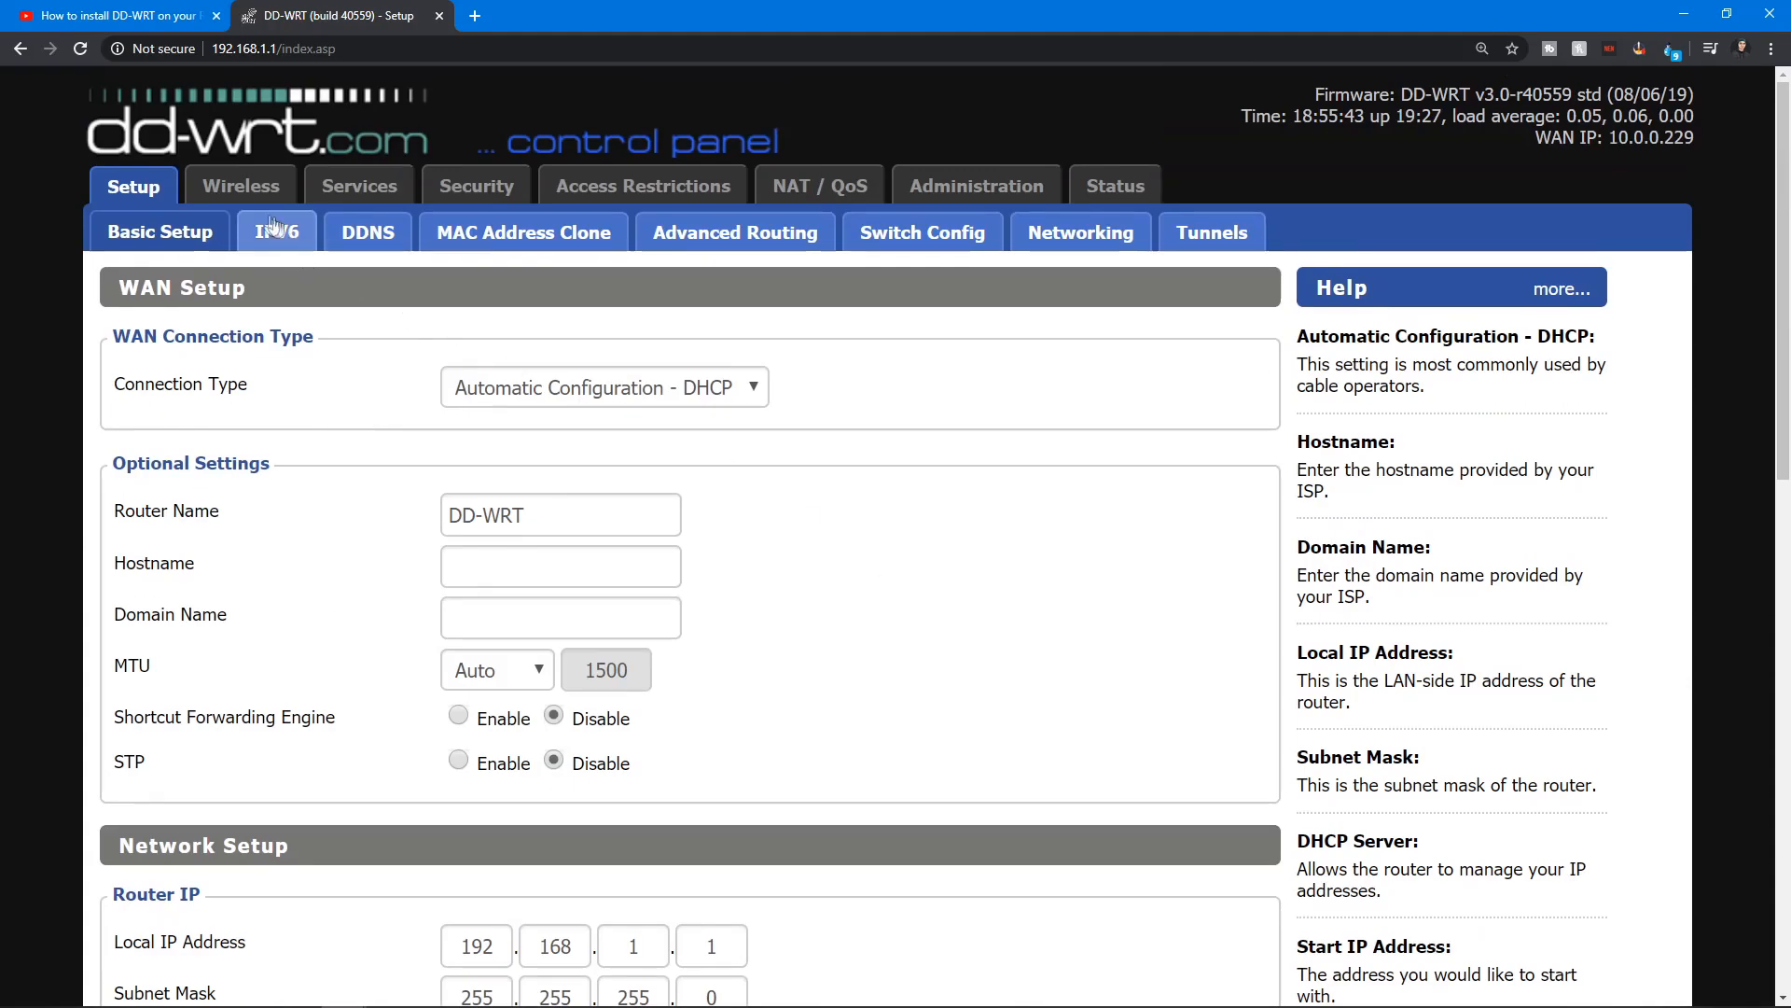
{"action": "left_click", "coordinate": [276, 232]}
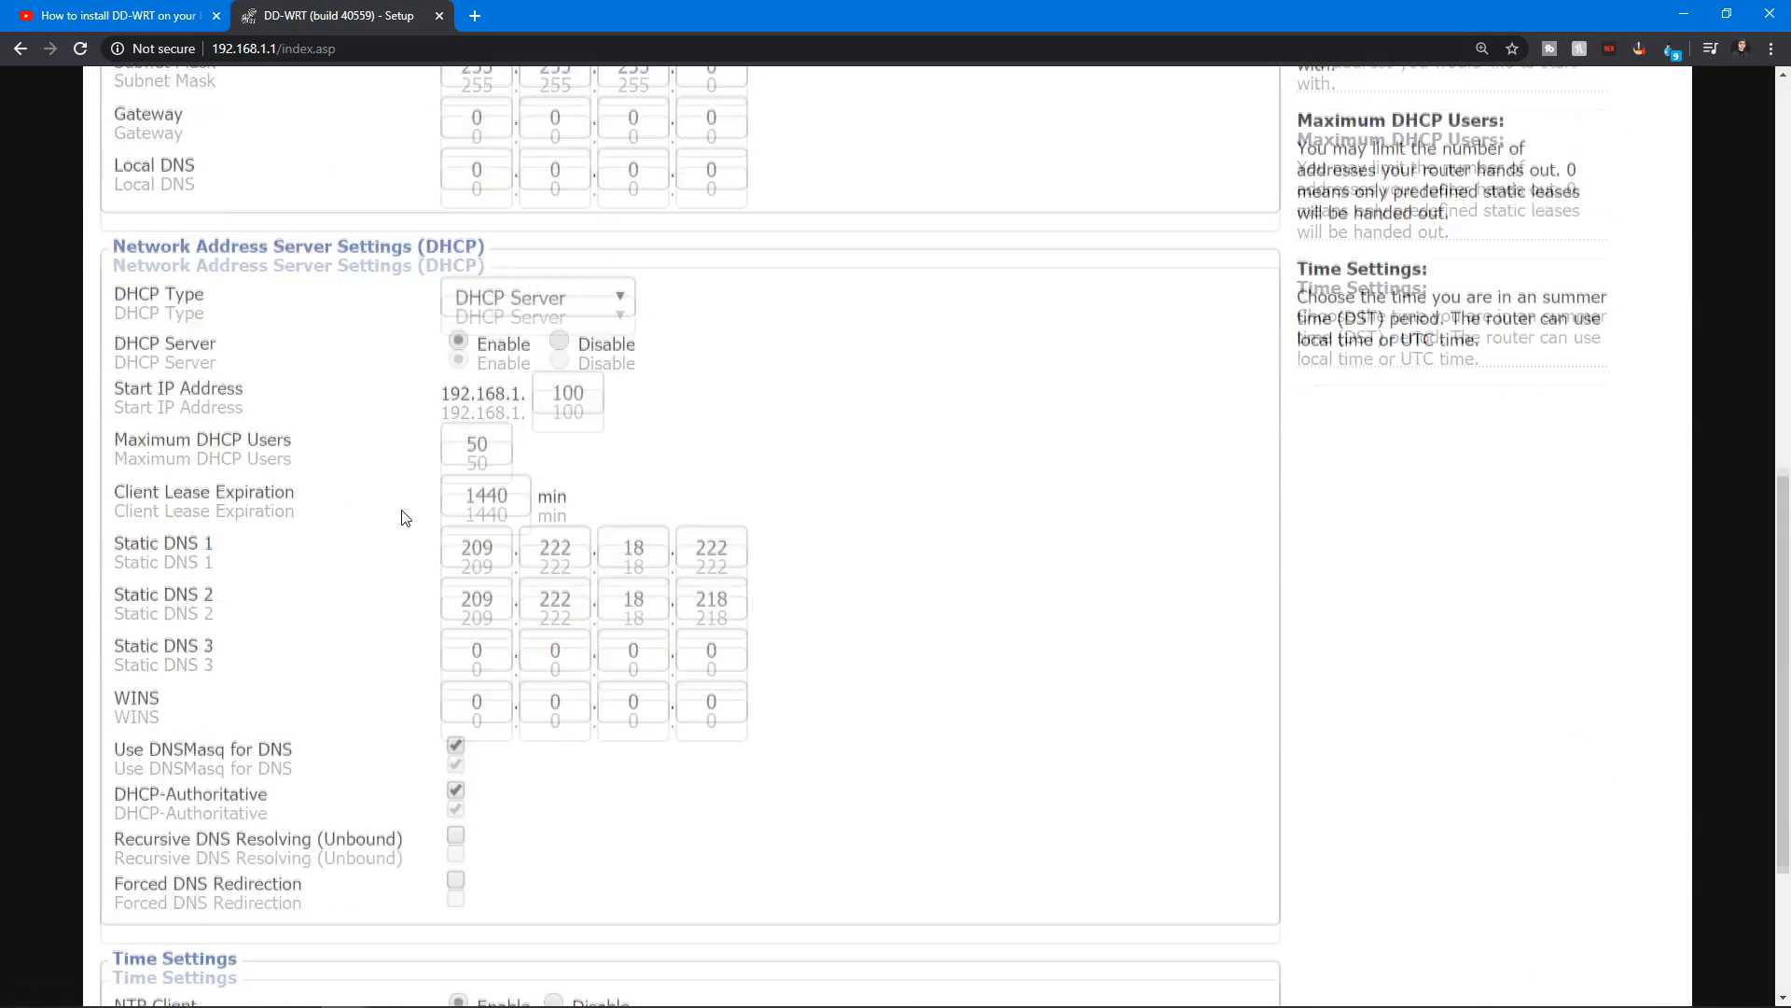
{"action": "scroll", "scroll_direction": "down", "scroll_amount": 3}
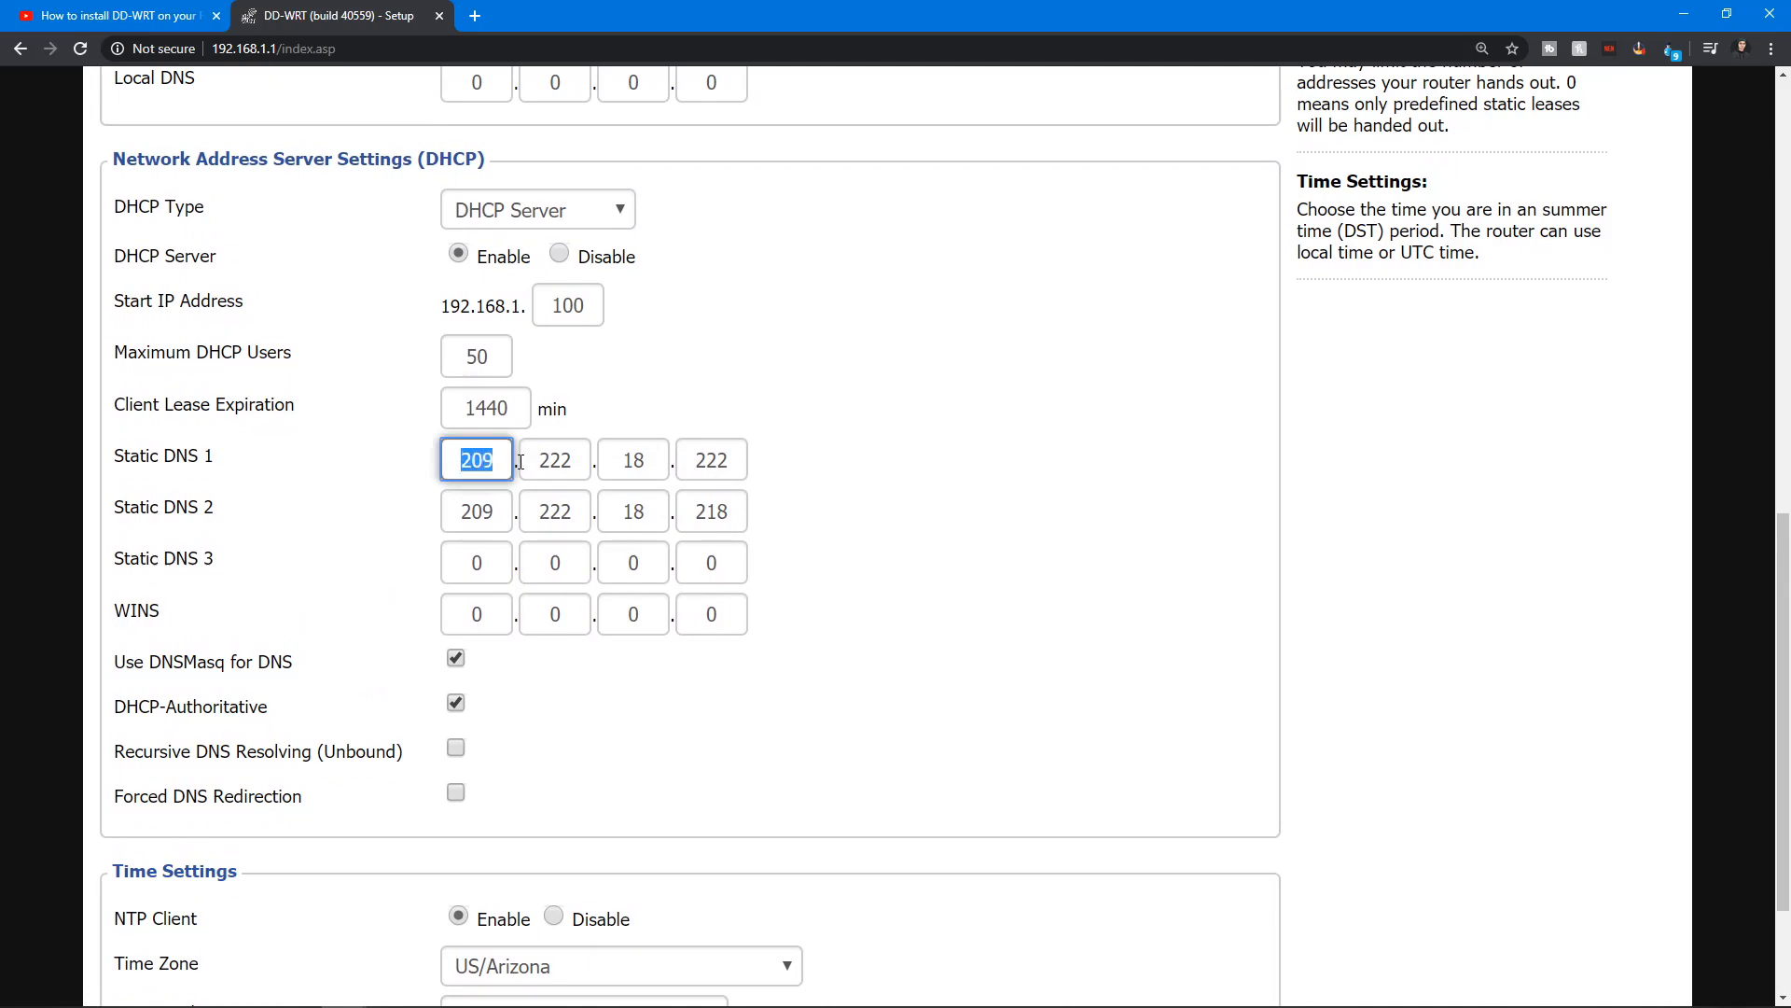
{"action": "scroll", "scroll_direction": "down", "scroll_amount": 3}
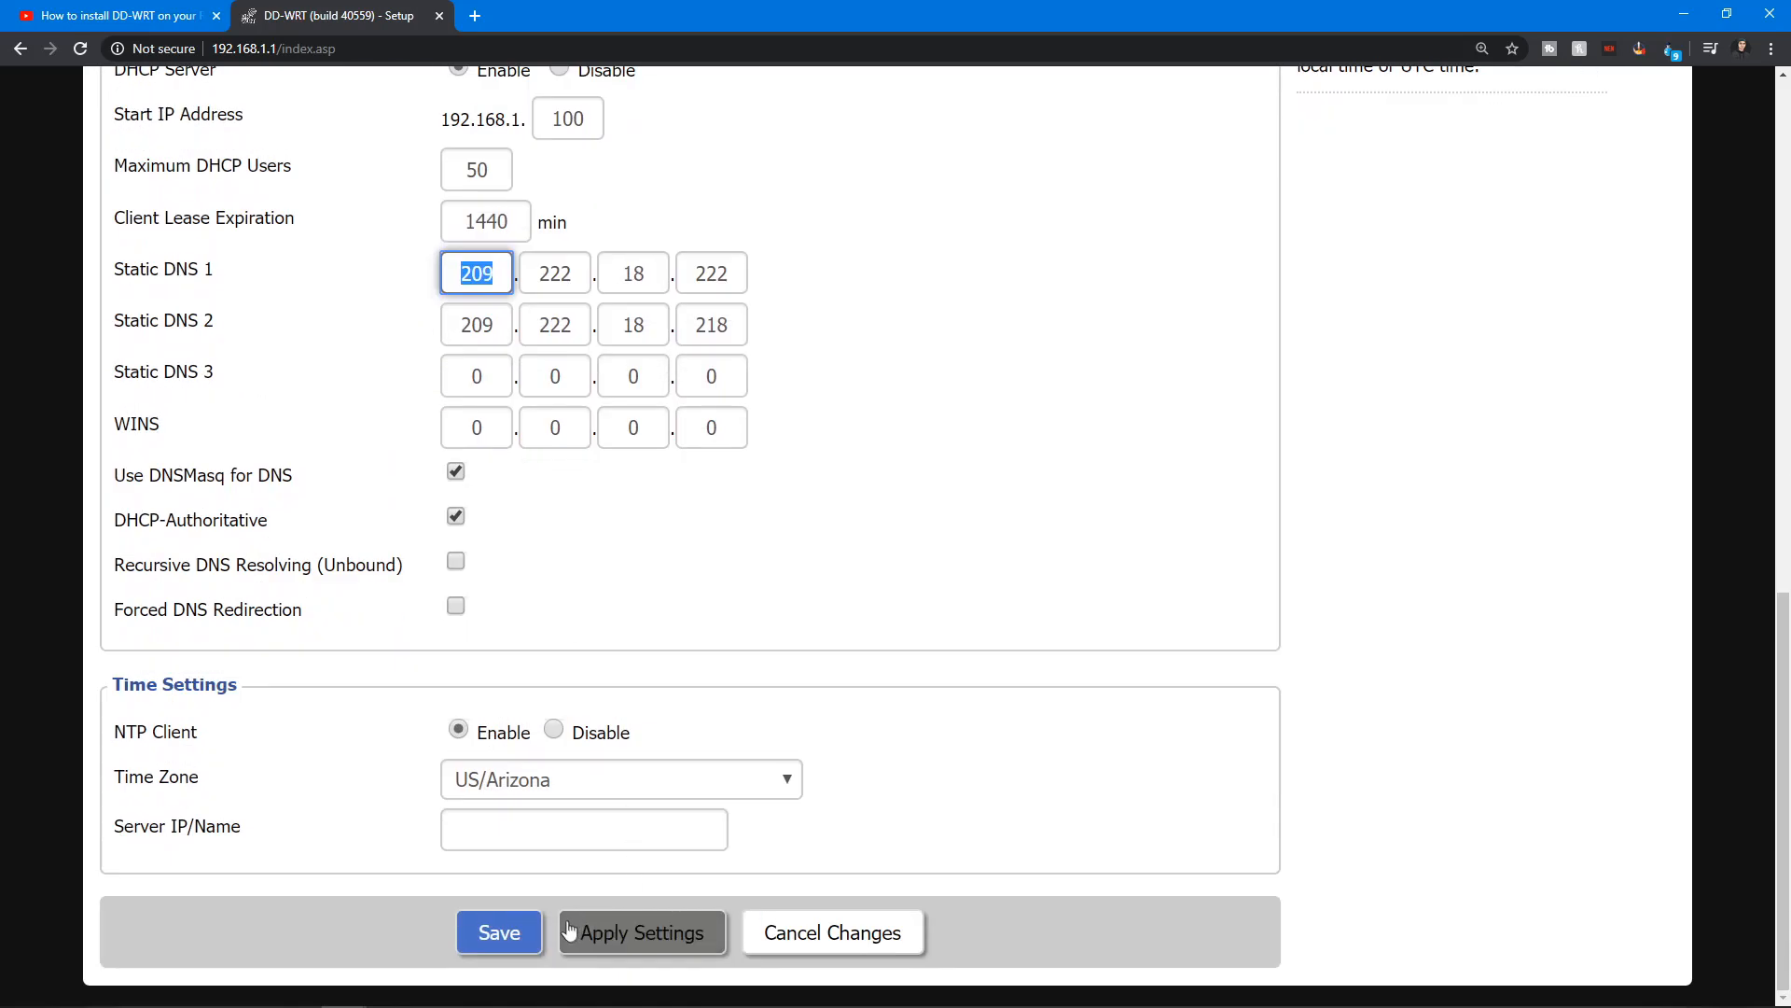
{"action": "mouse_move", "coordinate": [275, 771]}
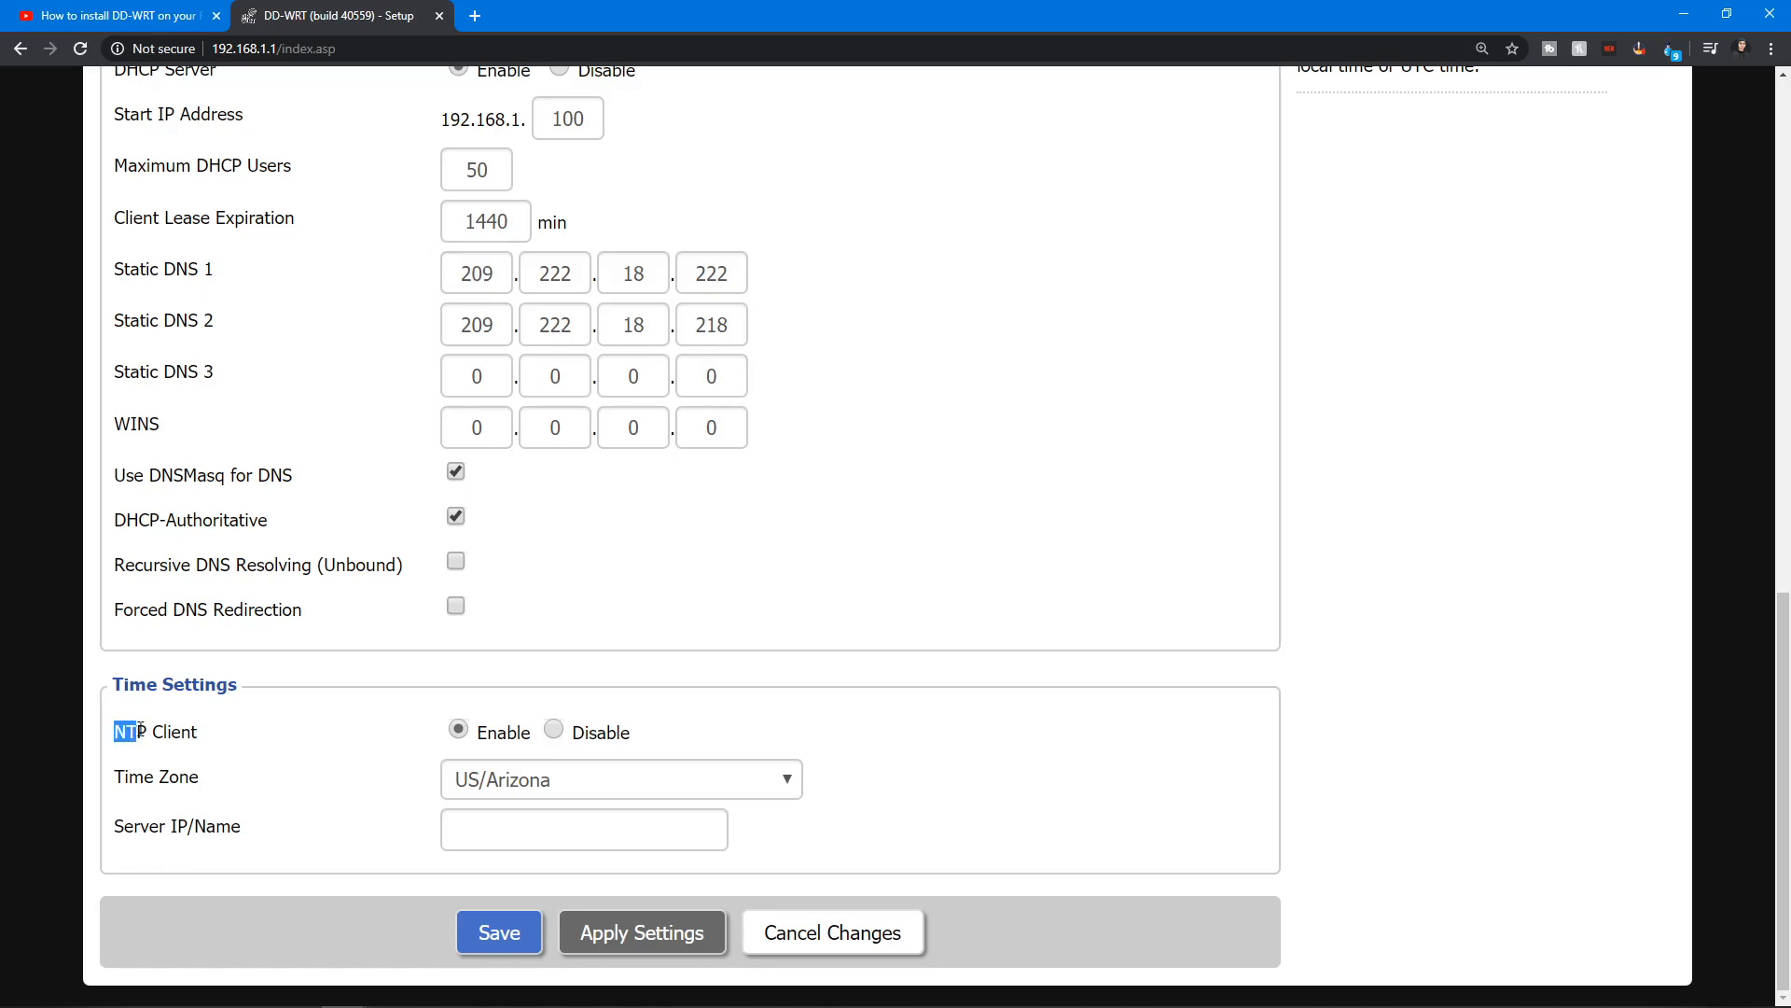
{"action": "double_click", "coordinate": [154, 731]}
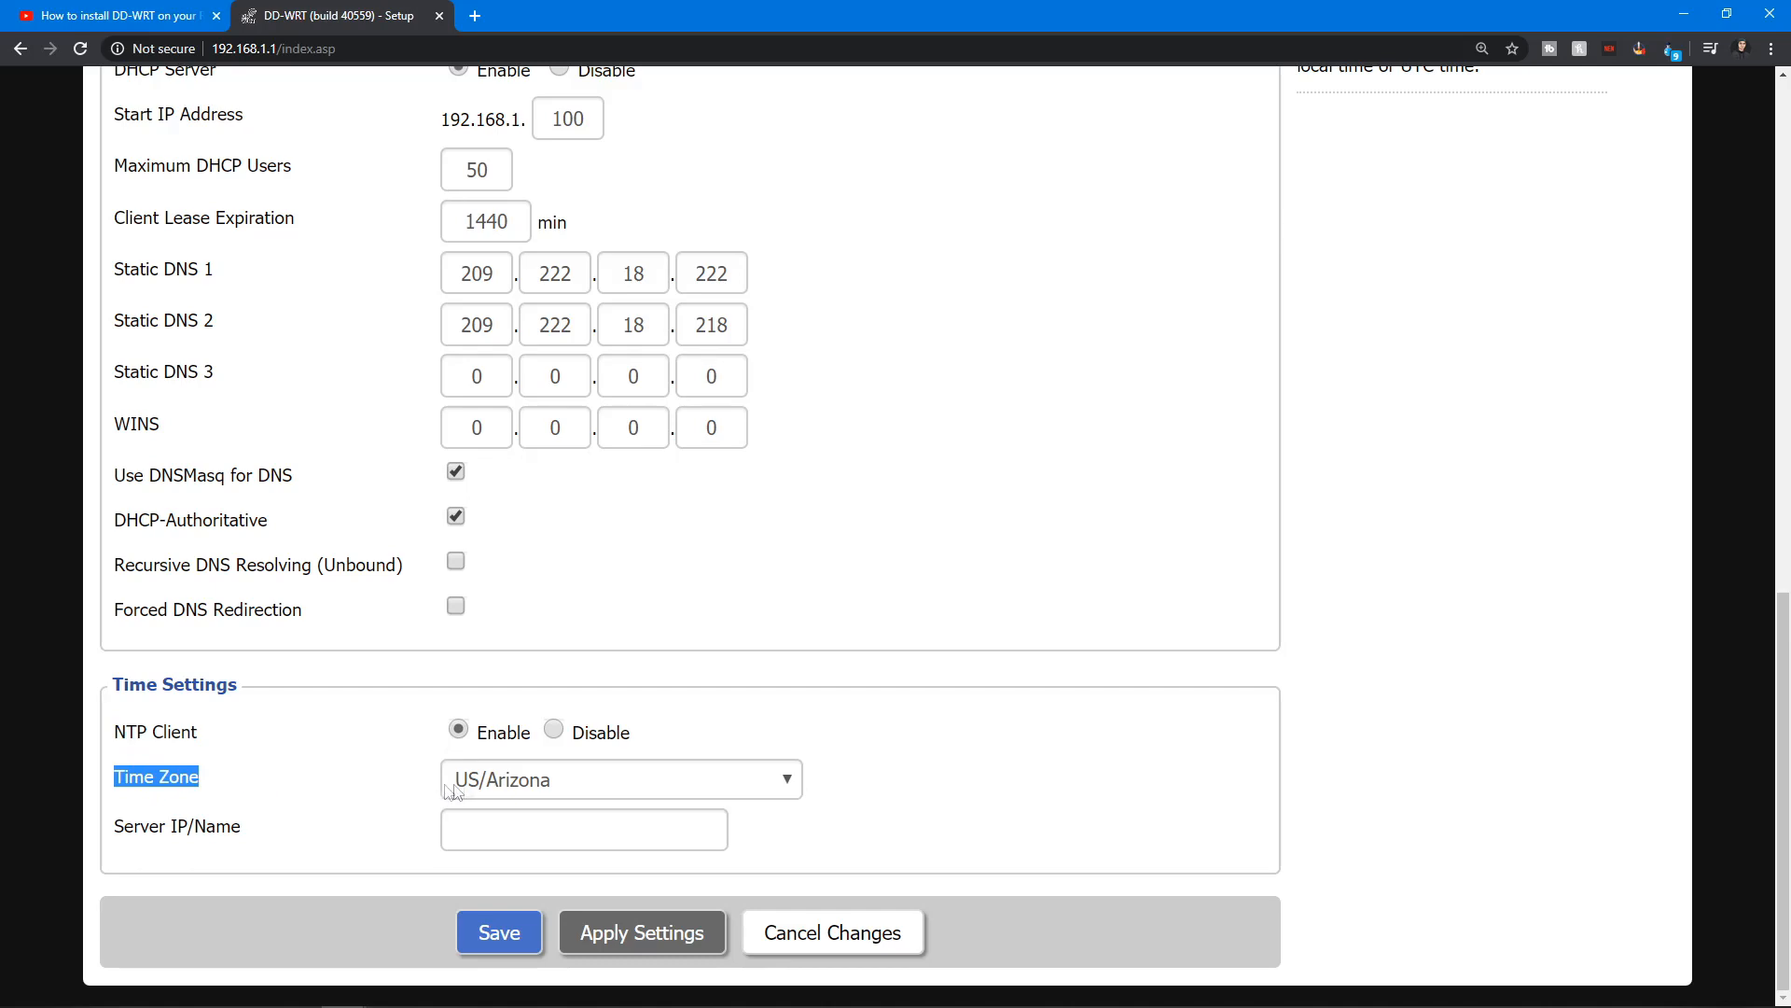
{"action": "mouse_move", "coordinate": [544, 793]}
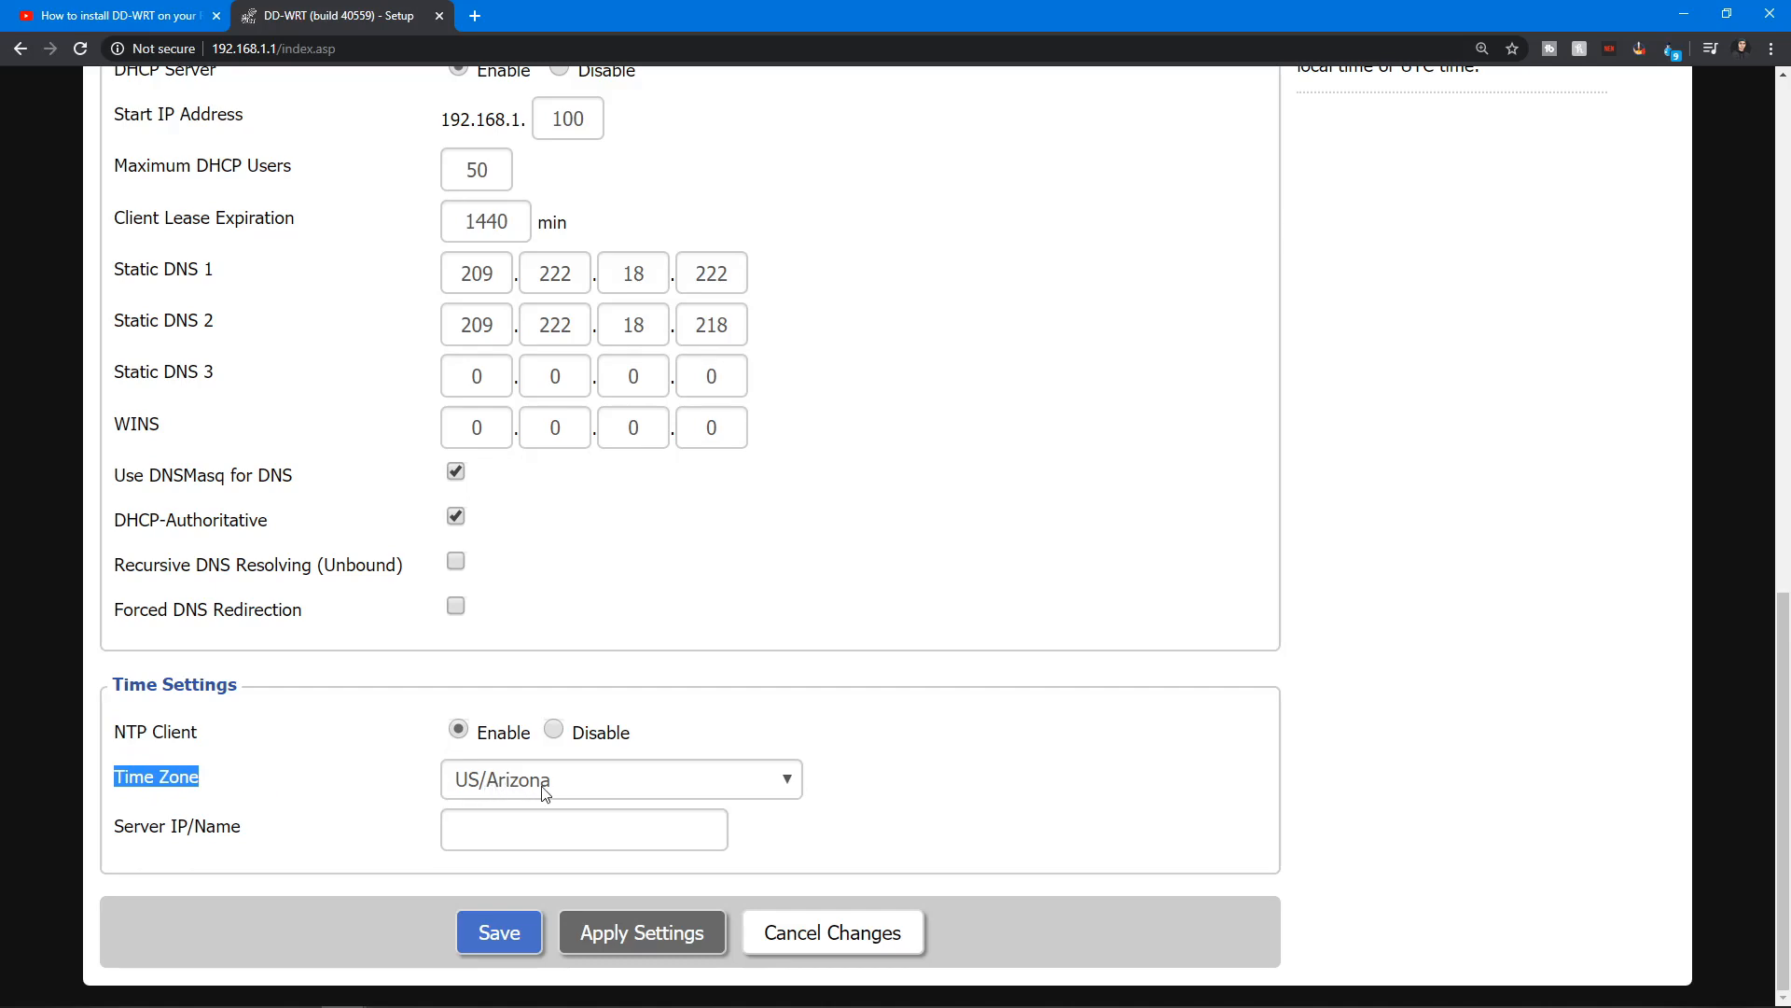
{"action": "mouse_move", "coordinate": [365, 763]}
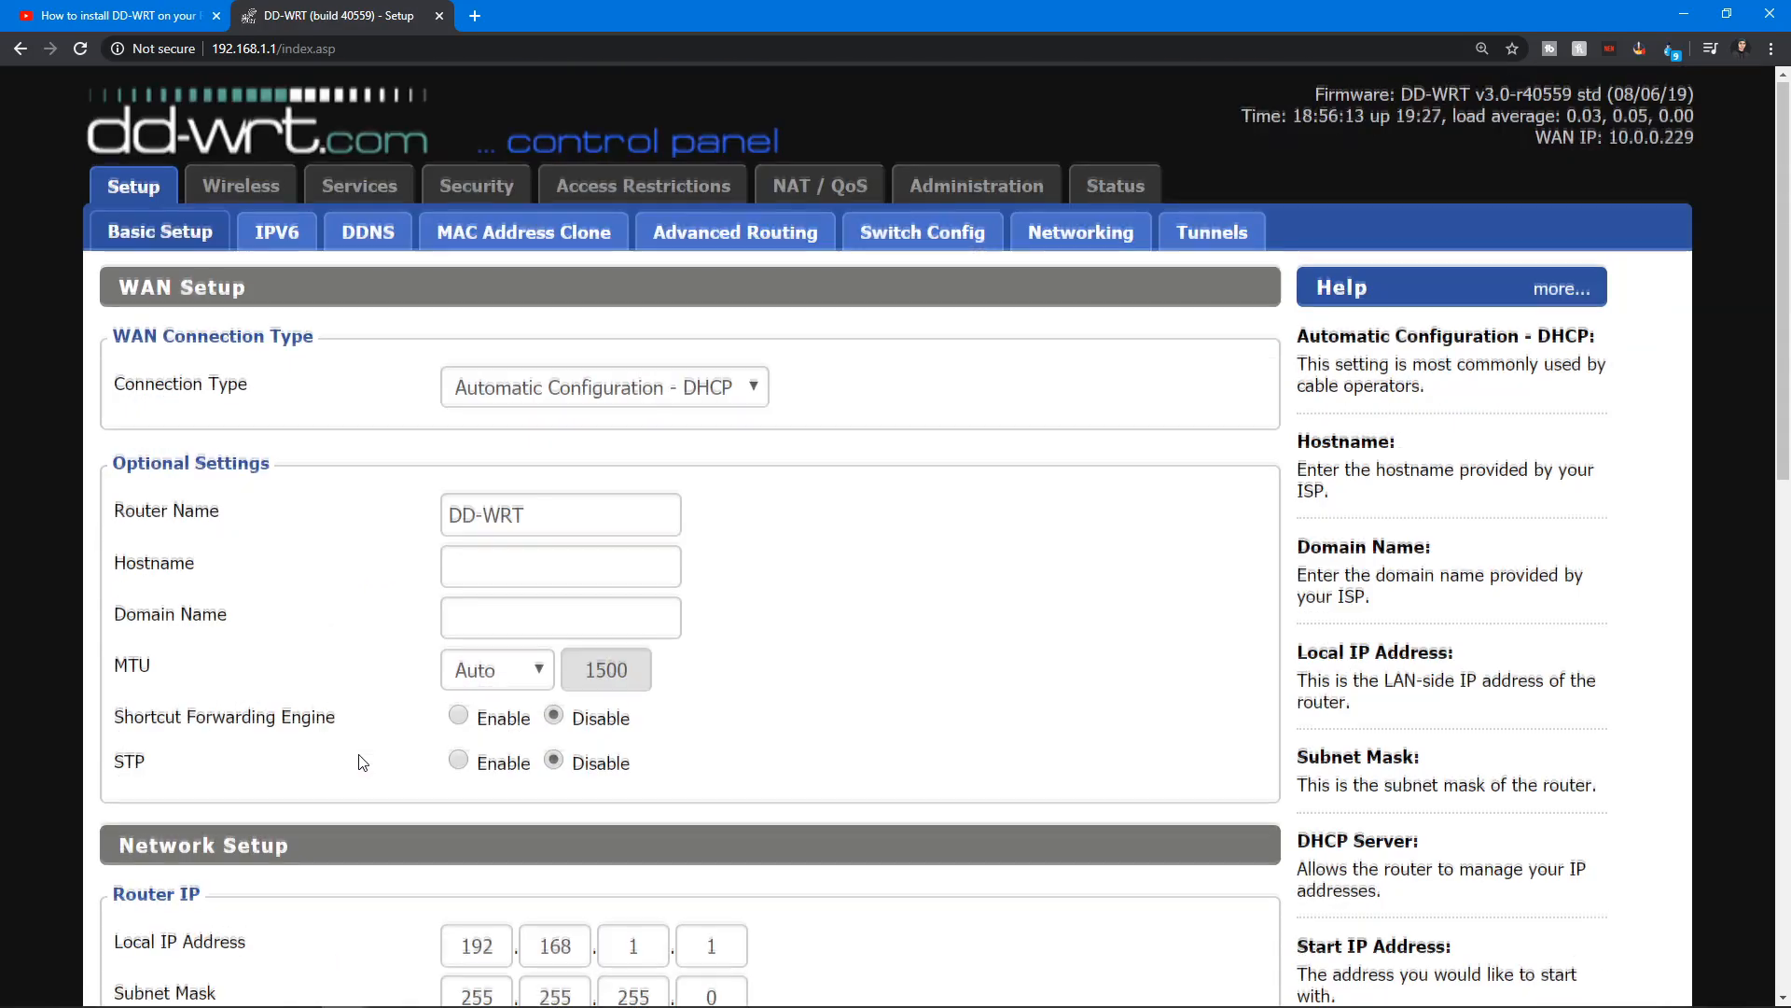
{"action": "mouse_move", "coordinate": [274, 500]}
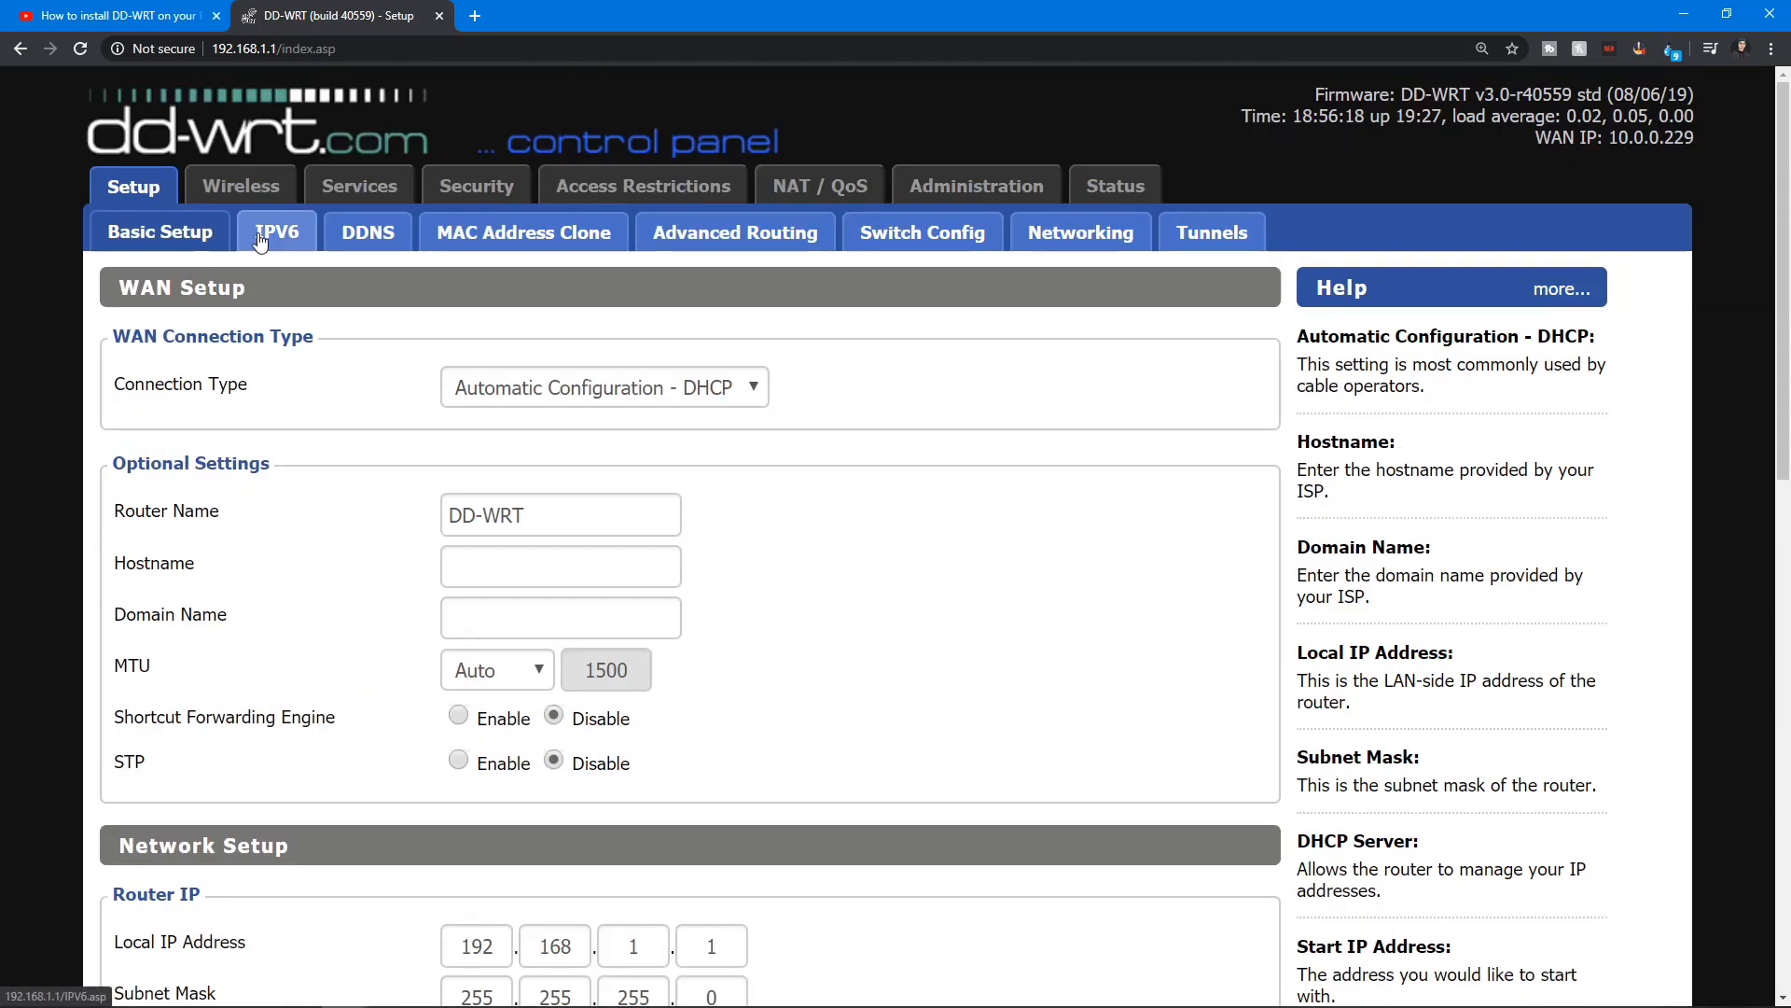
- Open the Setup > IPV6 page, leaving IPv6 support disabled
{"action": "left_click", "coordinate": [275, 233]}
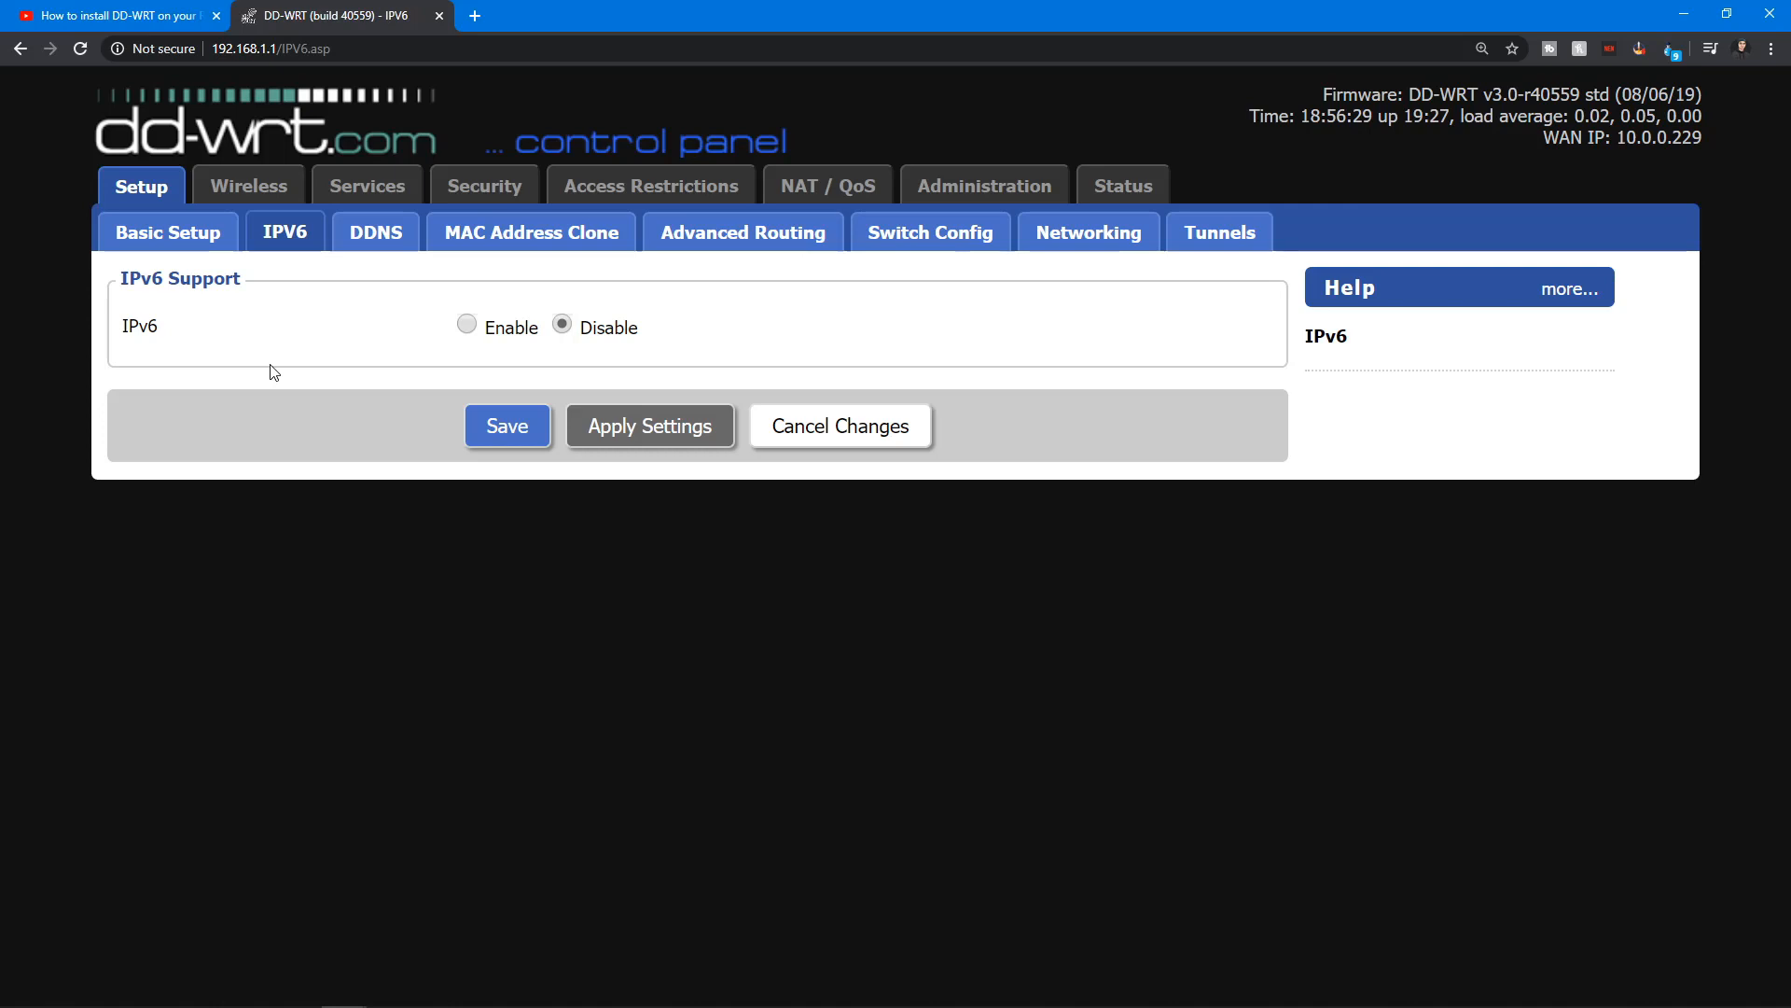
{"action": "mouse_move", "coordinate": [317, 351]}
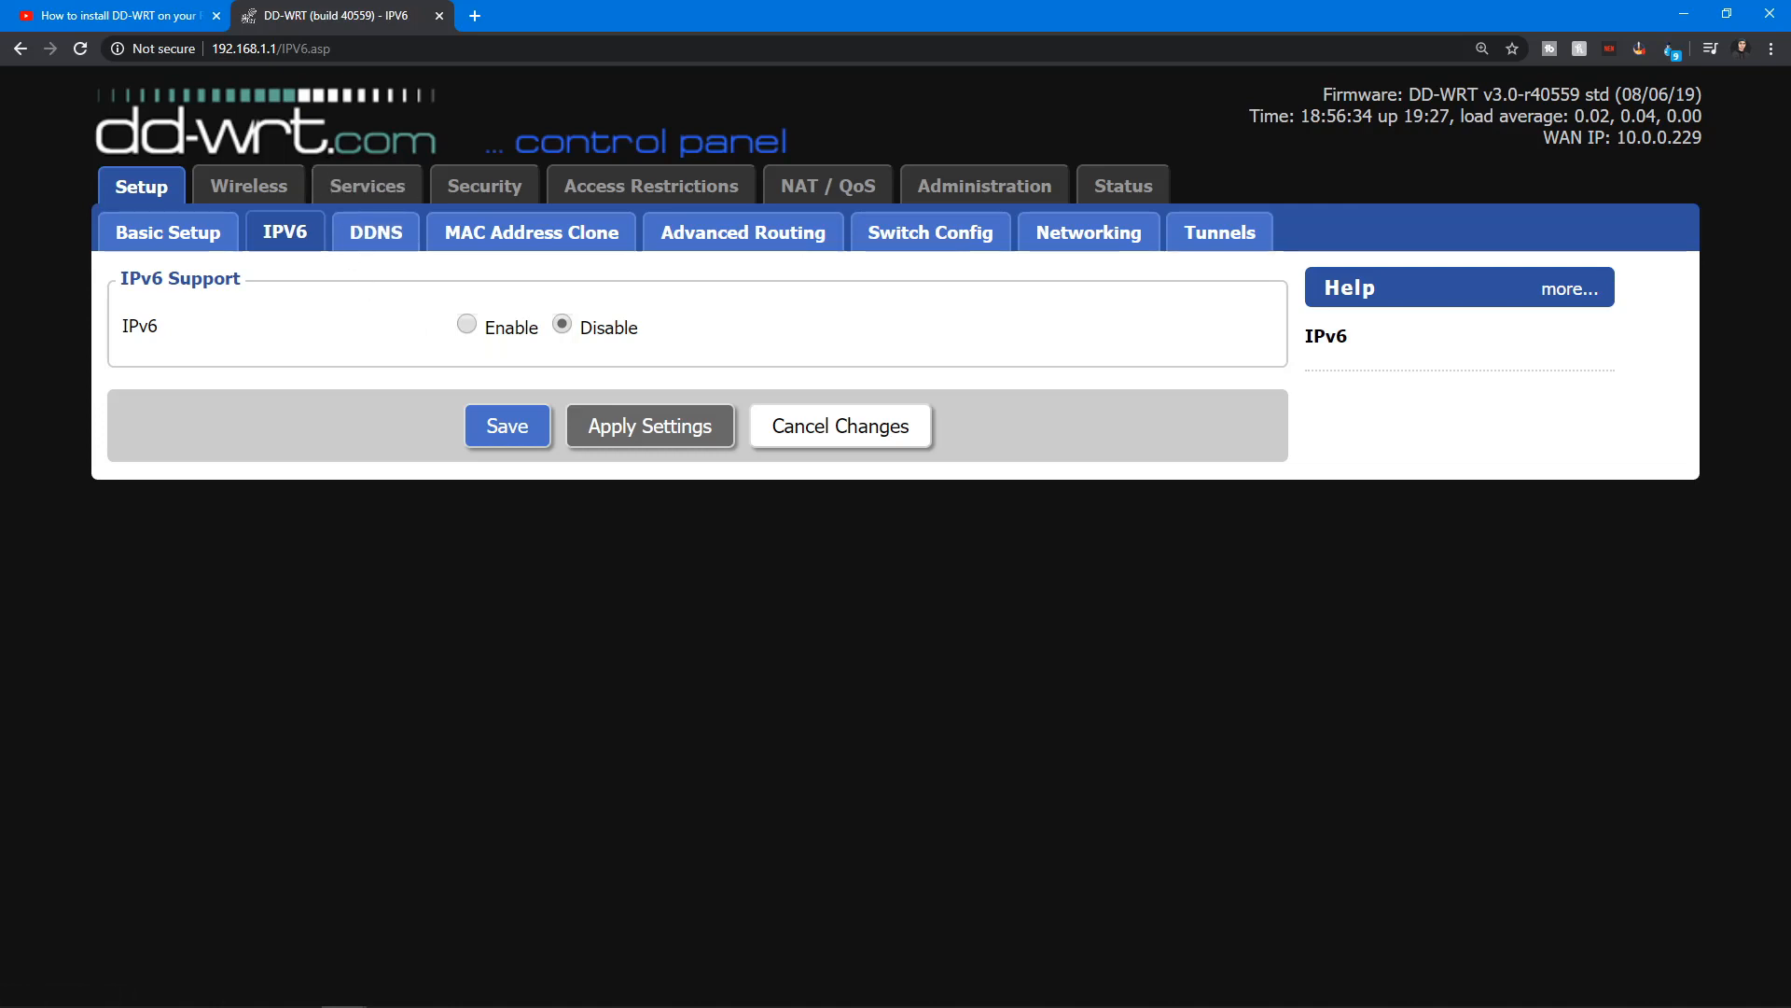
{"action": "left_click", "coordinate": [358, 184]}
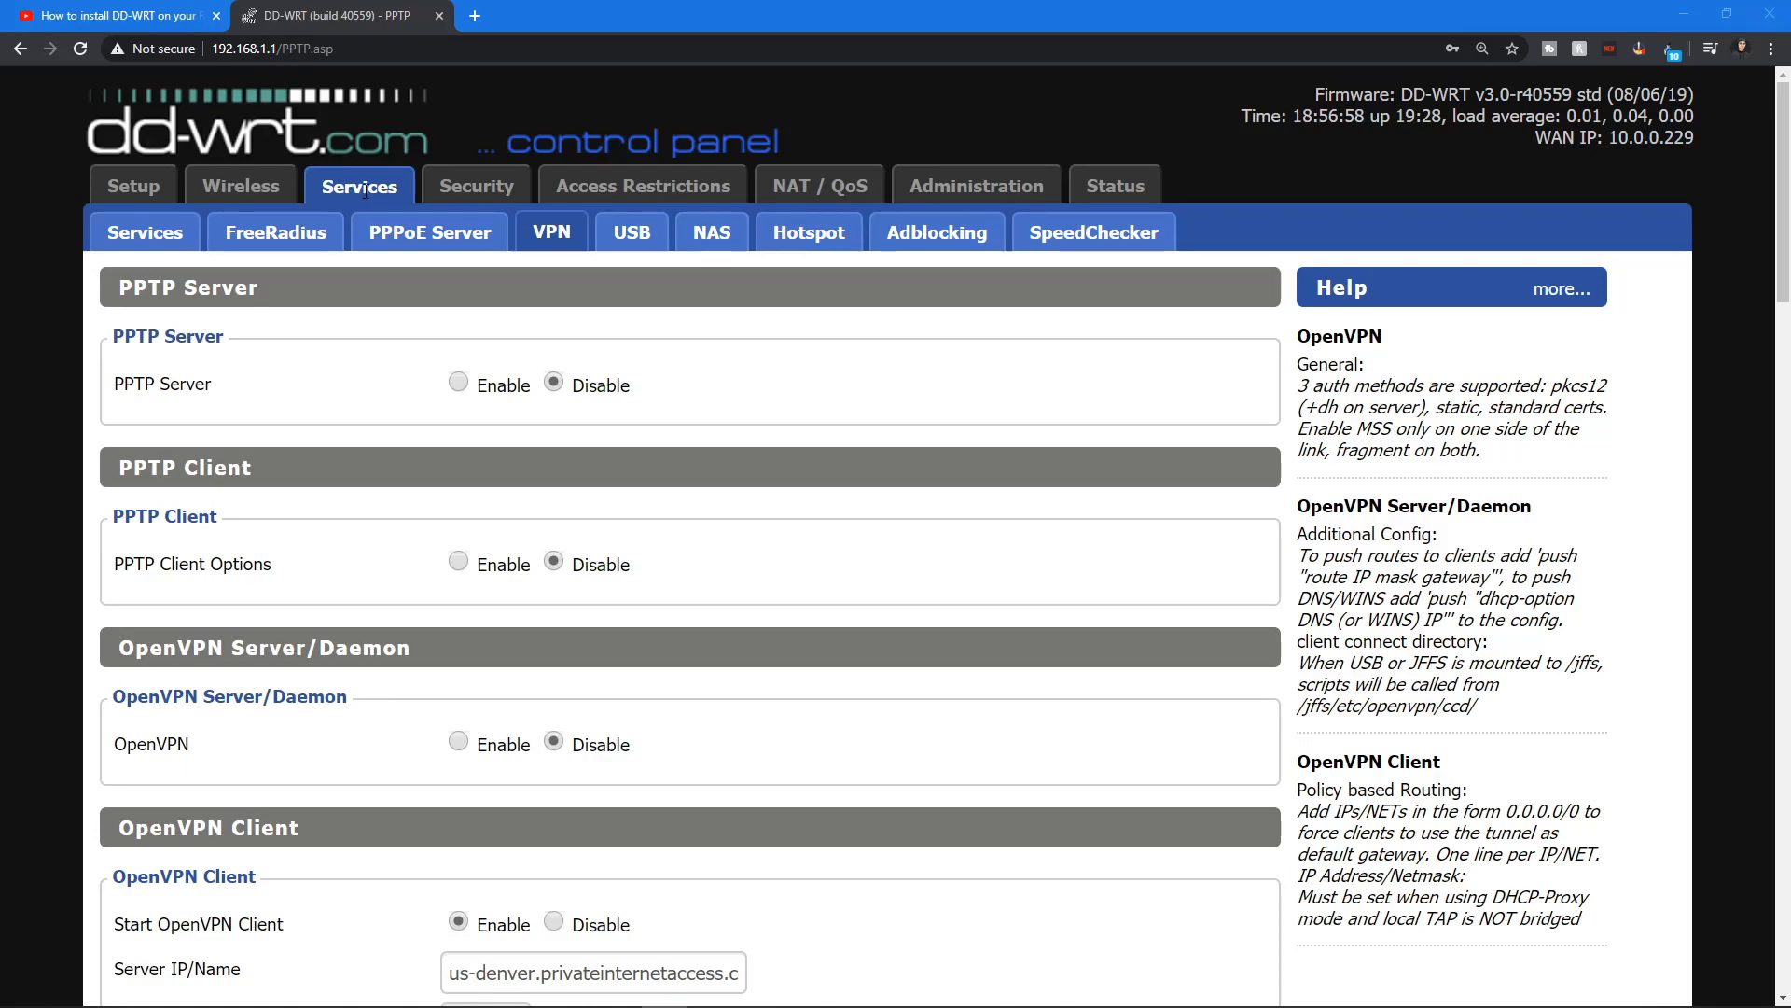
{"action": "mouse_move", "coordinate": [568, 299]}
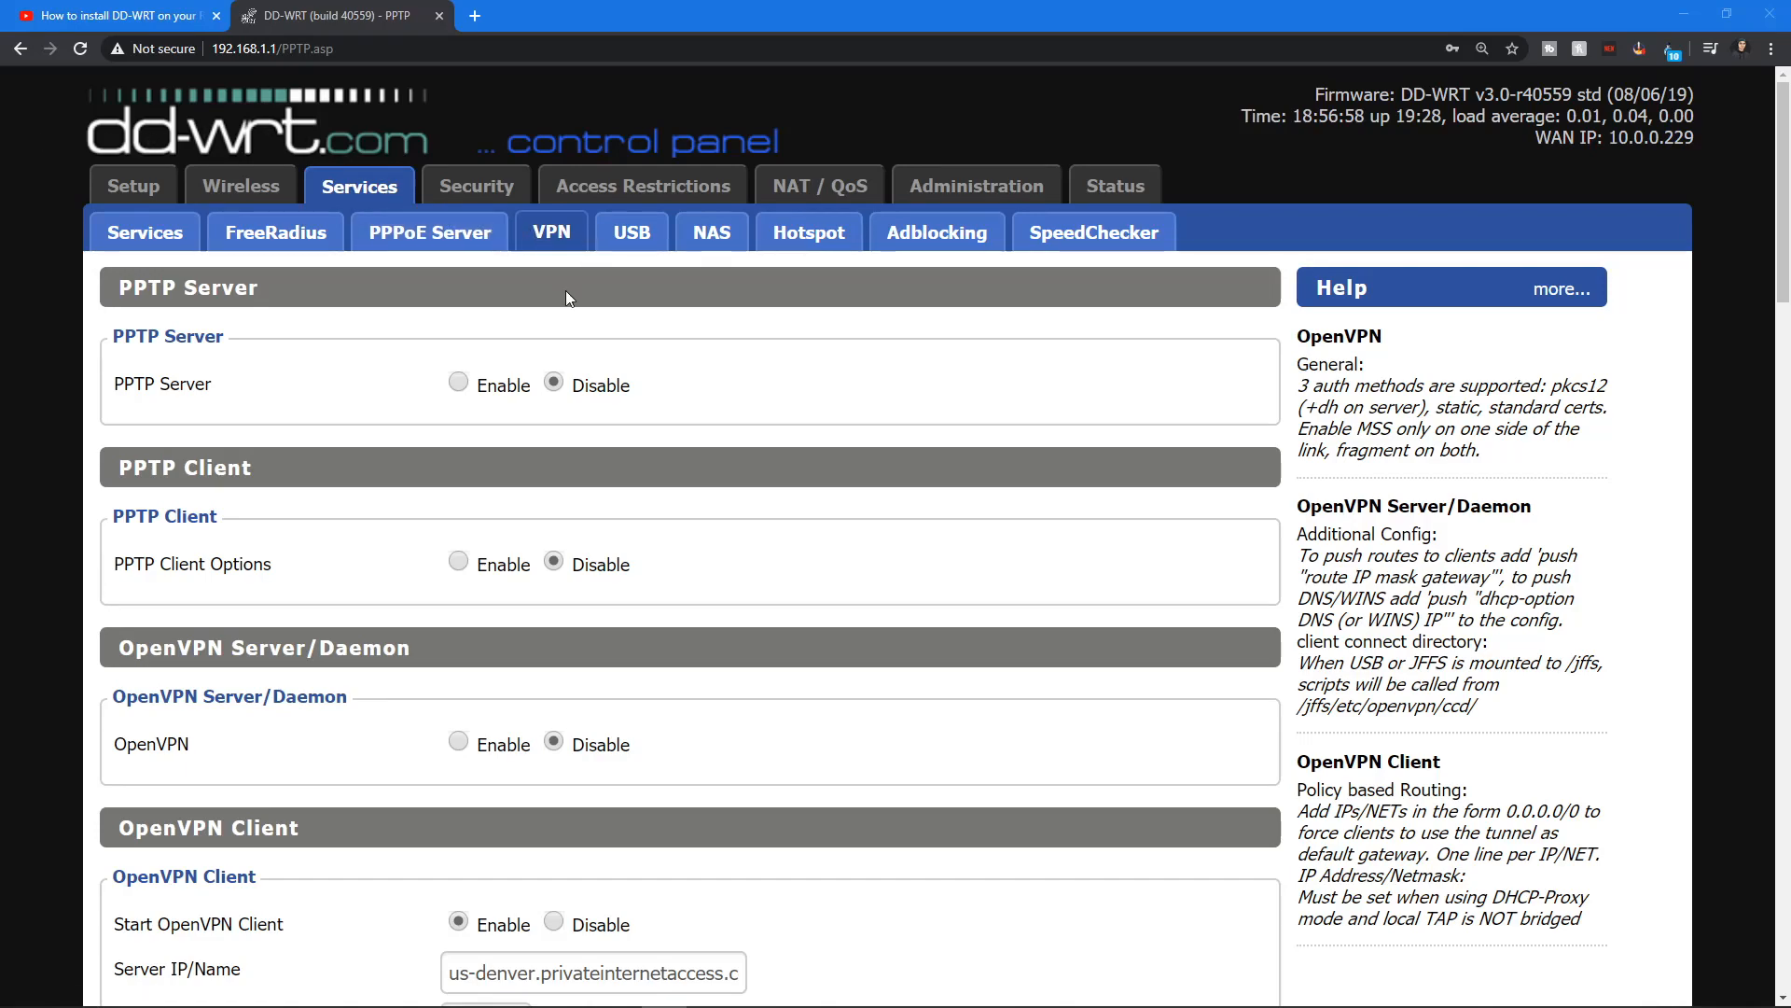
- Scroll the Services VPN page past PPTP and OpenVPN Server to the OpenVPN Client
{"action": "scroll", "scroll_direction": "down", "scroll_amount": 3}
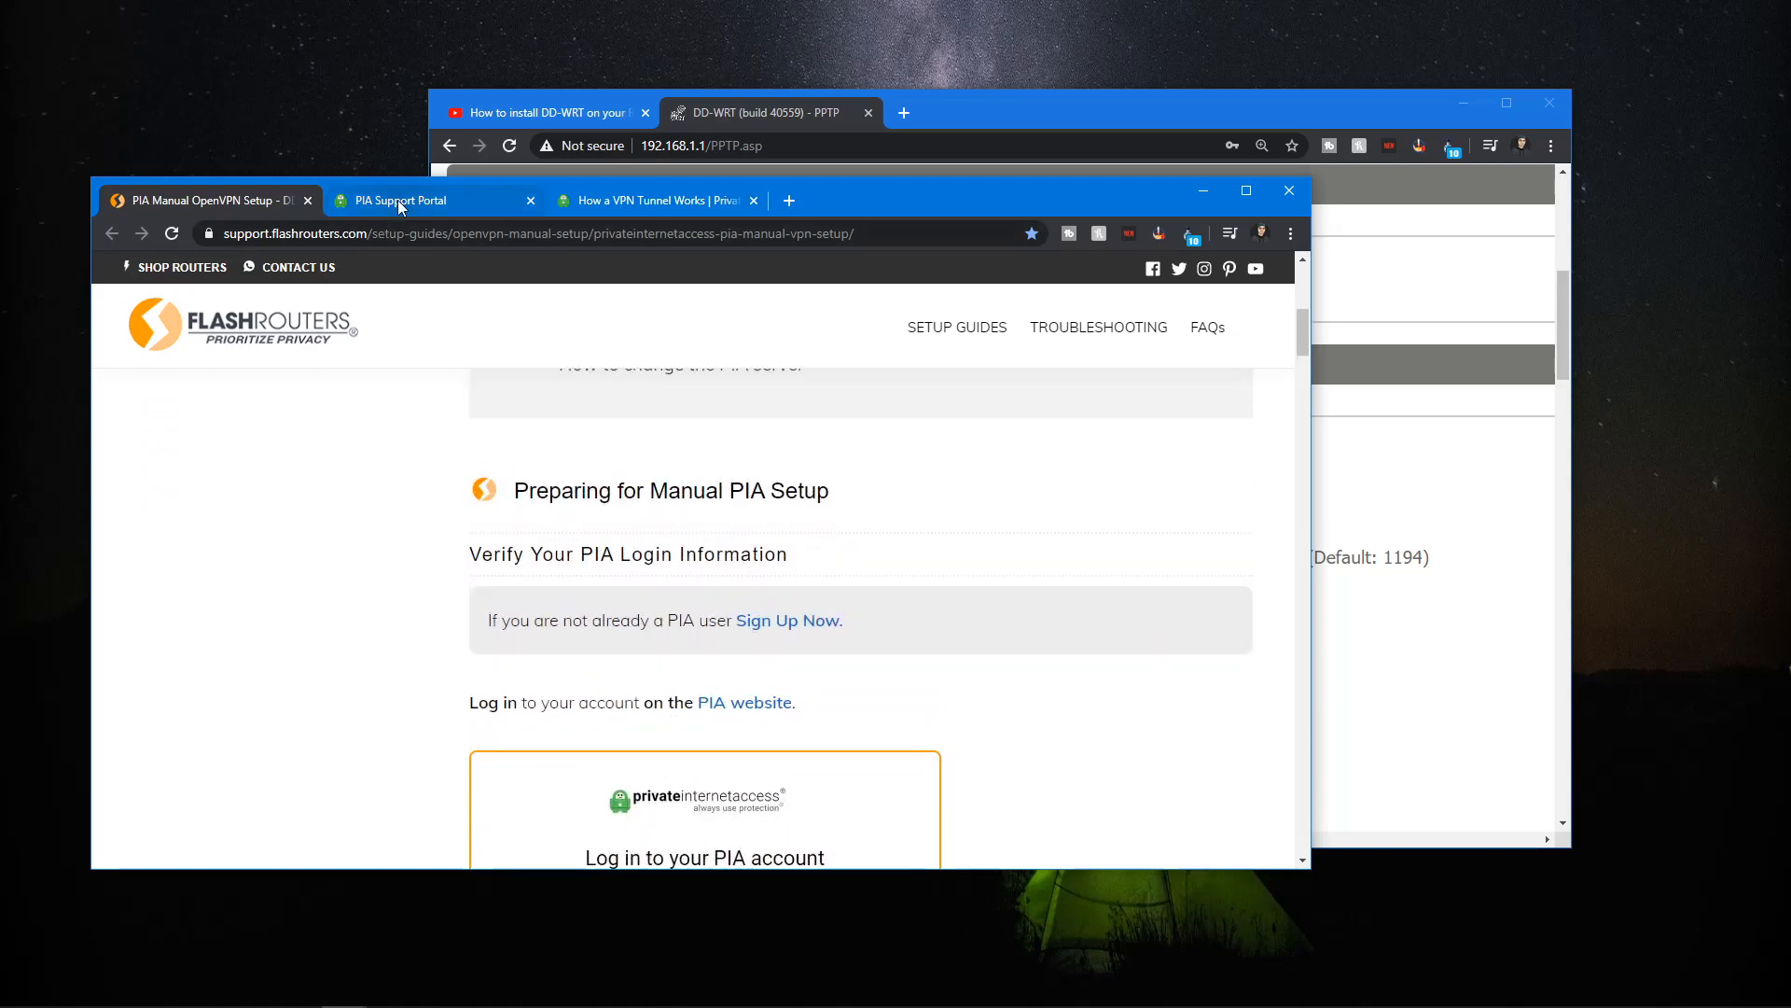
- Open PIA's server list and select the UK Manchester hostname under United Kingdom
{"action": "left_click", "coordinate": [400, 200]}
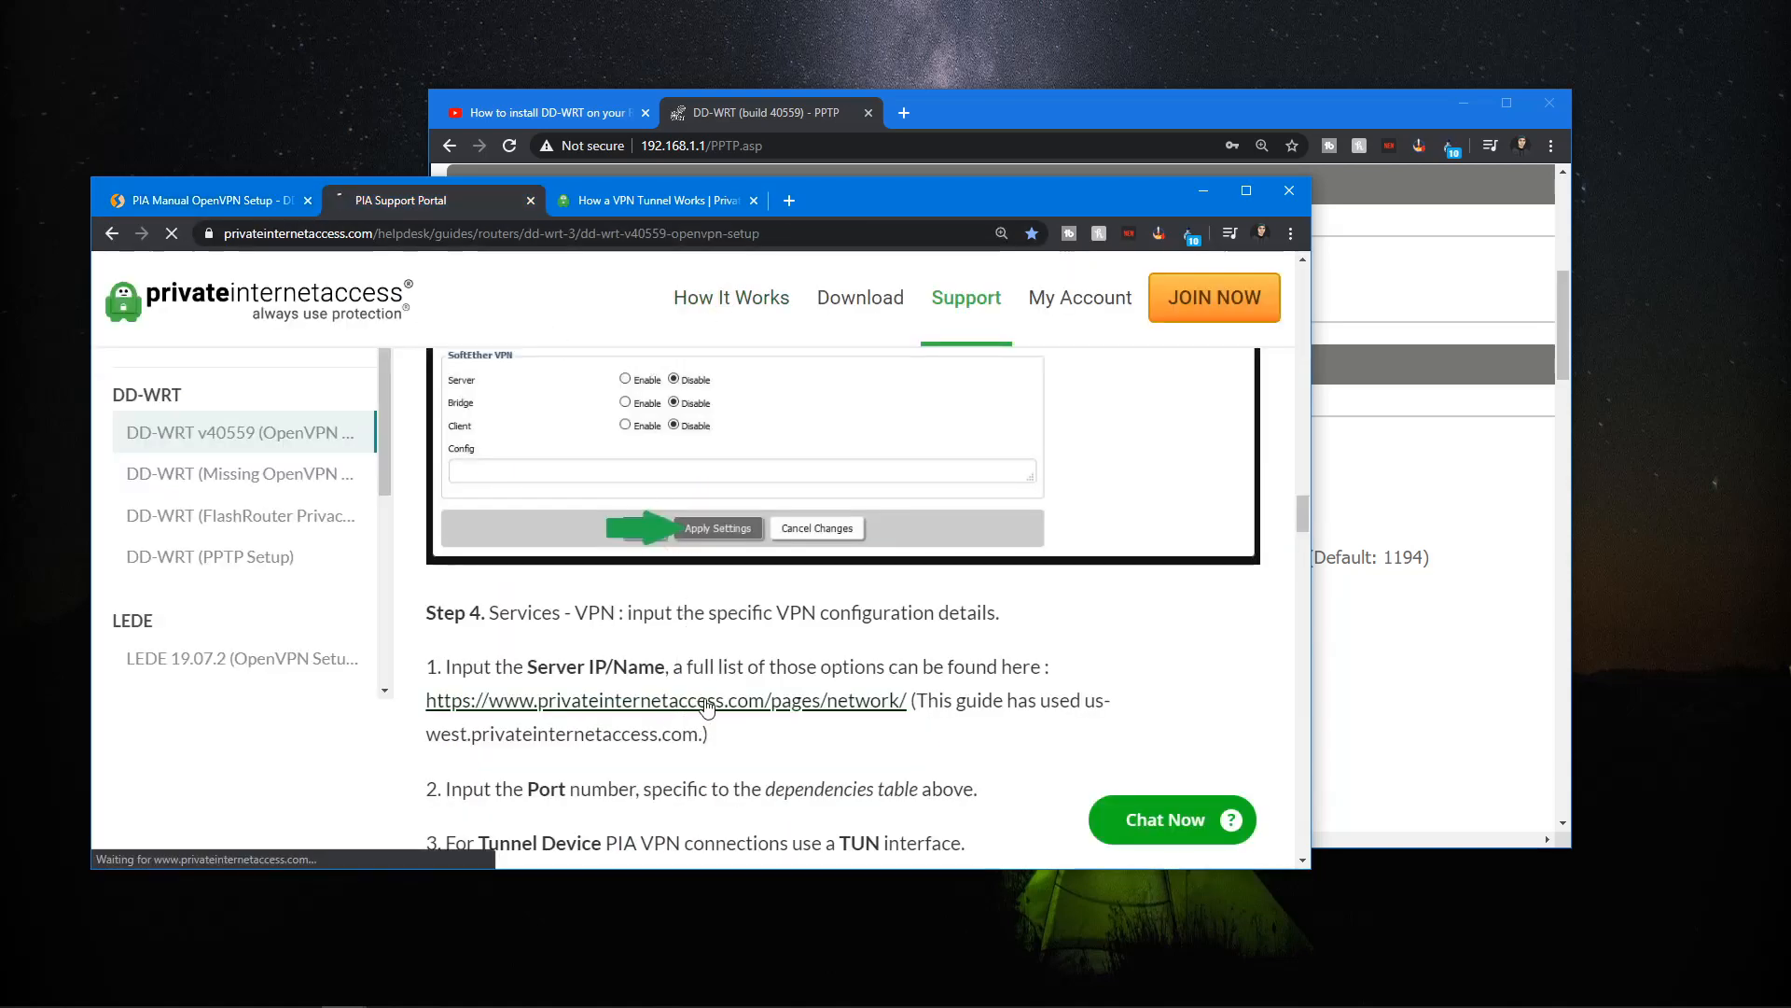
{"action": "left_click", "coordinate": [665, 699]}
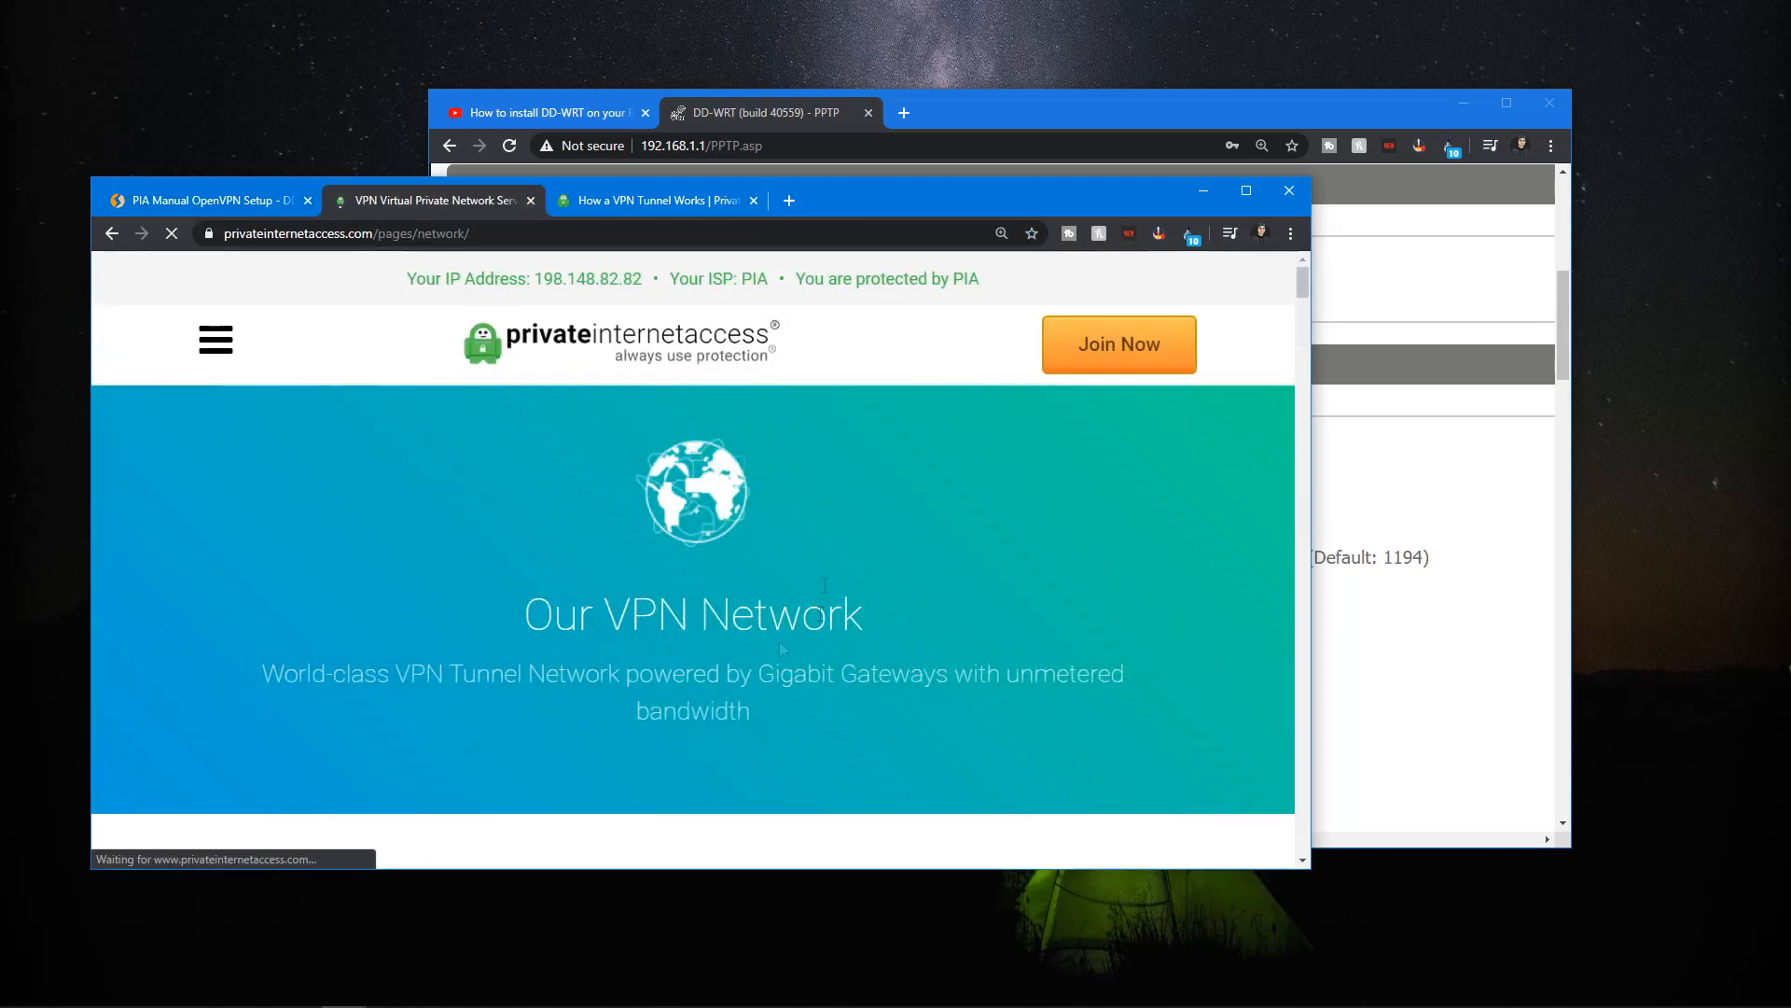
{"action": "scroll", "scroll_direction": "down", "scroll_amount": 3}
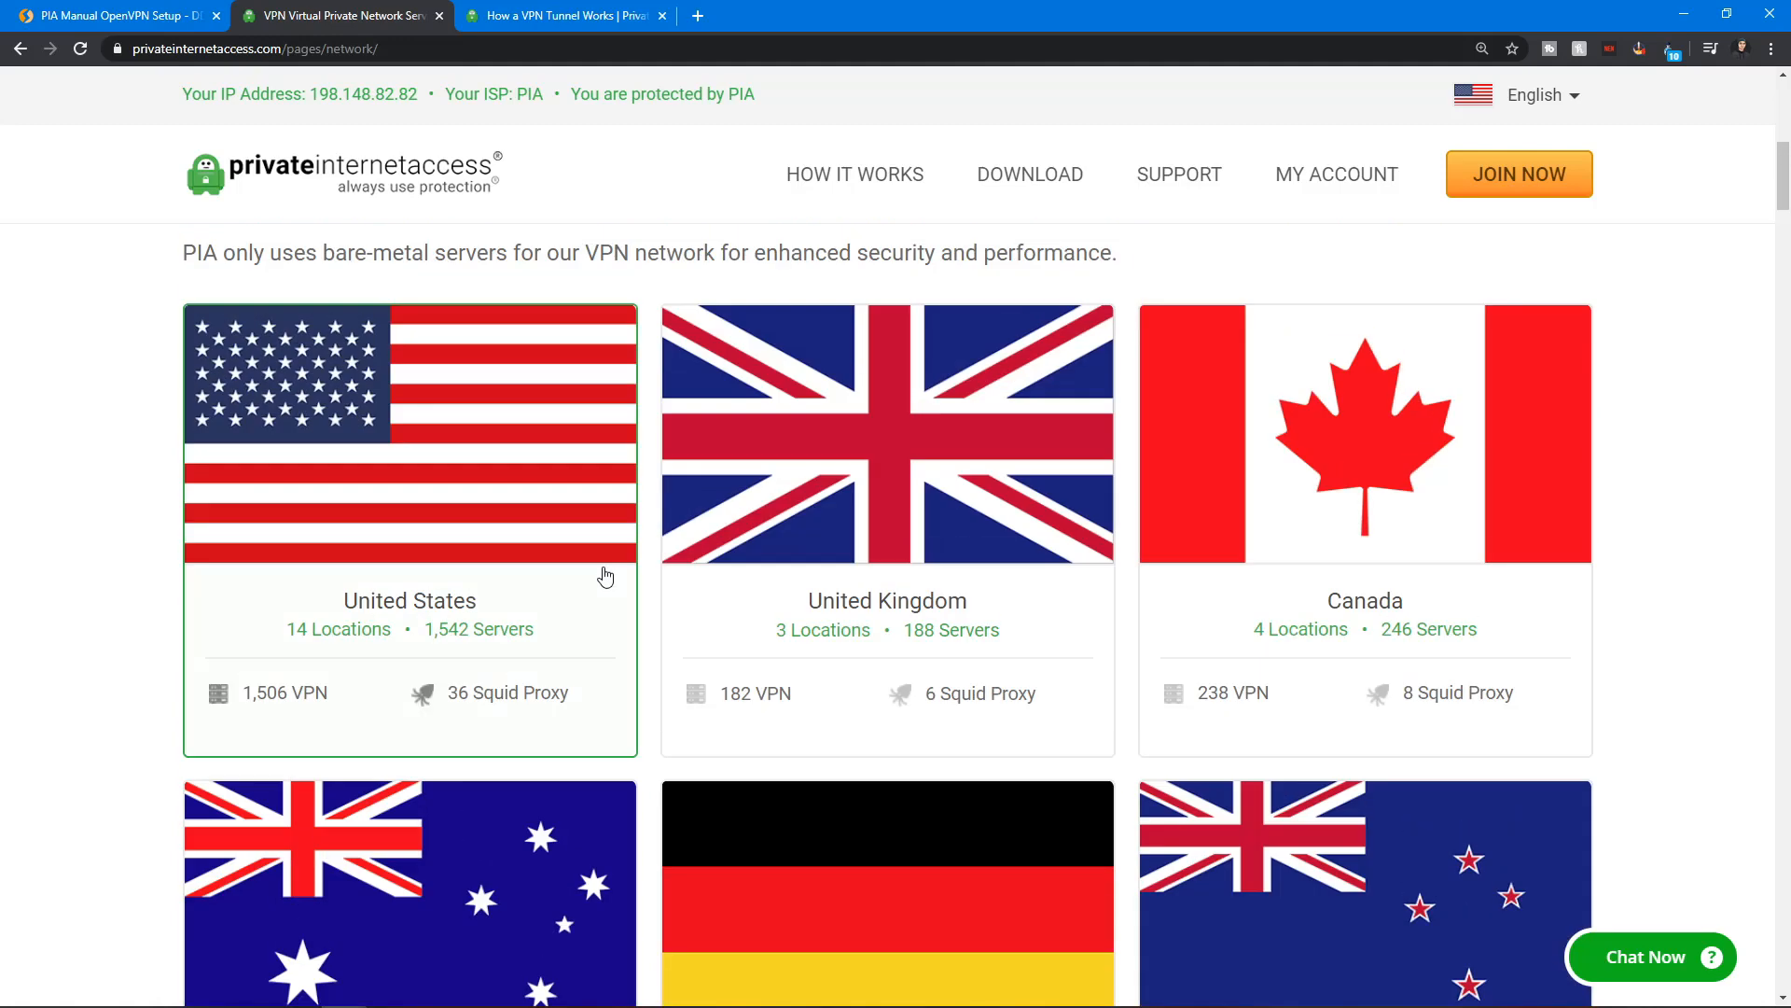
{"action": "mouse_move", "coordinate": [796, 469]}
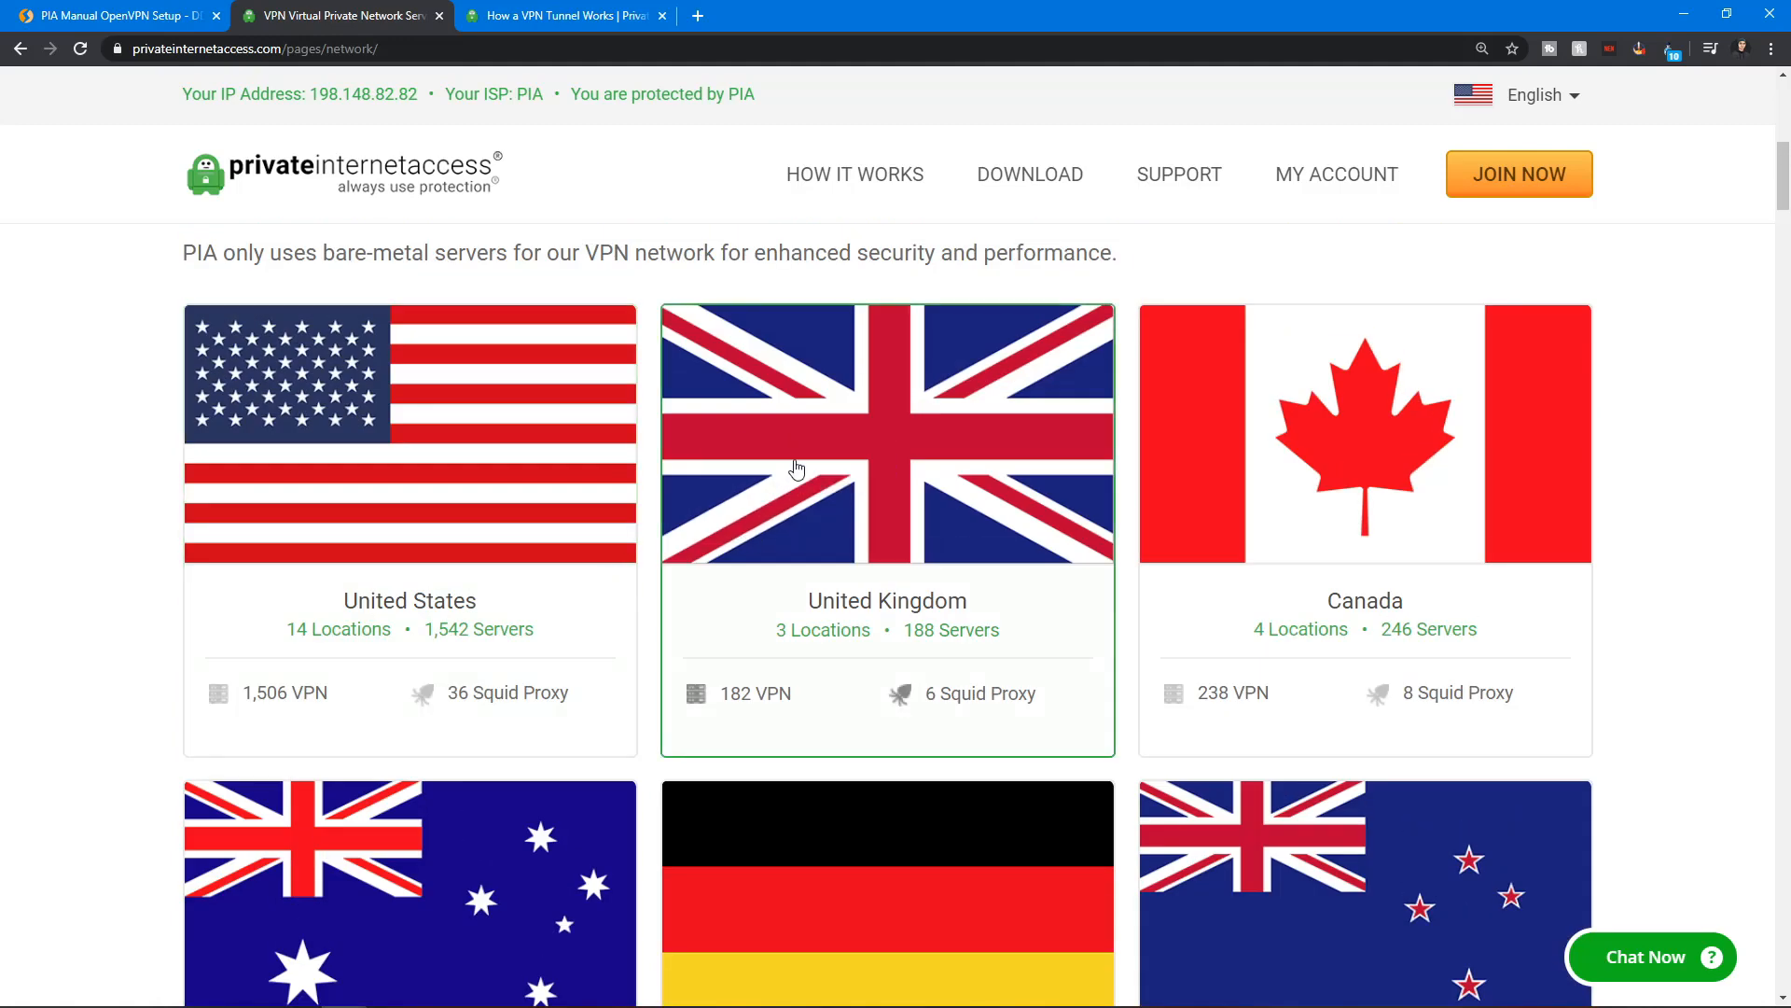
{"action": "left_click", "coordinate": [886, 457]}
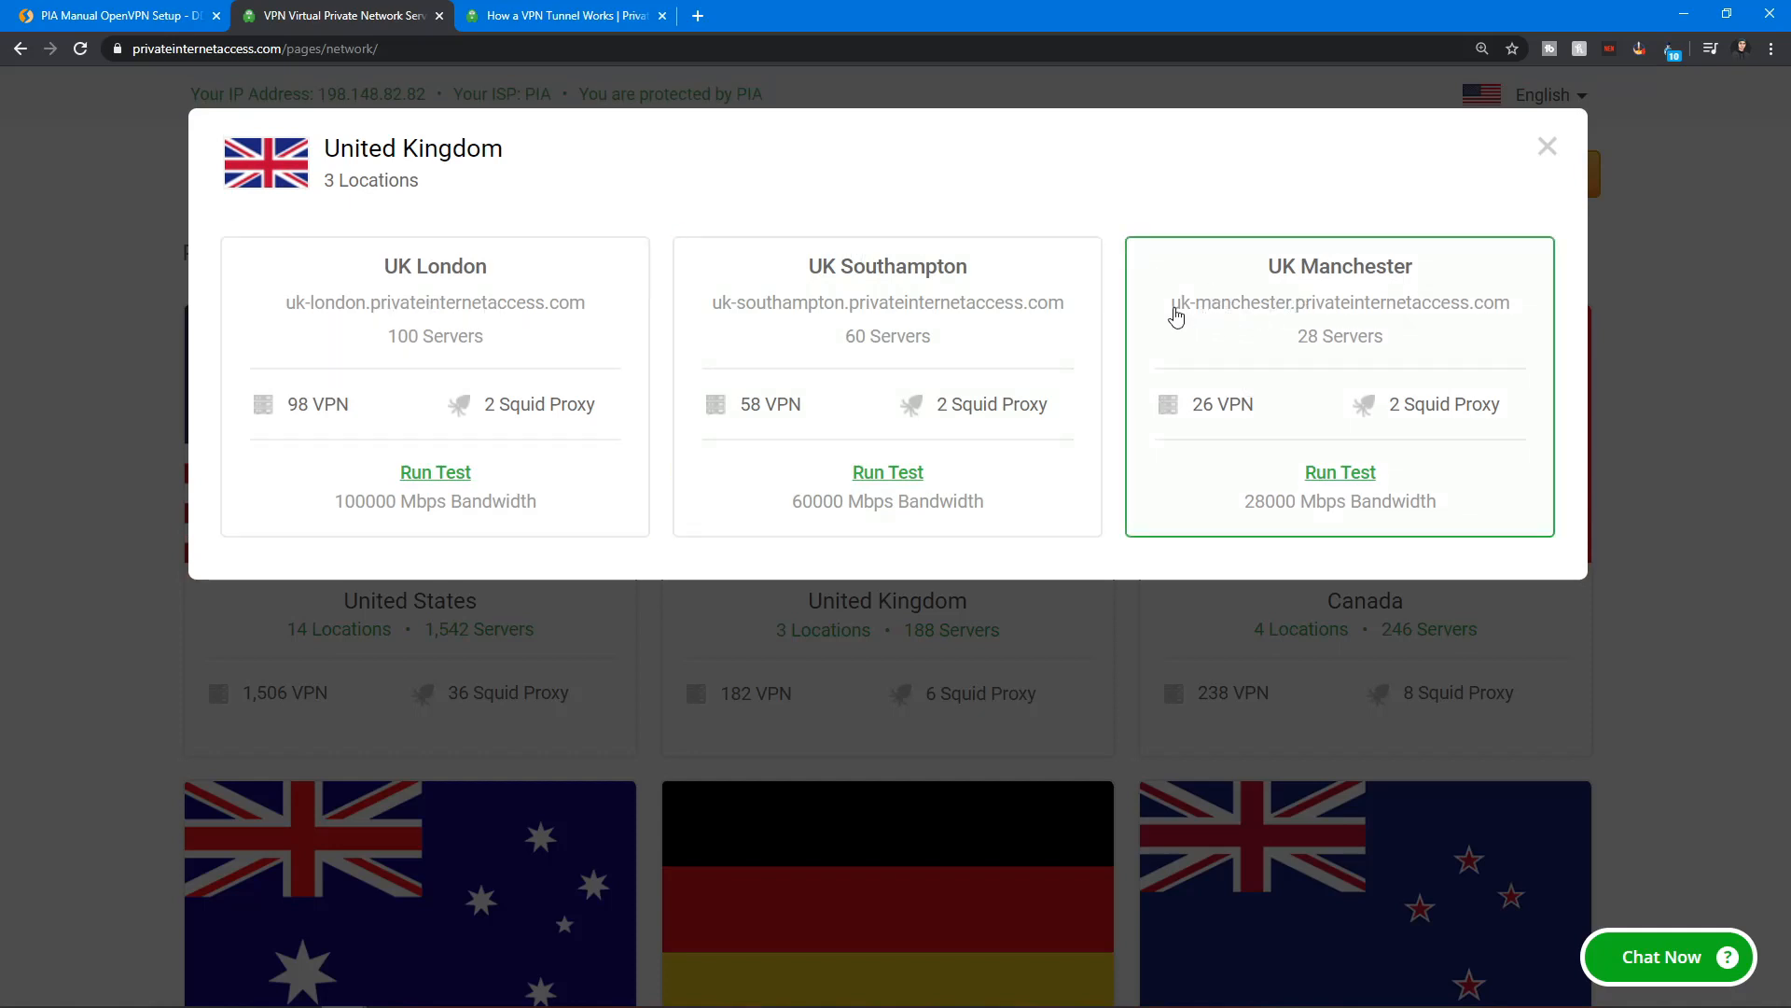
{"action": "double_click", "coordinate": [1186, 302]}
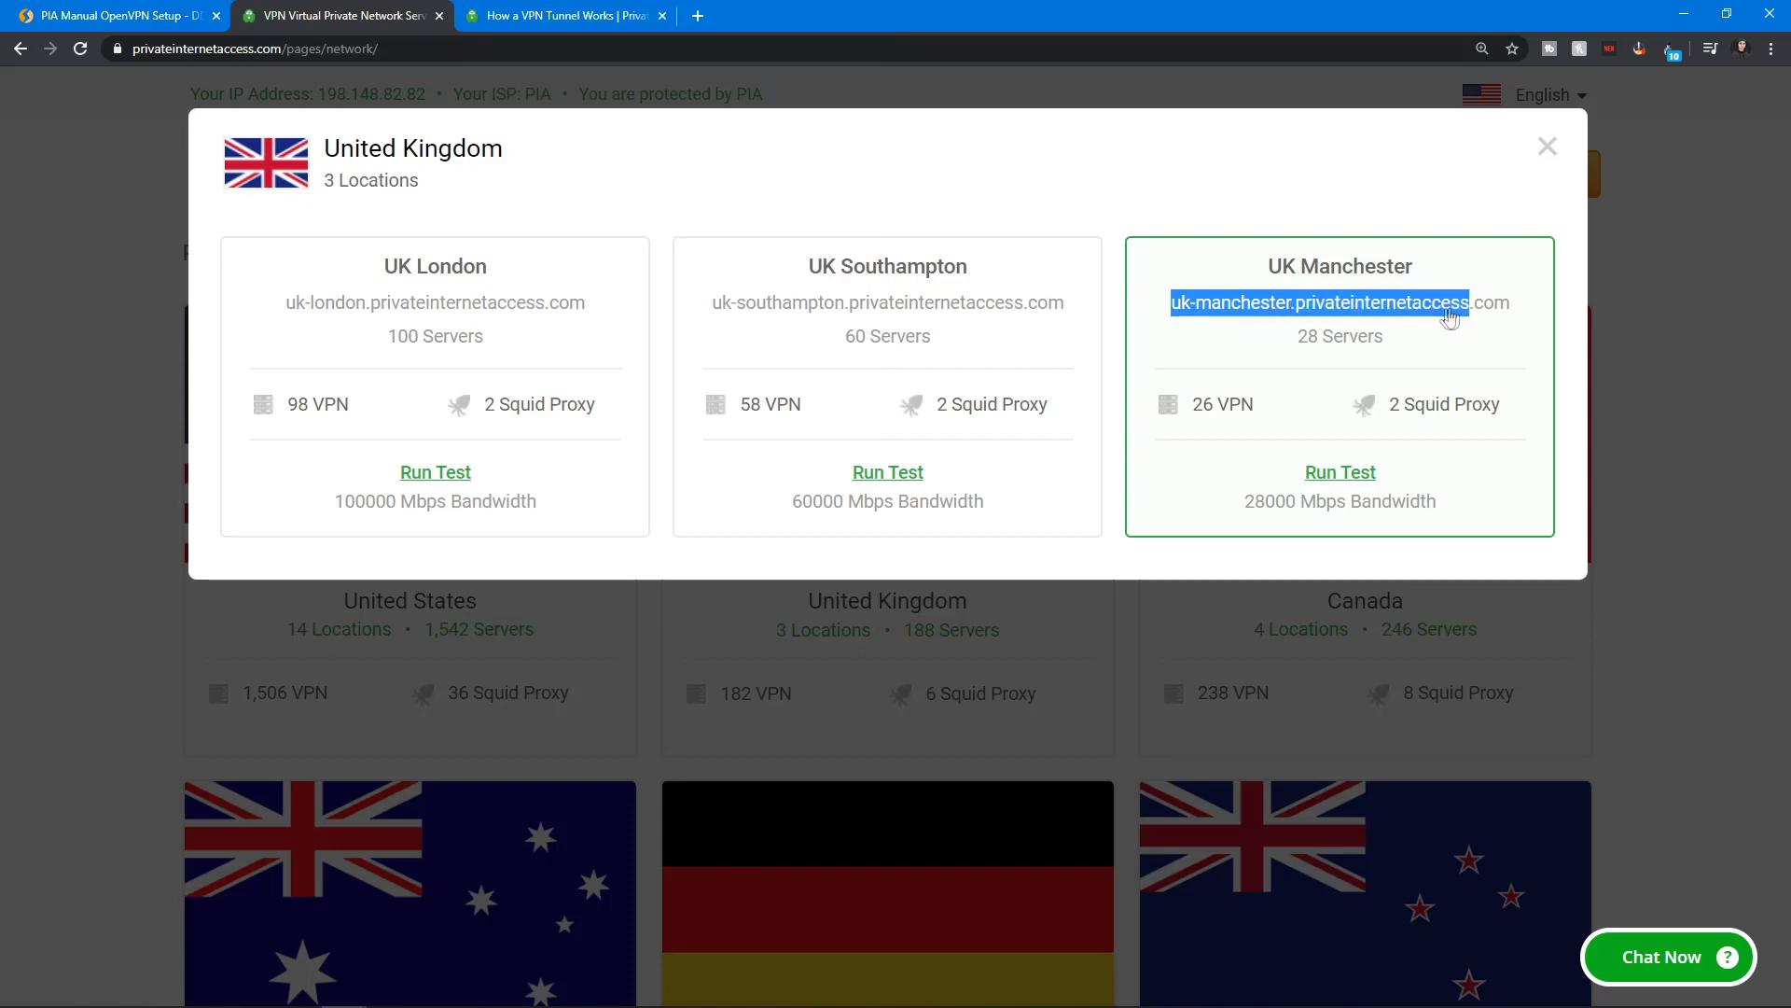
{"action": "left_click", "coordinate": [1339, 472]}
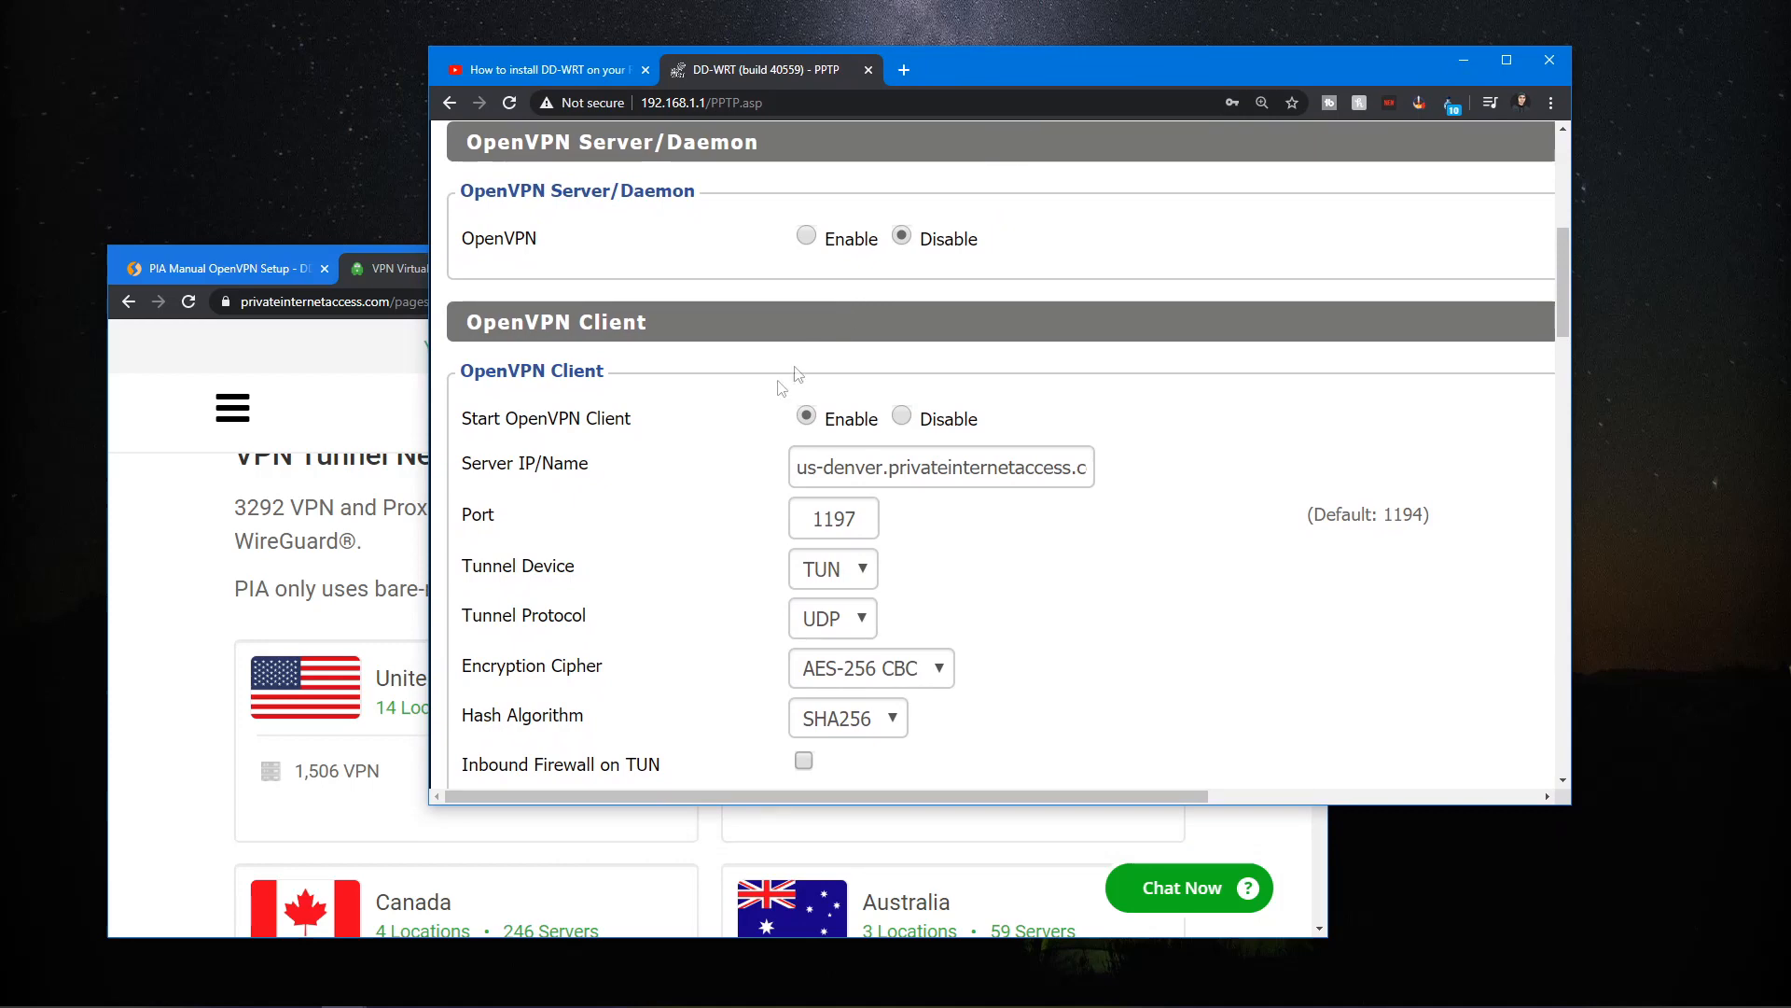
- Scroll to the OpenVPN Client's port 1197, TUN, UDP, AES-256 CBC and SHA256 settings
{"action": "scroll", "scroll_direction": "down", "scroll_amount": 3}
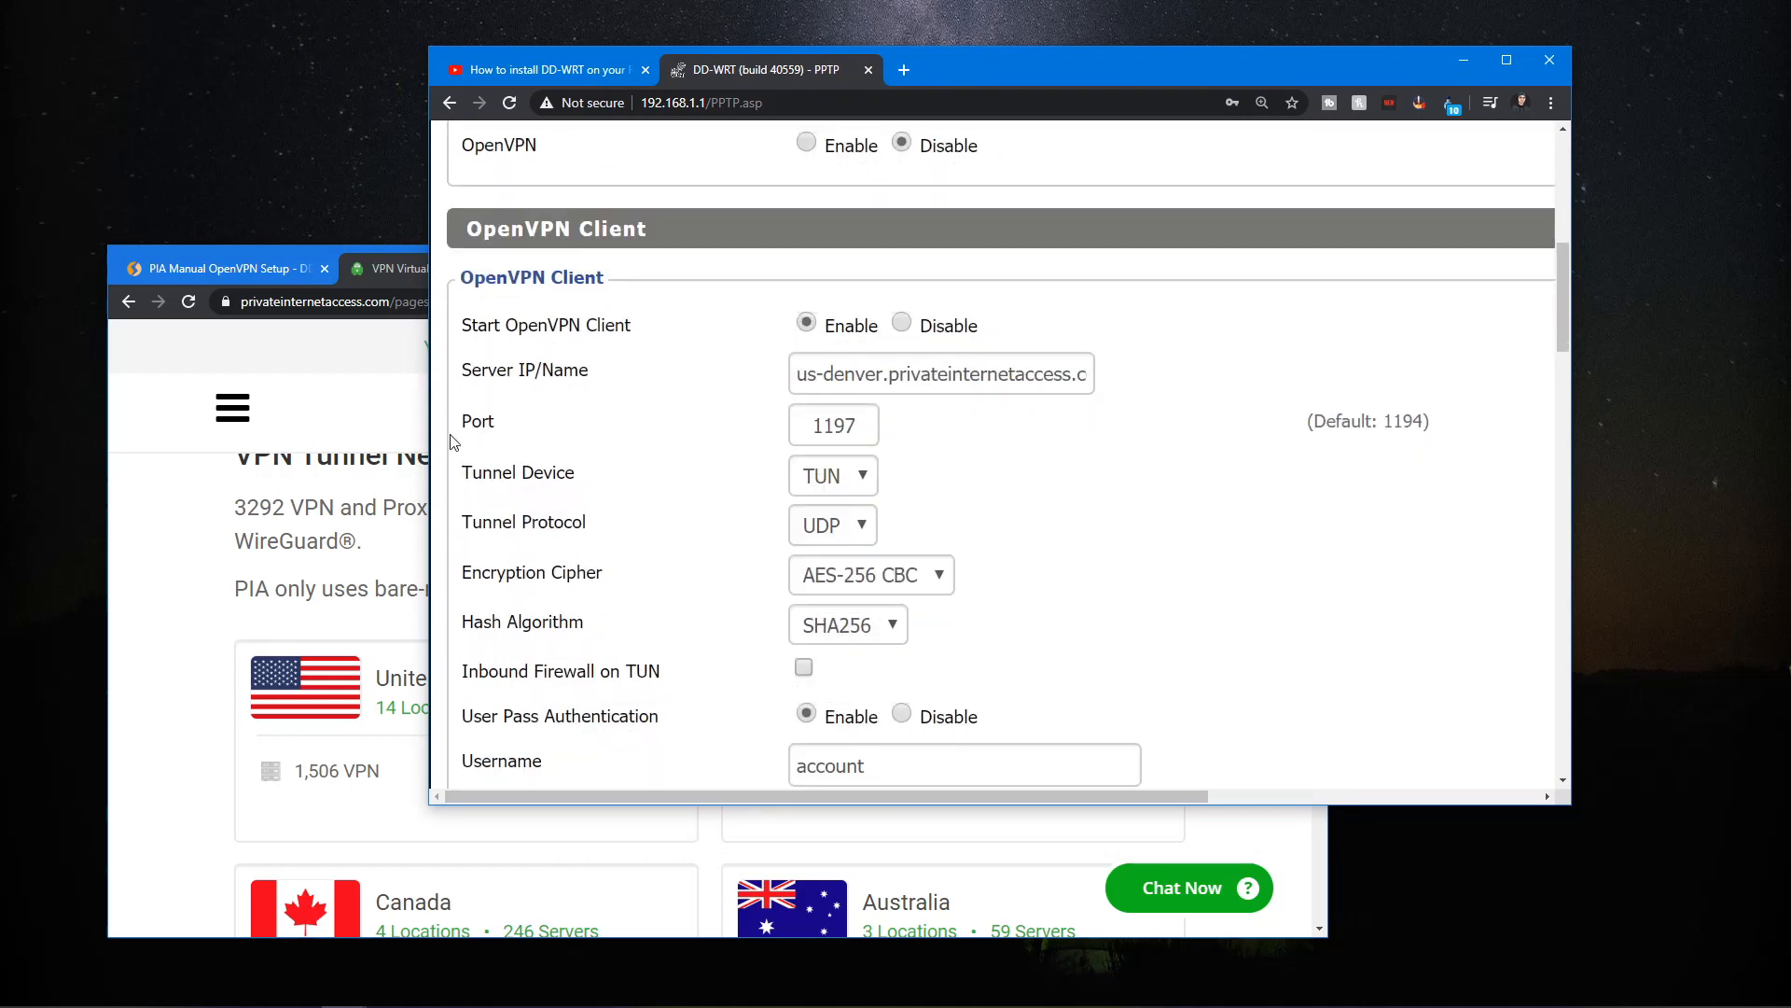
{"action": "mouse_move", "coordinate": [407, 446]}
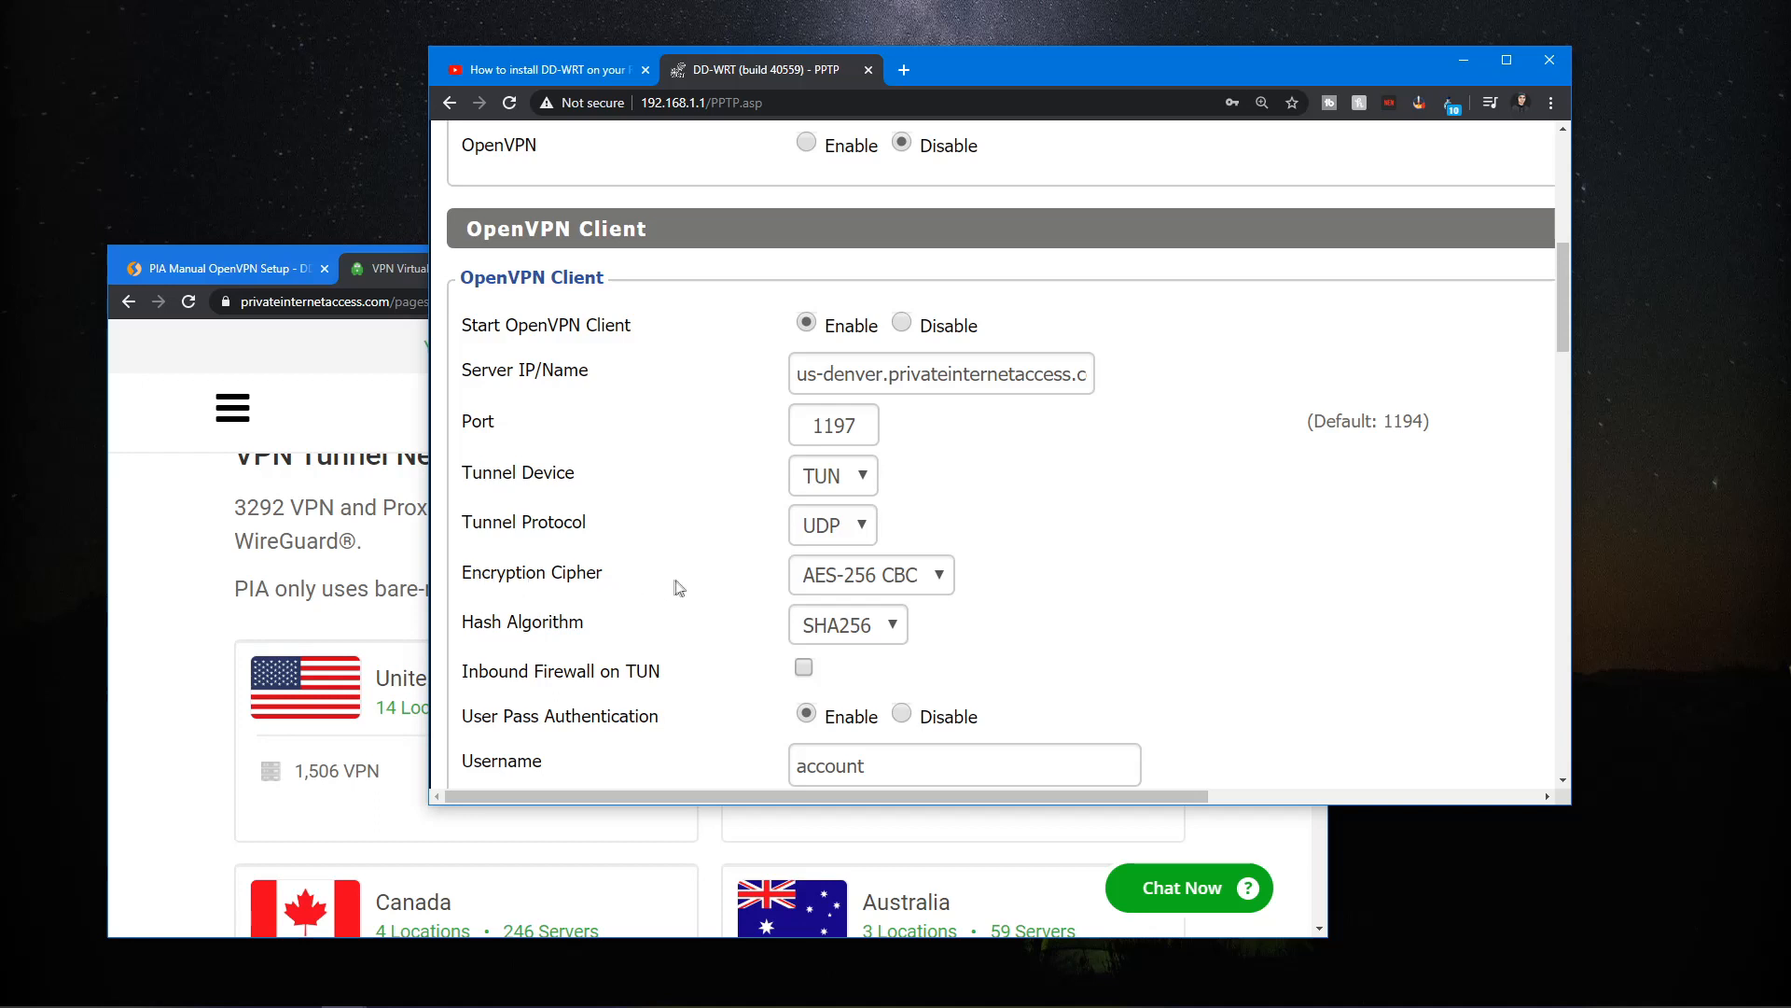
{"action": "mouse_move", "coordinate": [865, 591]}
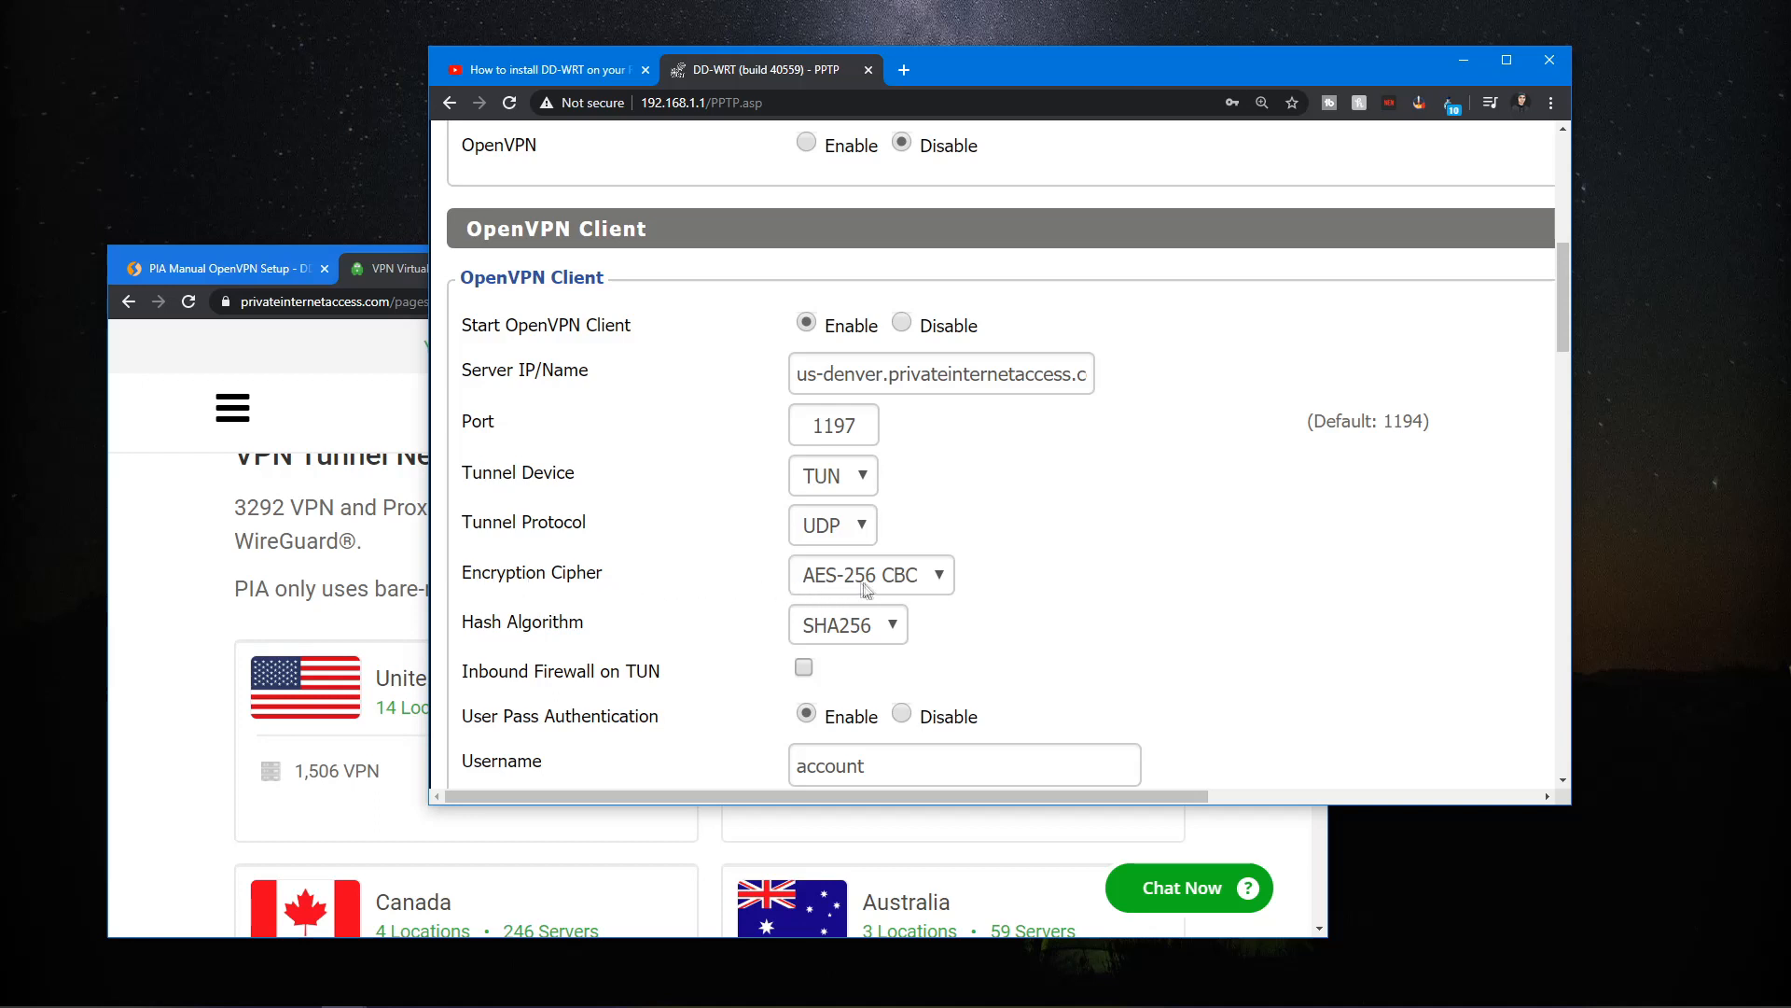
{"action": "mouse_move", "coordinate": [802, 640]}
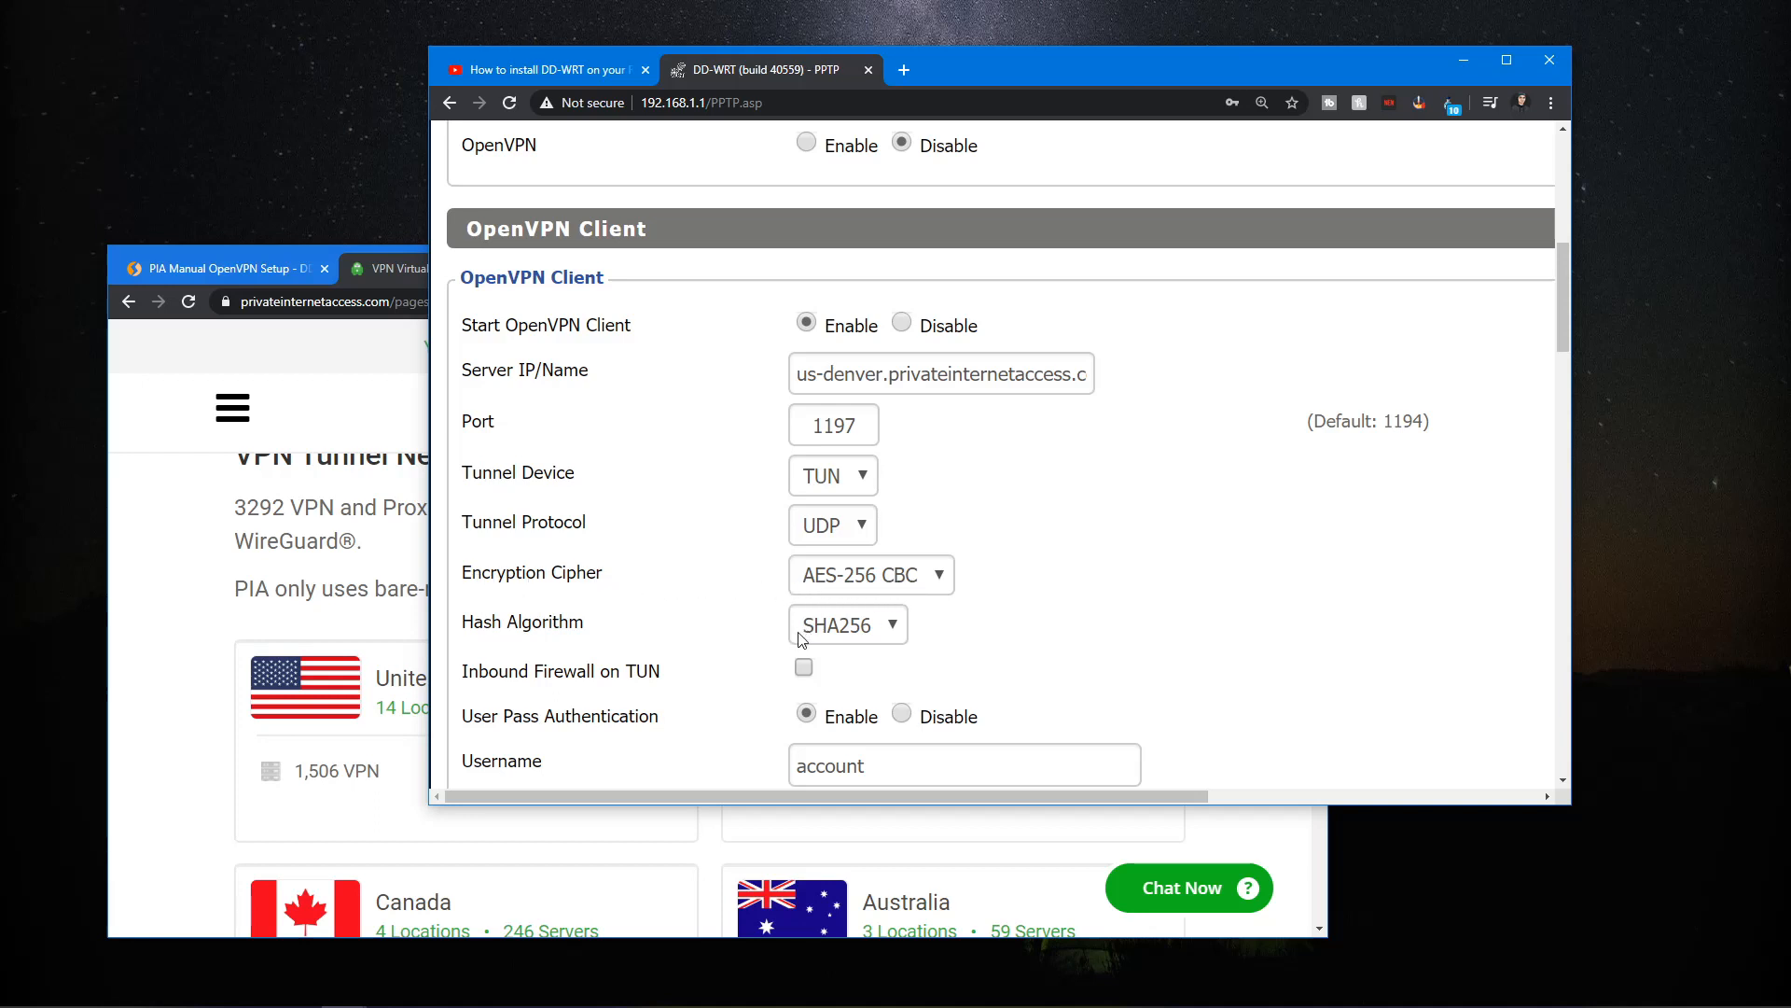
{"action": "mouse_move", "coordinate": [862, 638]}
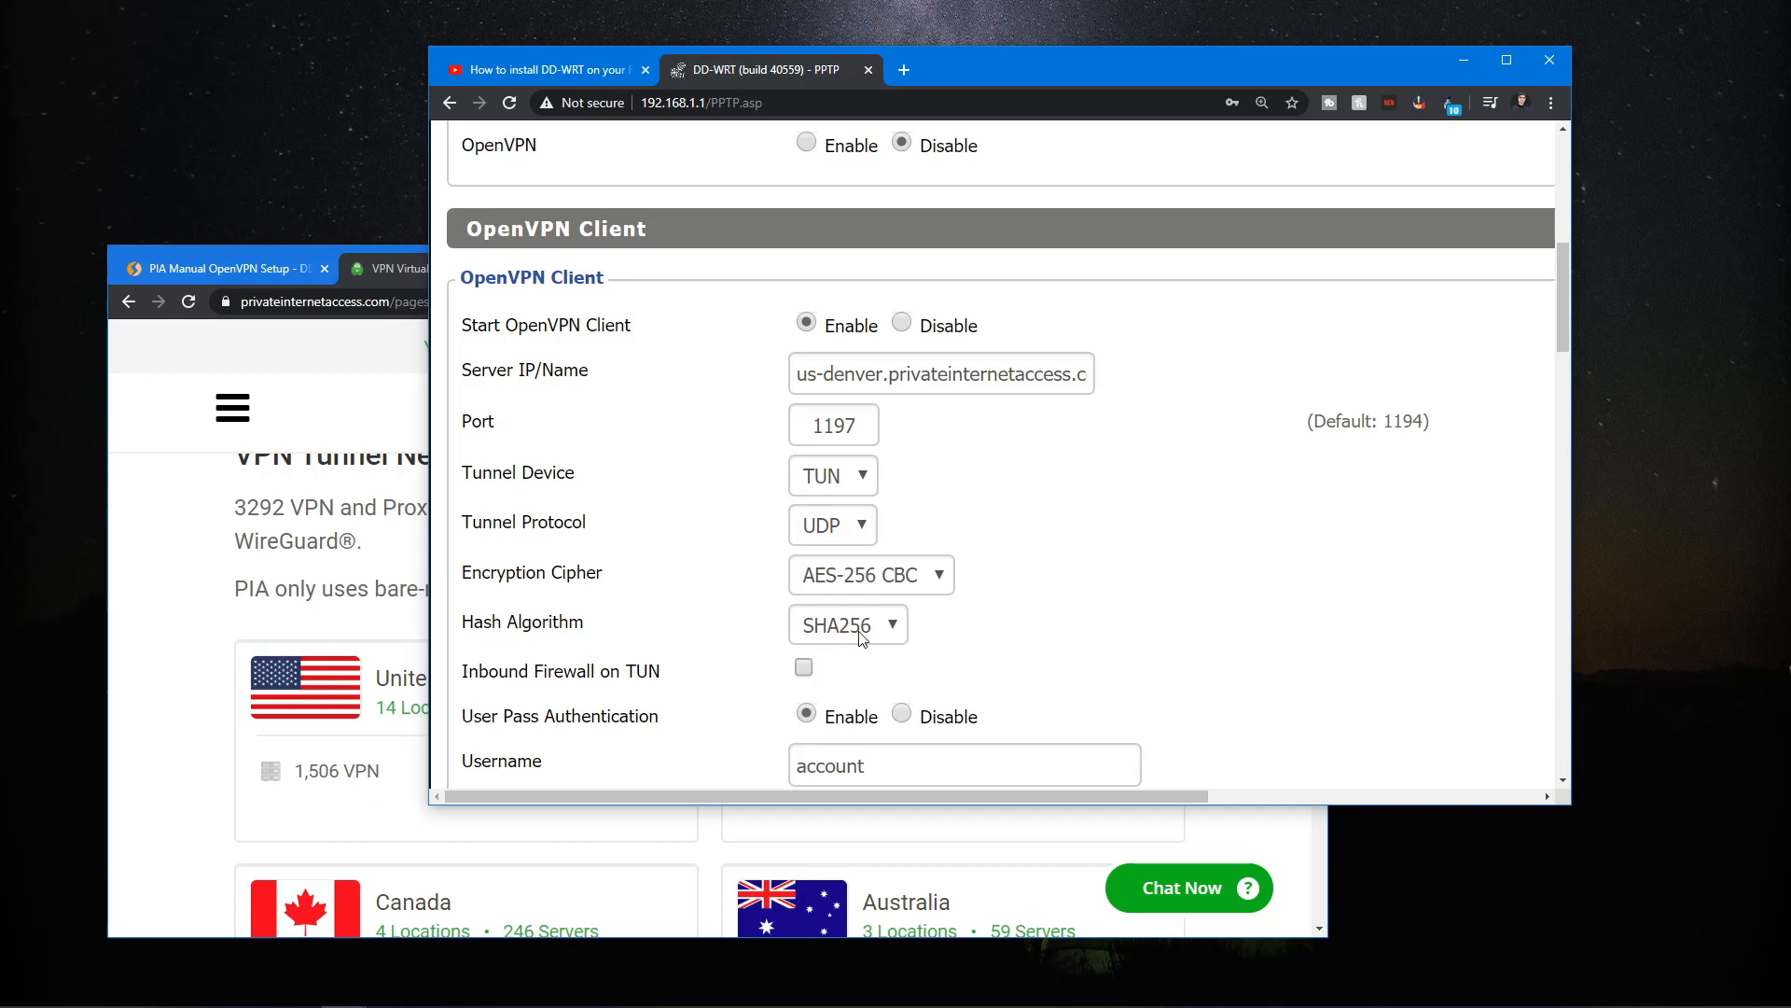
{"action": "mouse_move", "coordinate": [1002, 594]}
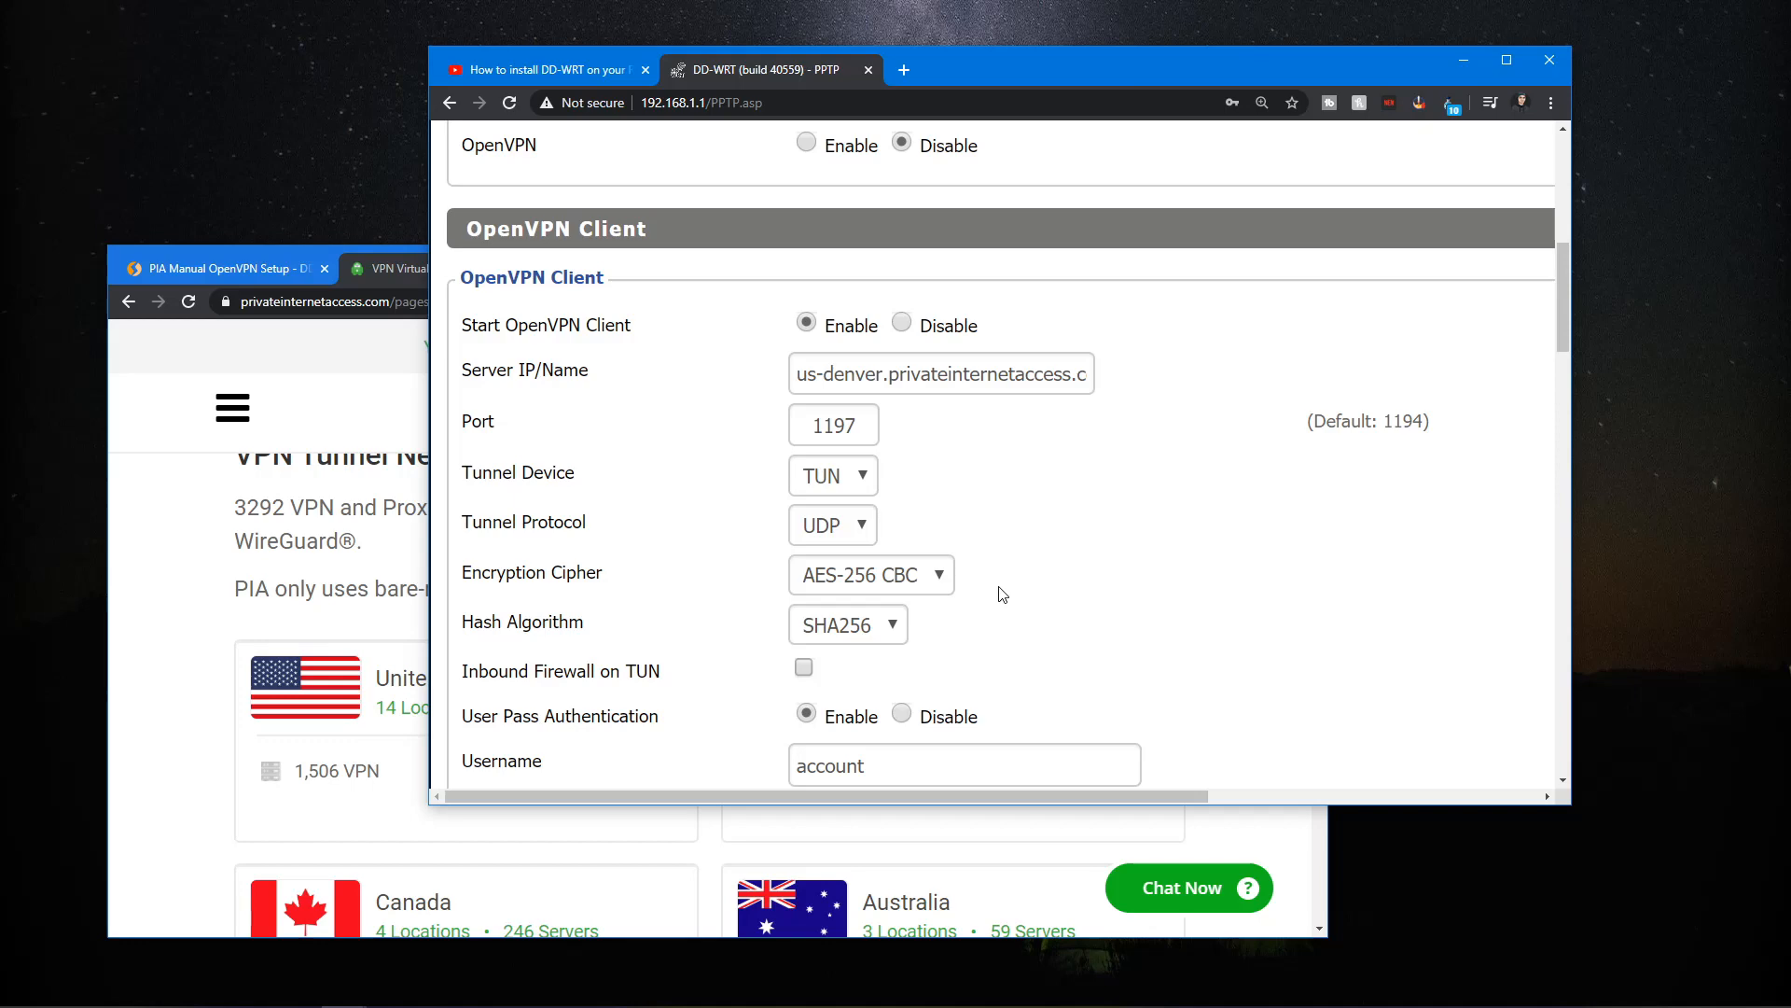
{"action": "mouse_move", "coordinate": [454, 417]}
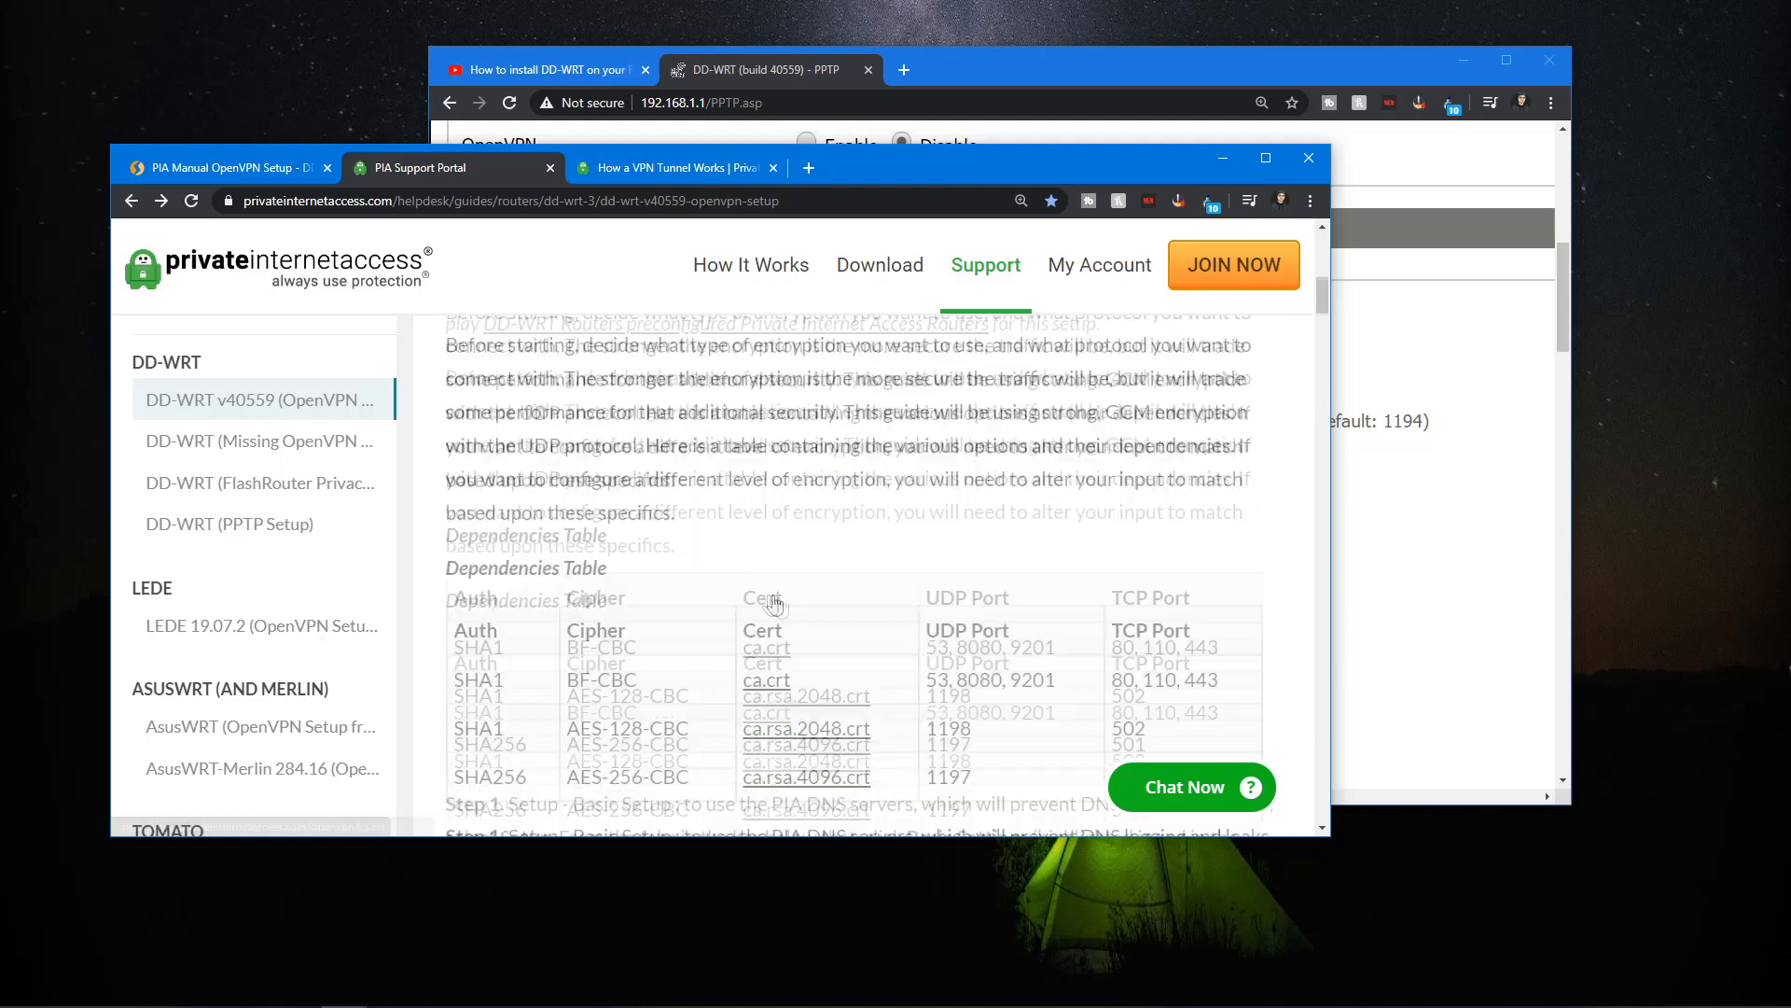
- Highlight the SHA1 and AES-128-CBC entries in PIA's Dependencies Table
{"action": "double_click", "coordinate": [476, 458]}
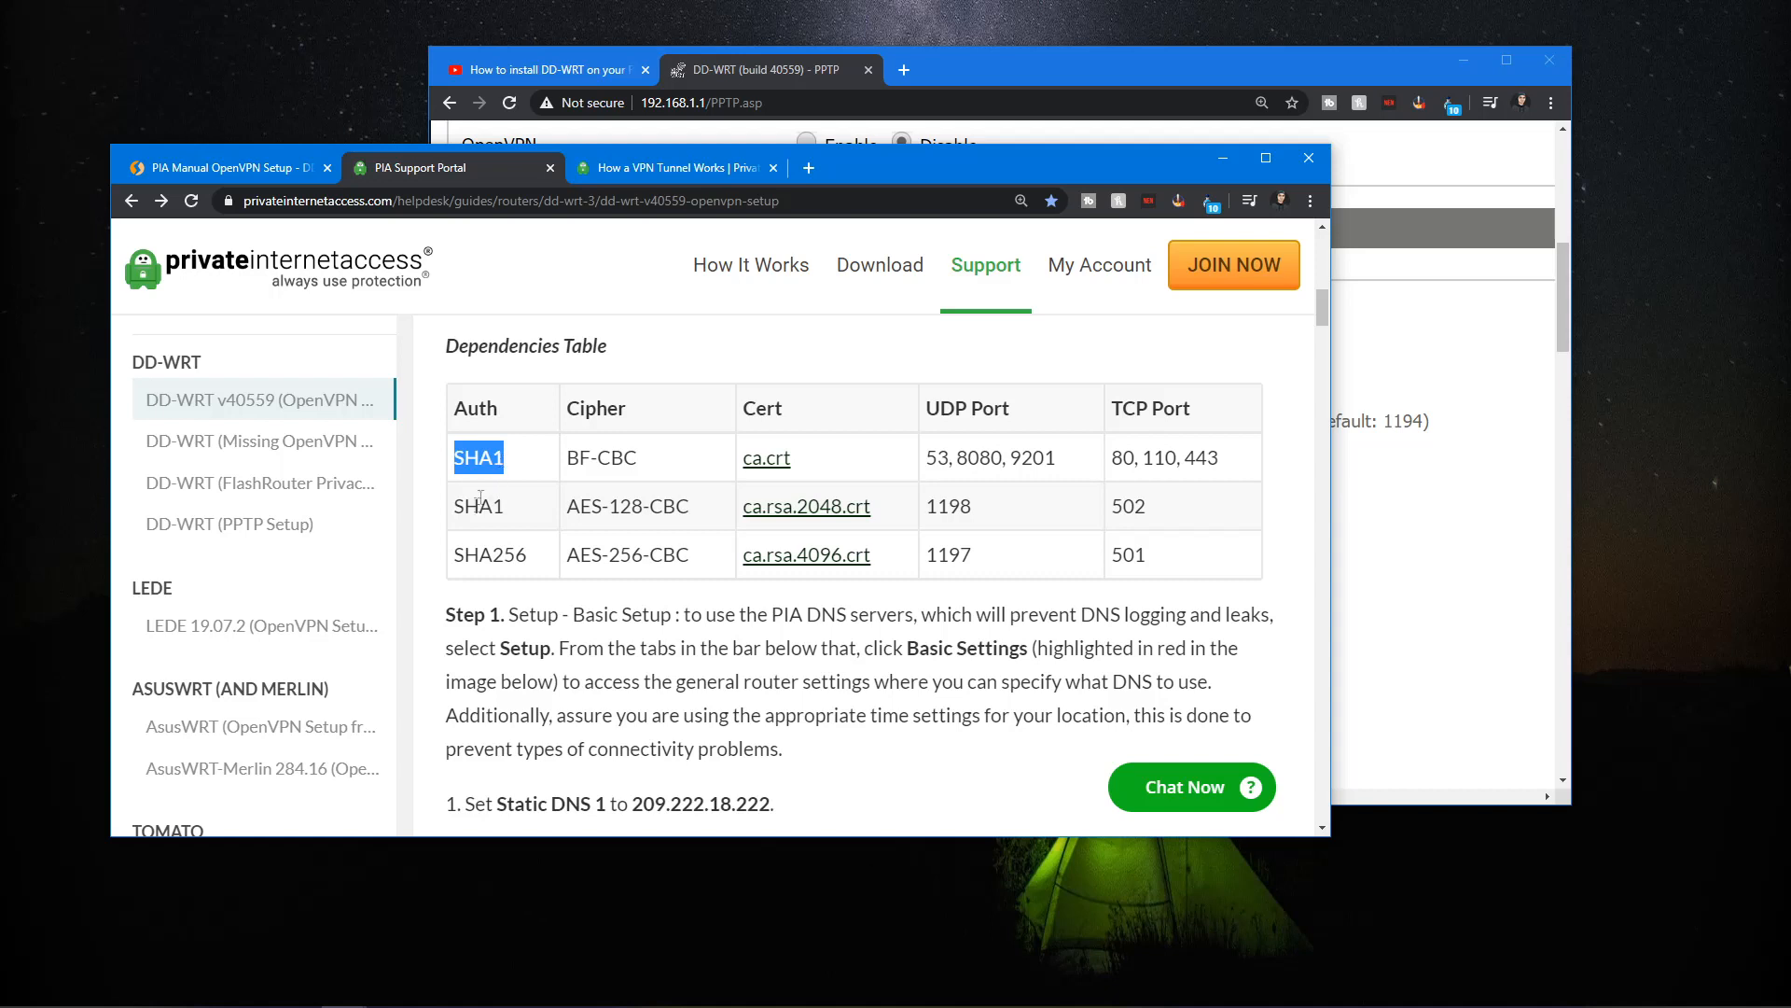
{"action": "left_click", "coordinate": [577, 479]}
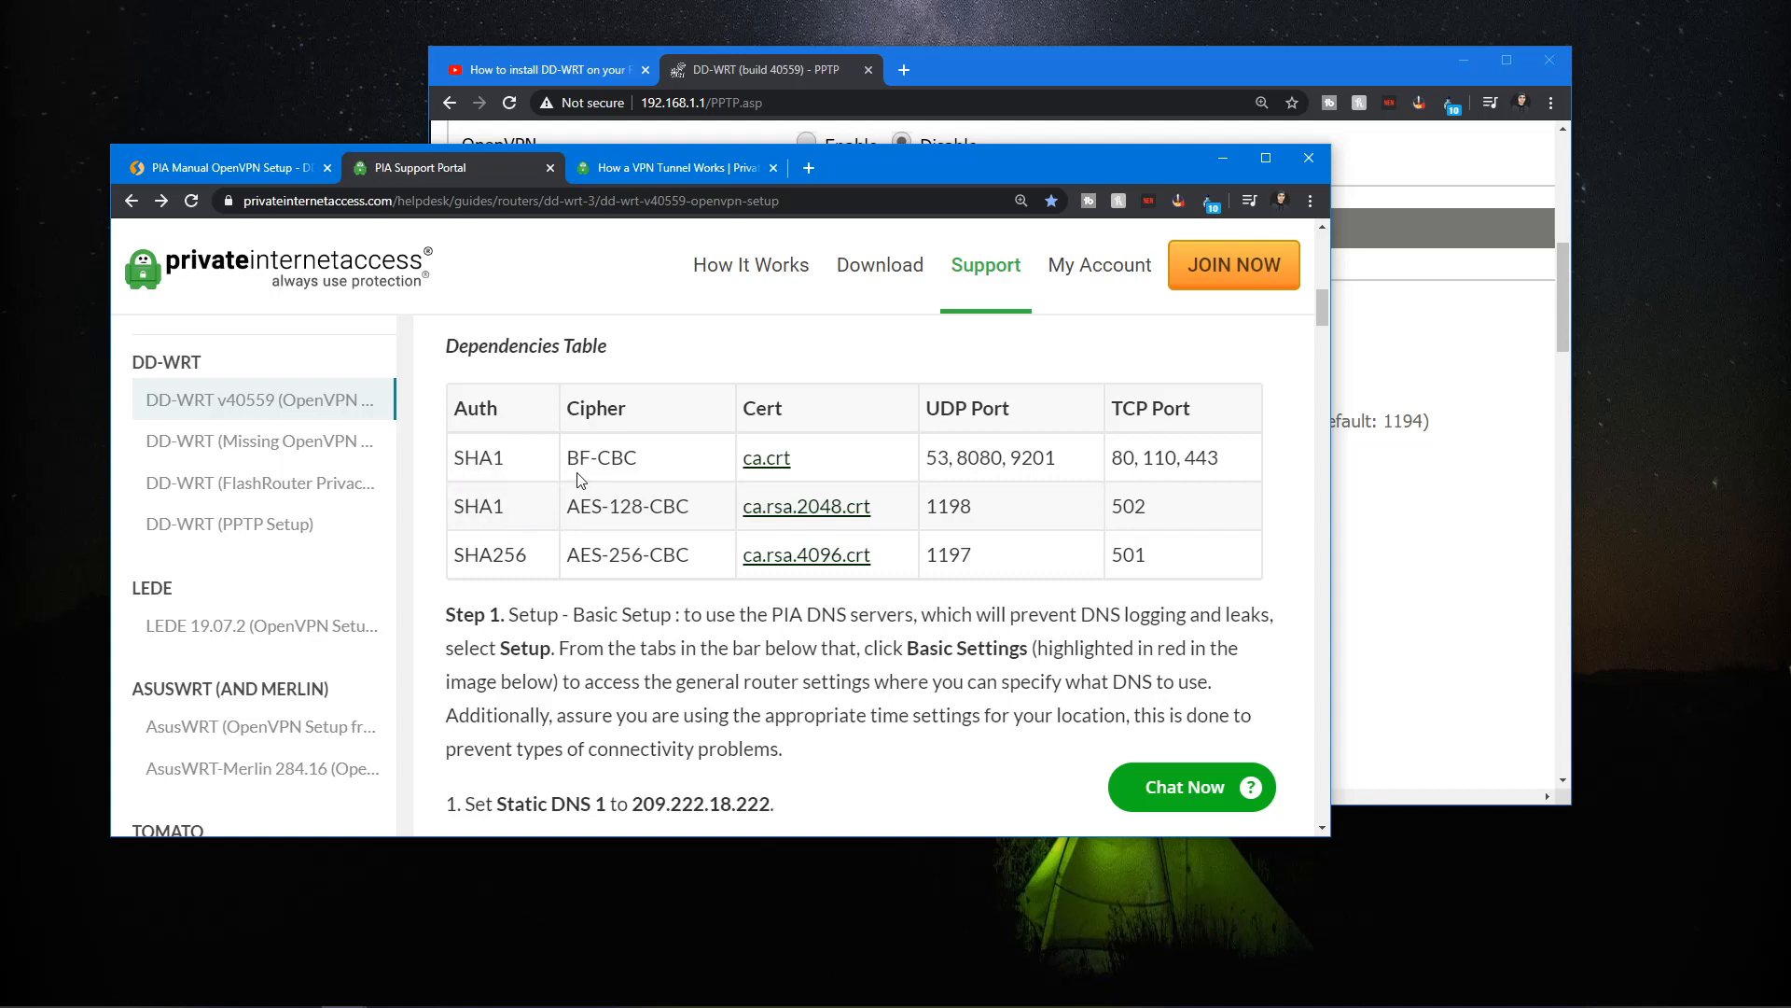
{"action": "mouse_move", "coordinate": [625, 500]}
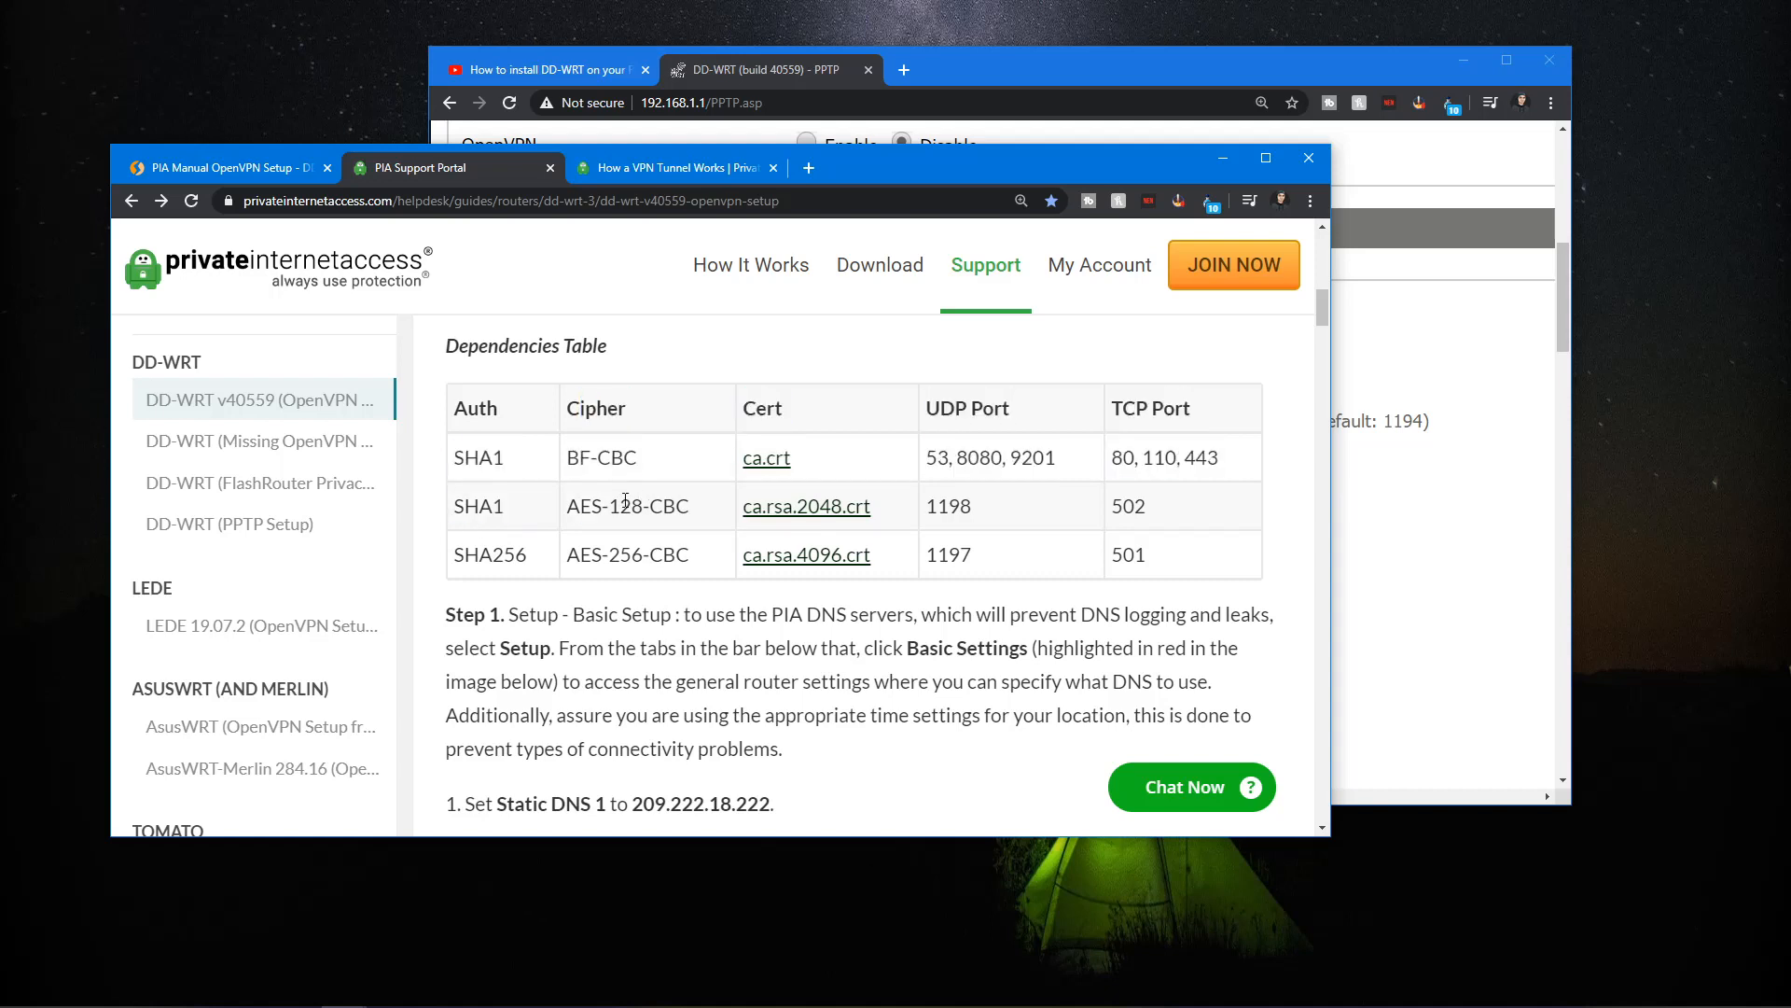
{"action": "double_click", "coordinate": [482, 555]}
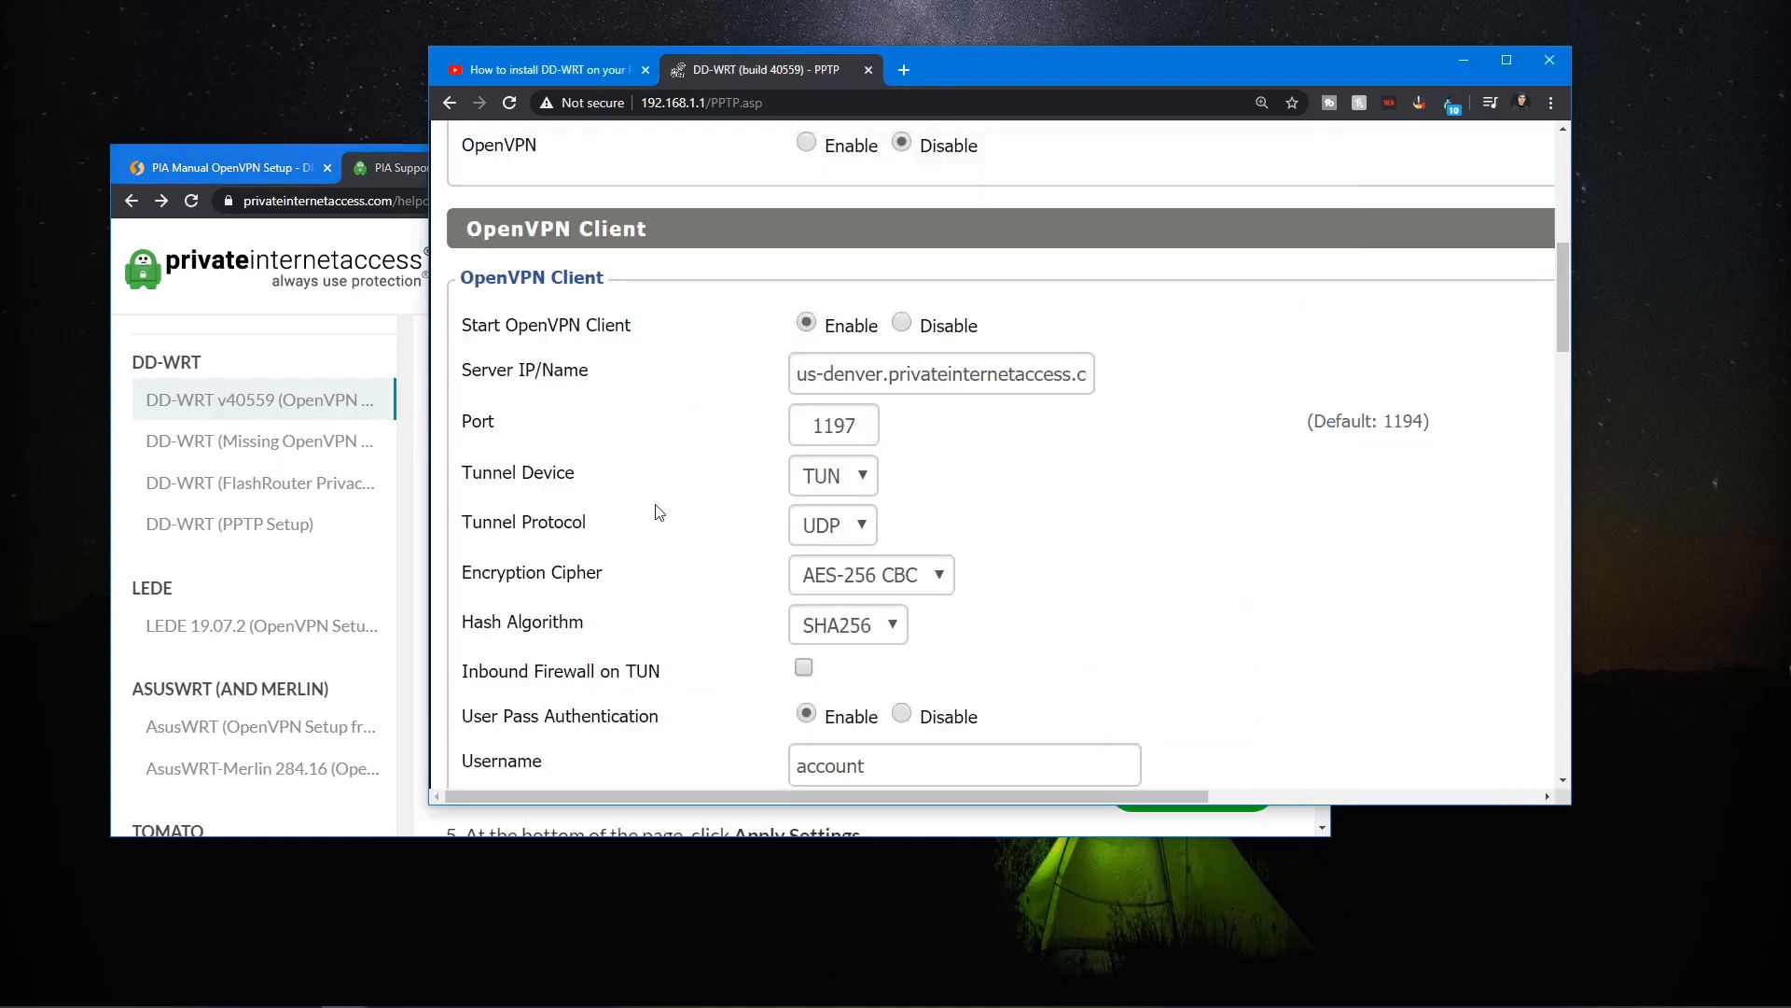
- Review the OpenVPN Client tunnel device, tunnel protocol, hash algorithm and user-pass authentication settings
{"action": "scroll", "scroll_direction": "up", "scroll_amount": 3}
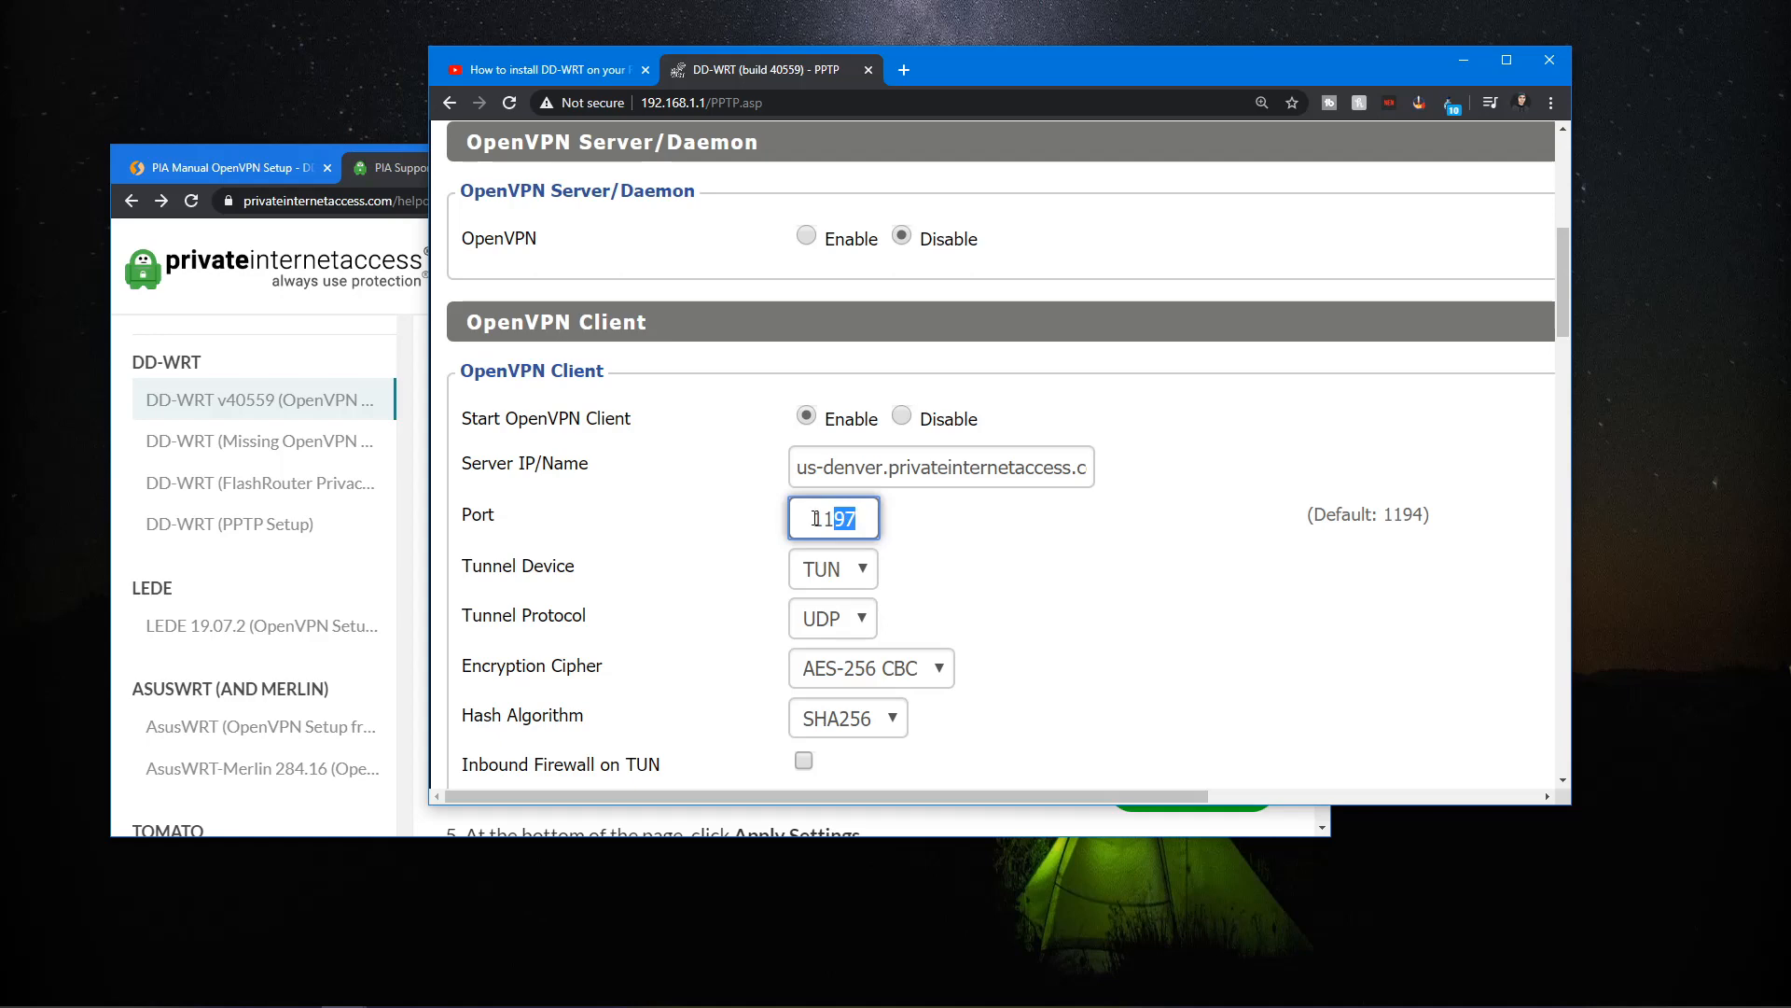
{"action": "scroll", "scroll_direction": "down", "scroll_amount": 3}
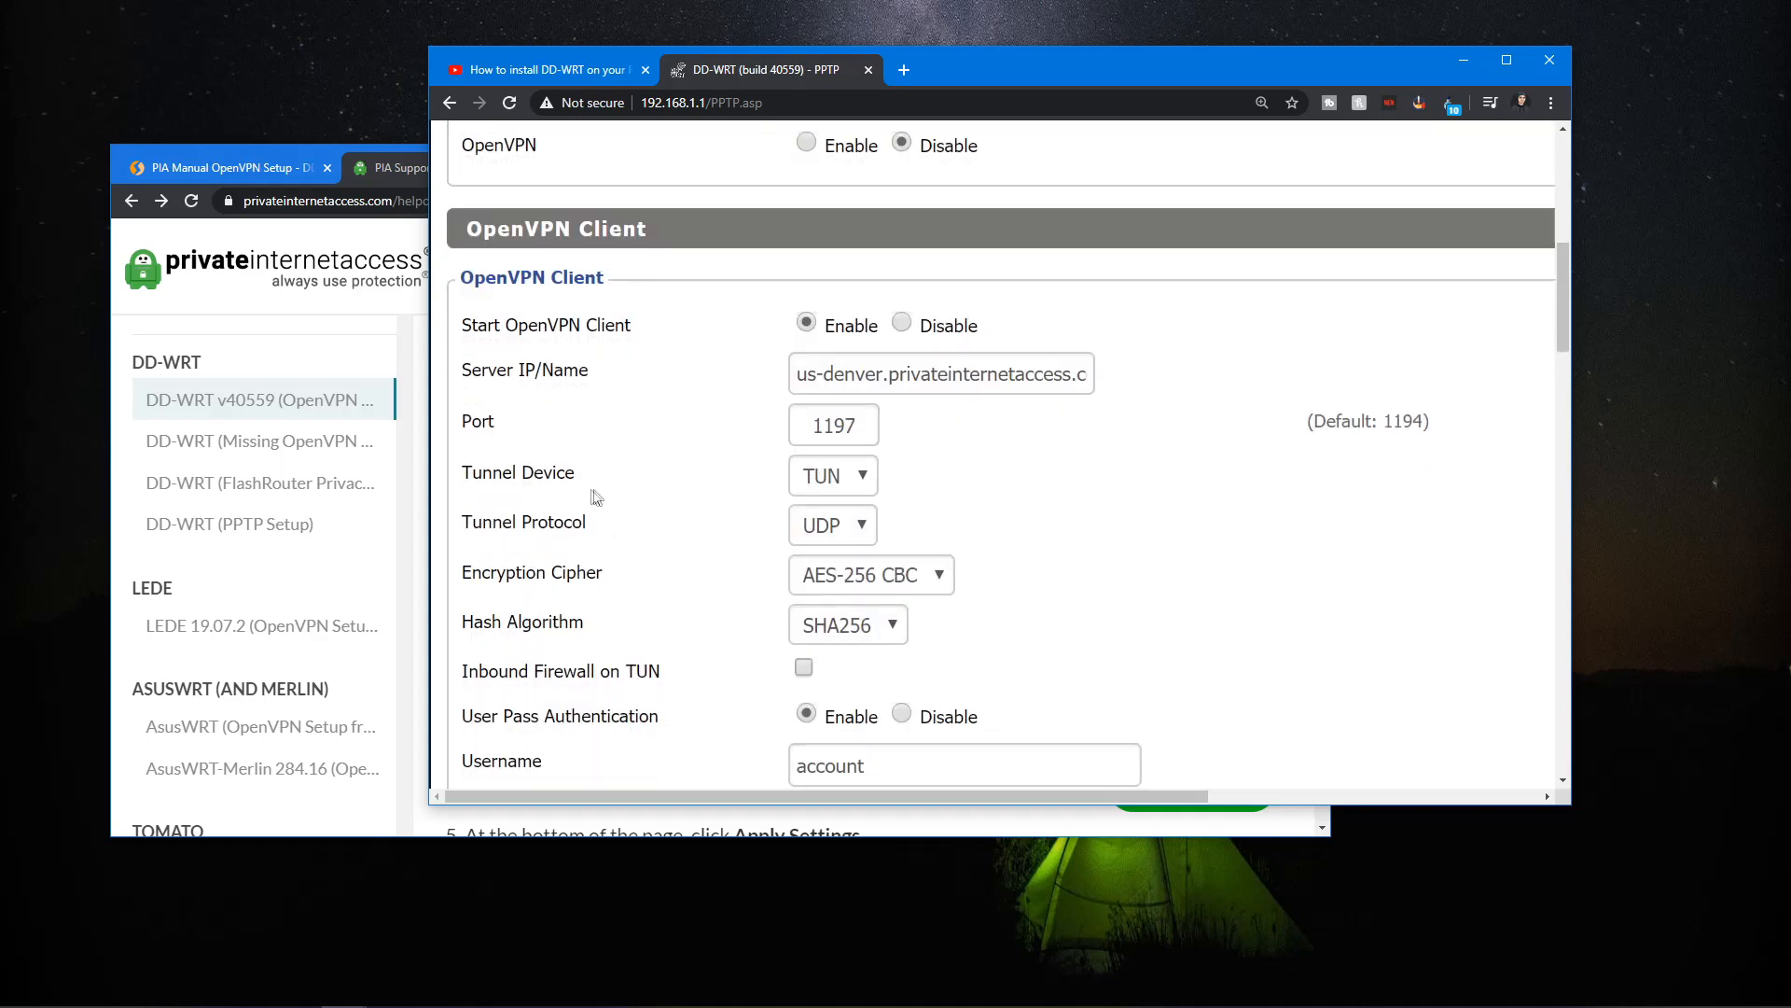
{"action": "left_click", "coordinate": [831, 475]}
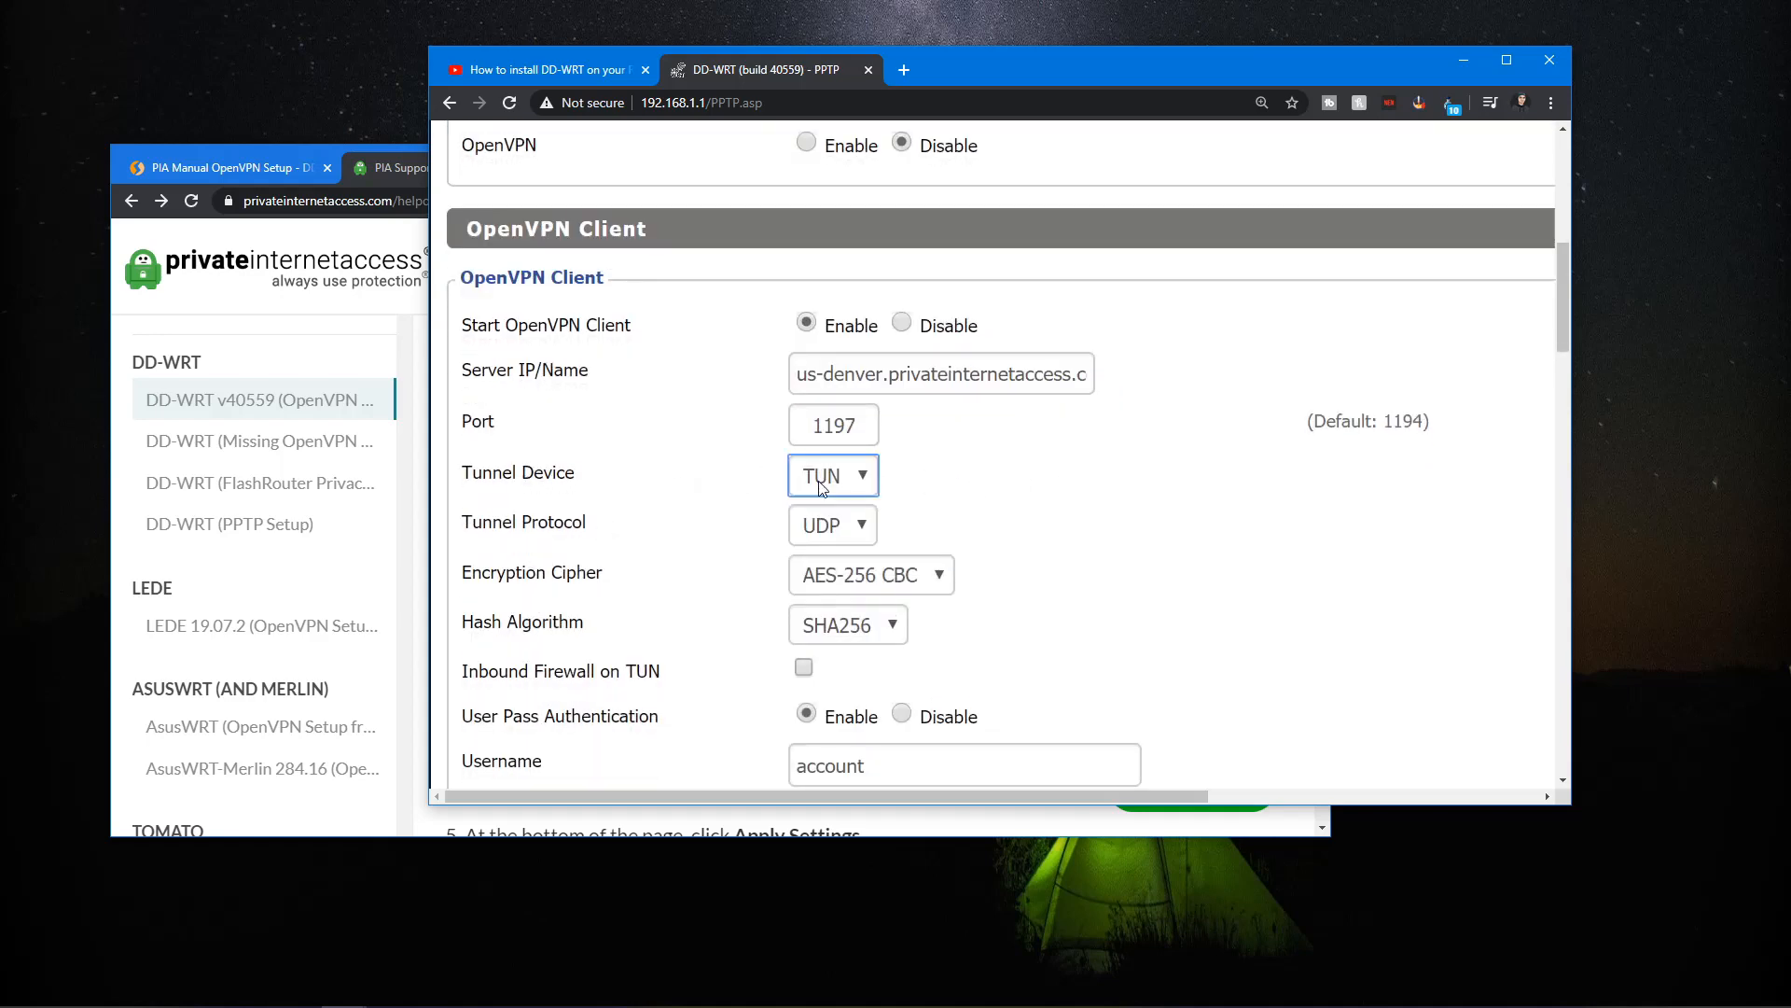
{"action": "double_click", "coordinate": [531, 522]}
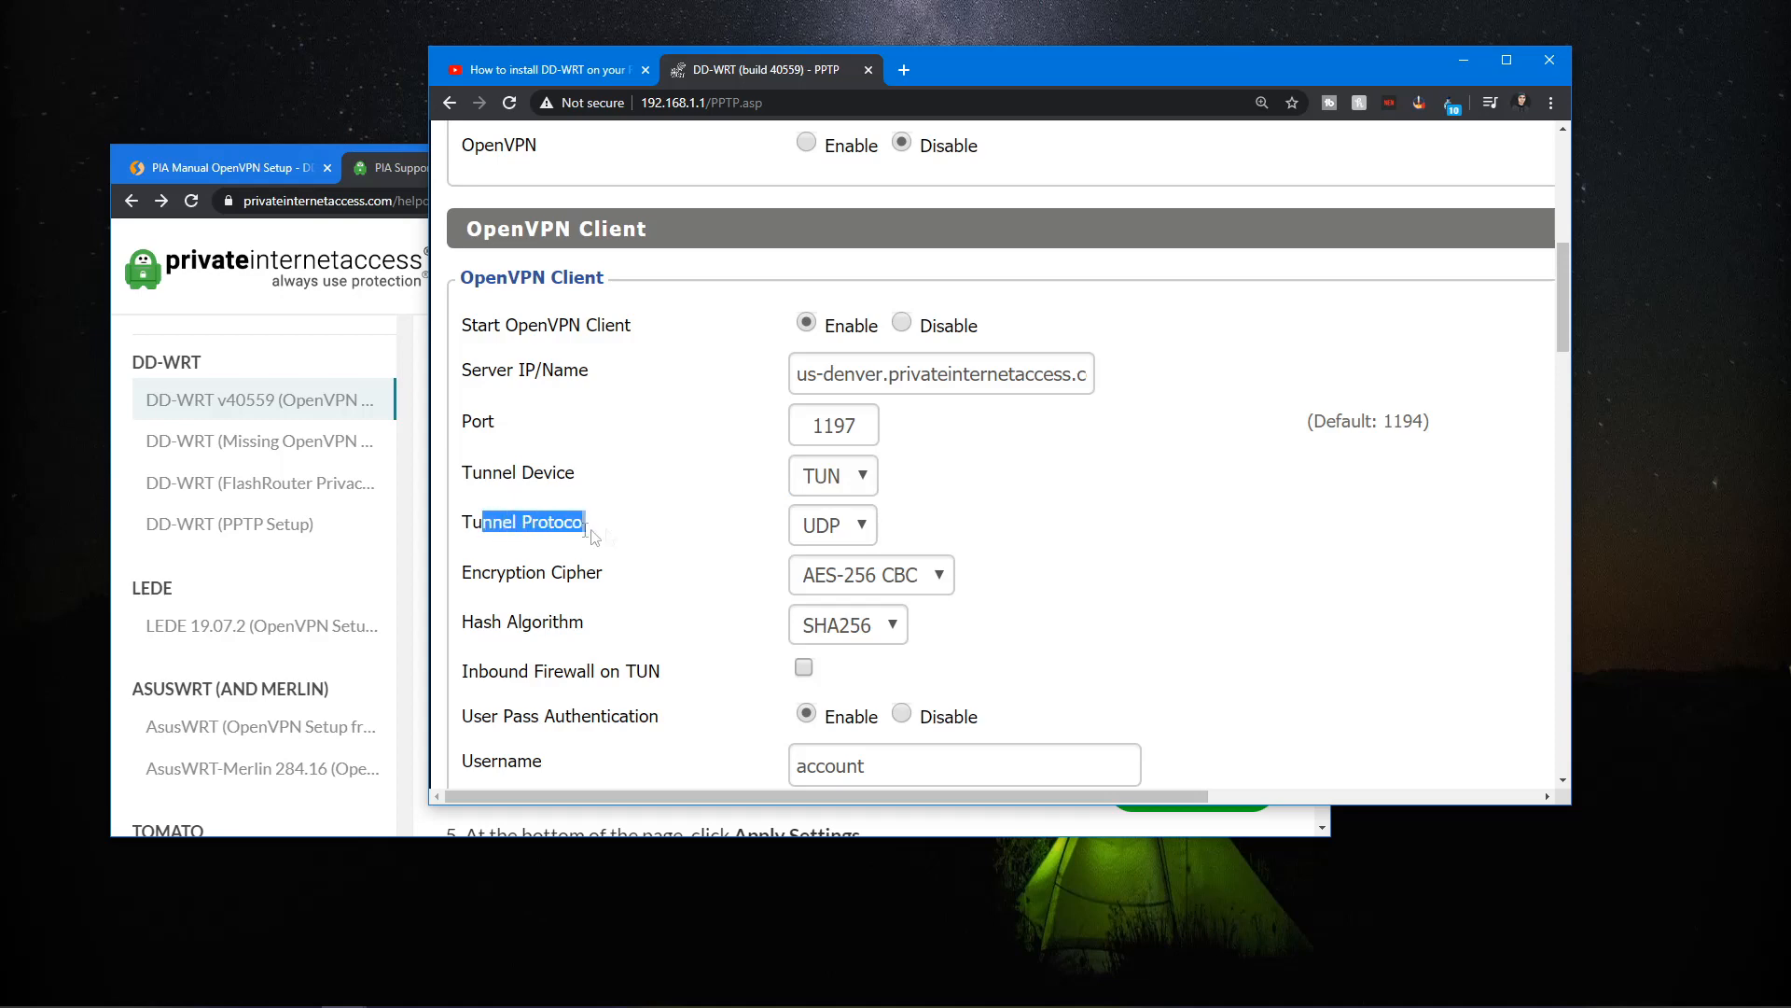
{"action": "scroll", "scroll_direction": "down", "scroll_amount": 3}
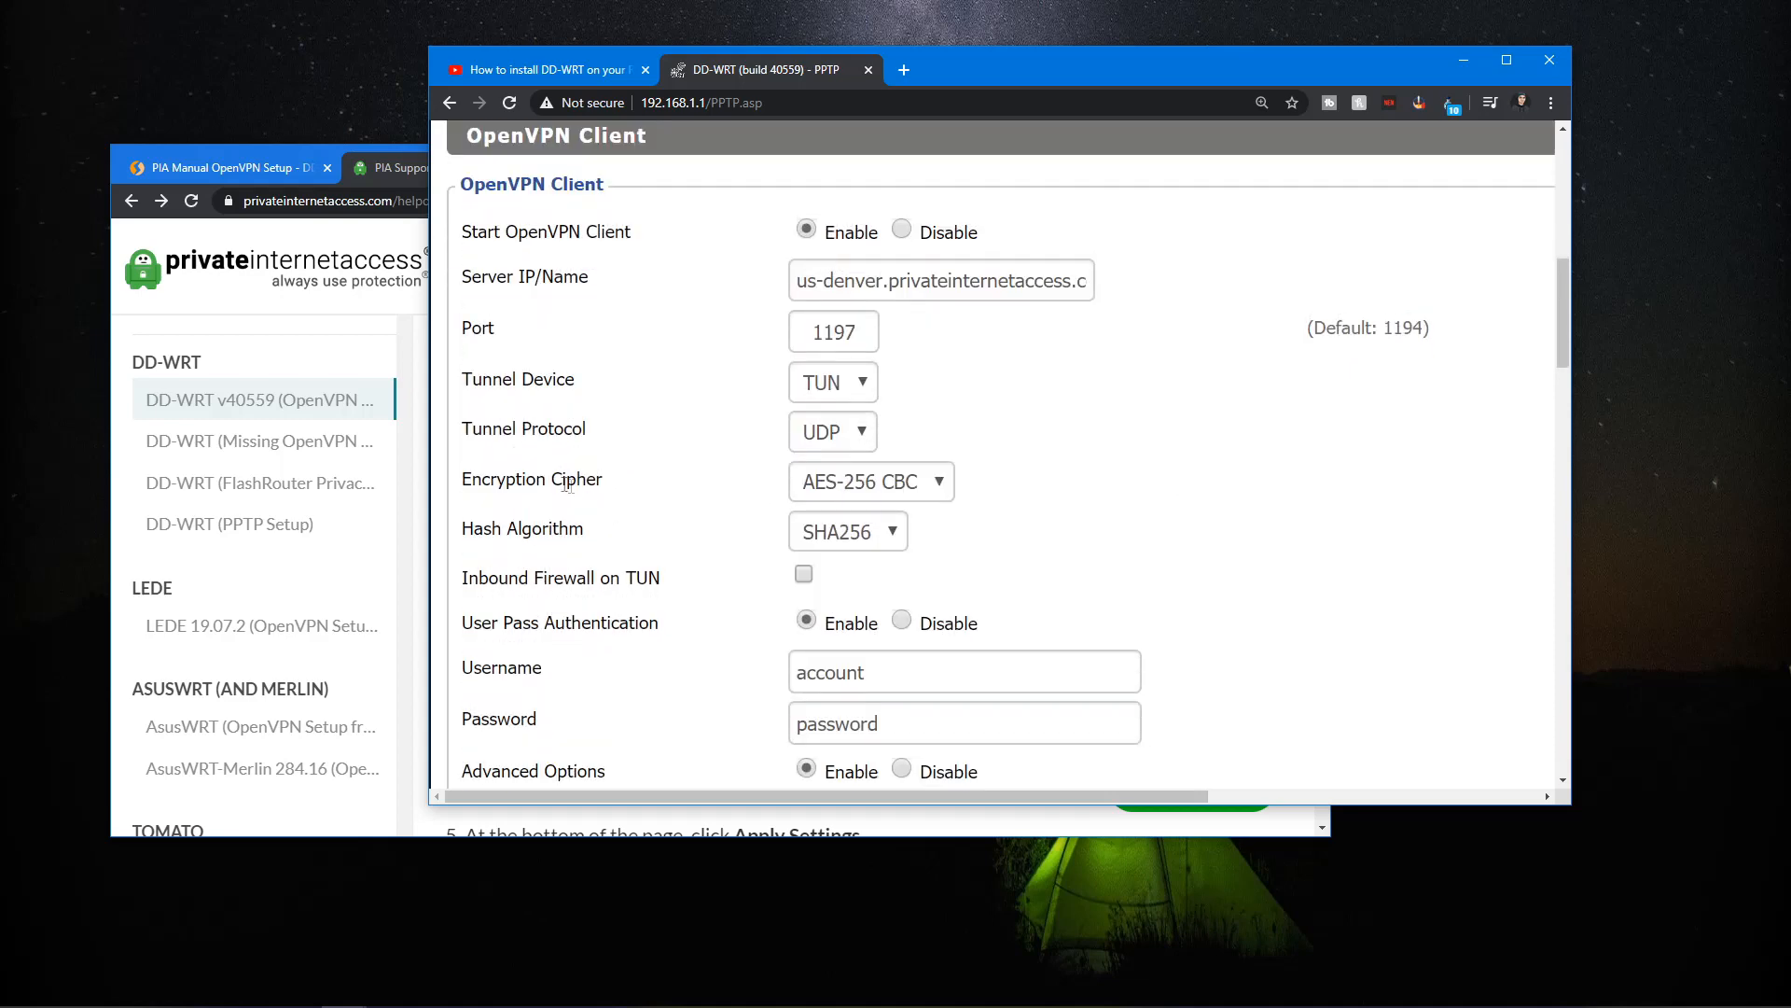
{"action": "mouse_move", "coordinate": [862, 497]}
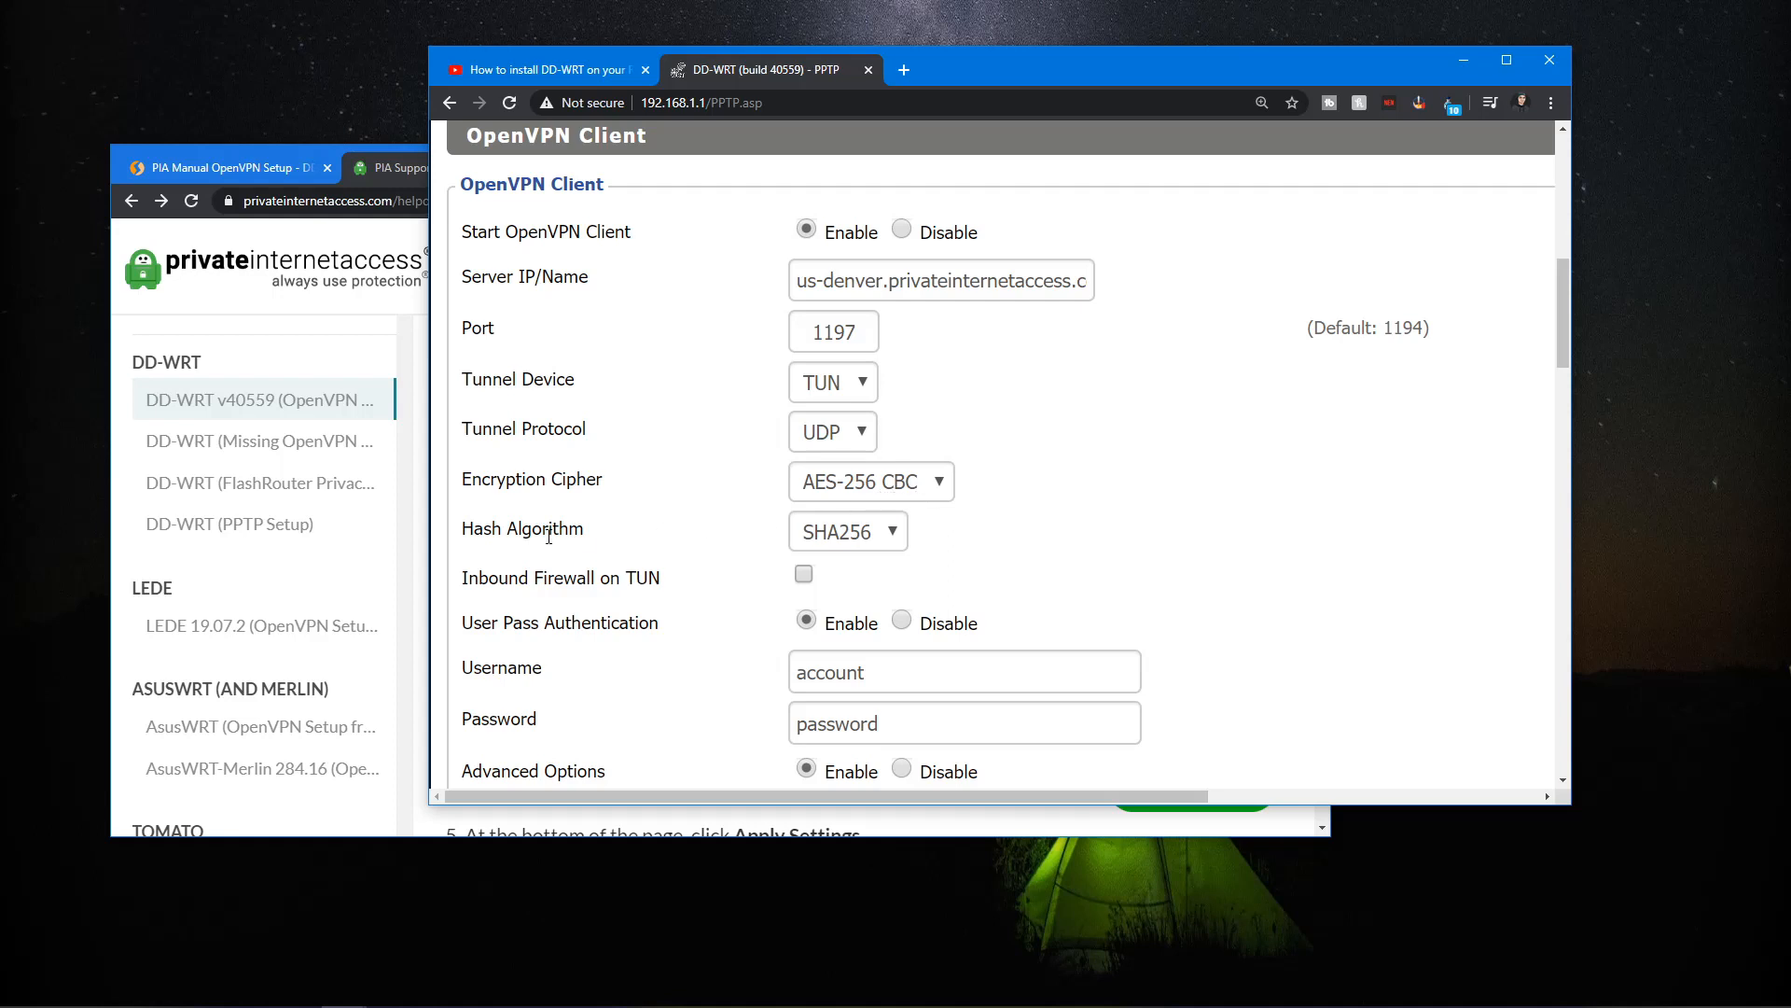
{"action": "double_click", "coordinate": [546, 528]}
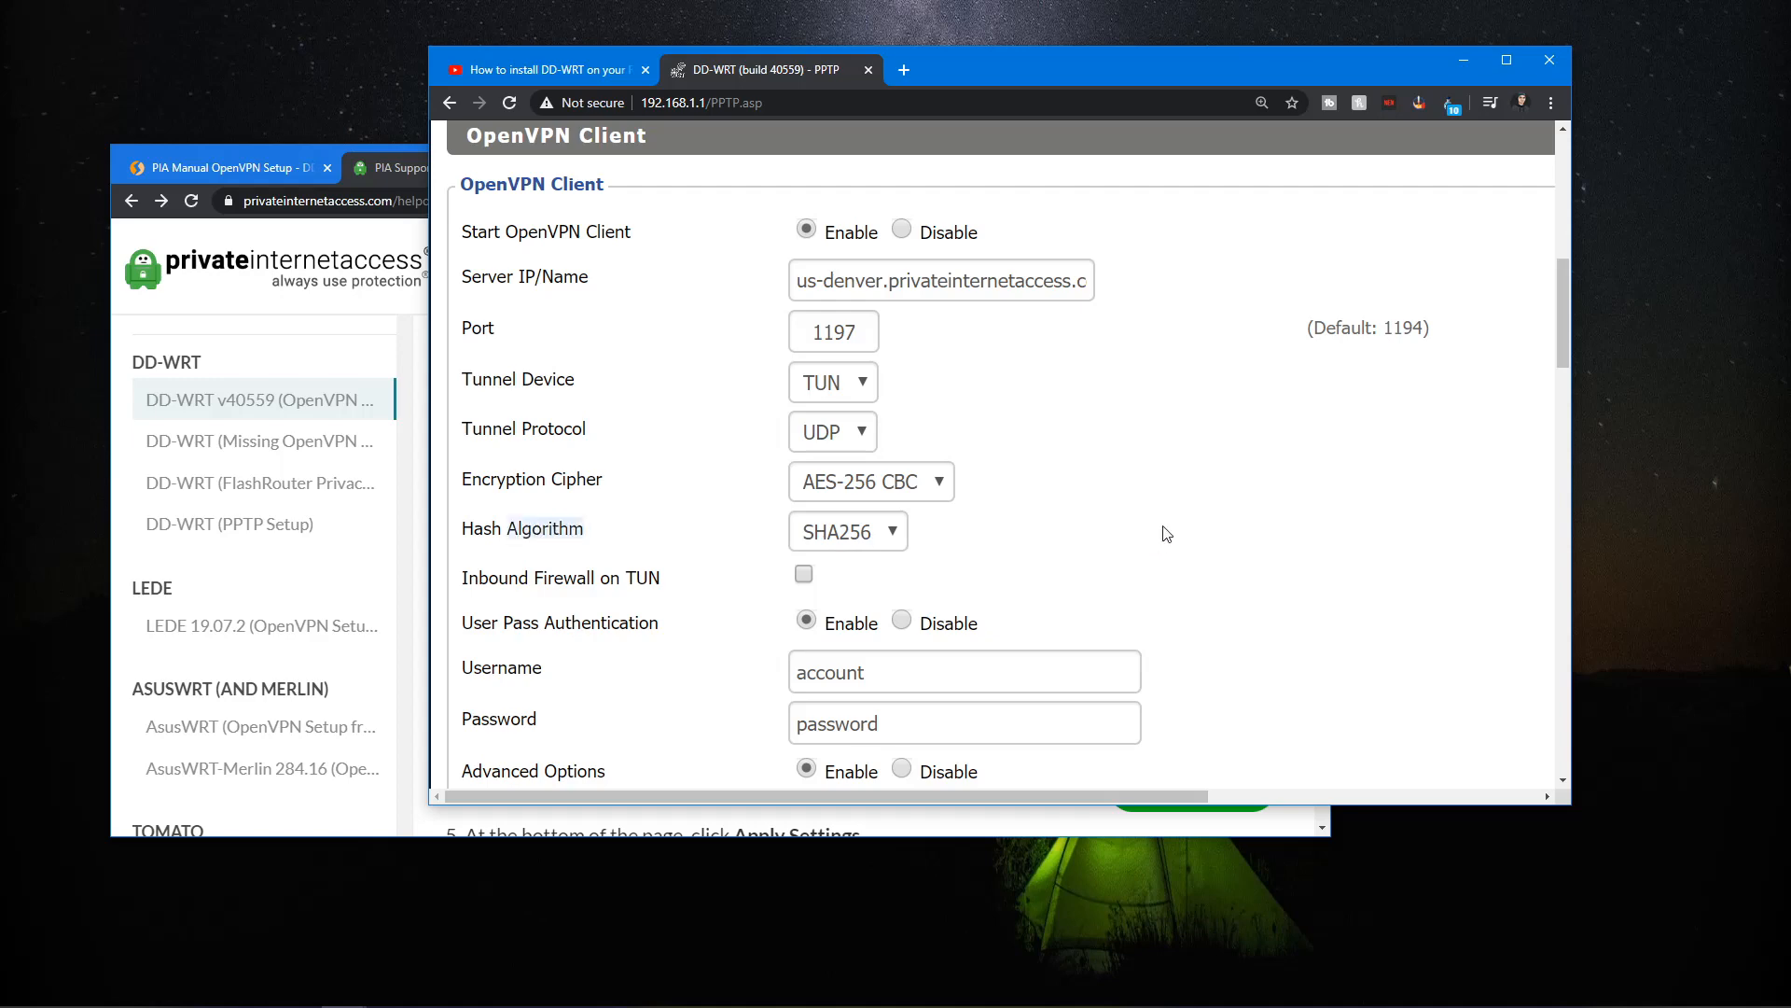
{"action": "scroll", "scroll_direction": "down", "scroll_amount": 3}
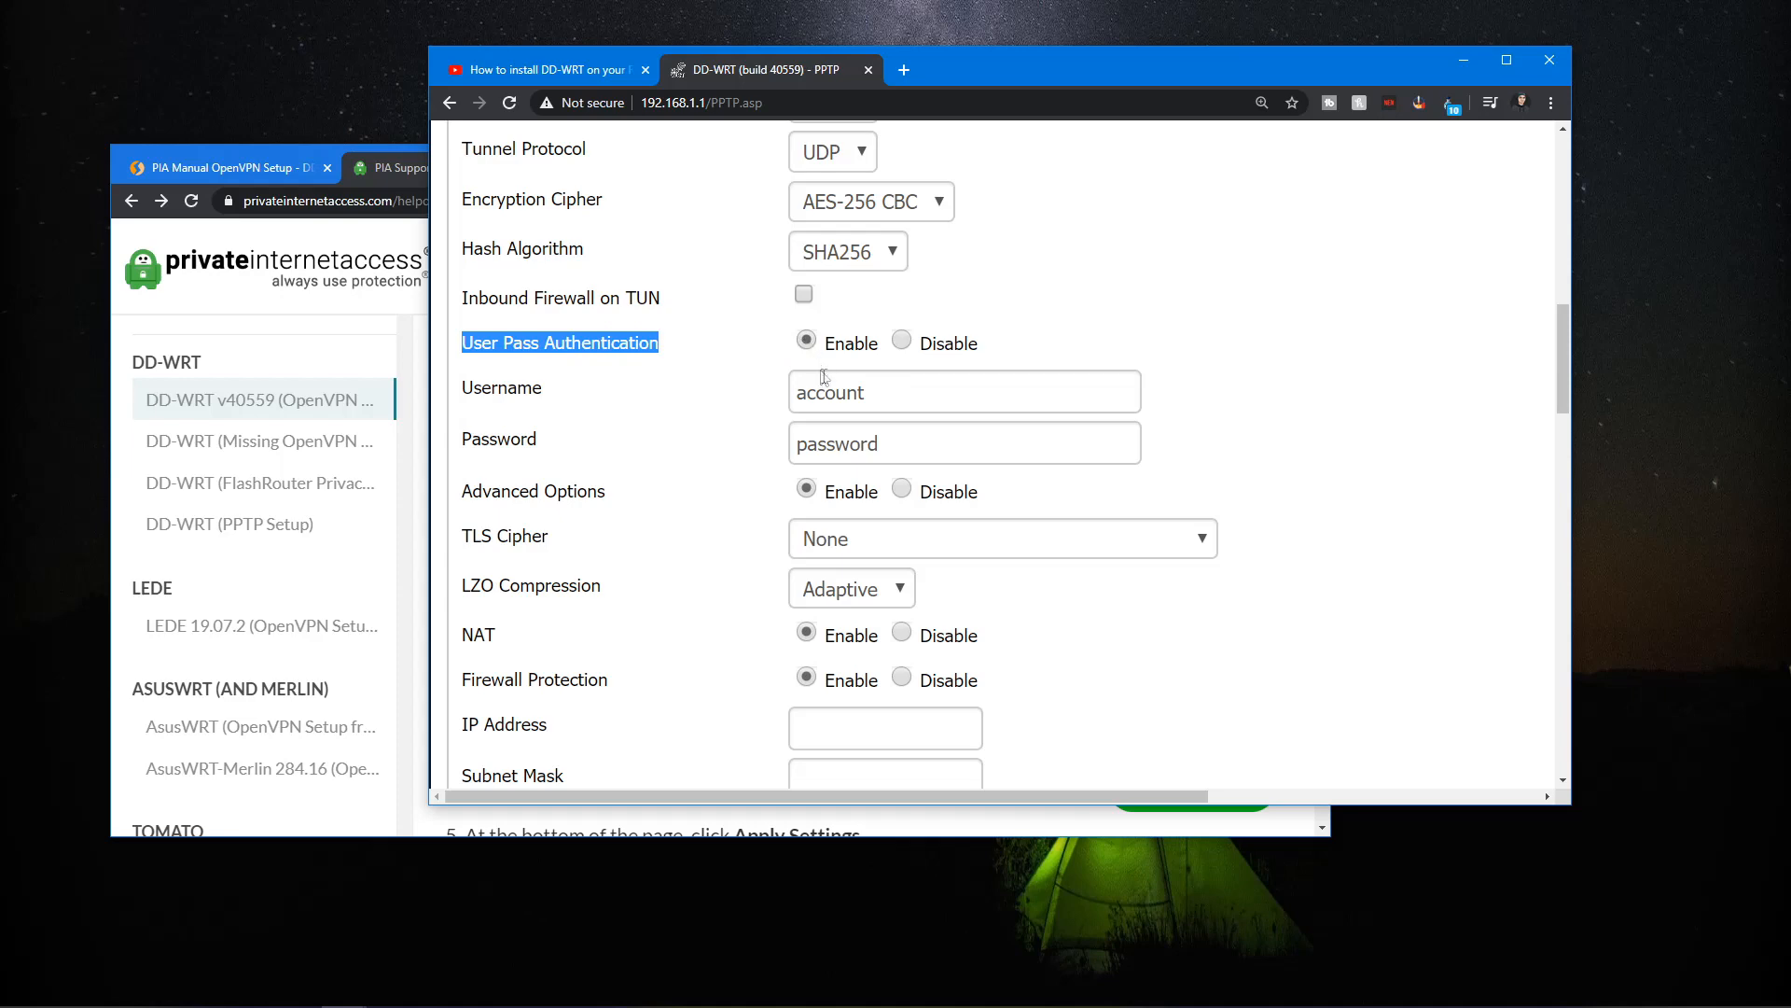
{"action": "double_click", "coordinate": [830, 392]}
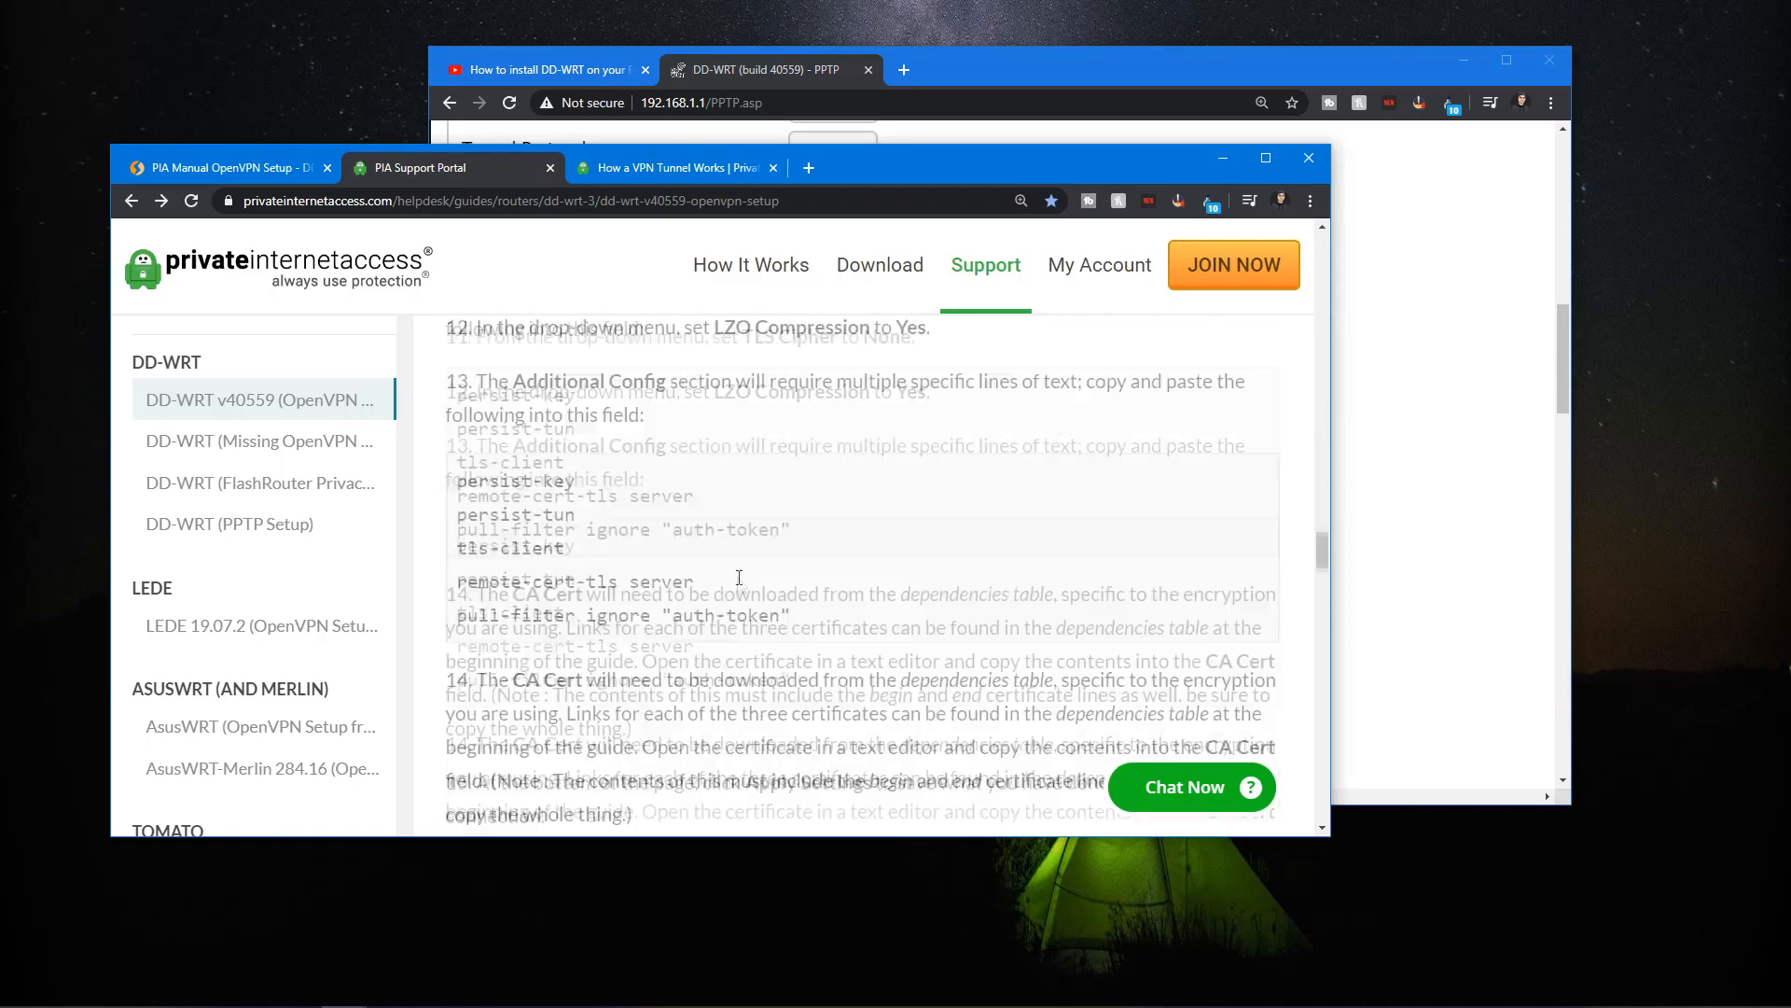
- Scroll past the PIA guide's additional-config step toward the FlashRouters PIA login section
{"action": "scroll", "scroll_direction": "down", "scroll_amount": 3}
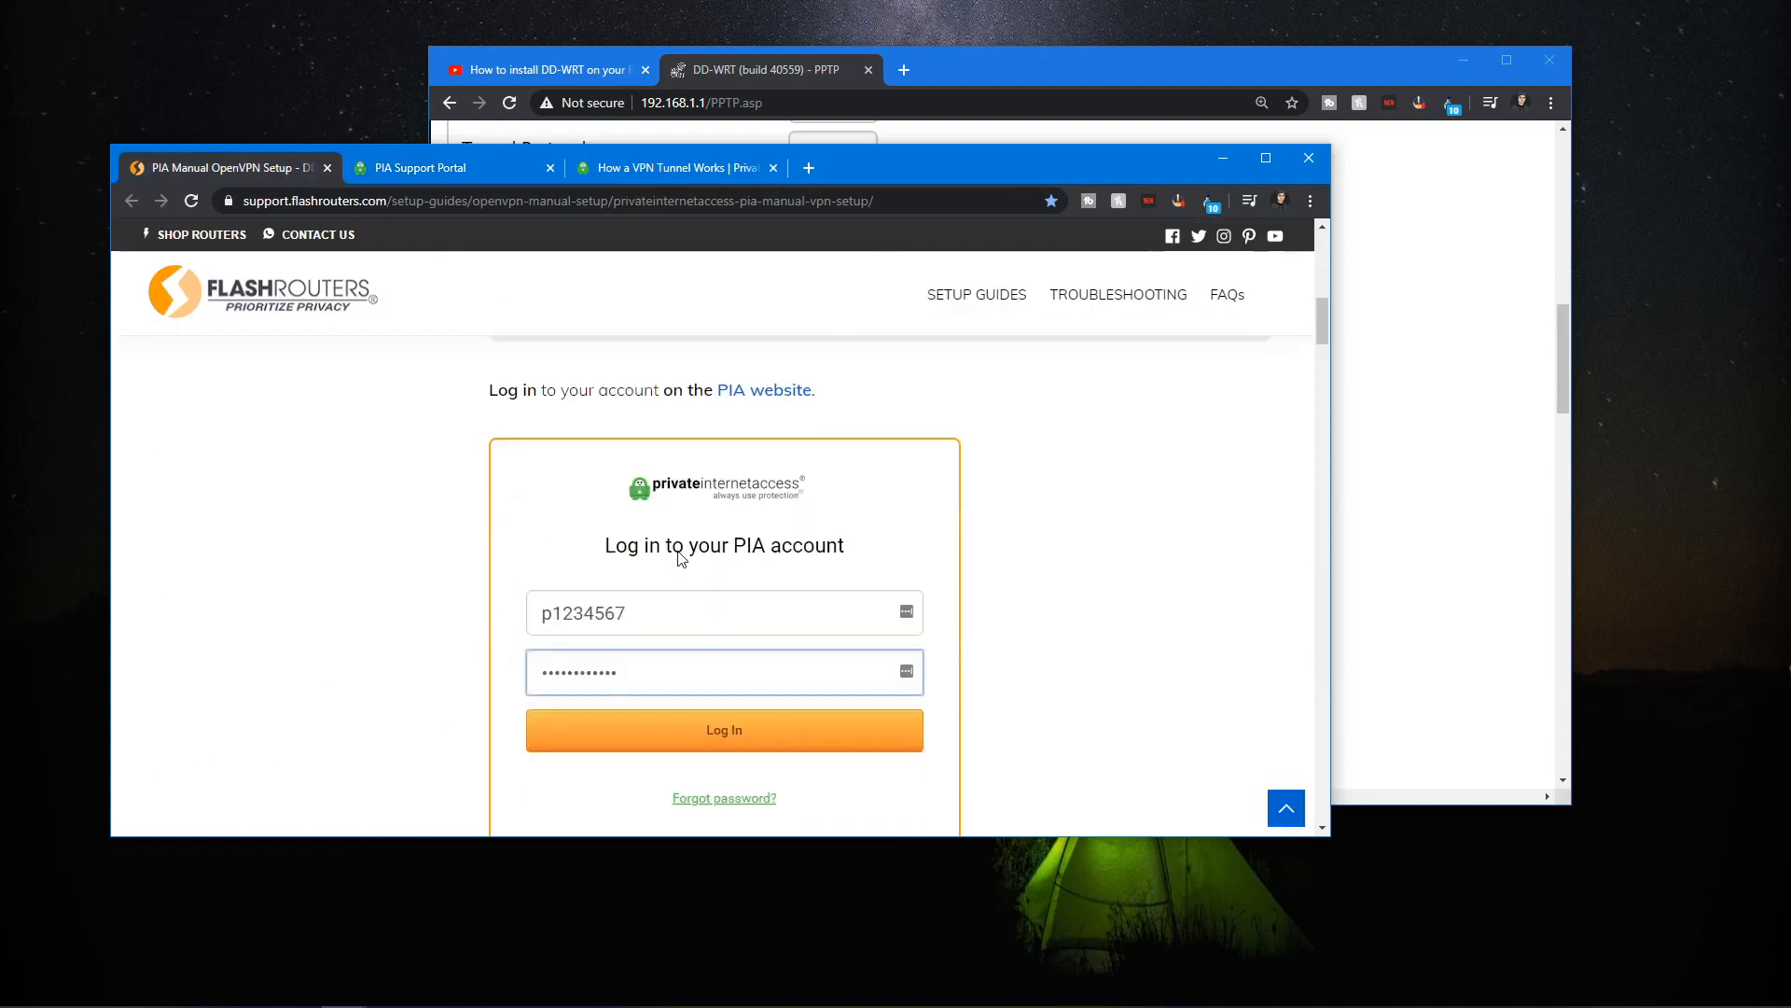
{"action": "scroll", "scroll_direction": "down", "scroll_amount": 3}
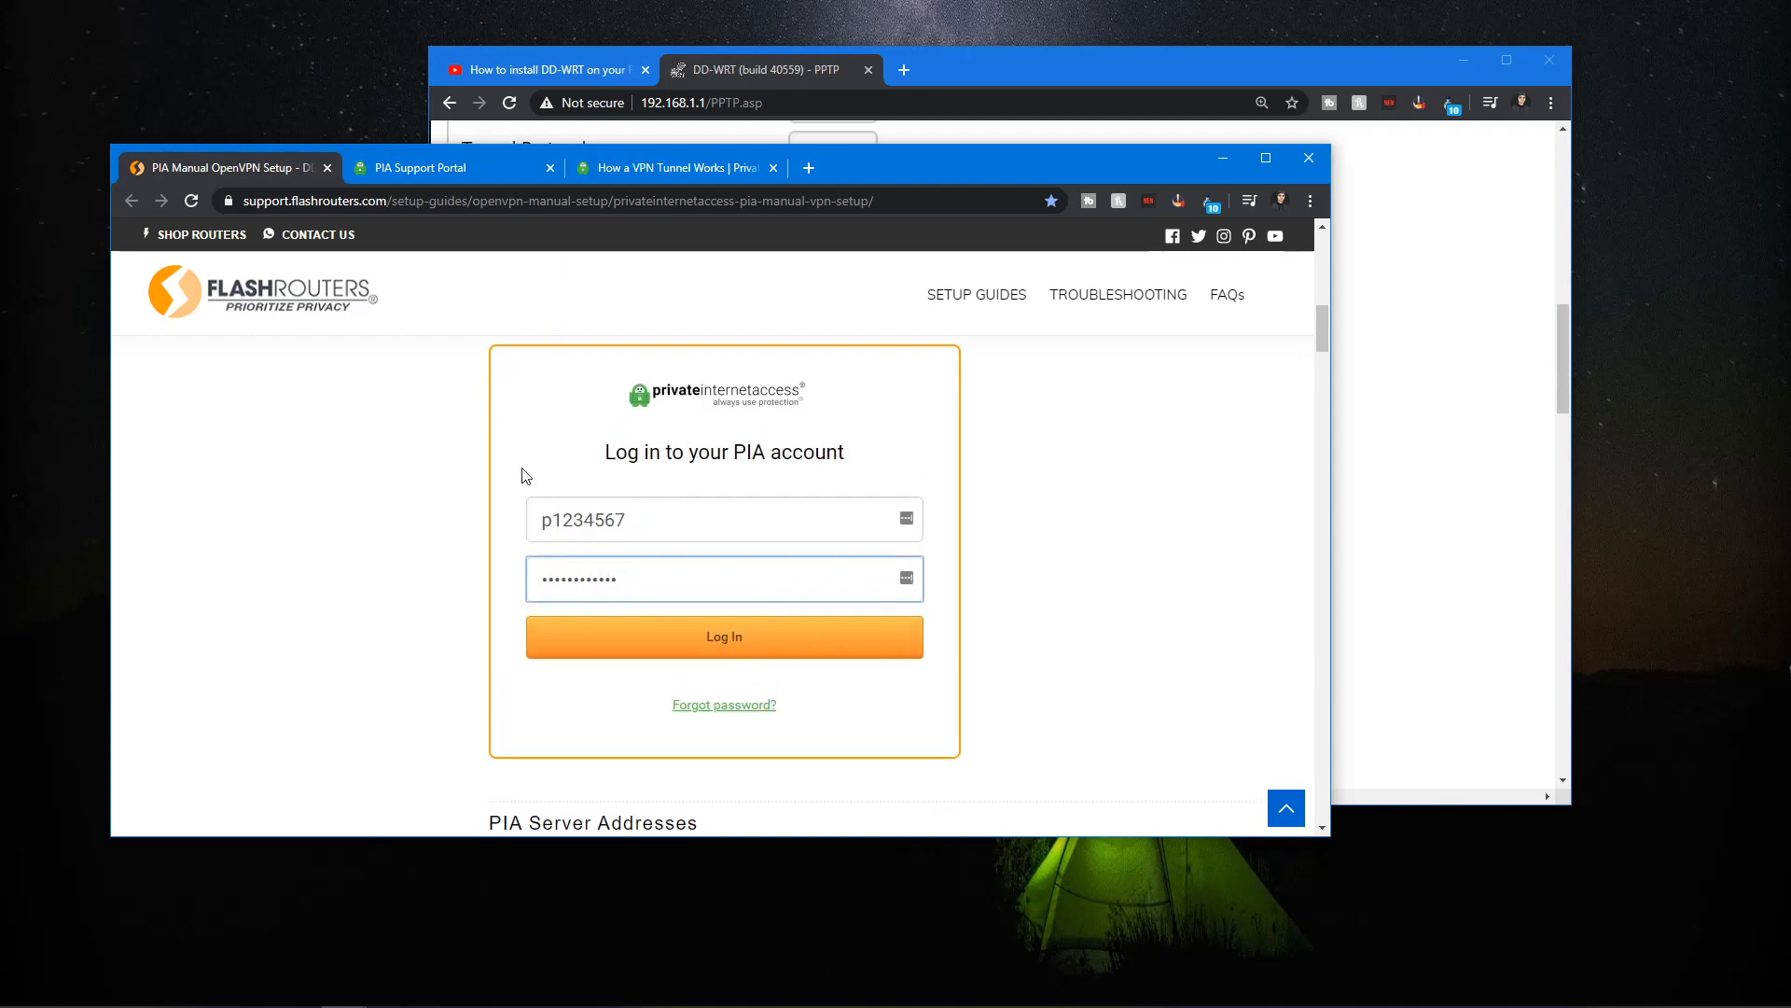
{"action": "mouse_move", "coordinate": [518, 476]}
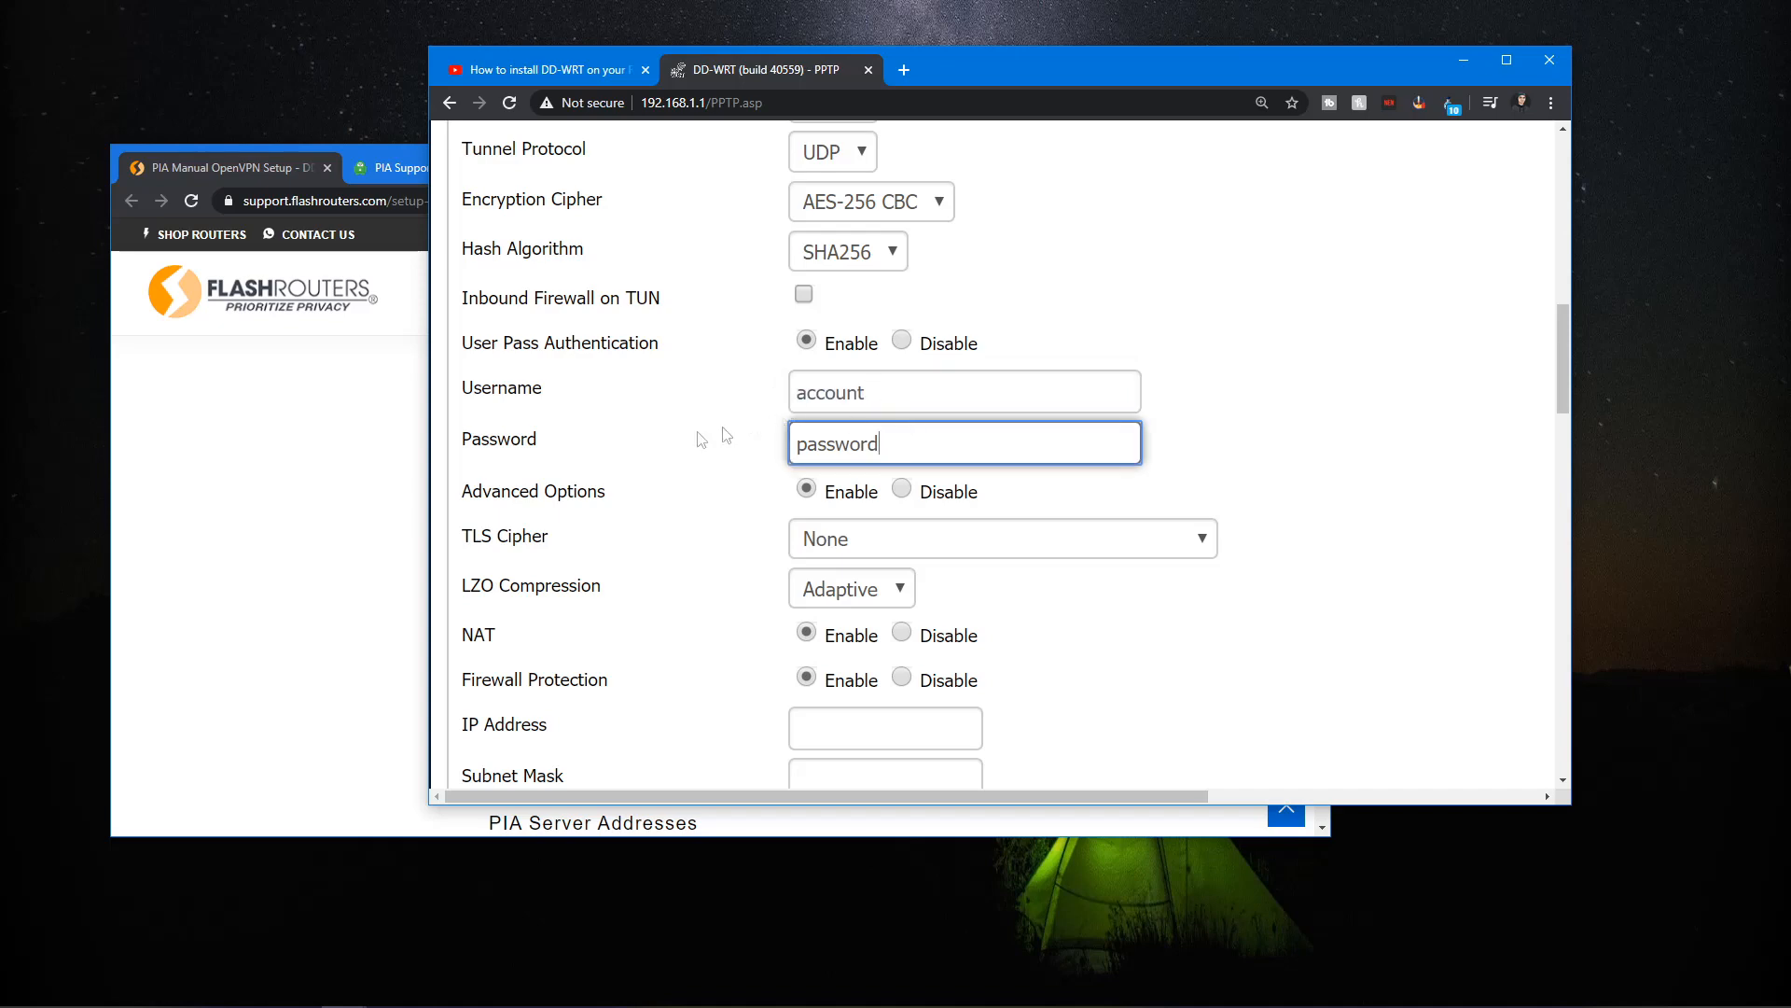
- Review LZO Compression, empty IP Address, Tunnel MTU and empty Tunnel UDP Fragment, down to Additional Config
{"action": "scroll", "scroll_direction": "down", "scroll_amount": 3}
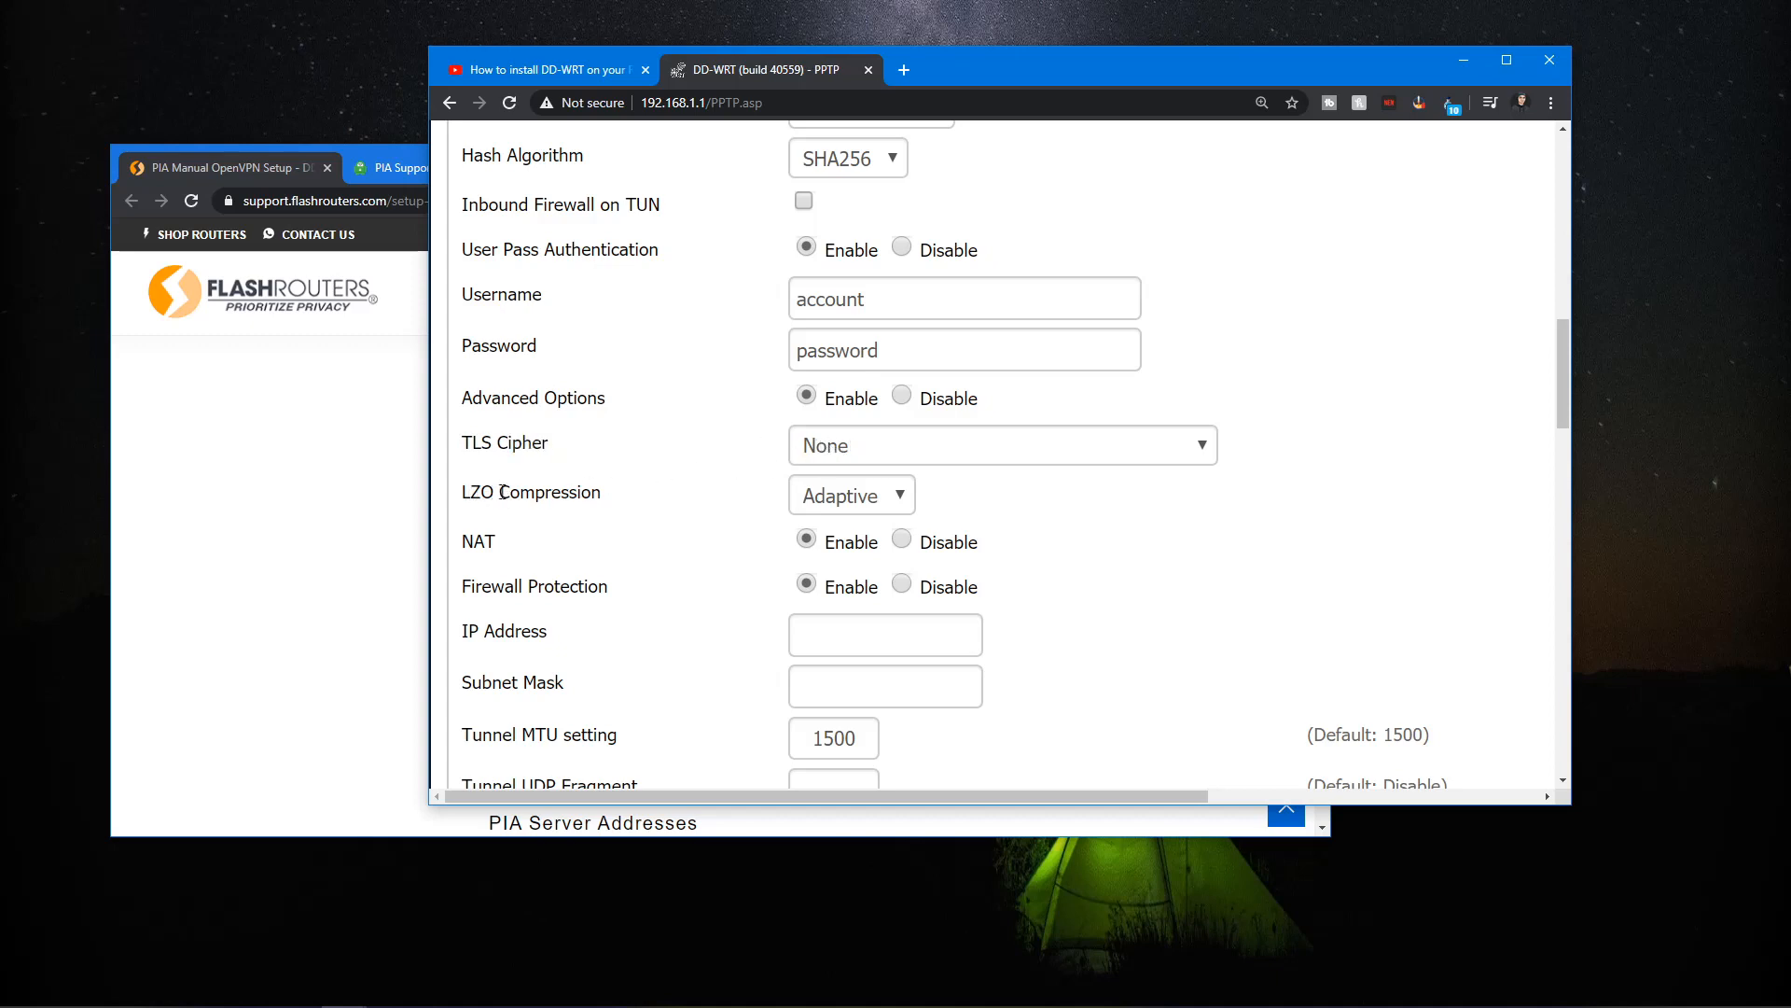
{"action": "double_click", "coordinate": [537, 492]}
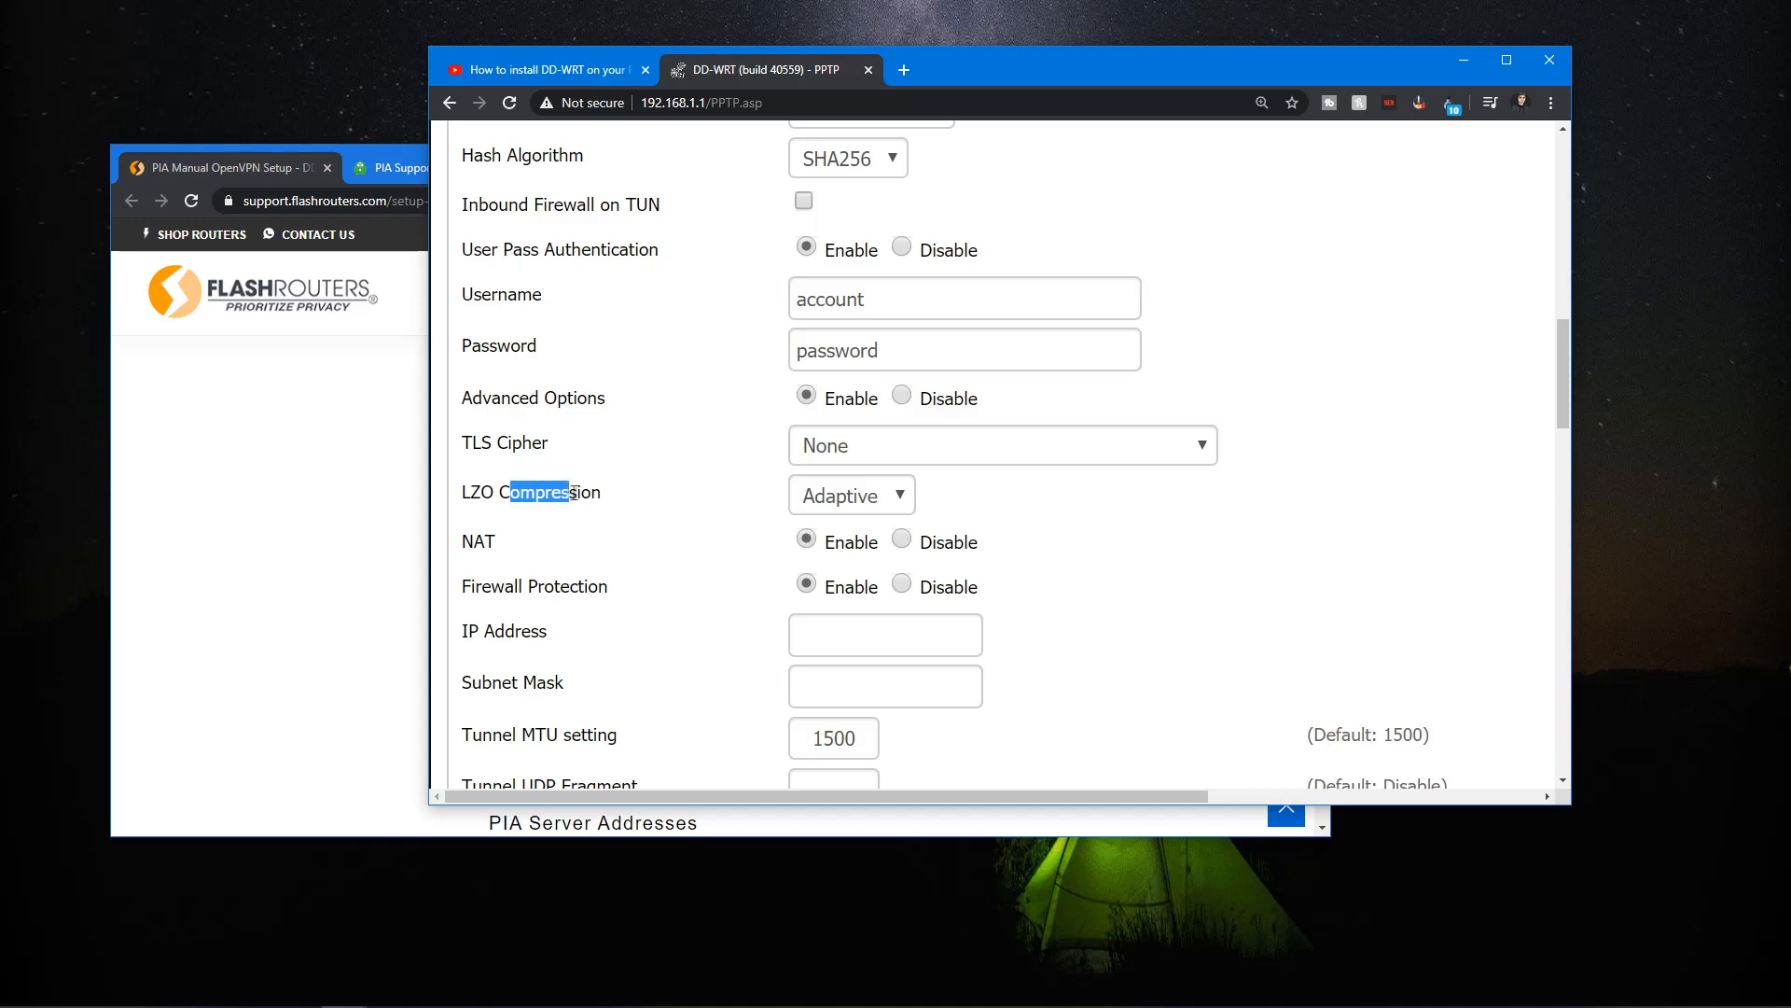
{"action": "left_click", "coordinate": [556, 514]}
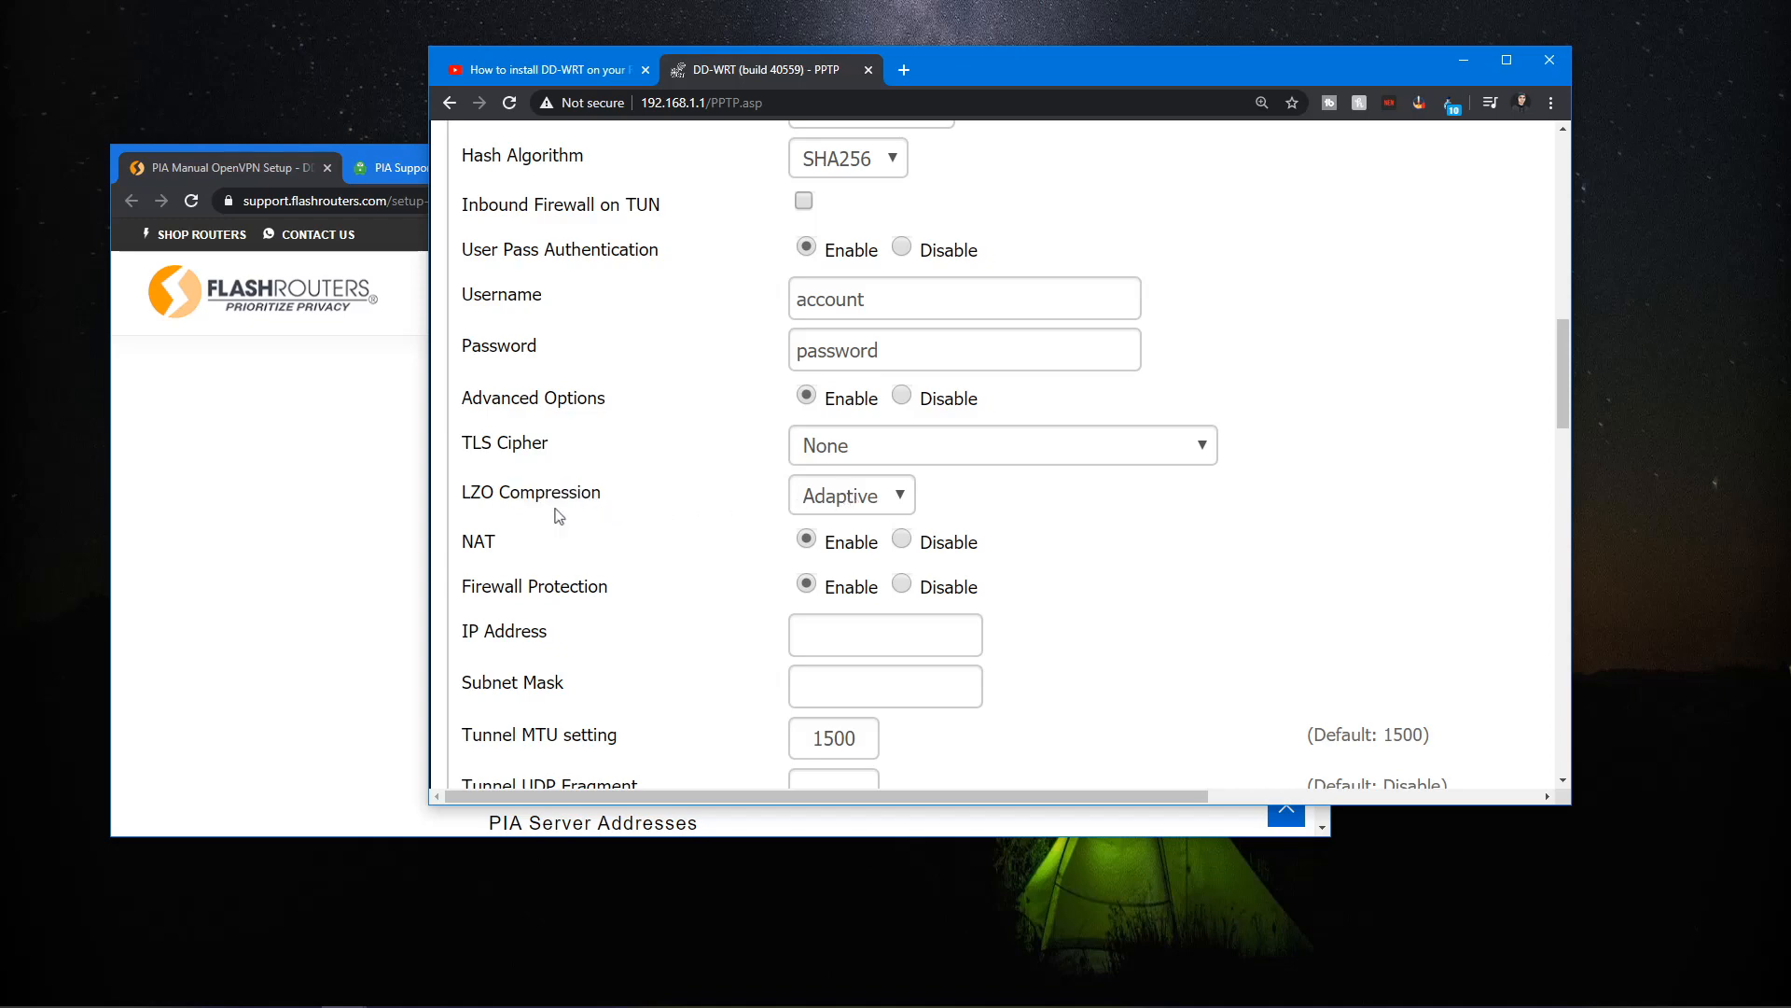
{"action": "scroll", "scroll_direction": "down", "scroll_amount": 3}
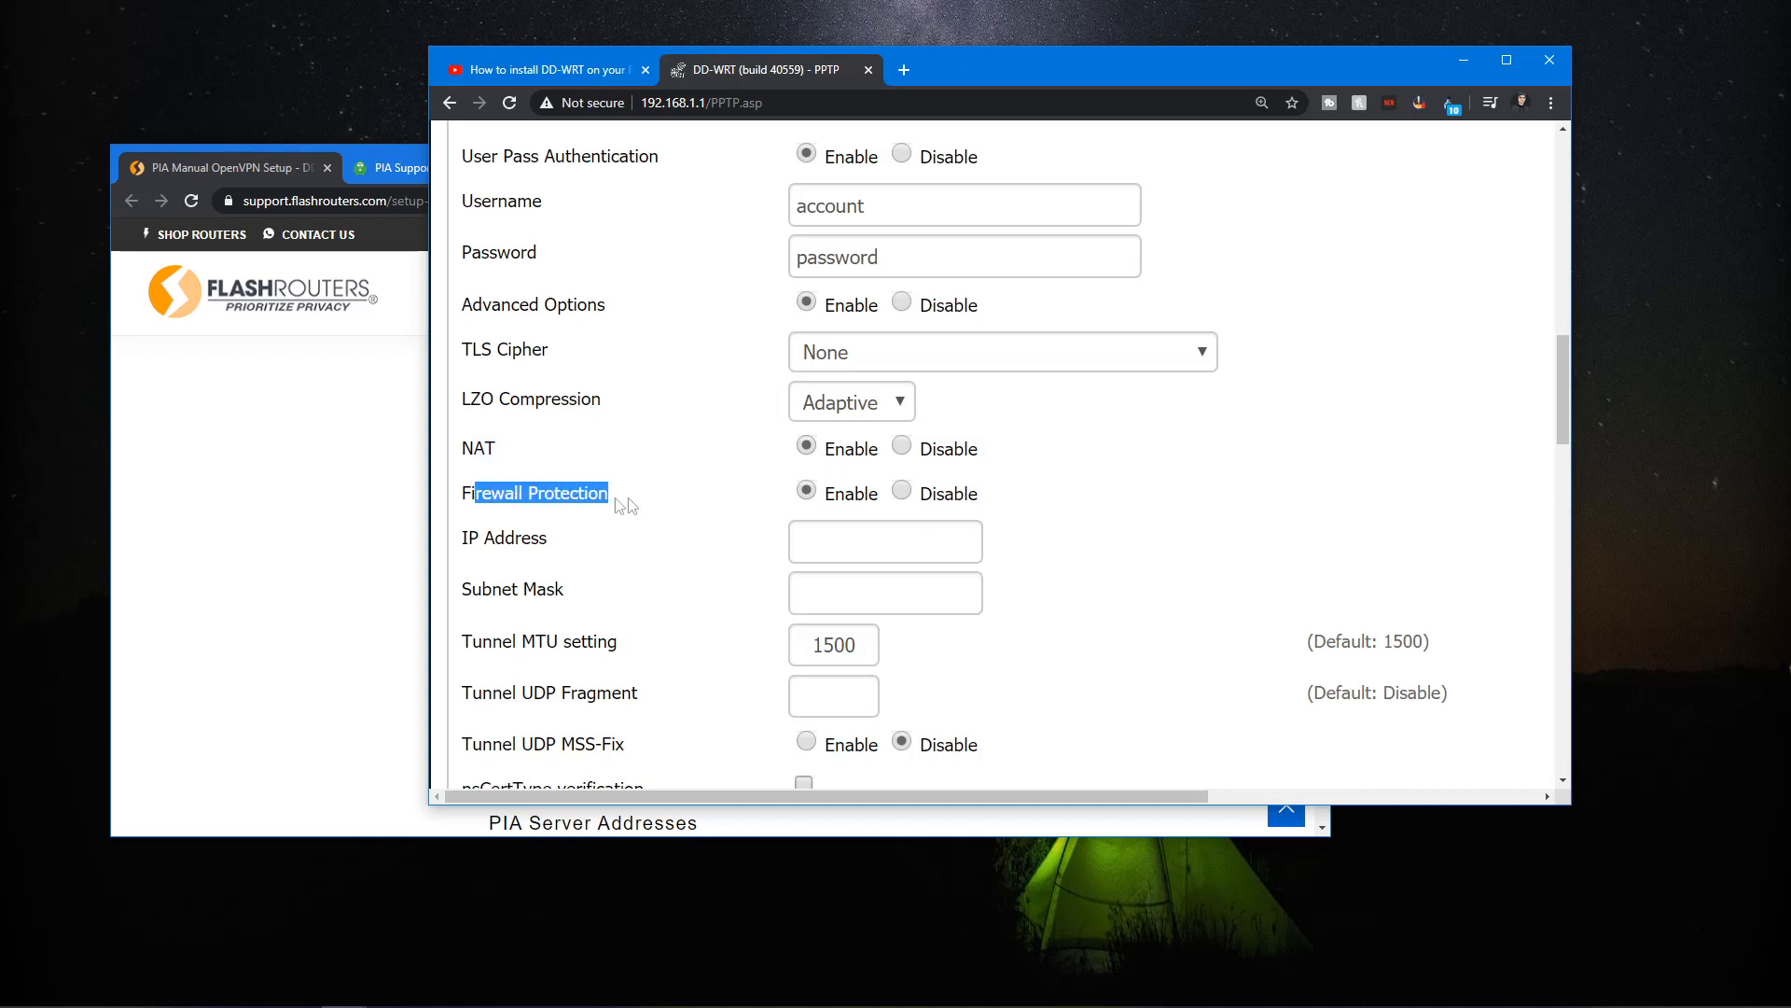
{"action": "left_click", "coordinate": [884, 540]}
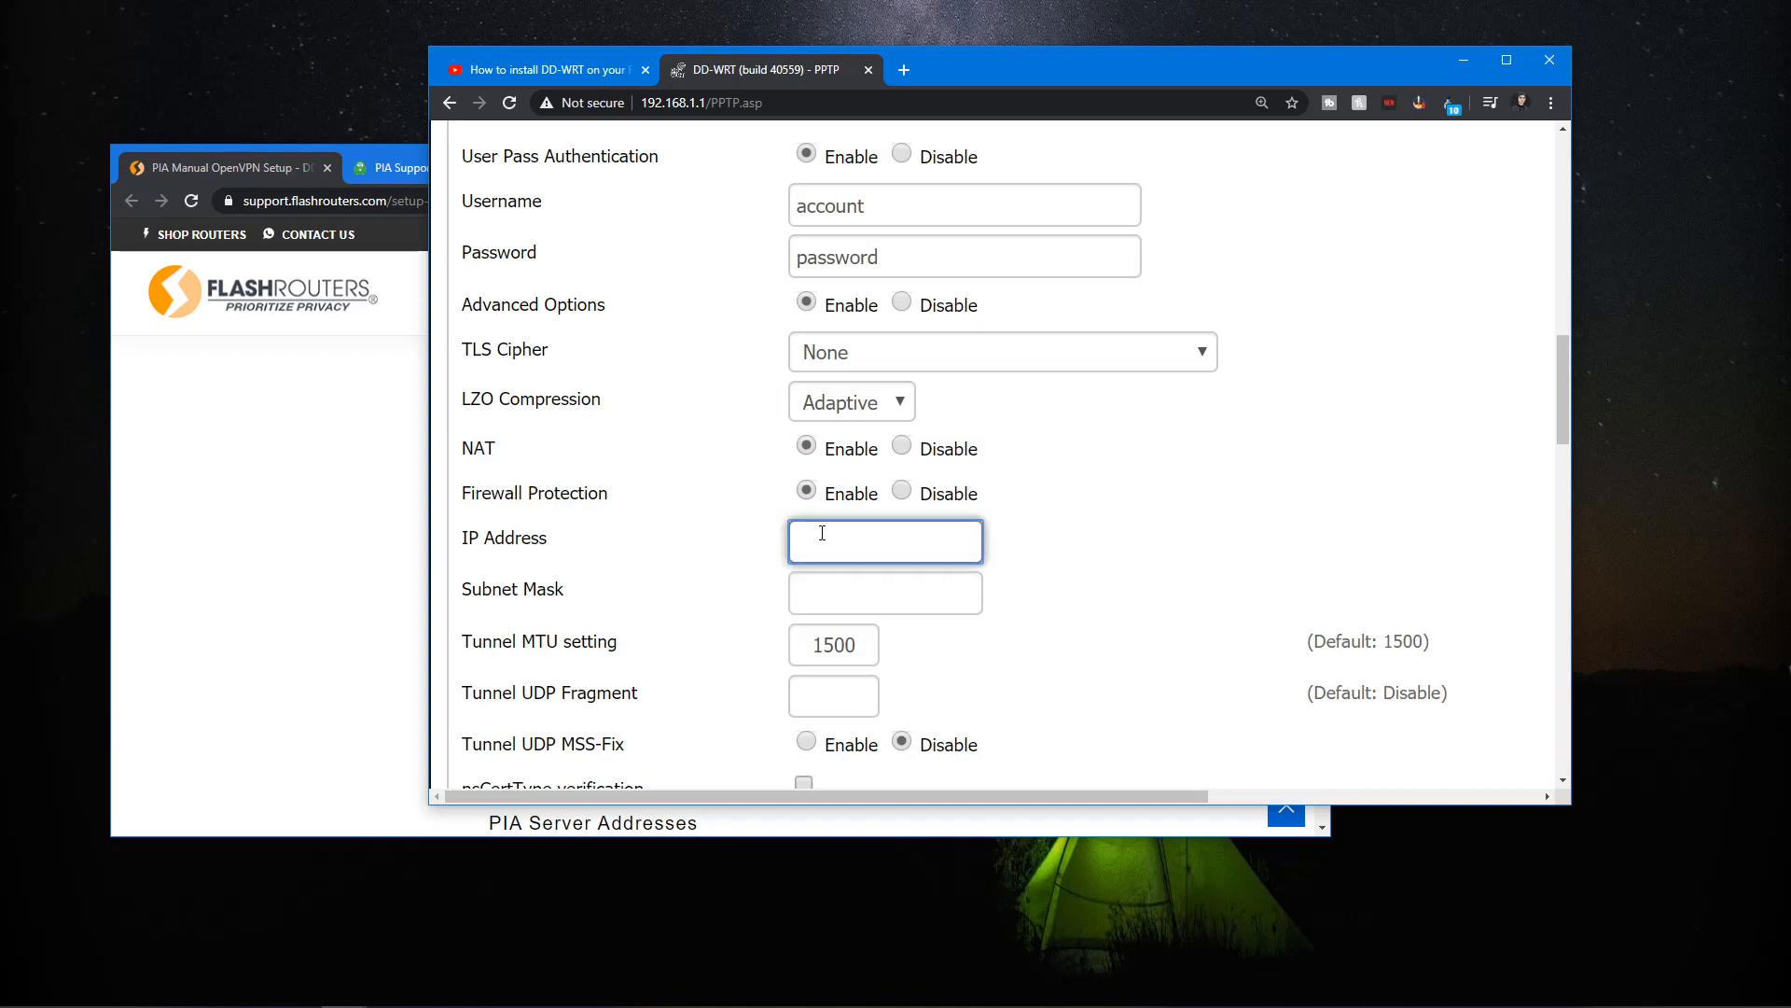
{"action": "scroll", "scroll_direction": "down", "scroll_amount": 3}
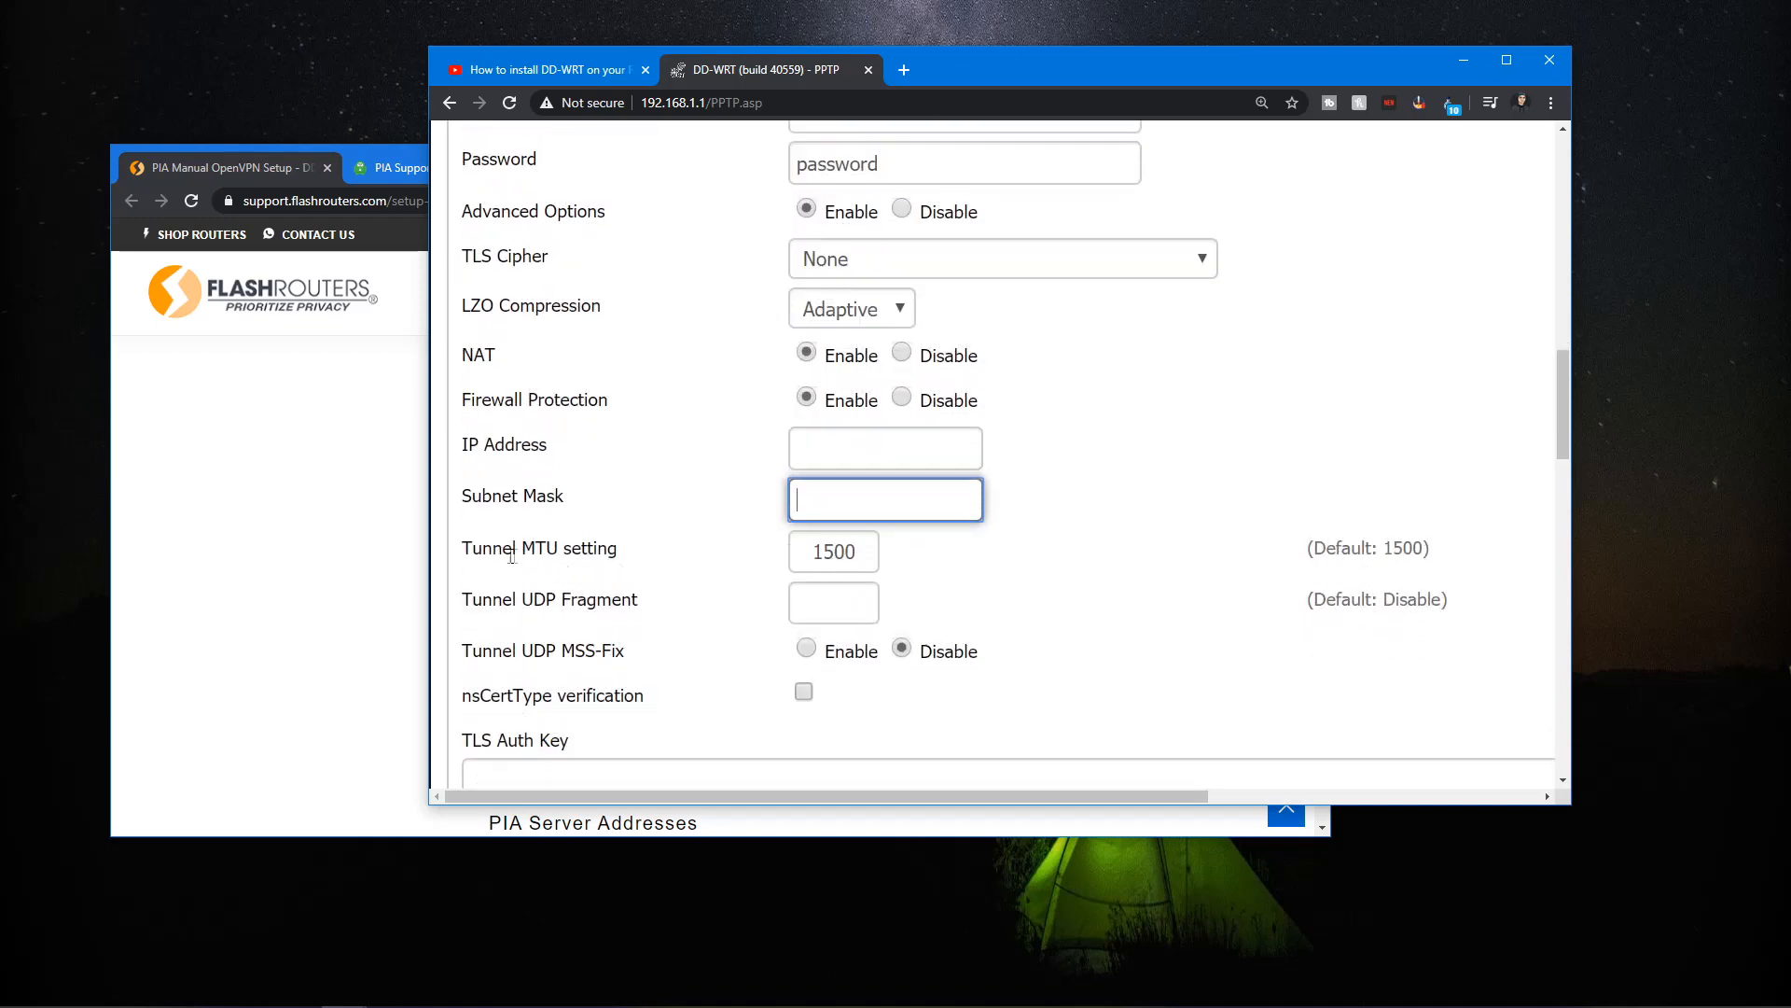
{"action": "double_click", "coordinate": [537, 547]}
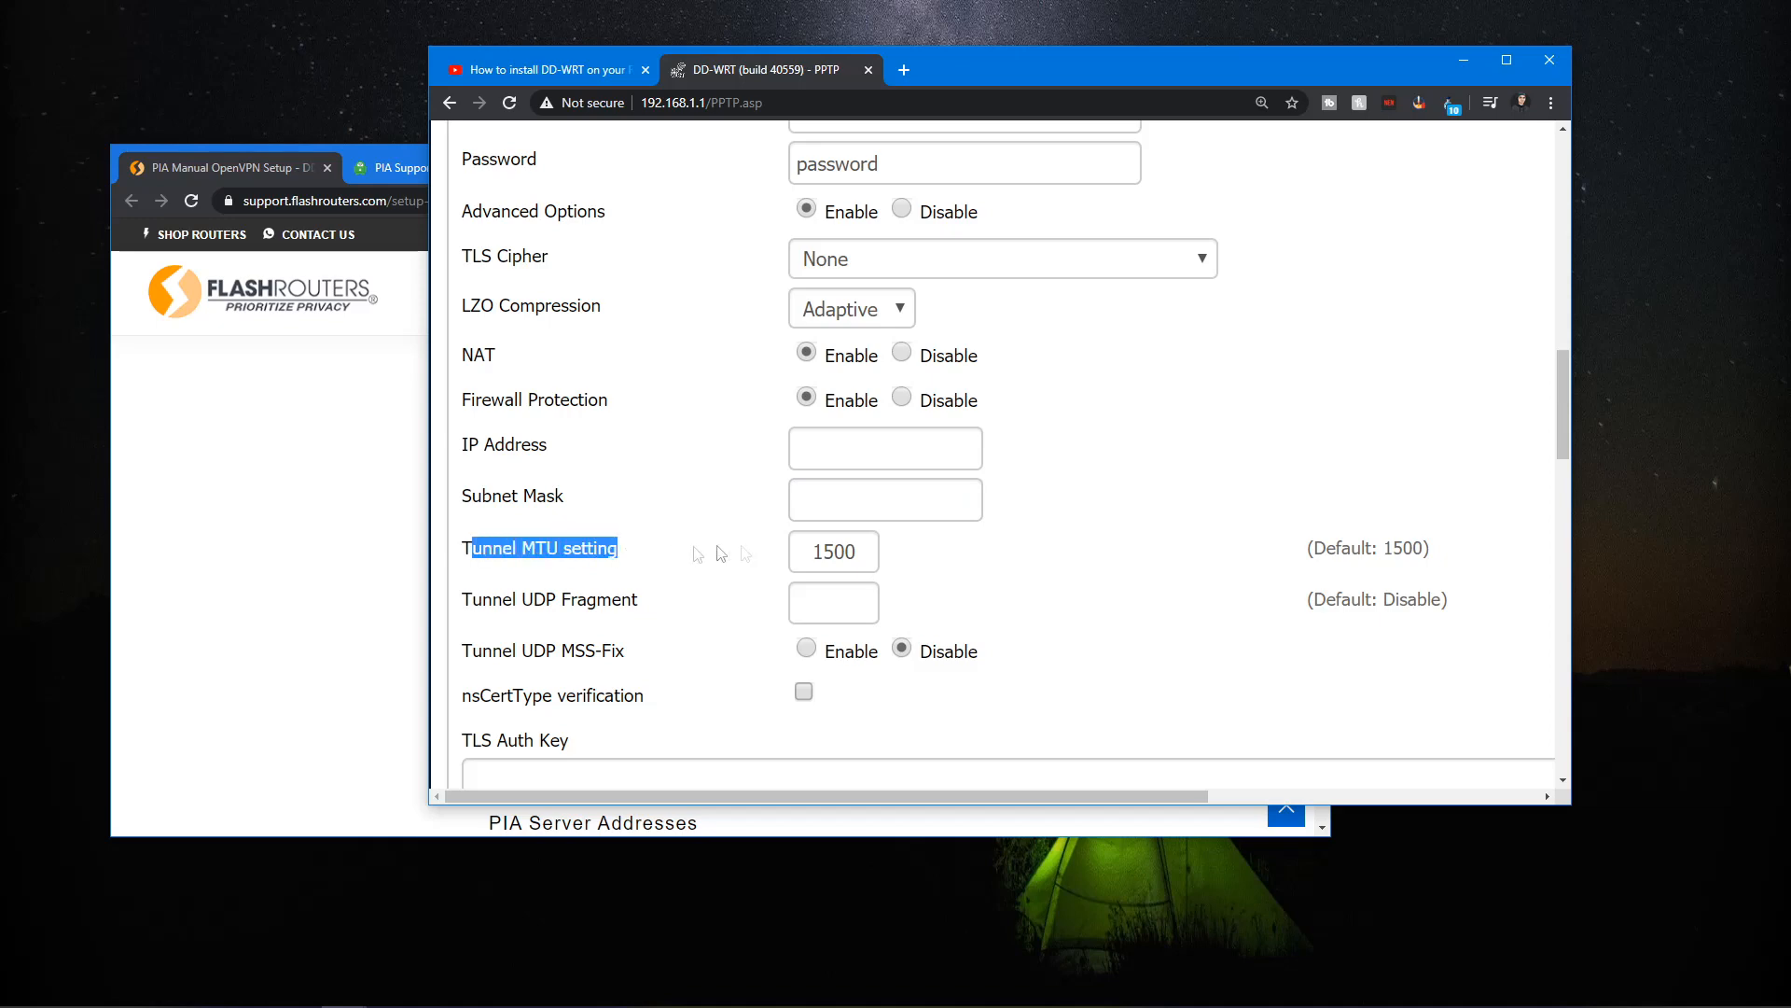
{"action": "scroll", "scroll_direction": "down", "scroll_amount": 3}
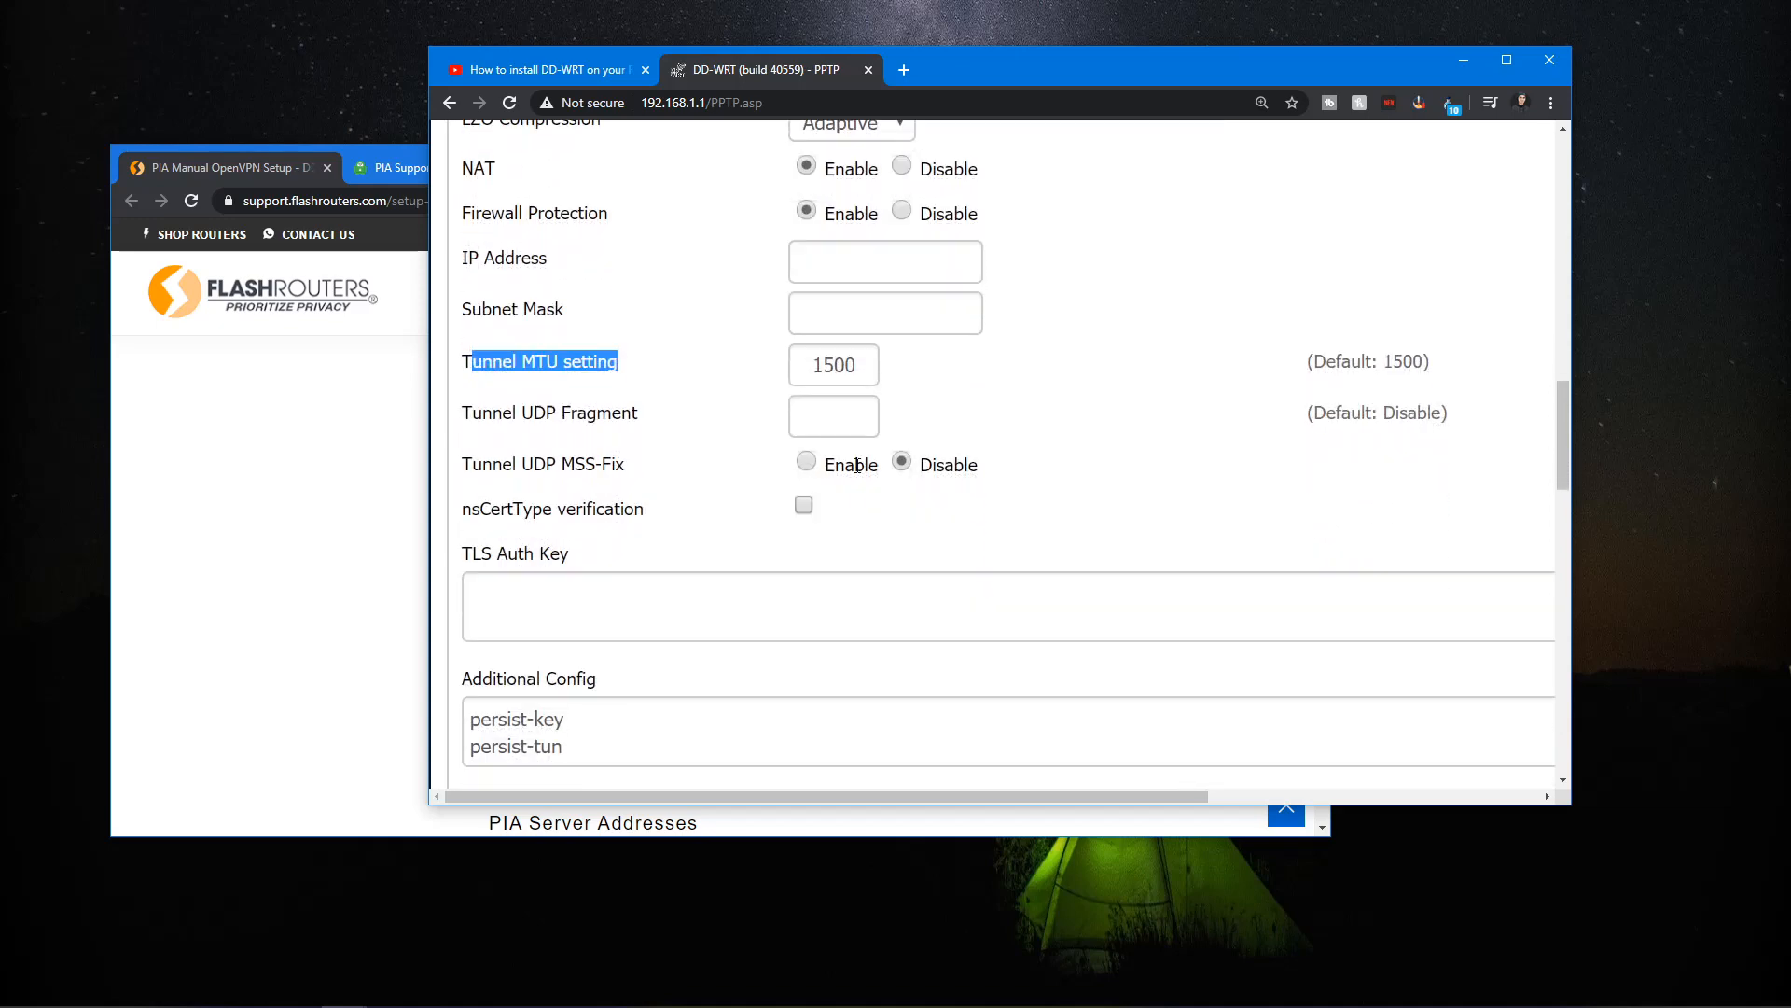
{"action": "left_click", "coordinate": [833, 414]}
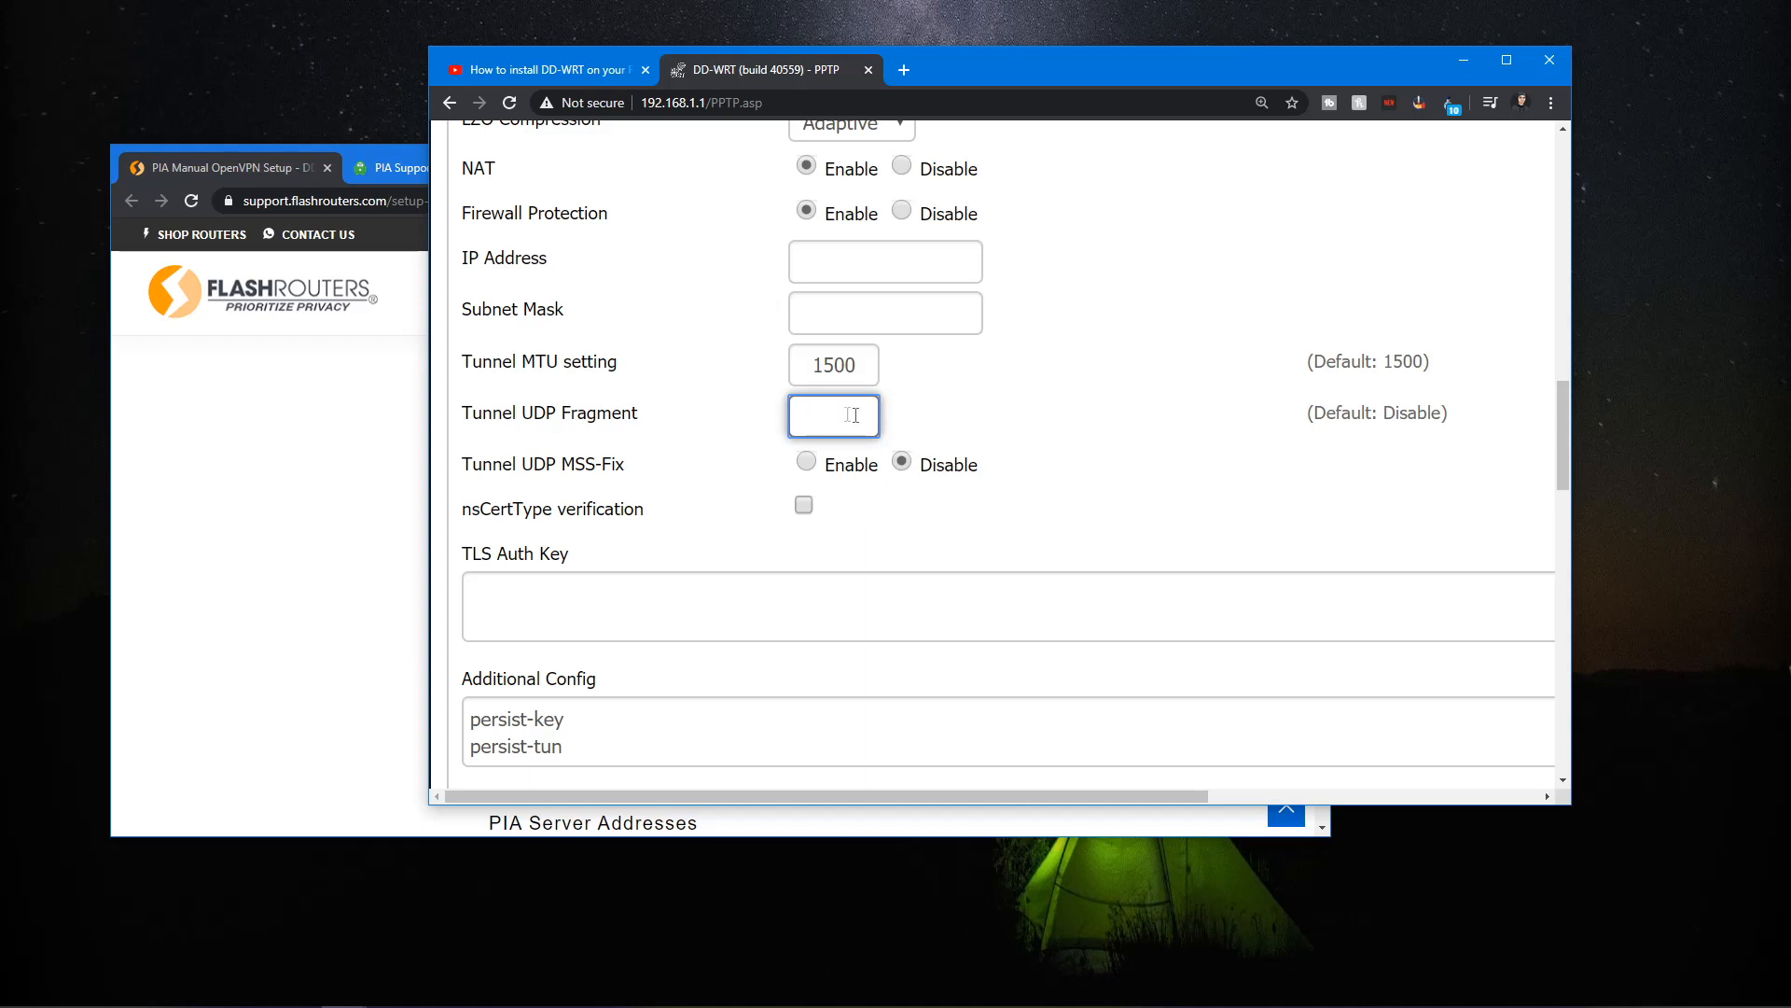
{"action": "mouse_move", "coordinate": [662, 473]}
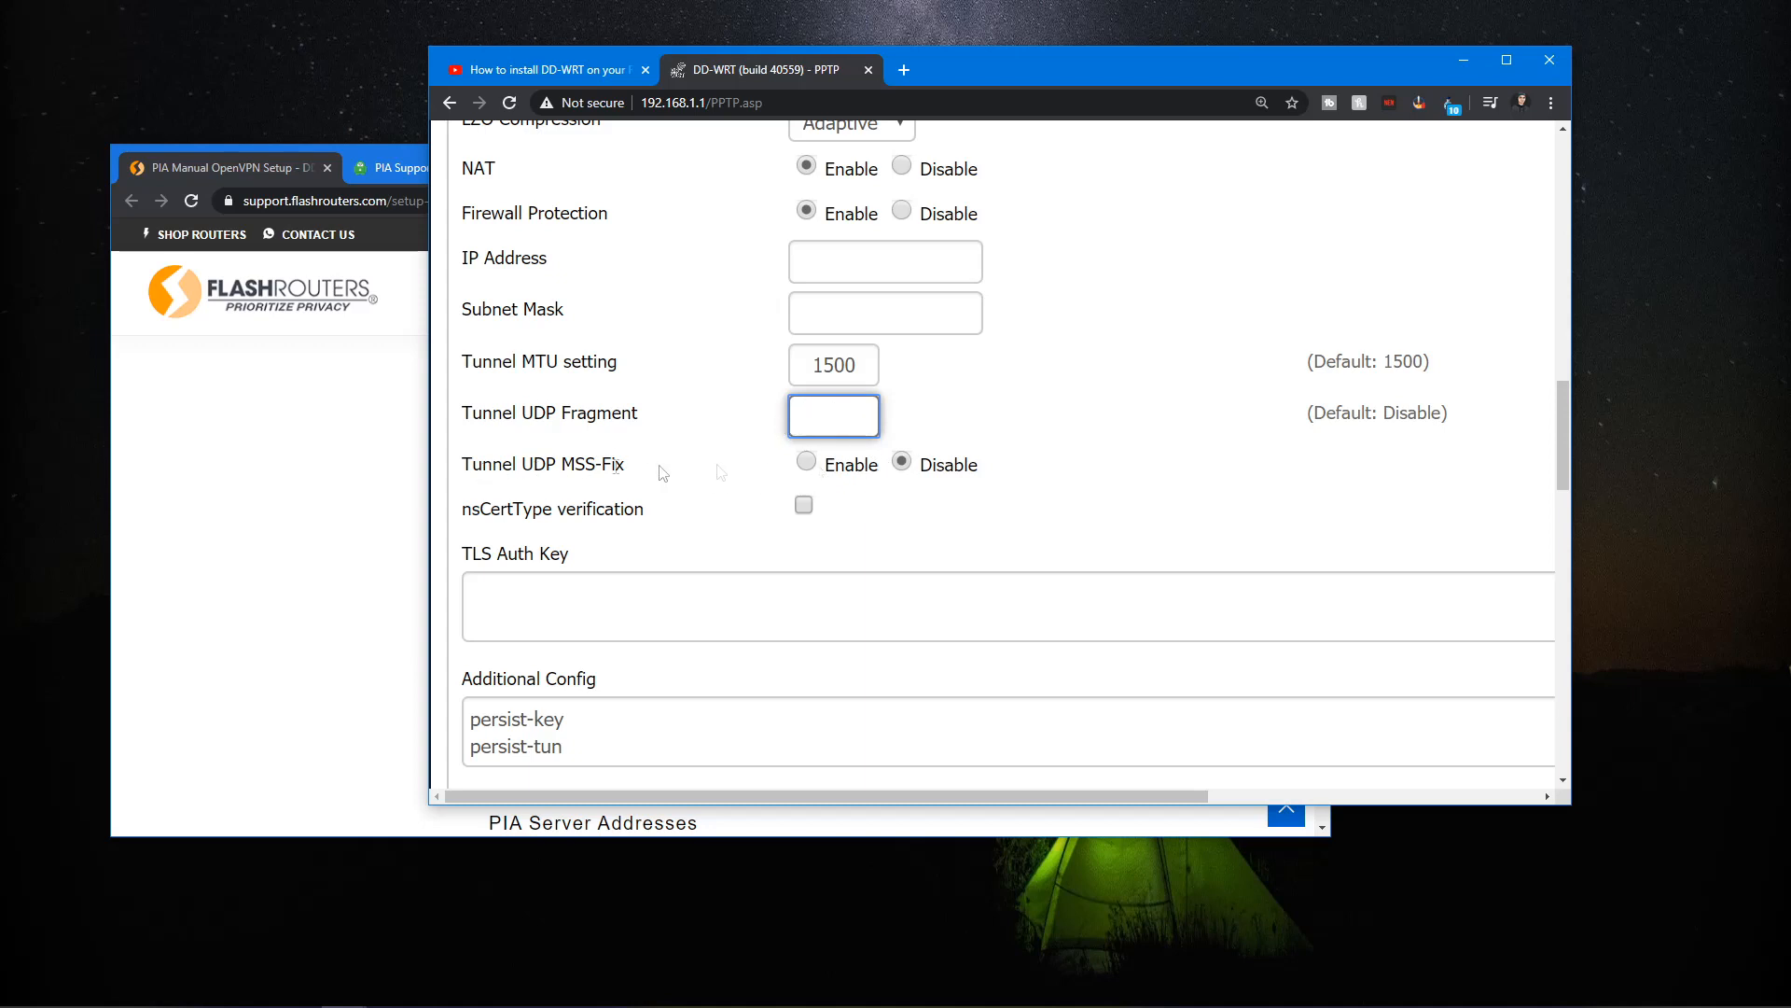
{"action": "mouse_move", "coordinate": [577, 469]}
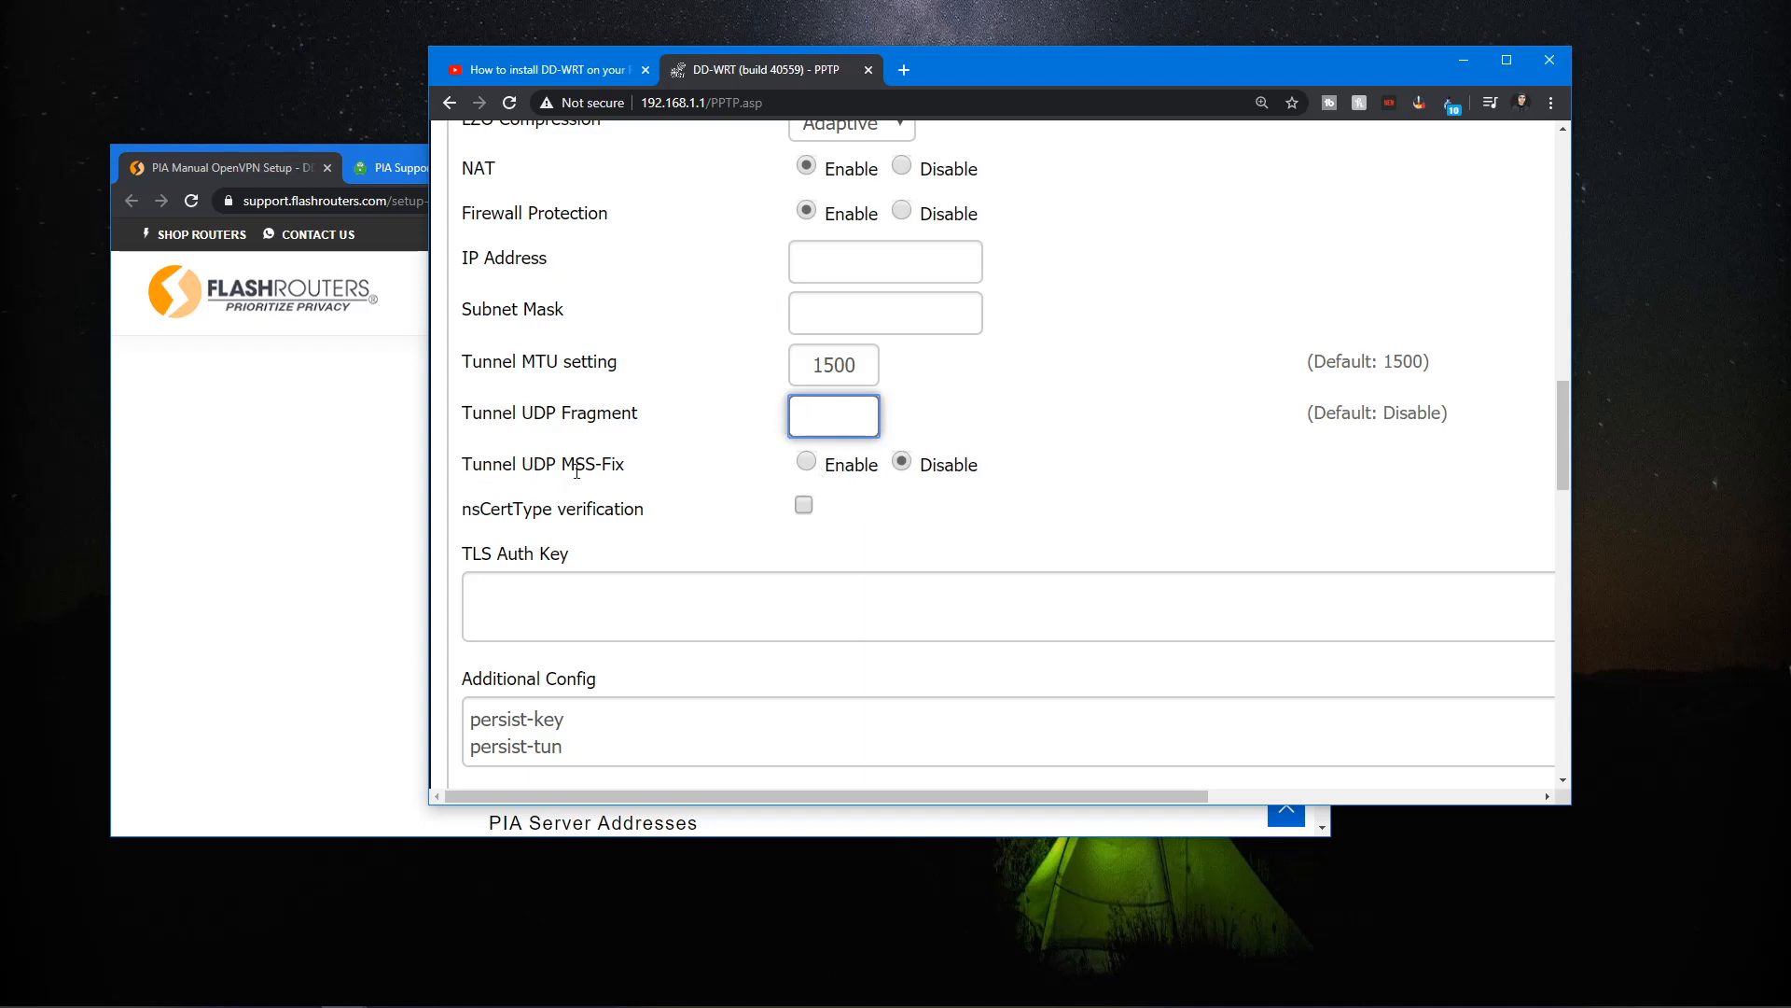
{"action": "scroll", "scroll_direction": "down", "scroll_amount": 3}
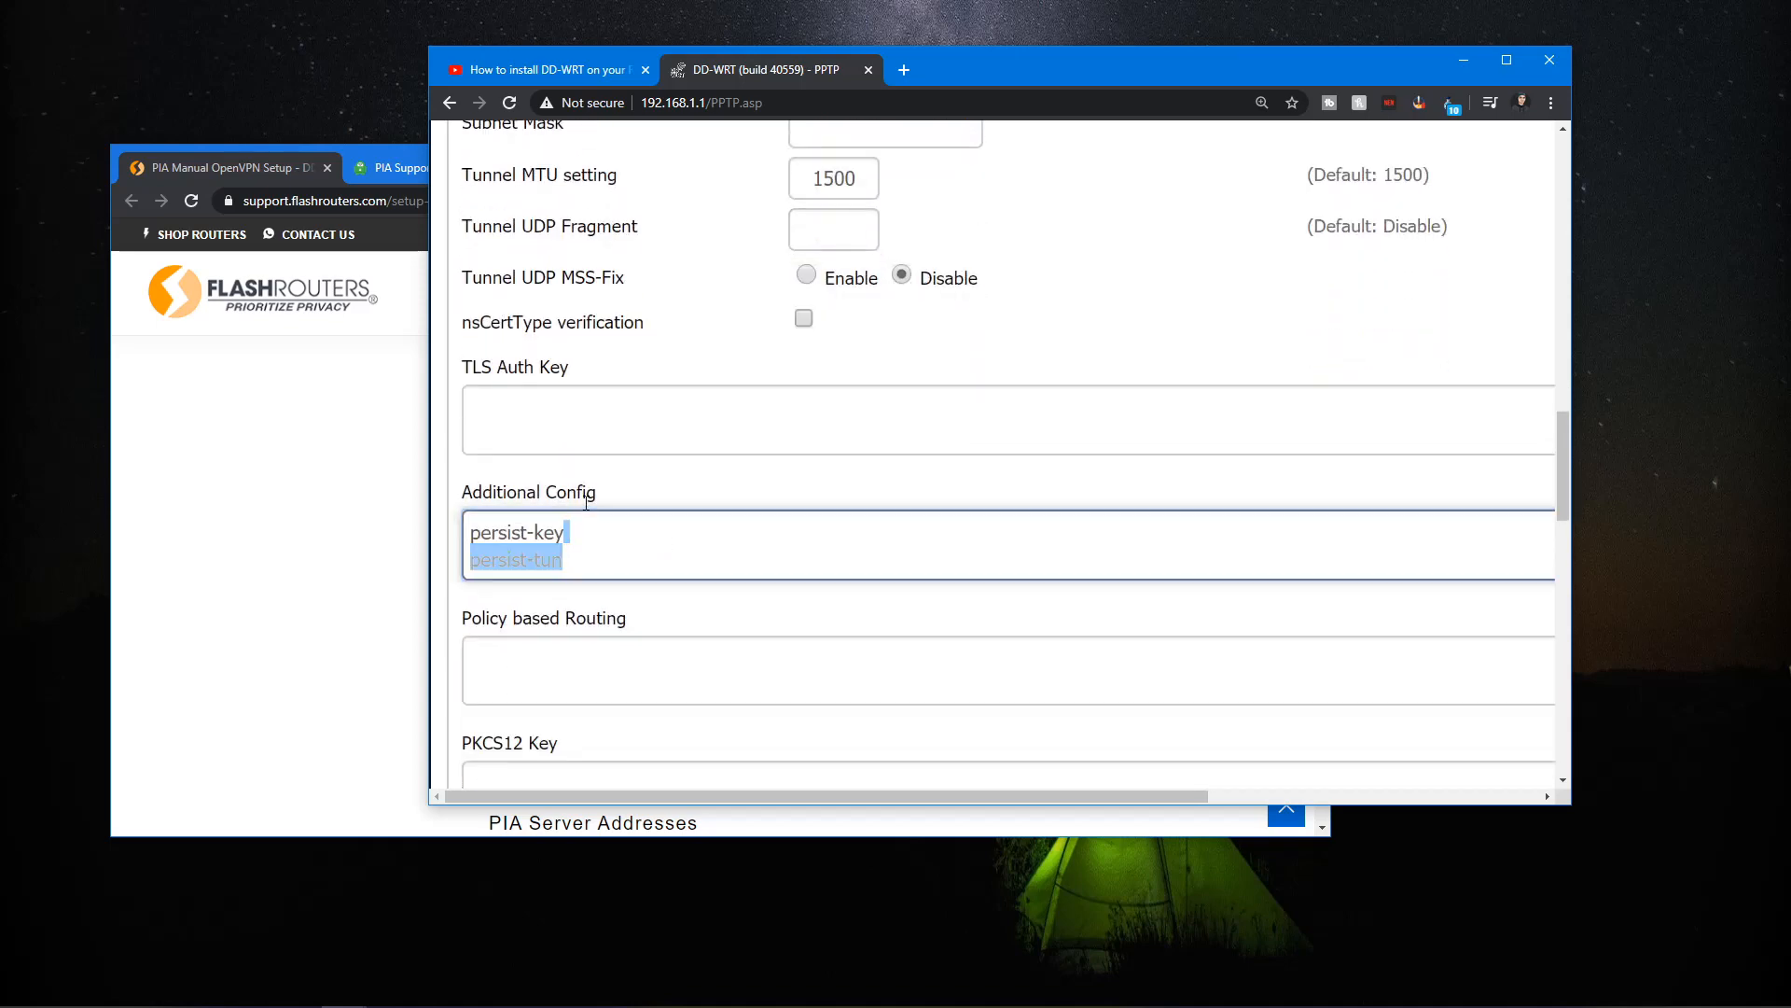
{"action": "left_click", "coordinate": [228, 167]}
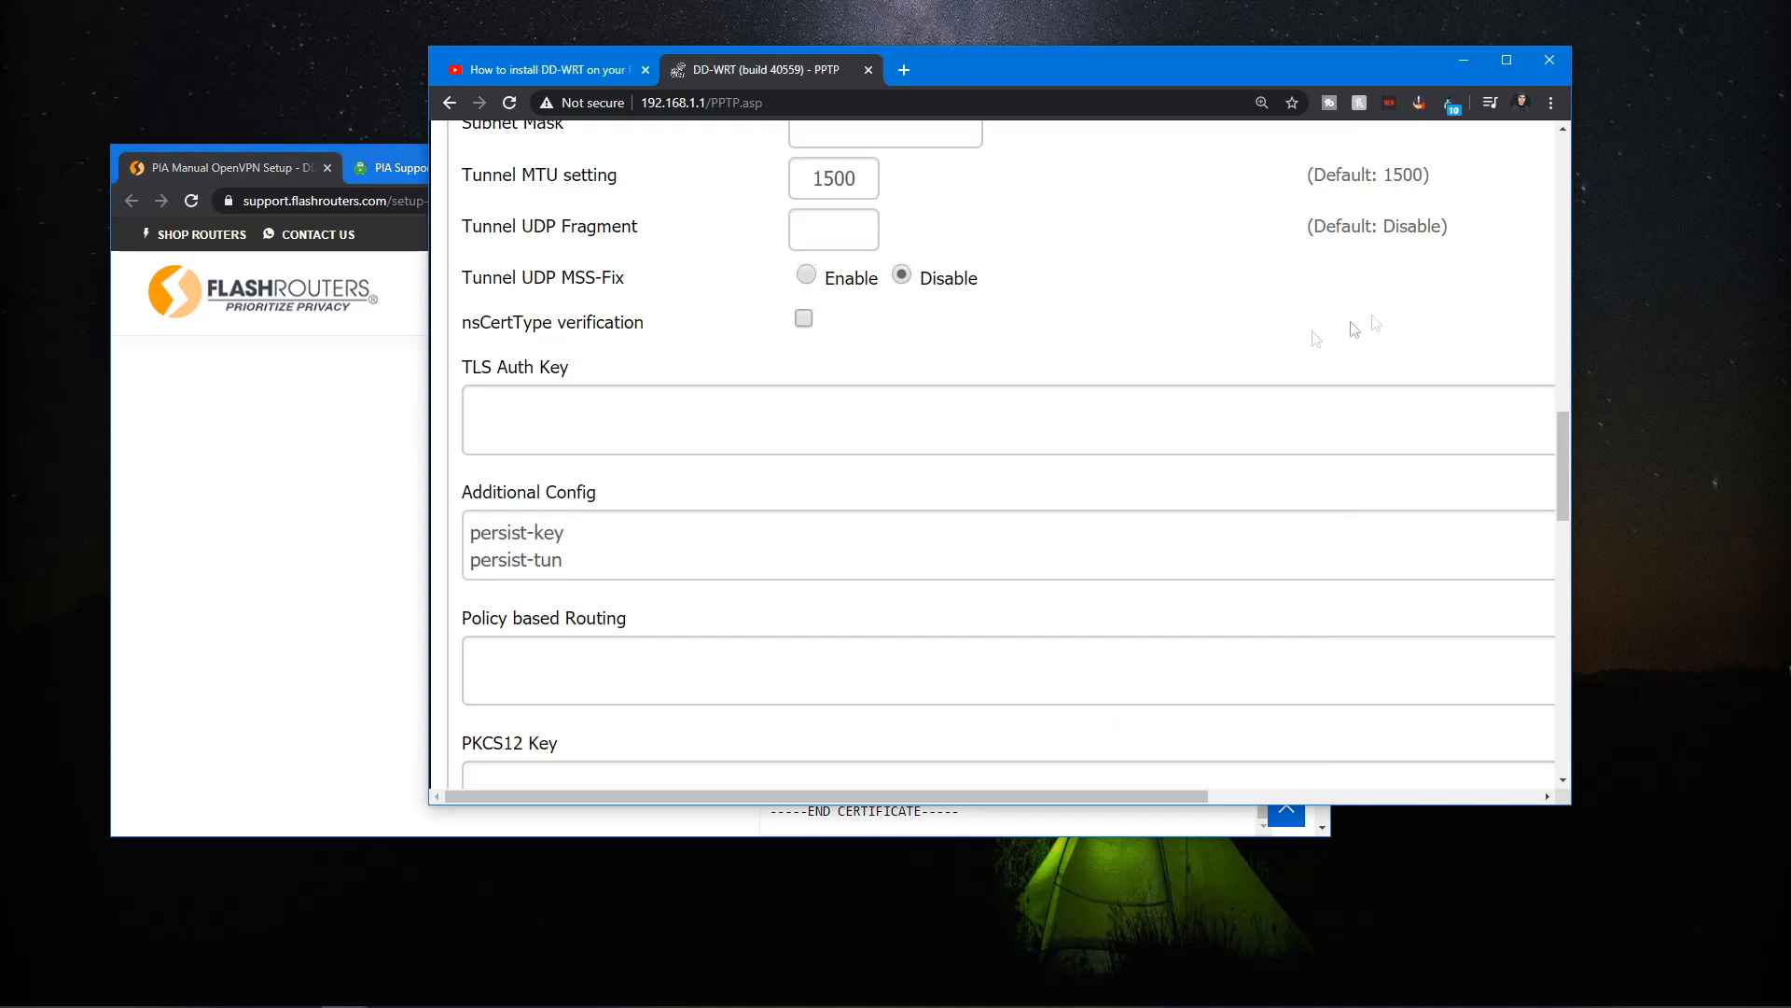
{"action": "double_click", "coordinate": [516, 533]}
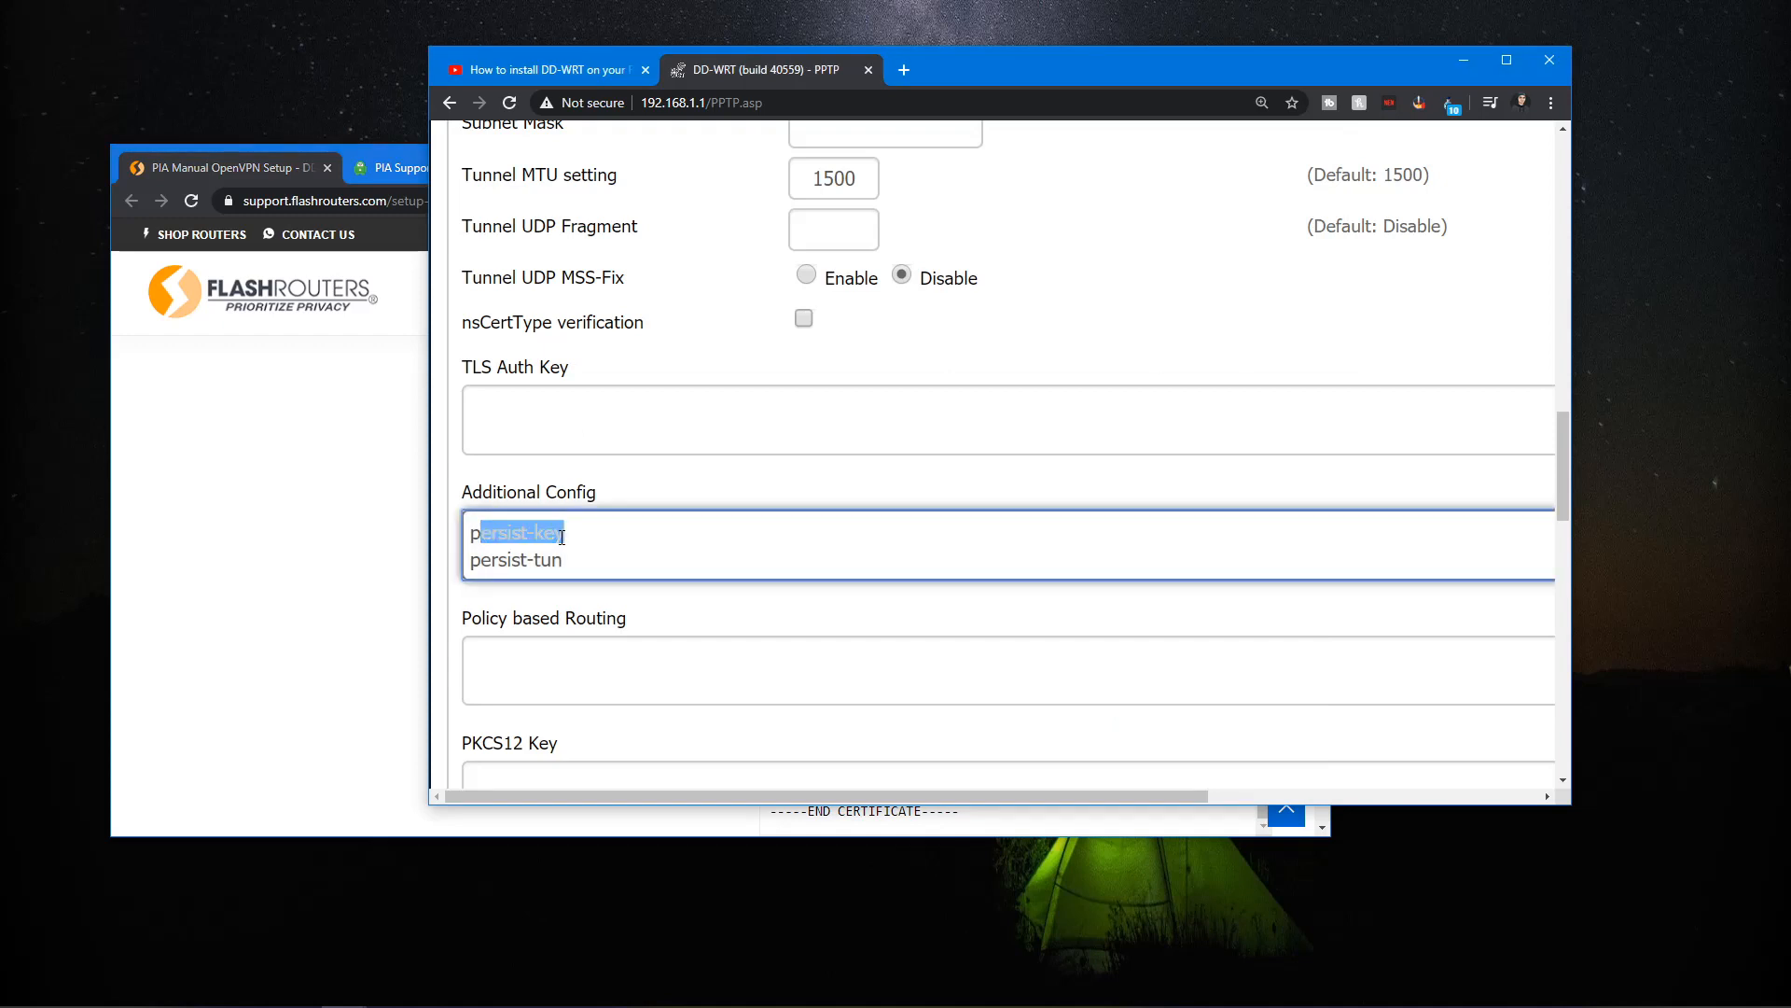
{"action": "double_click", "coordinate": [540, 559]}
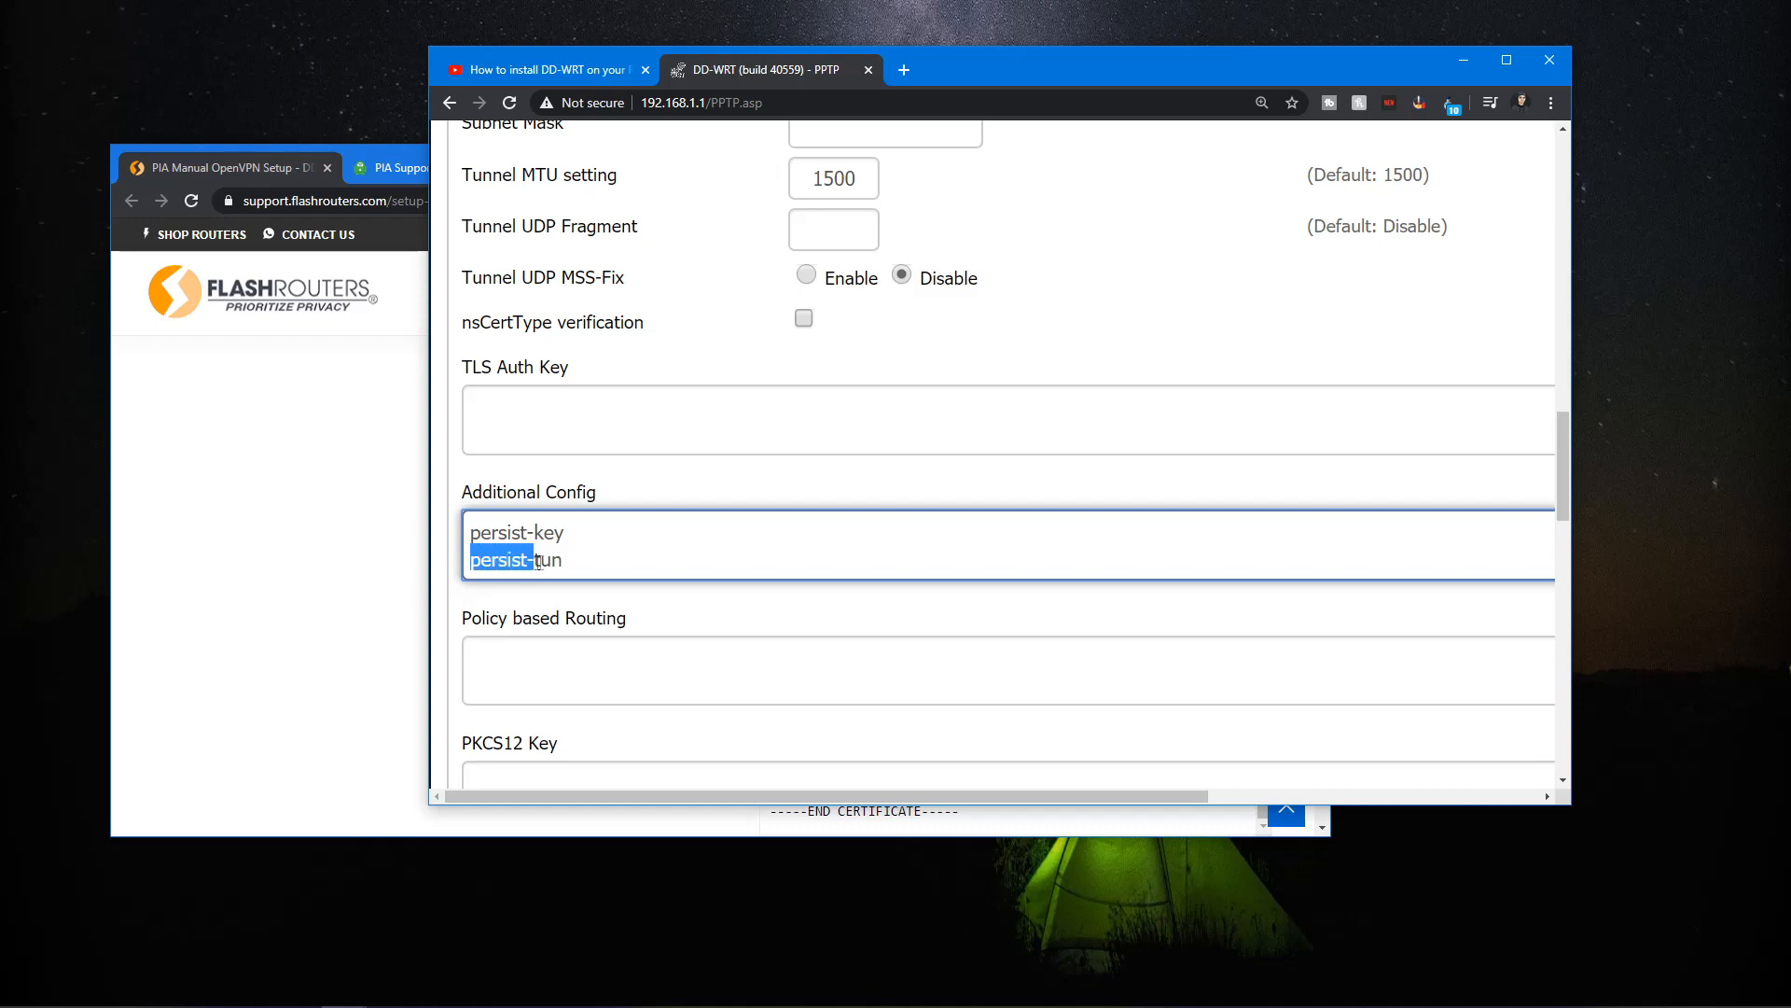
{"action": "scroll", "scroll_direction": "down", "scroll_amount": 3}
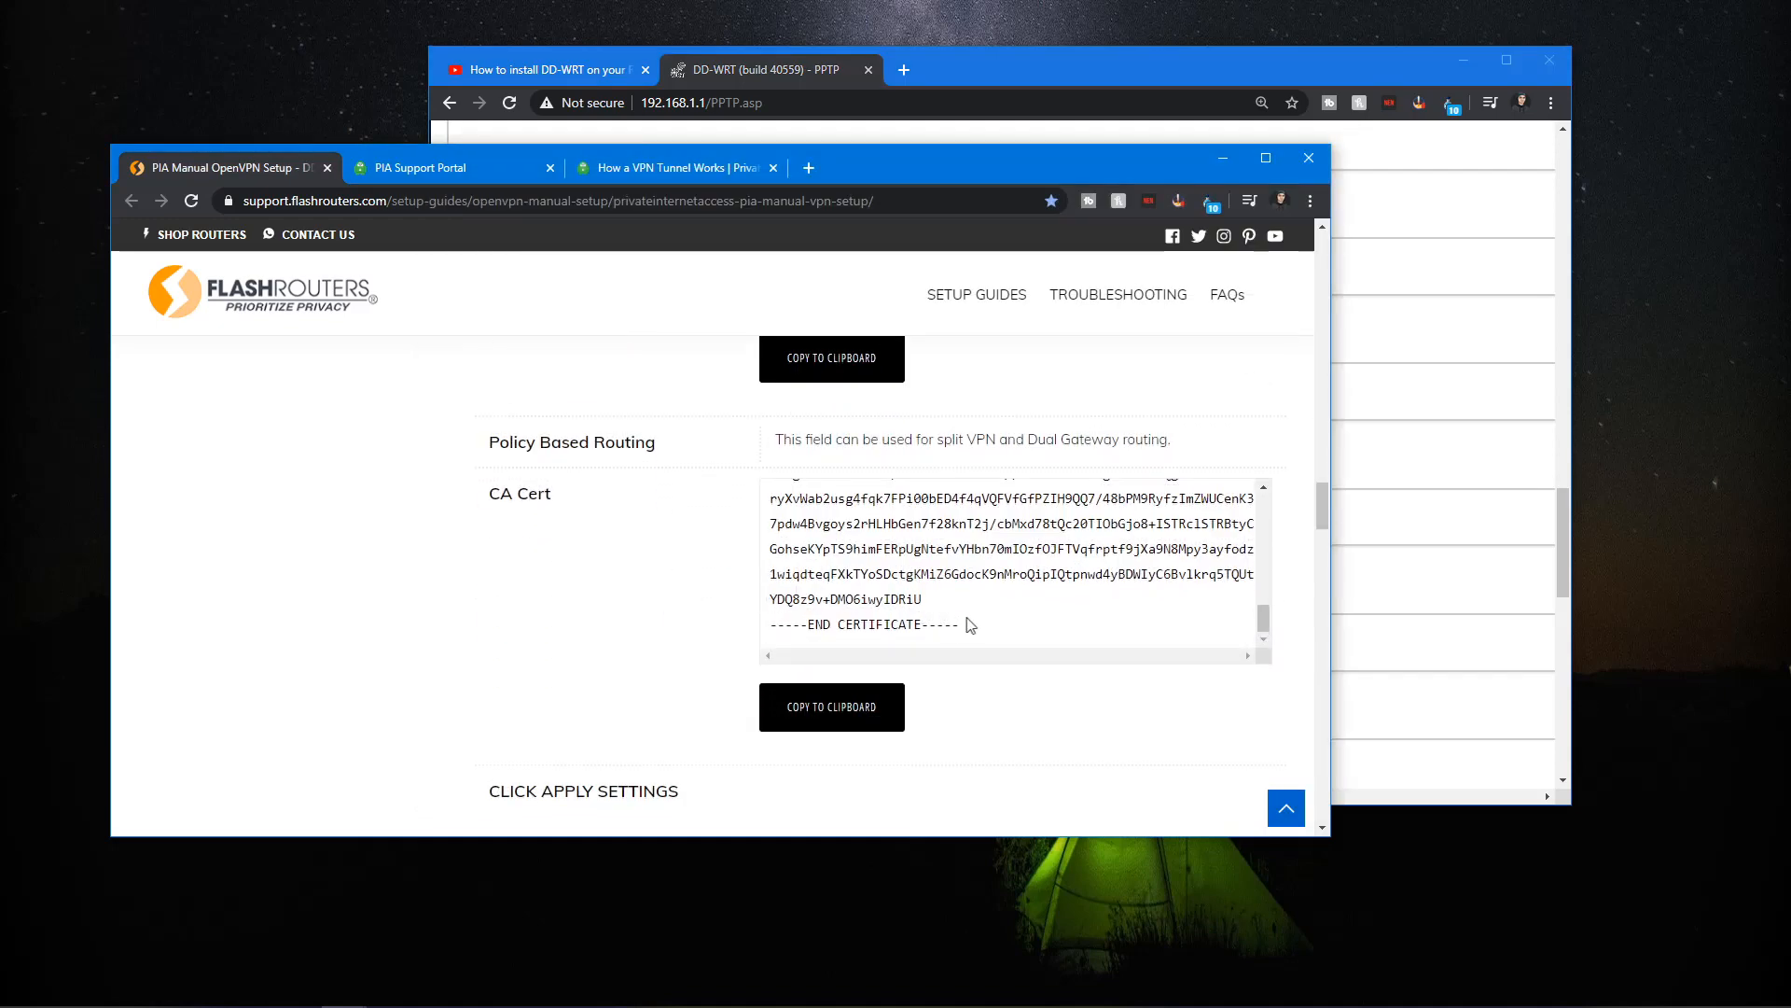
- Select the PIA CA certificate text in the FlashRouters guide for copying
{"action": "triple_click", "coordinate": [1011, 560]}
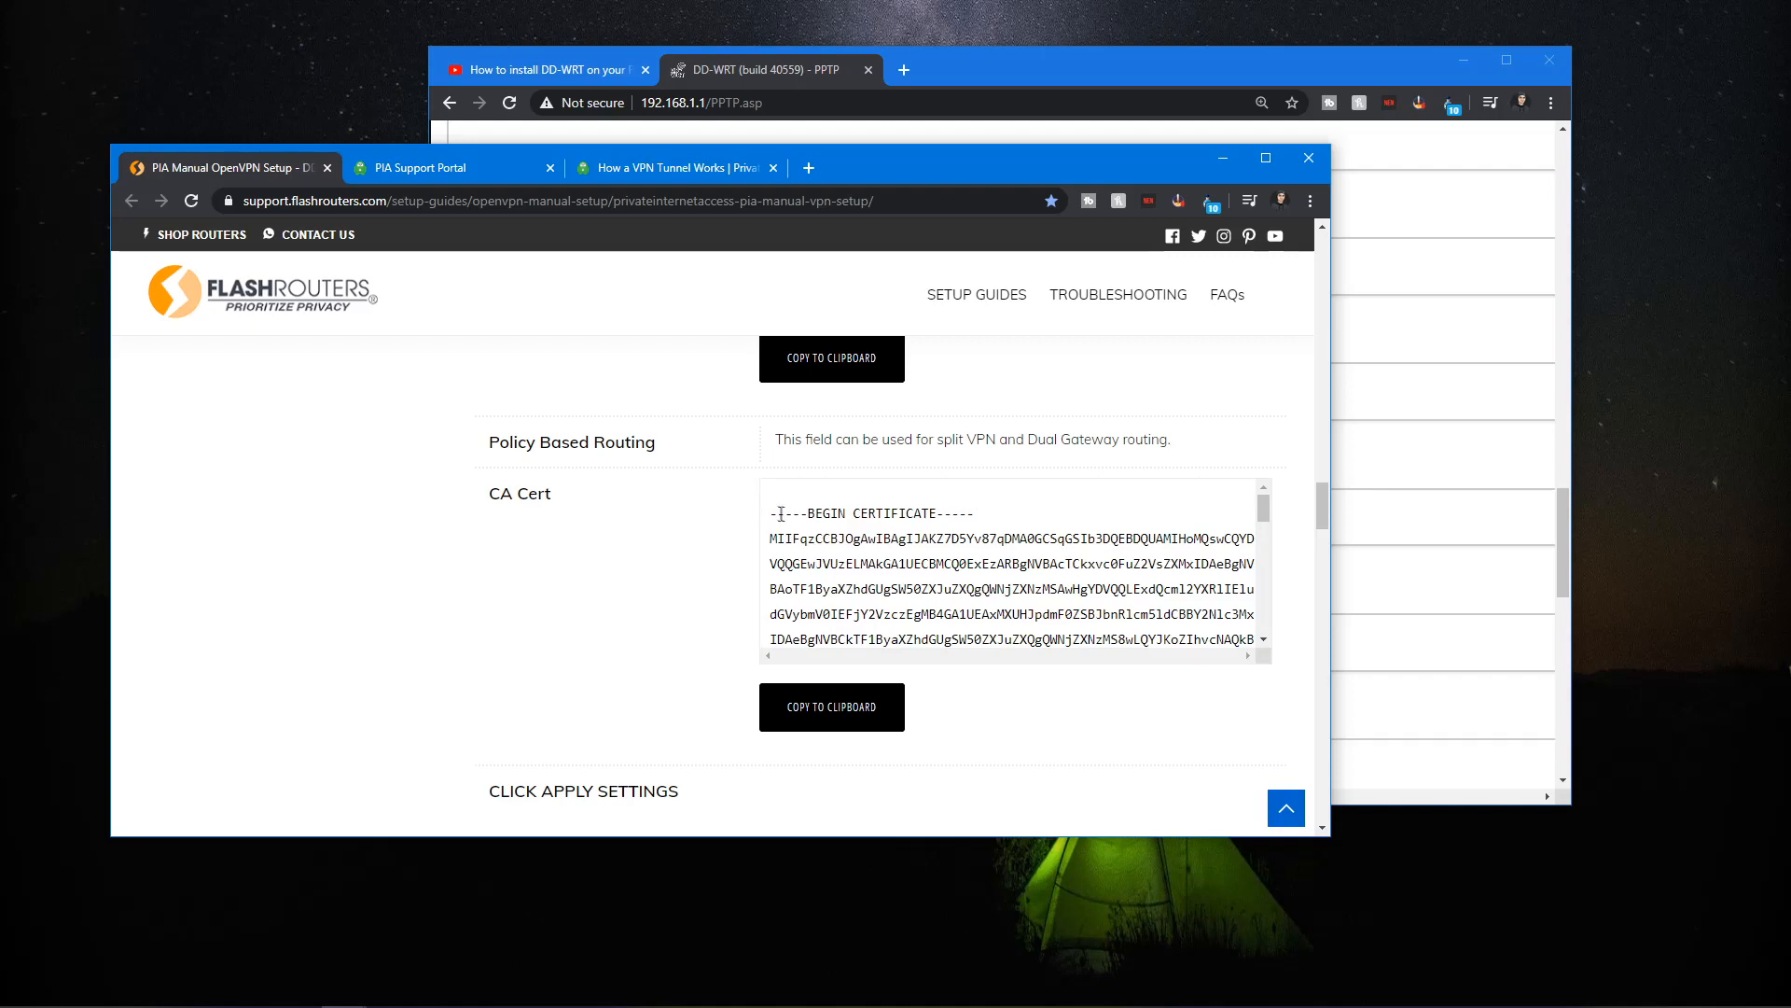
{"action": "double_click", "coordinate": [834, 512]}
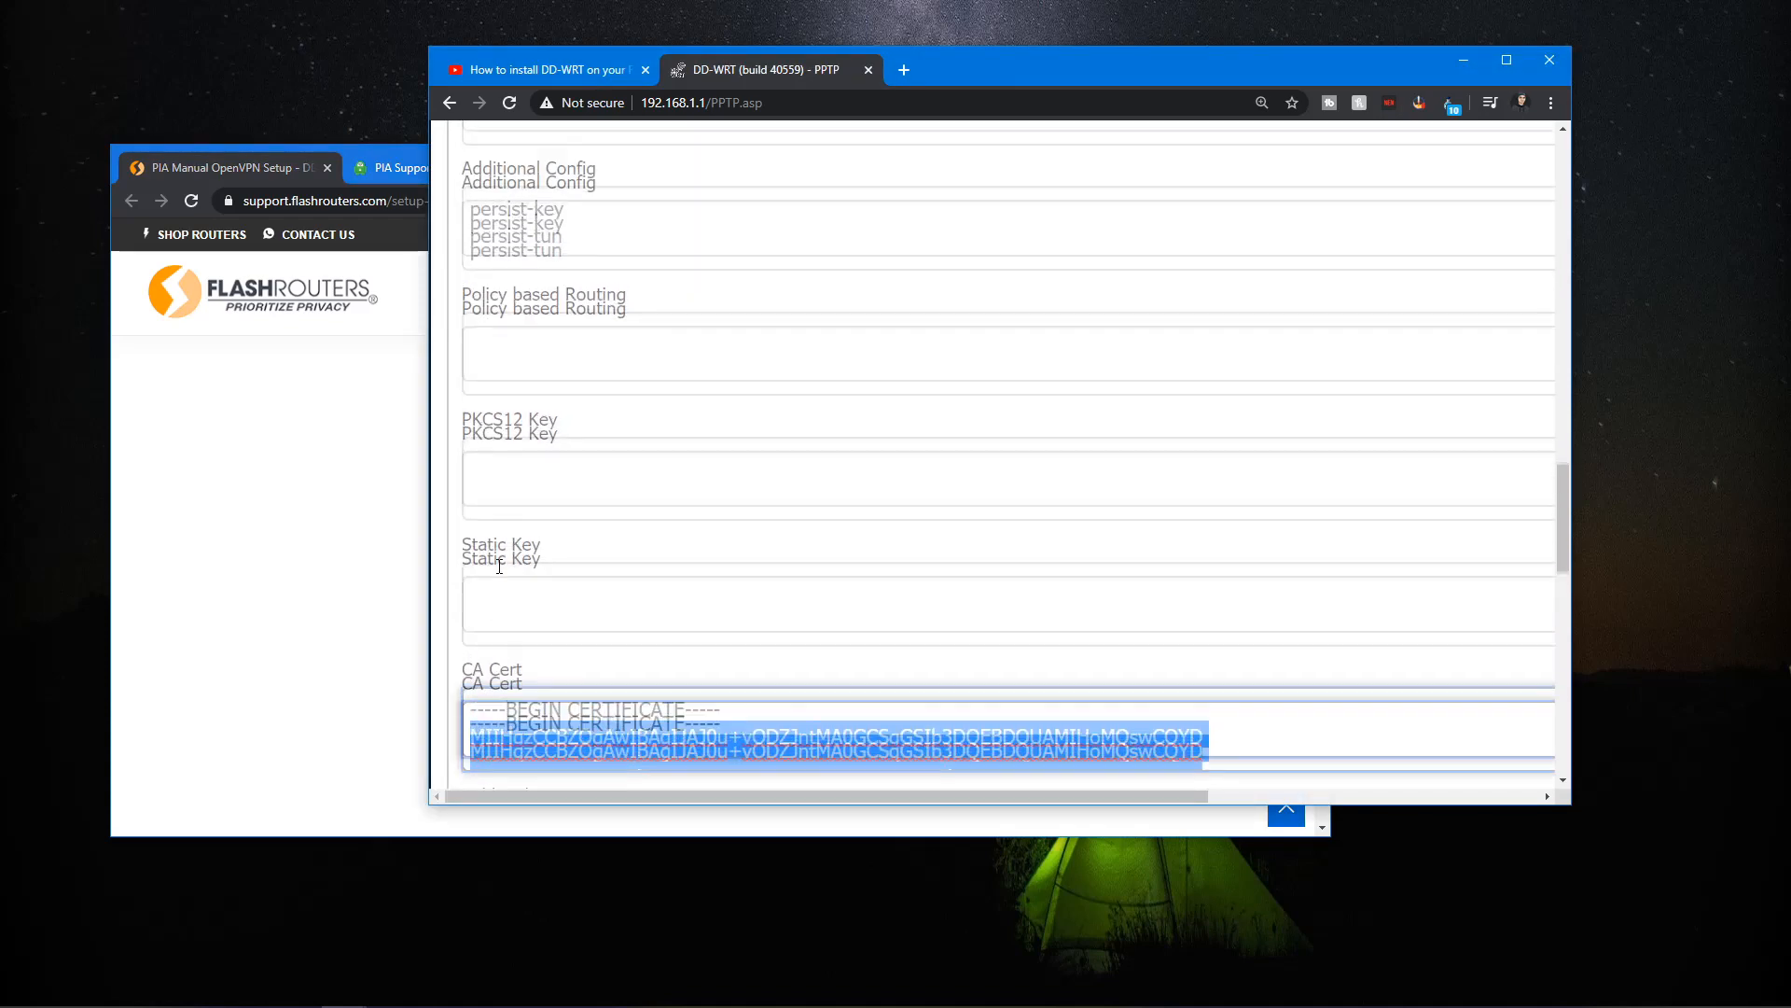
- Scroll the DD-WRT VPN page around the CA Cert field and the Save button
{"action": "scroll", "scroll_direction": "down", "scroll_amount": 3}
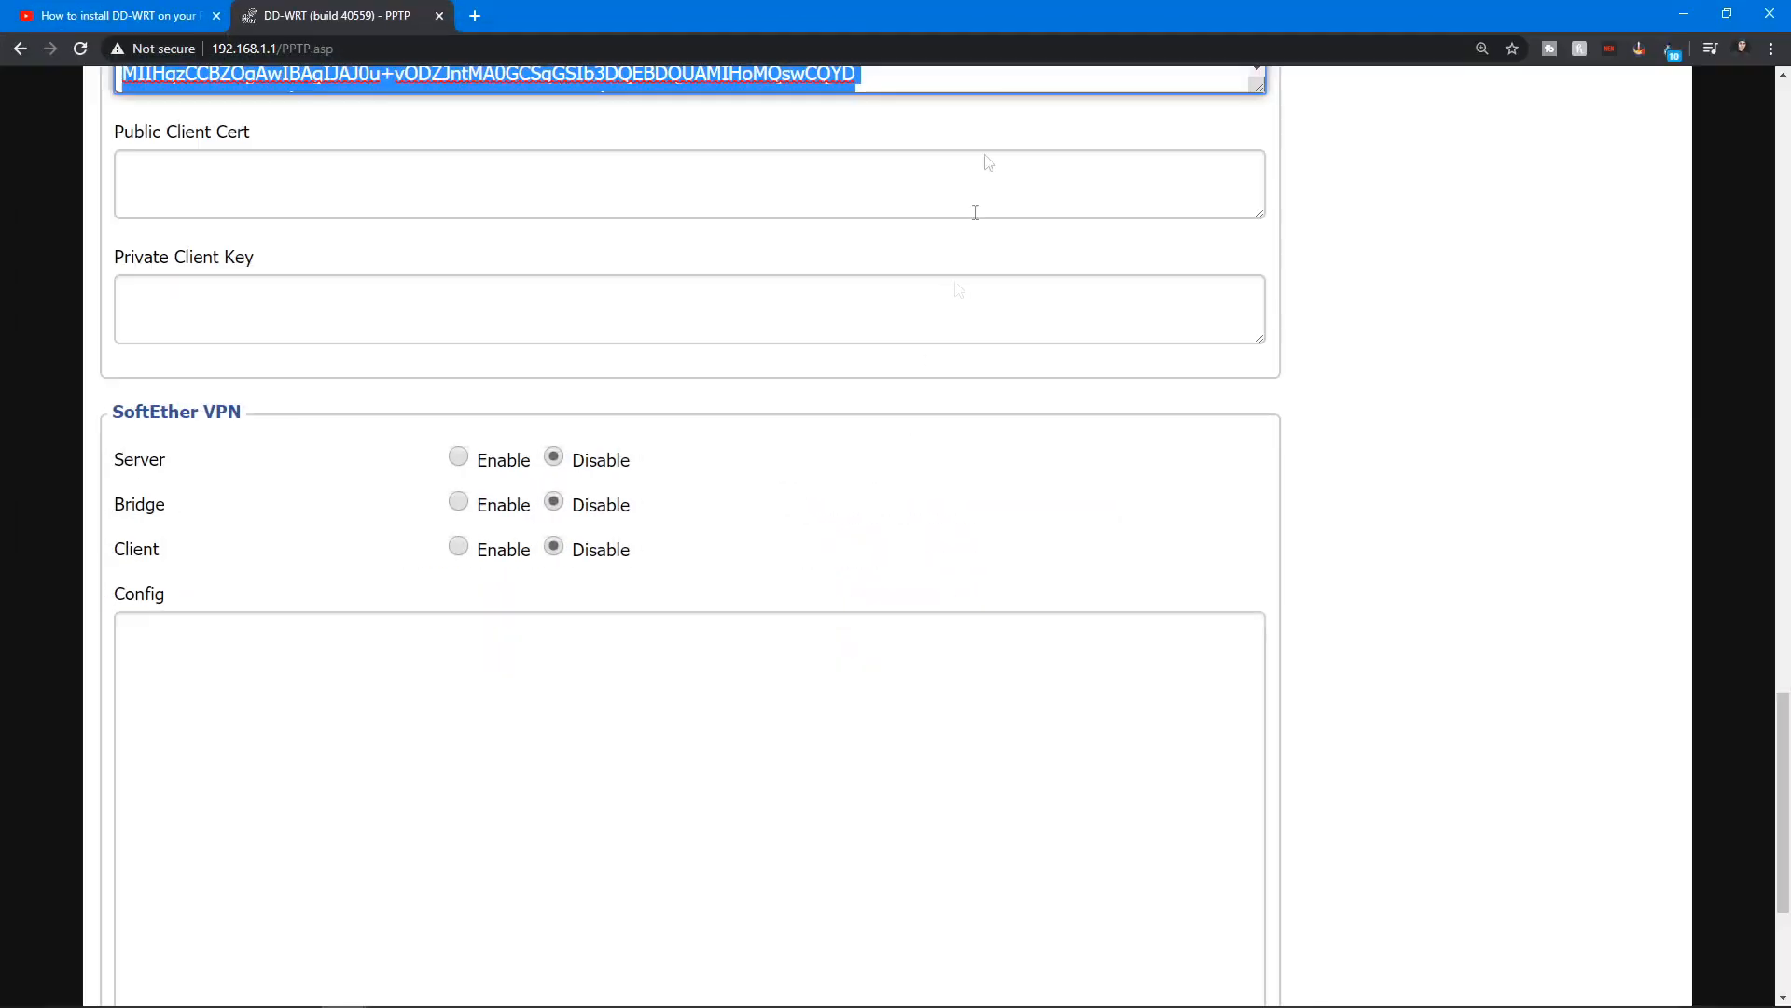
{"action": "scroll", "scroll_direction": "down", "scroll_amount": 3}
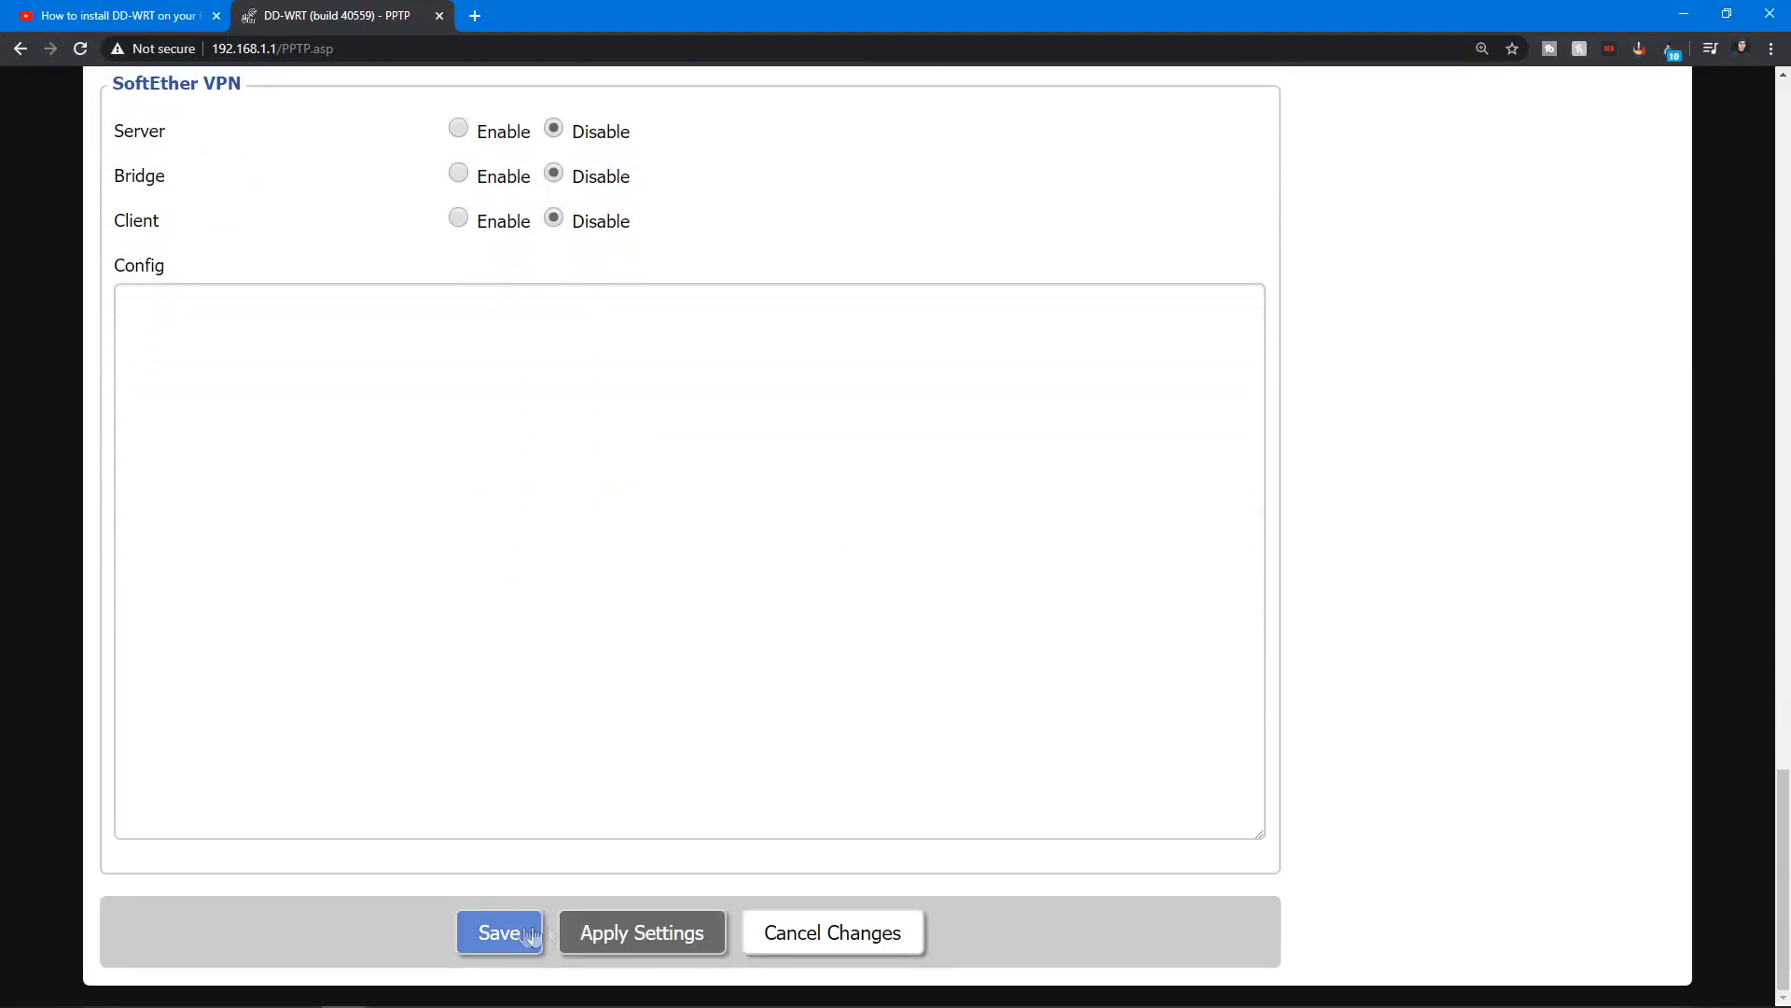
{"action": "scroll", "scroll_direction": "up", "scroll_amount": 3}
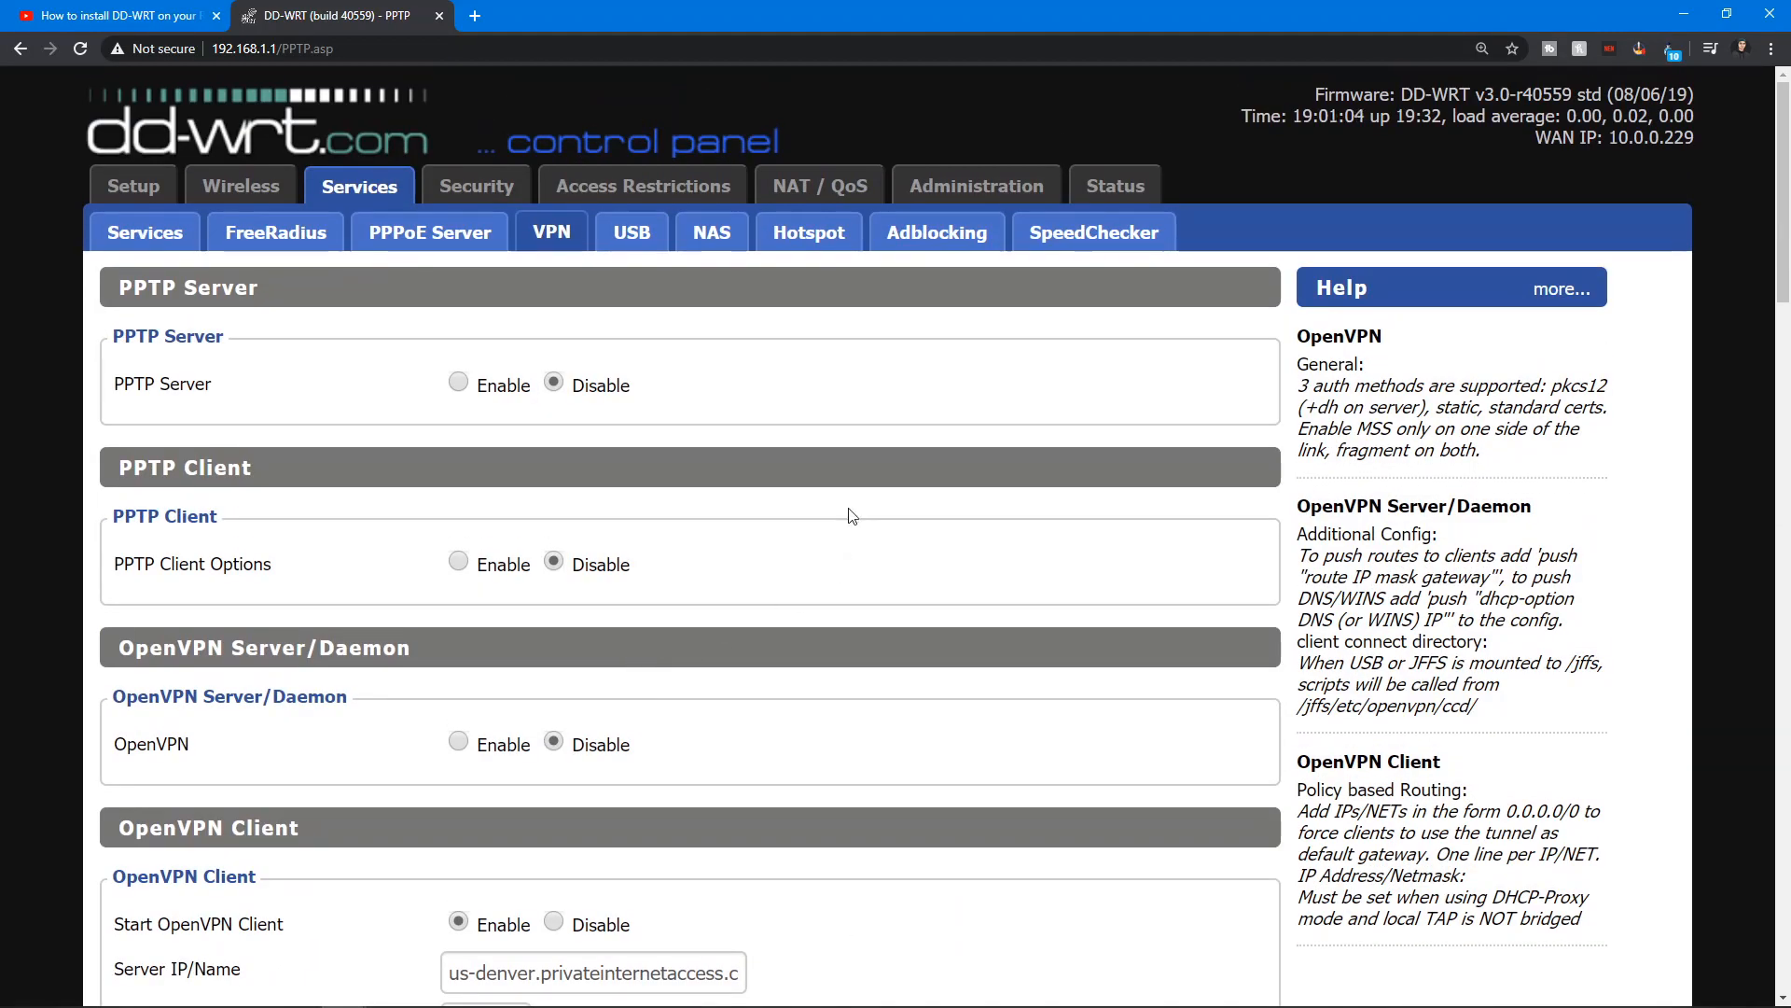
{"action": "mouse_move", "coordinate": [975, 184]}
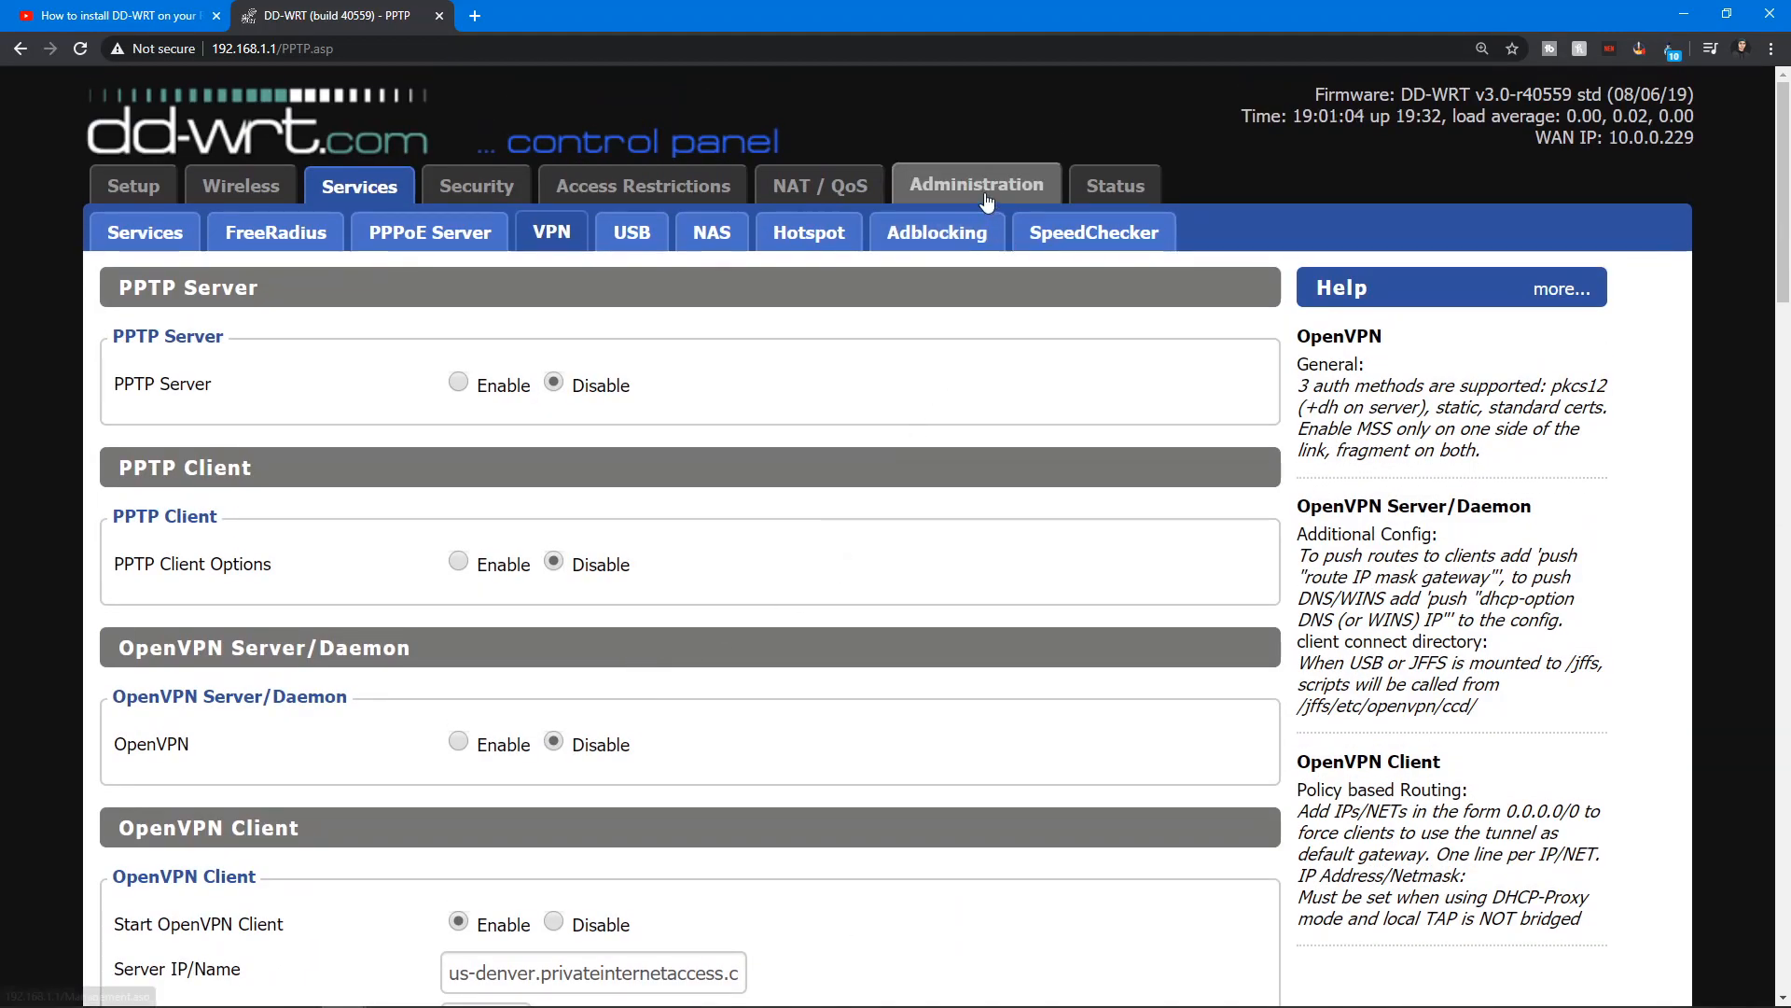
- Go to Administration > Commands, copy the existing Firewall script and ready the Commands box
{"action": "left_click", "coordinate": [975, 185]}
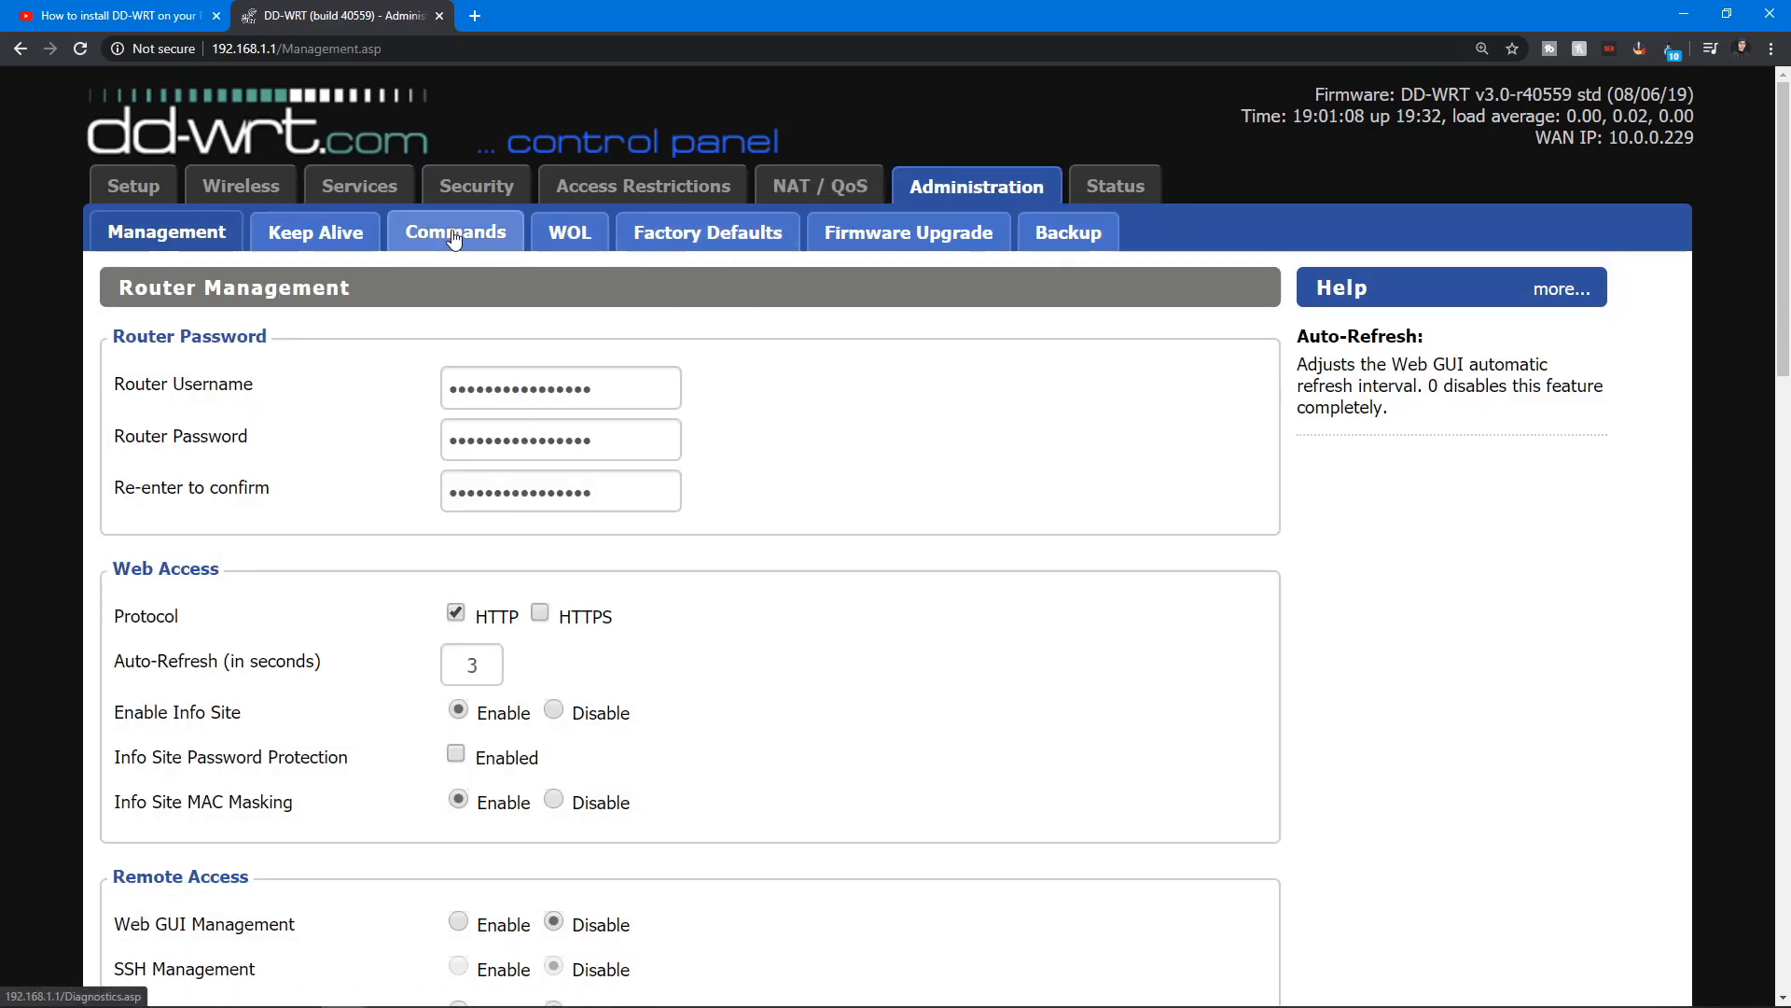
{"action": "left_click", "coordinate": [455, 233]}
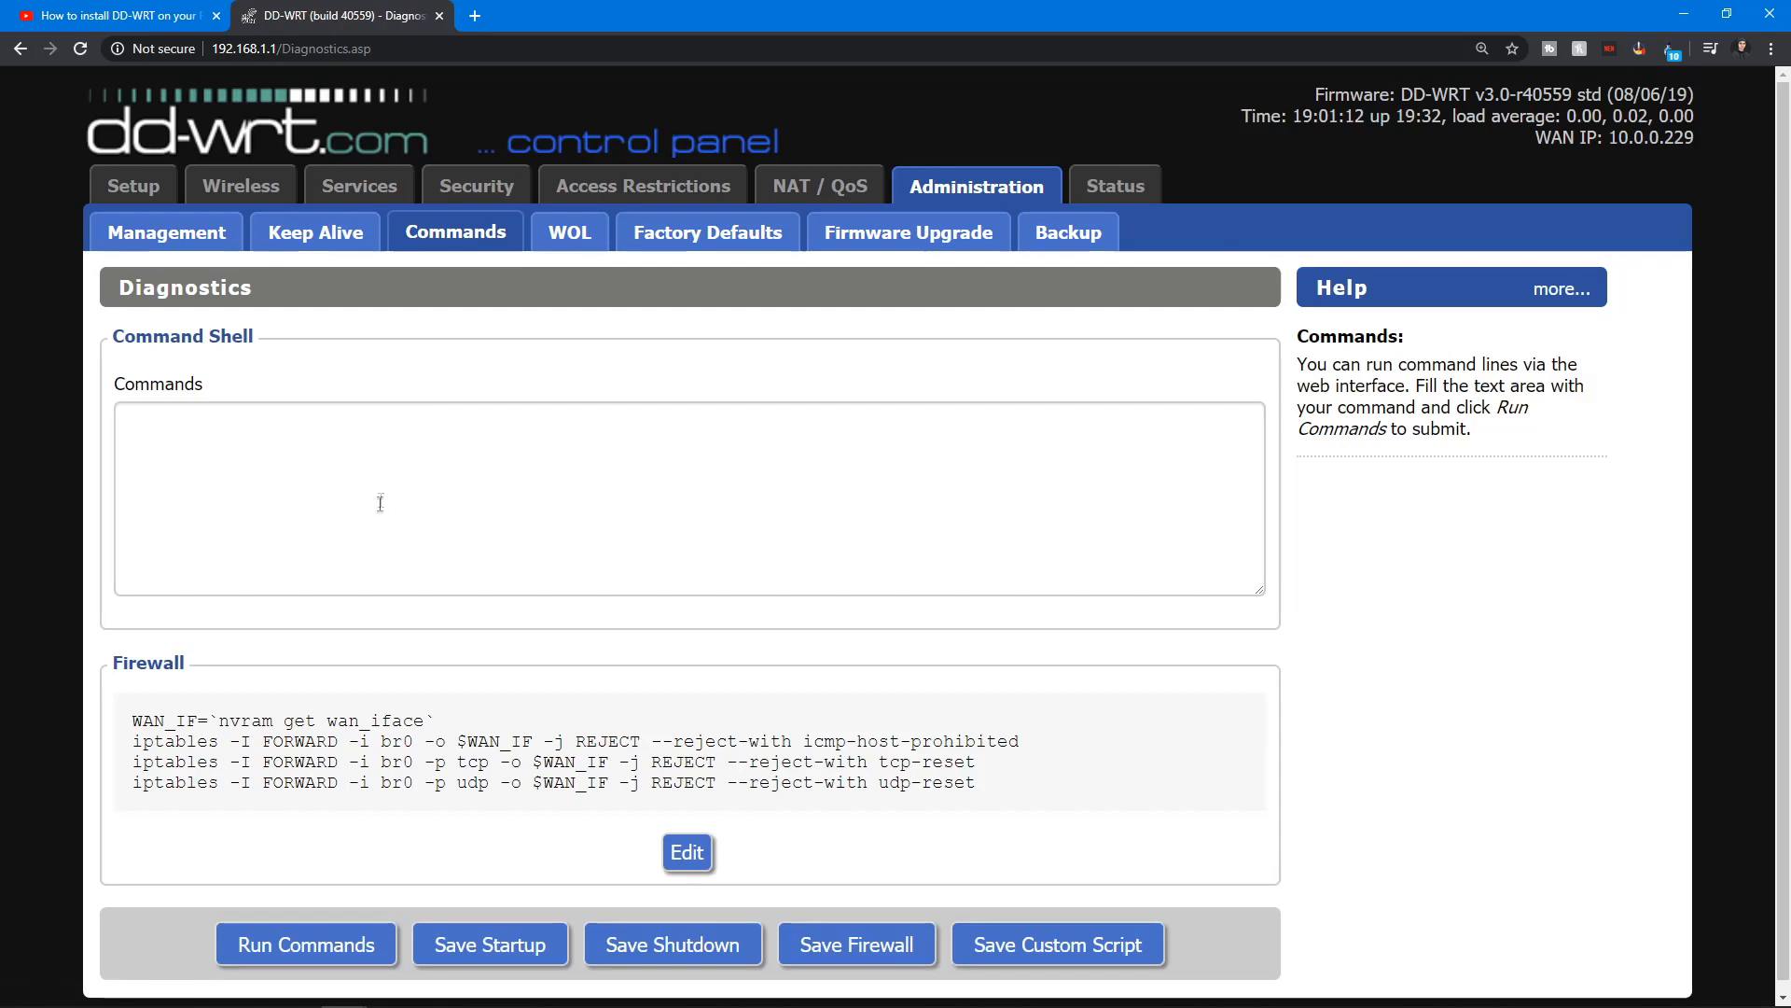
{"action": "left_click_drag", "start_coordinate": [385, 709], "coordinate": [976, 771]}
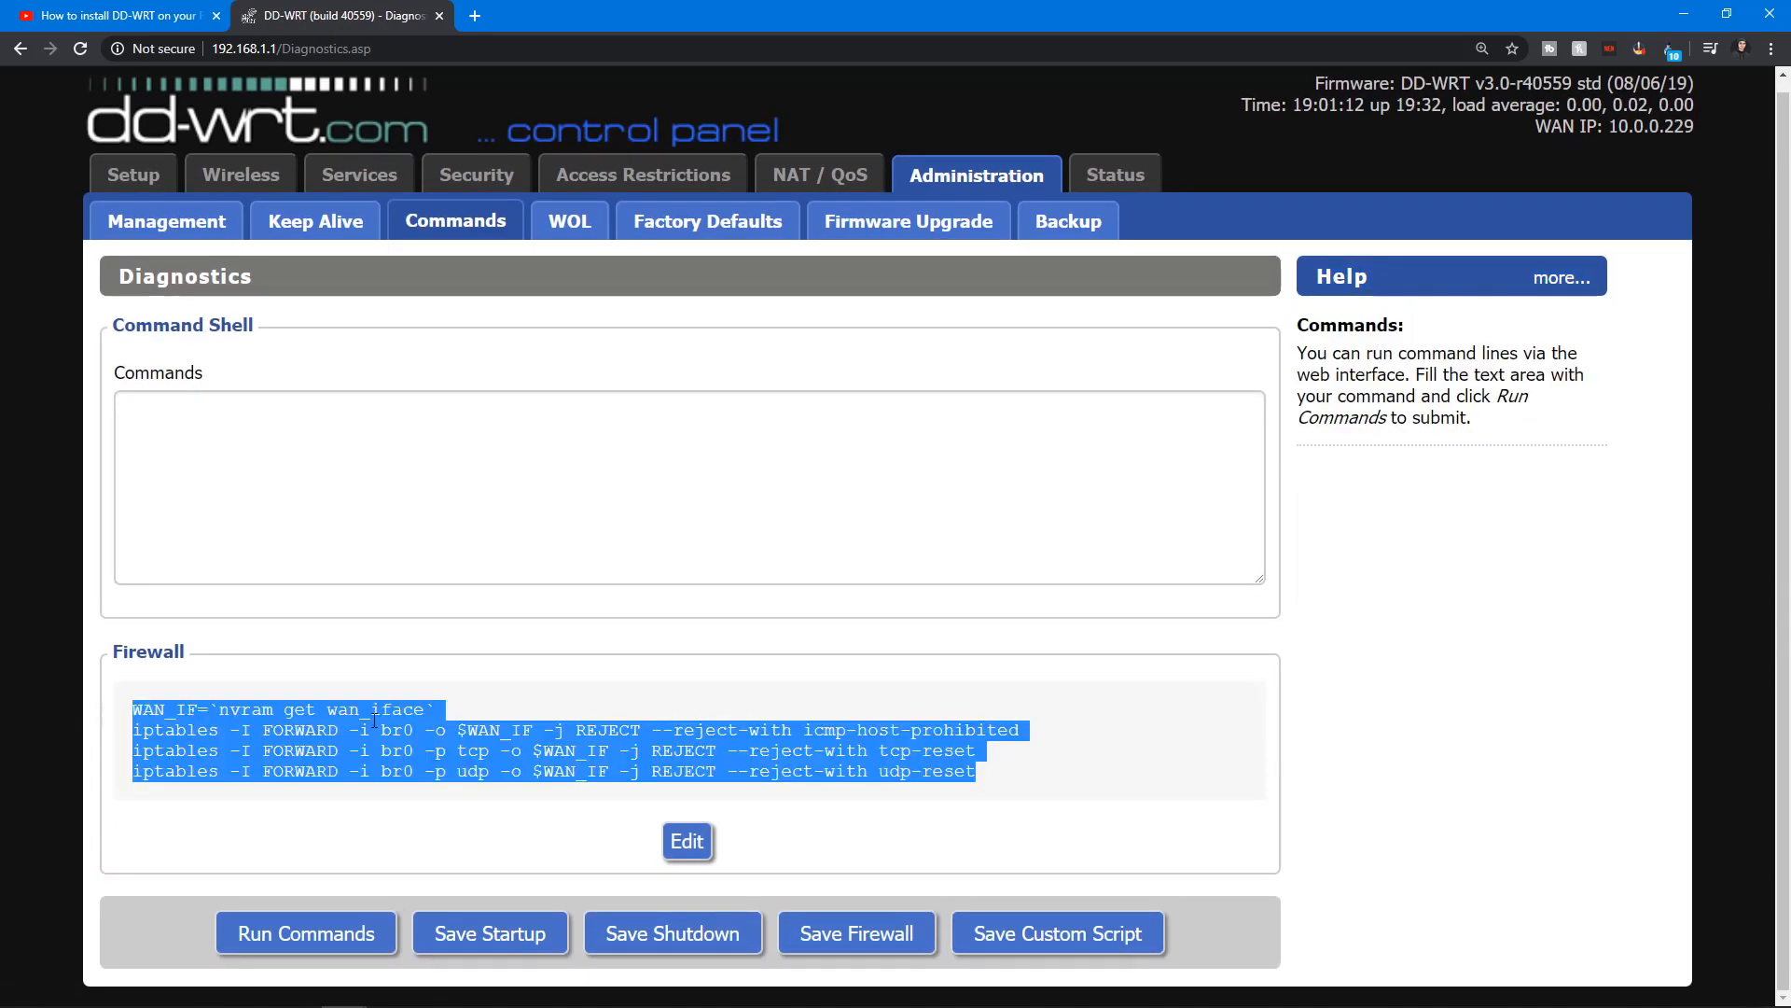
{"action": "left_click", "coordinate": [871, 771]}
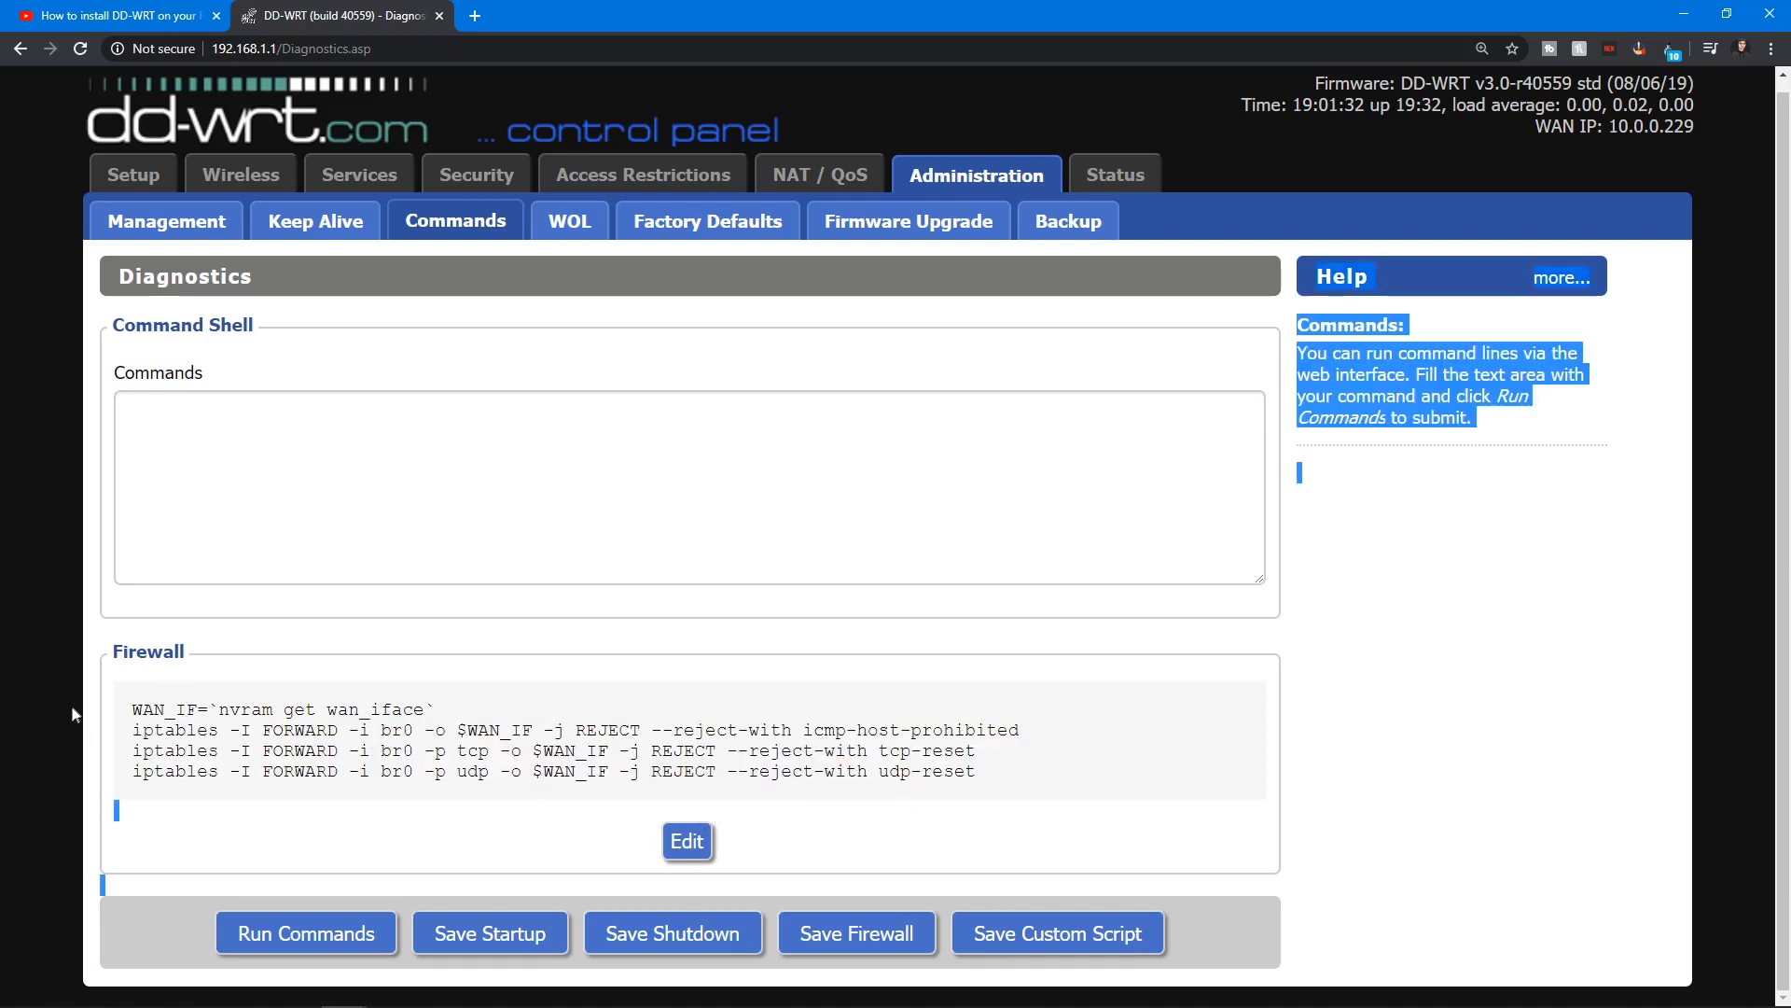
{"action": "left_click", "coordinate": [687, 840]}
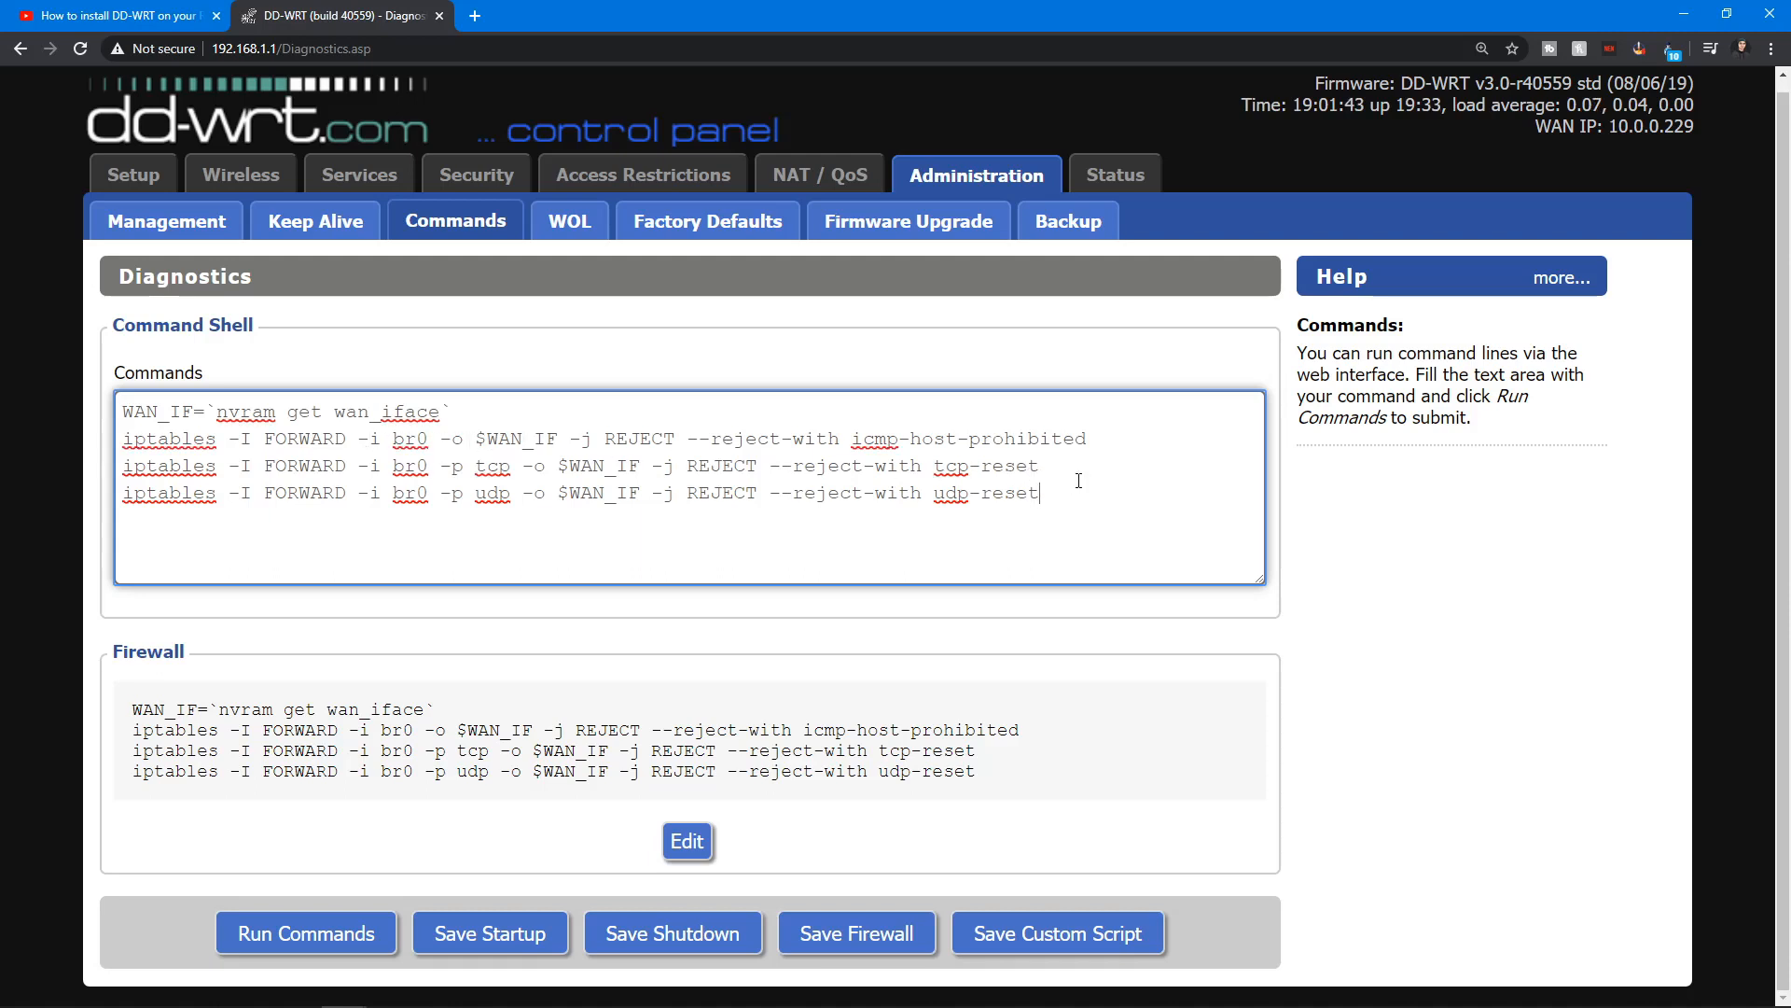
- Put the four kill-switch iptables rules in the Commands box and check the last rule line
{"action": "key", "text": "ctrl+a"}
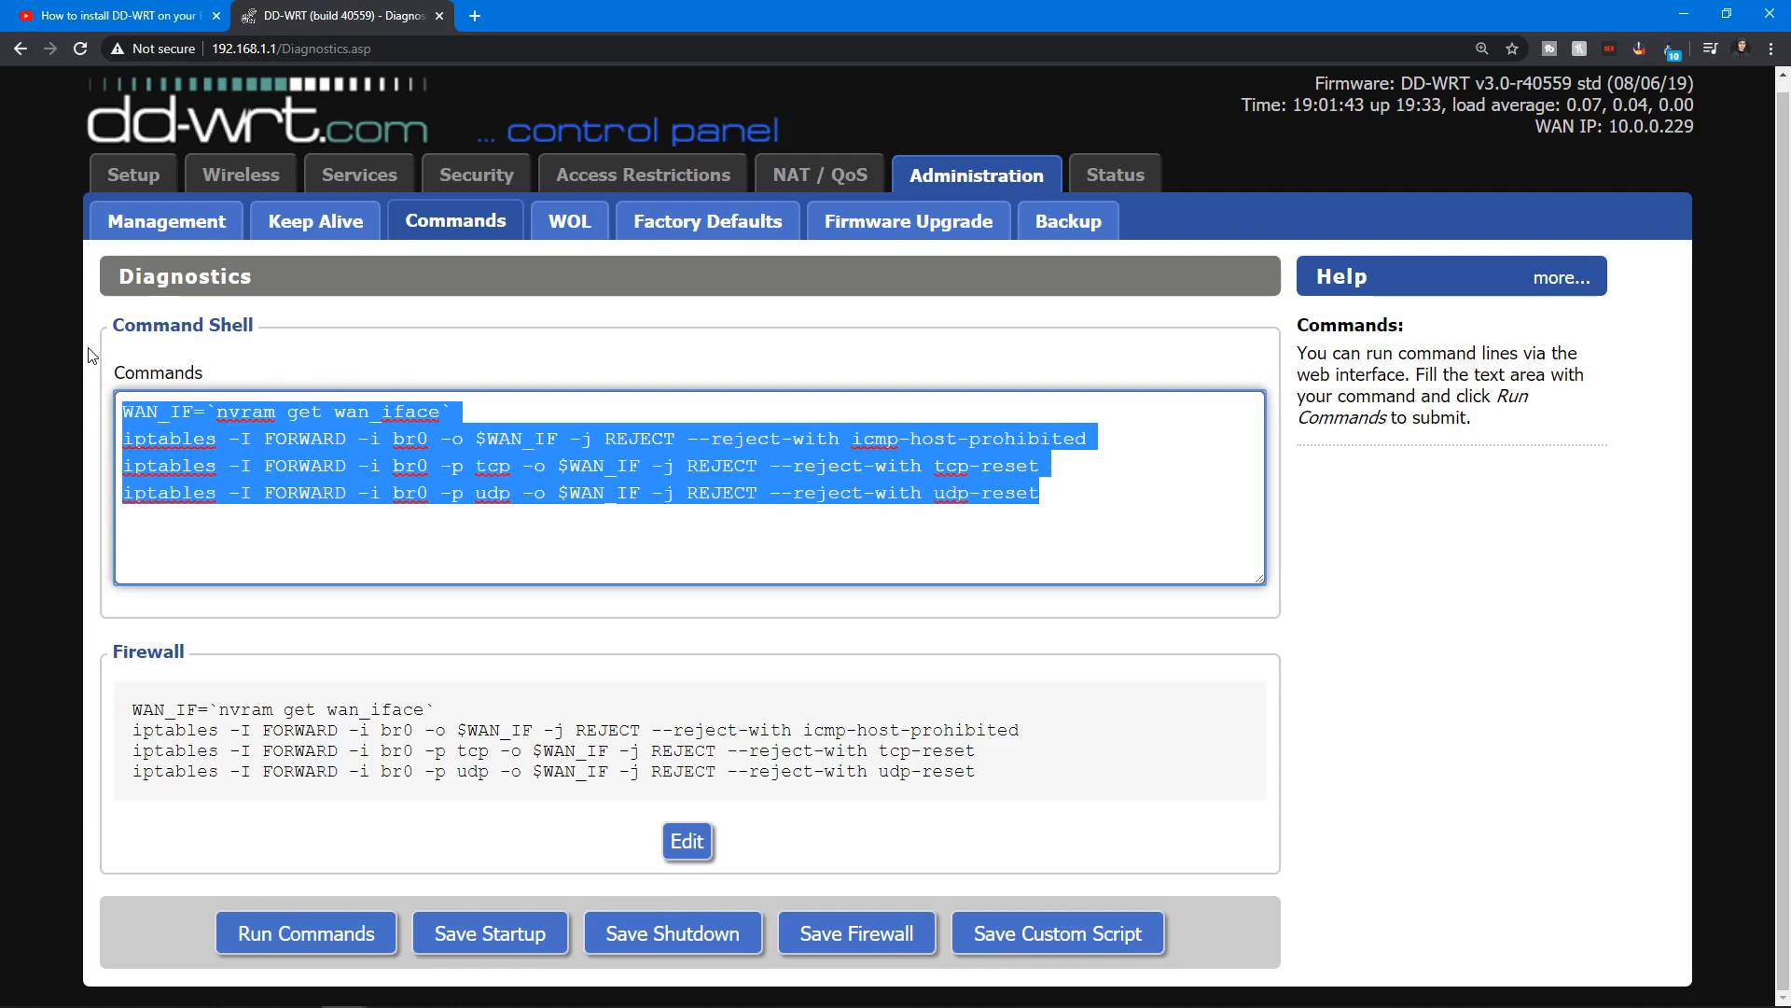
{"action": "left_click", "coordinate": [317, 438]}
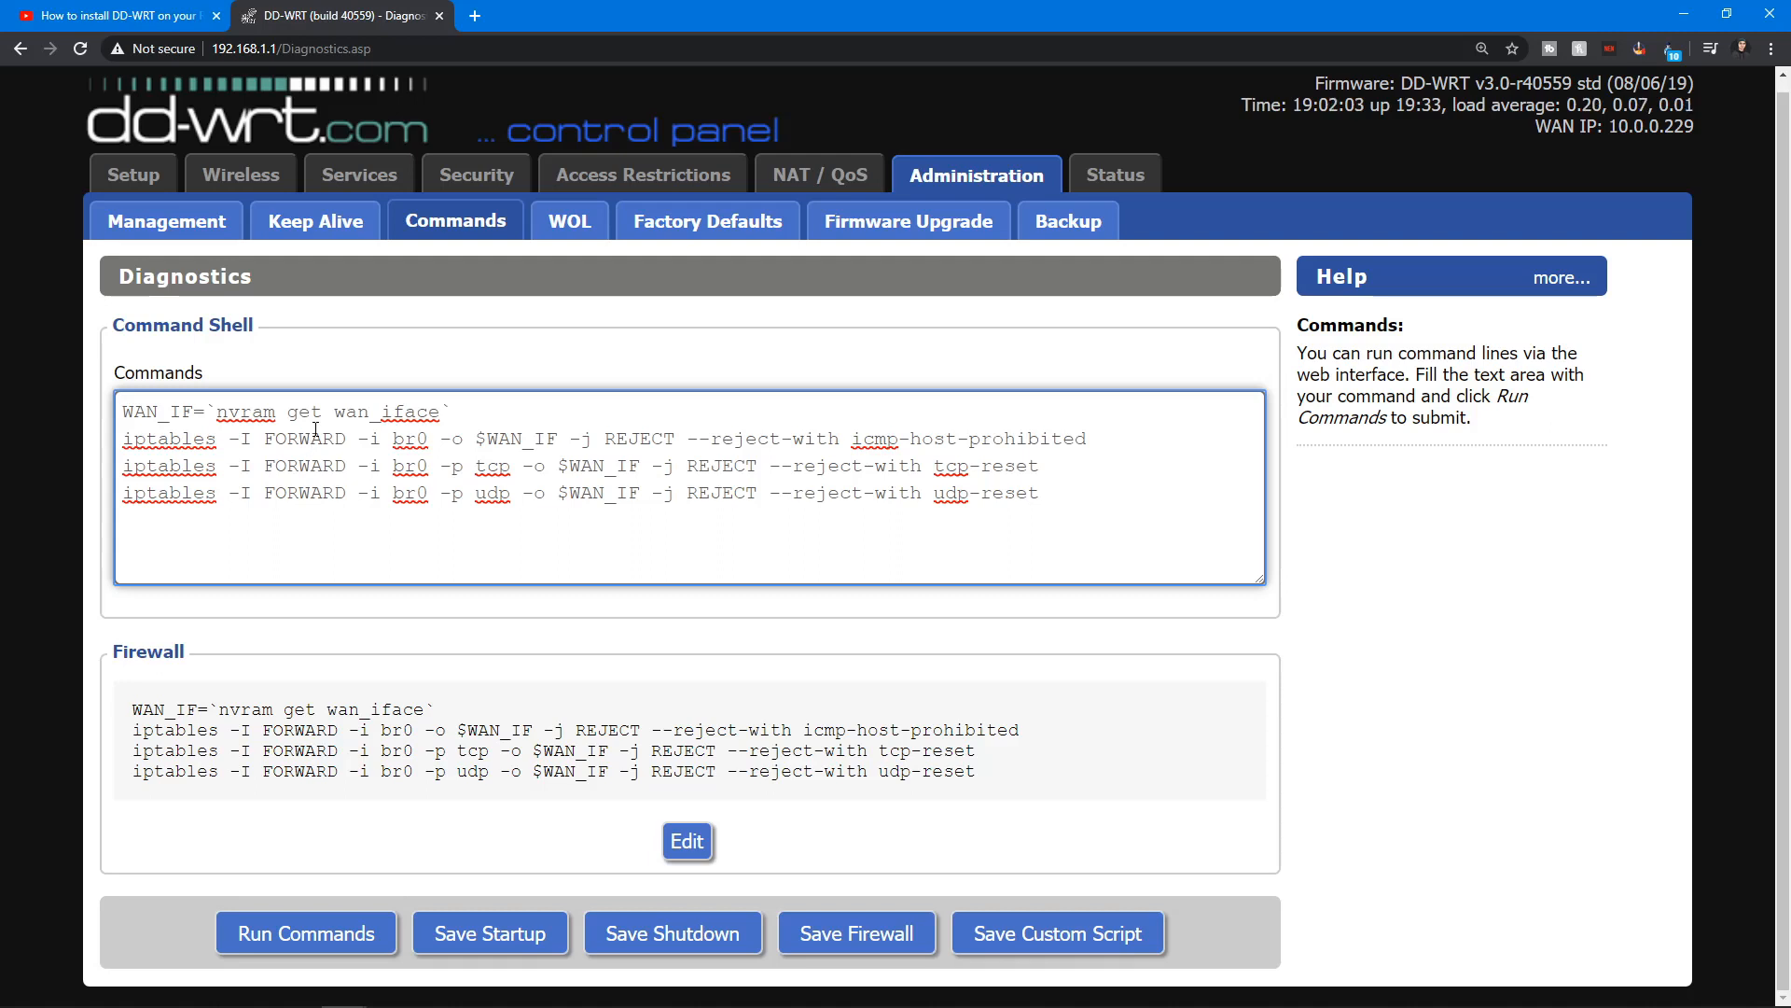
{"action": "left_click_drag", "start_coordinate": [1044, 464], "coordinate": [1135, 512]}
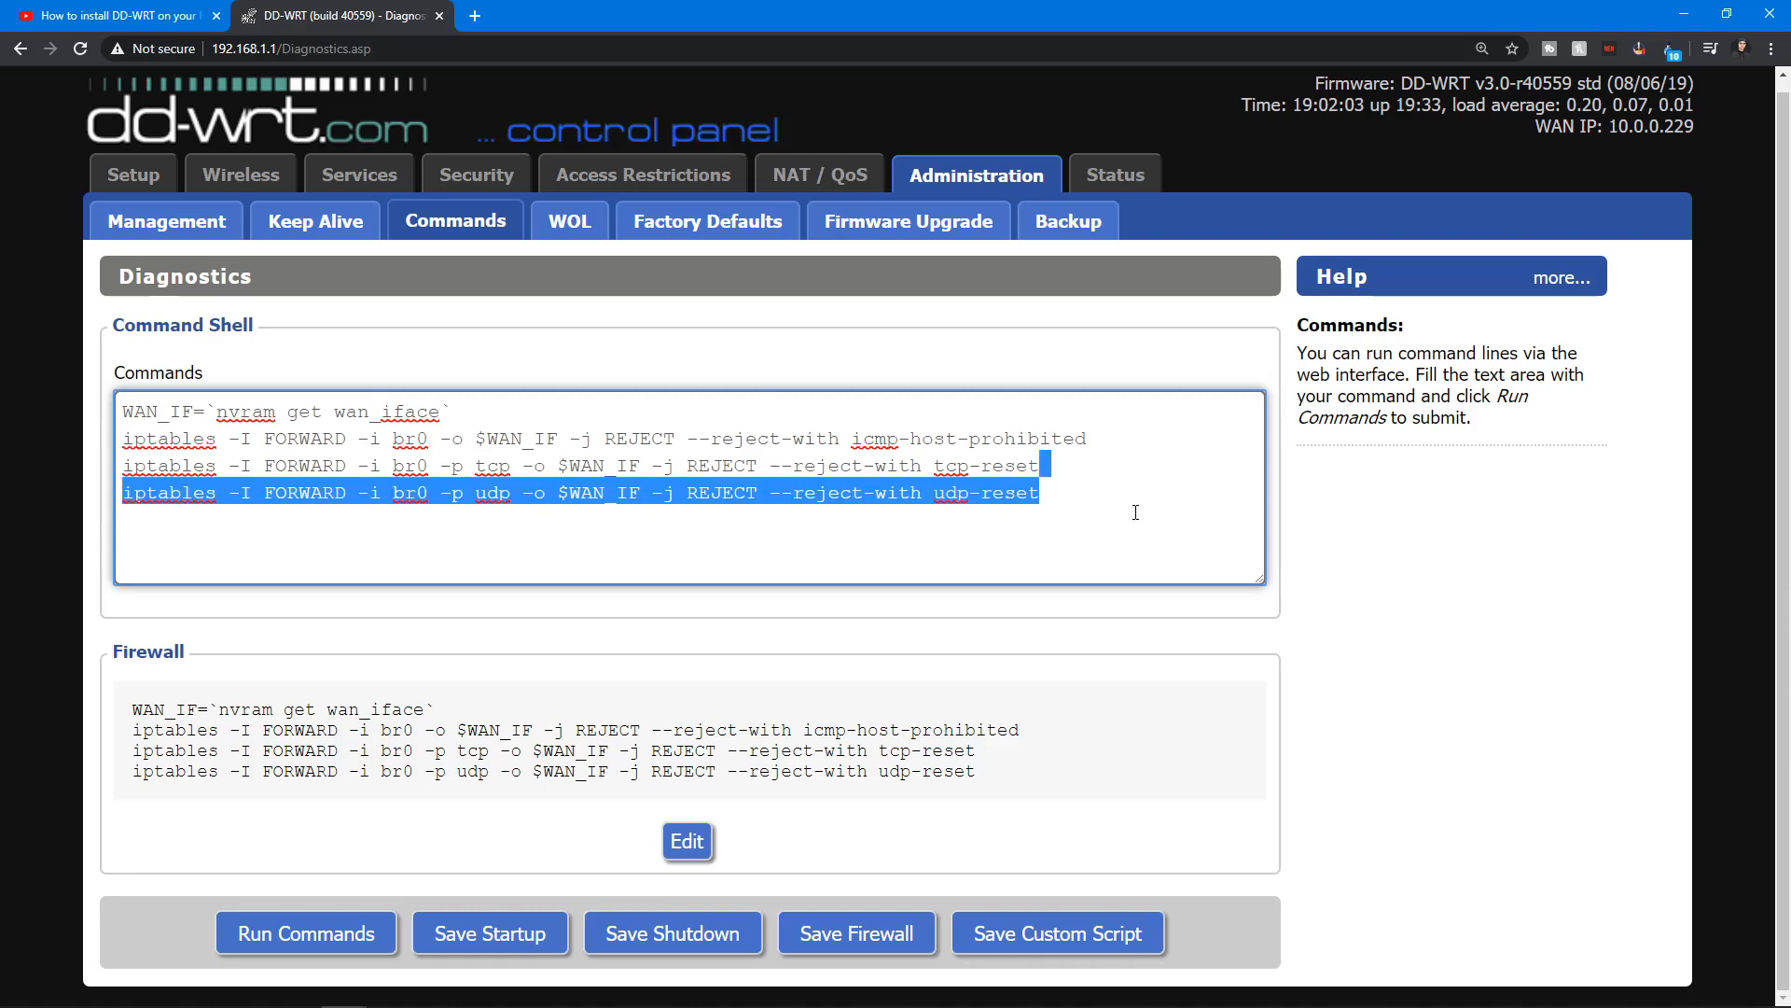
{"action": "key", "text": "ctrl+a"}
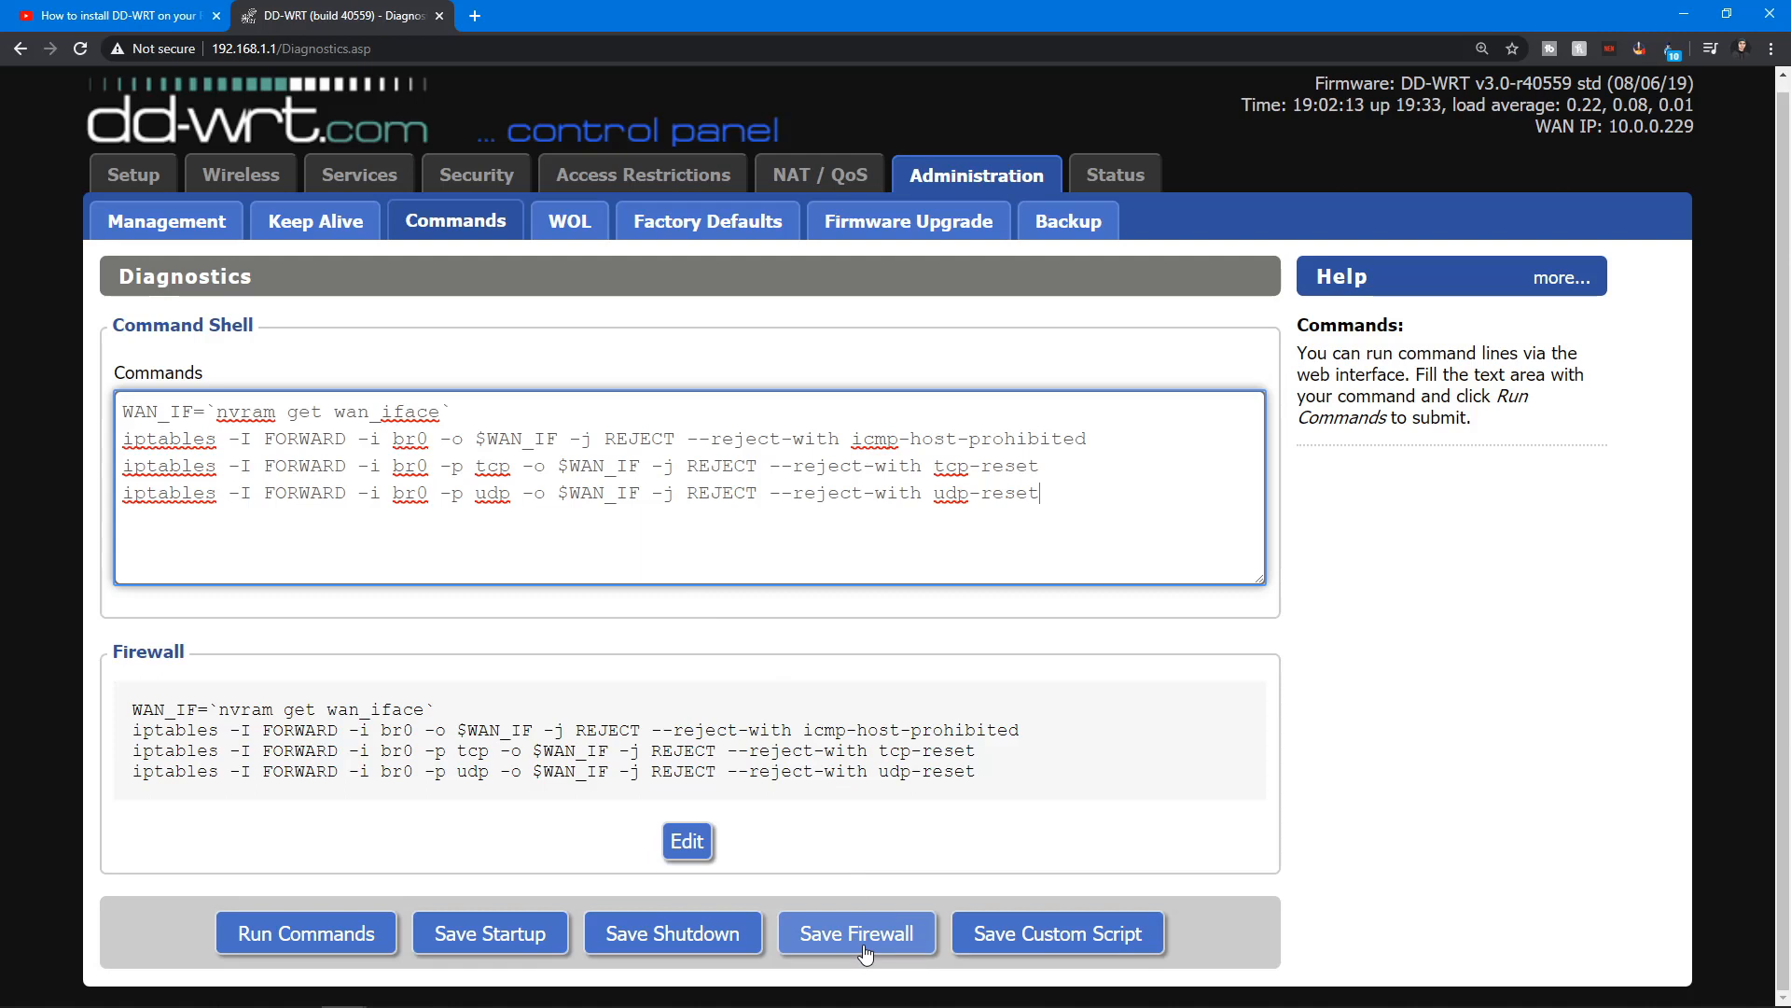
{"action": "mouse_move", "coordinate": [1348, 605]}
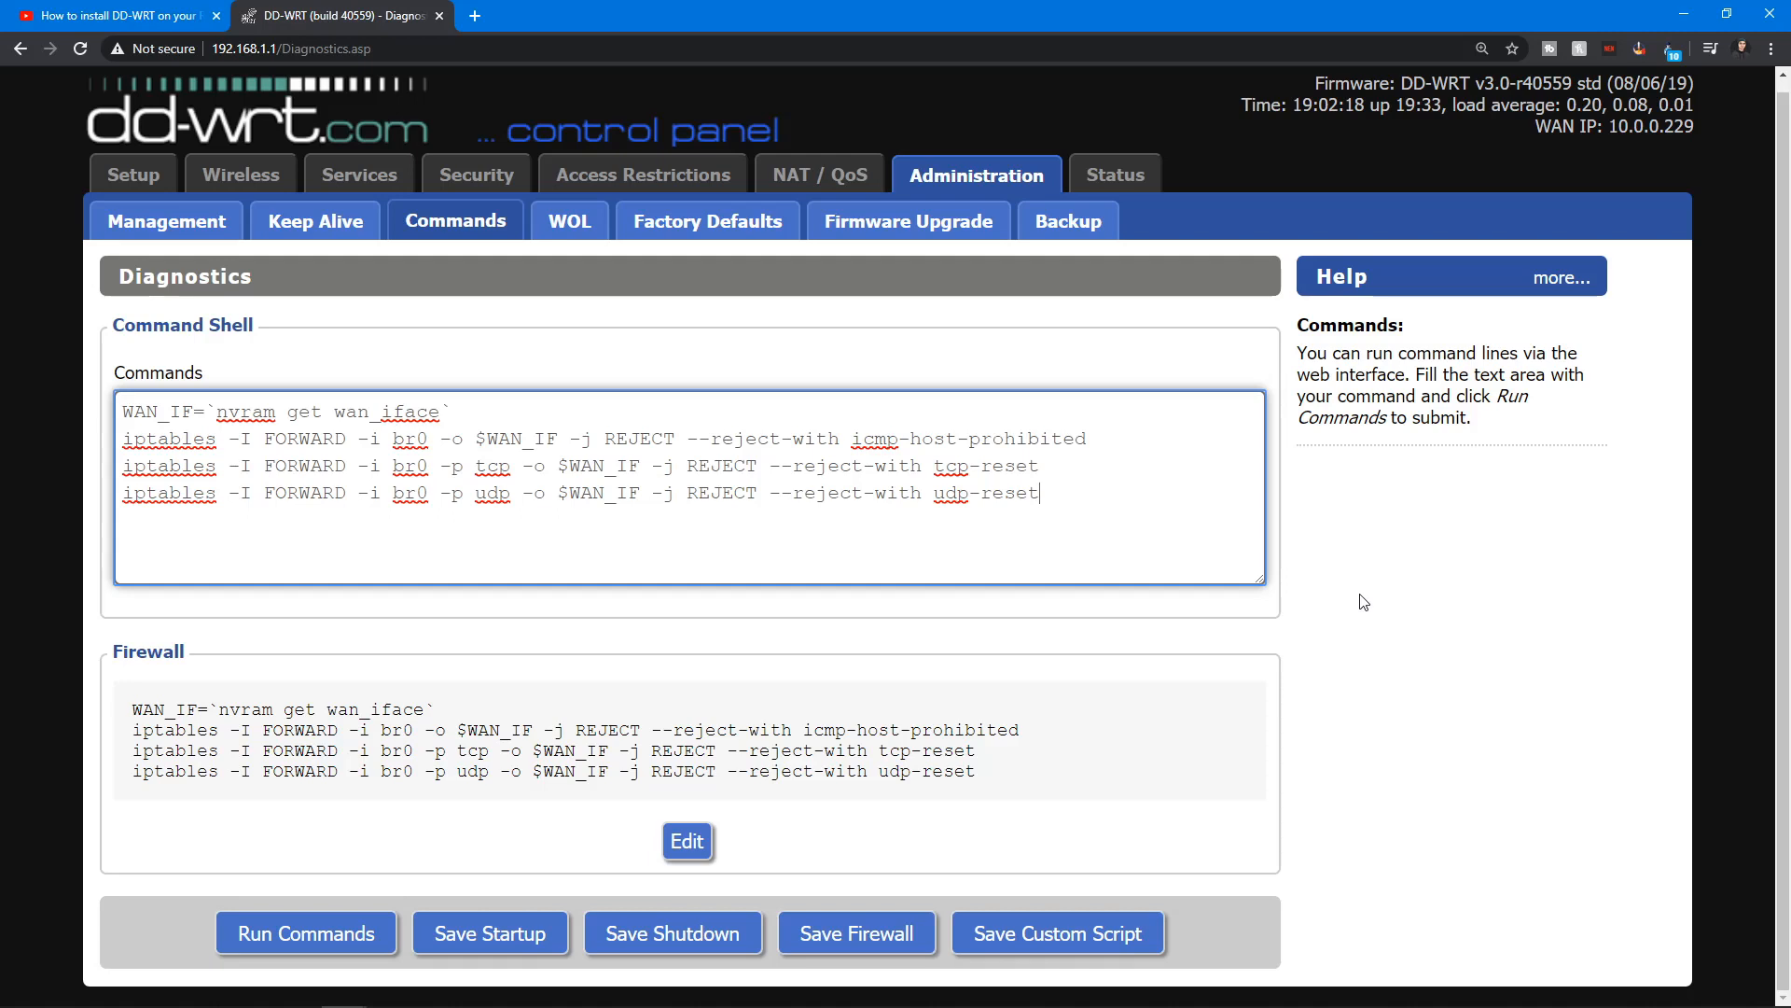
{"action": "mouse_move", "coordinate": [1160, 511]}
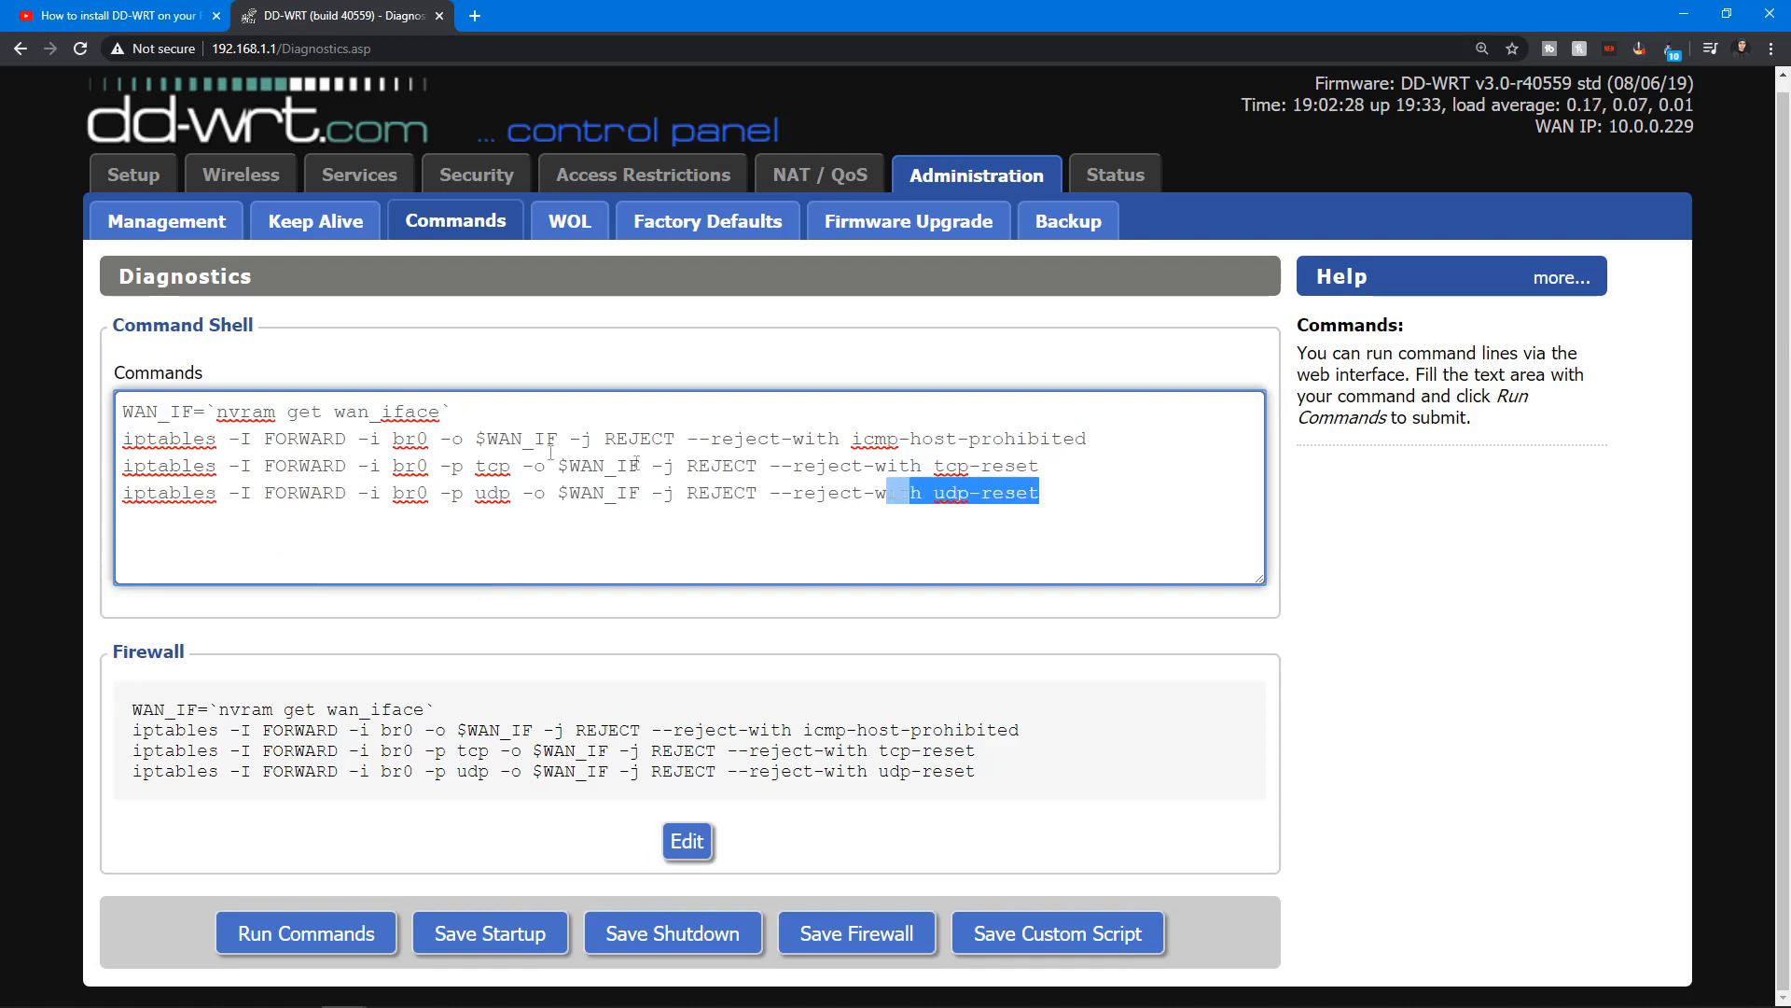
- Click in the Commands box to clear the partial text selection
{"action": "left_click", "coordinate": [590, 493]}
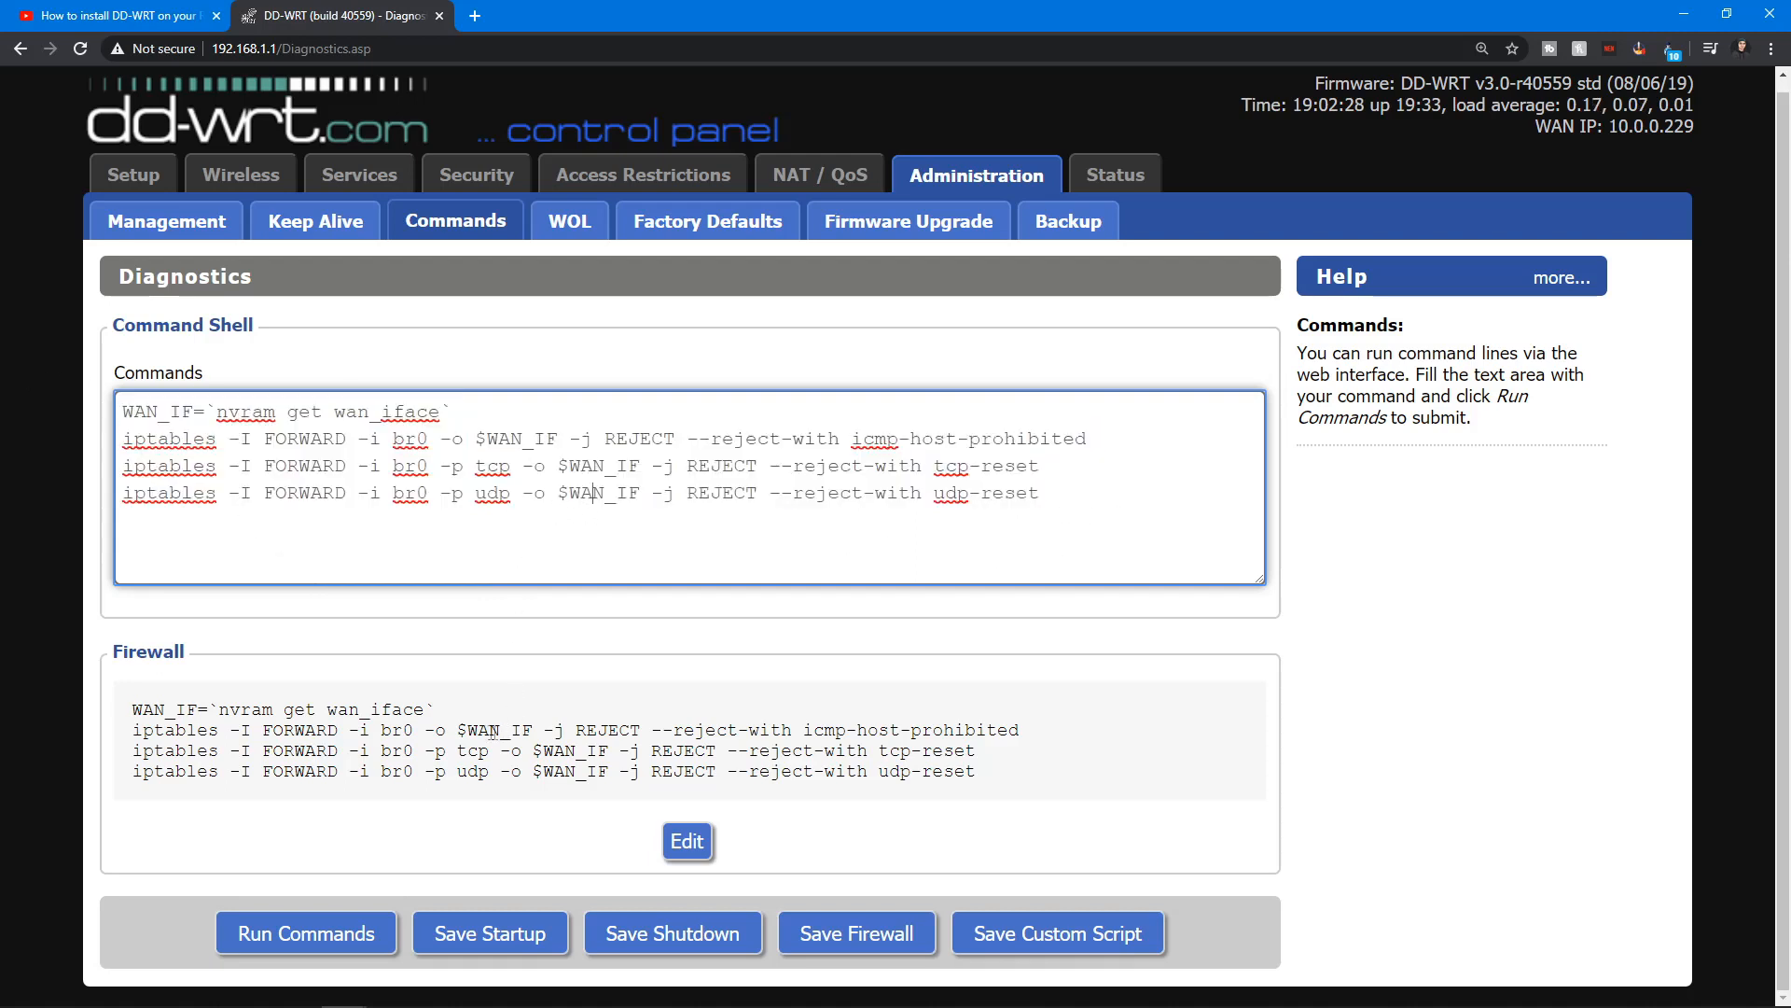
{"action": "mouse_move", "coordinate": [714, 814]}
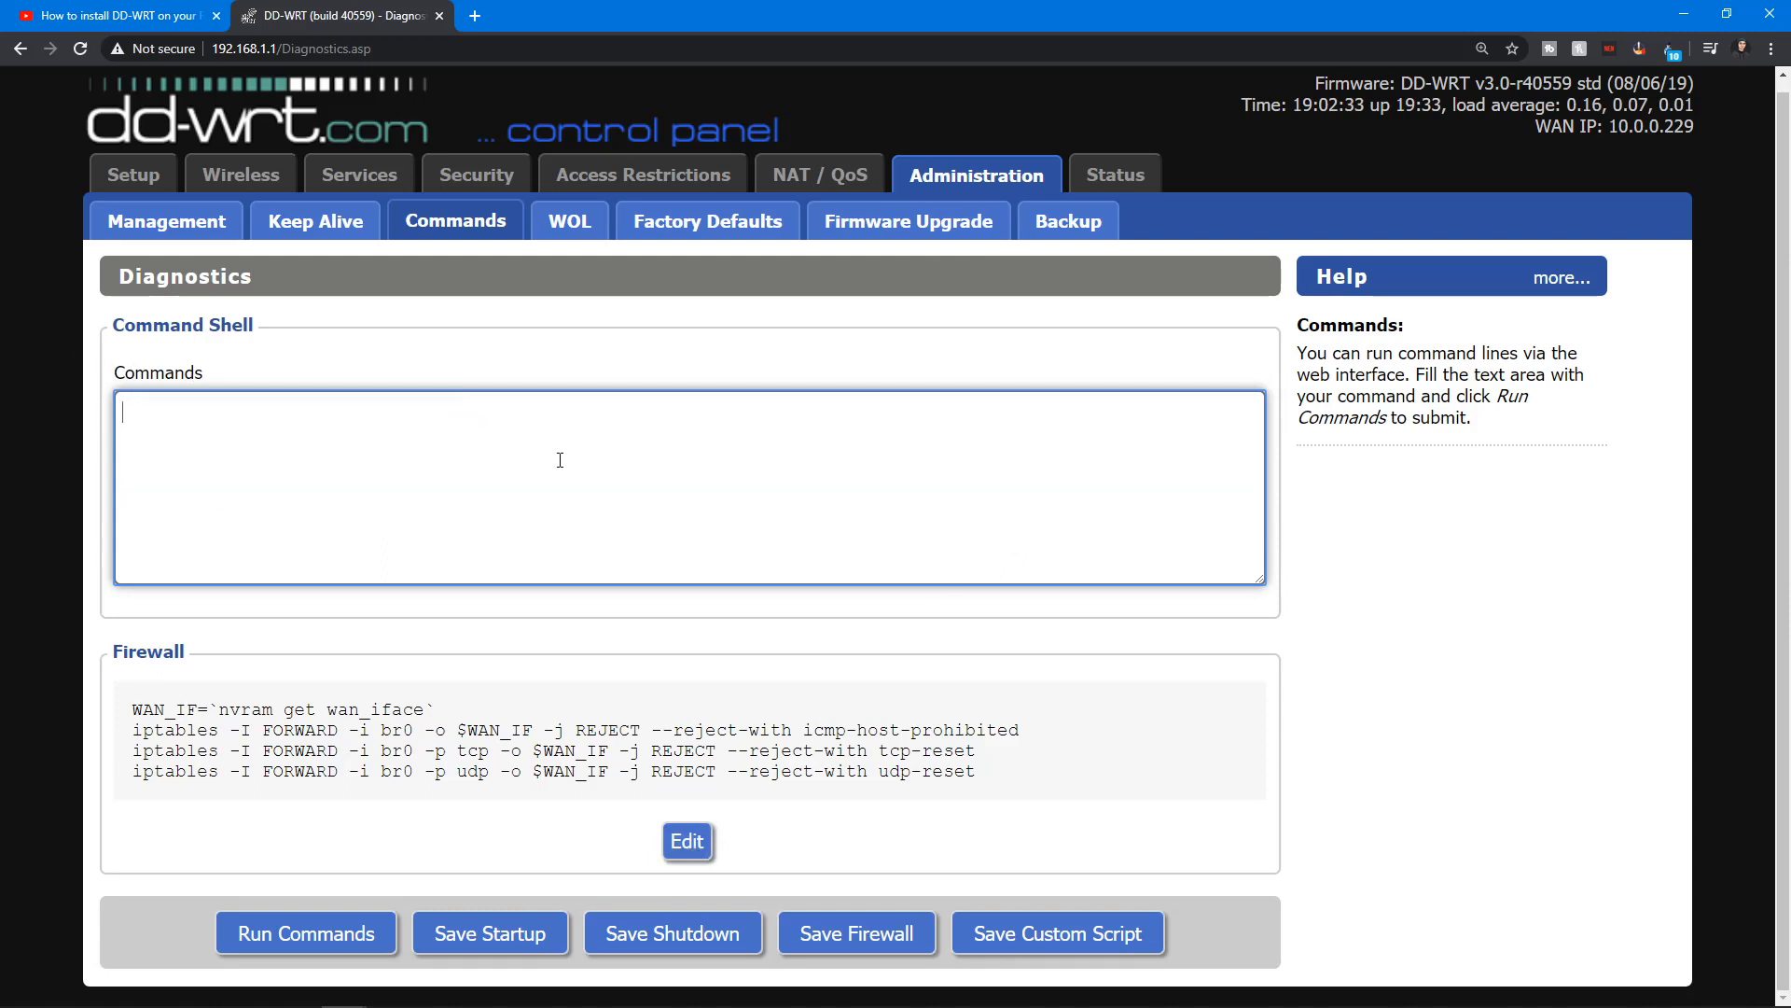
{"action": "mouse_move", "coordinate": [856, 932]}
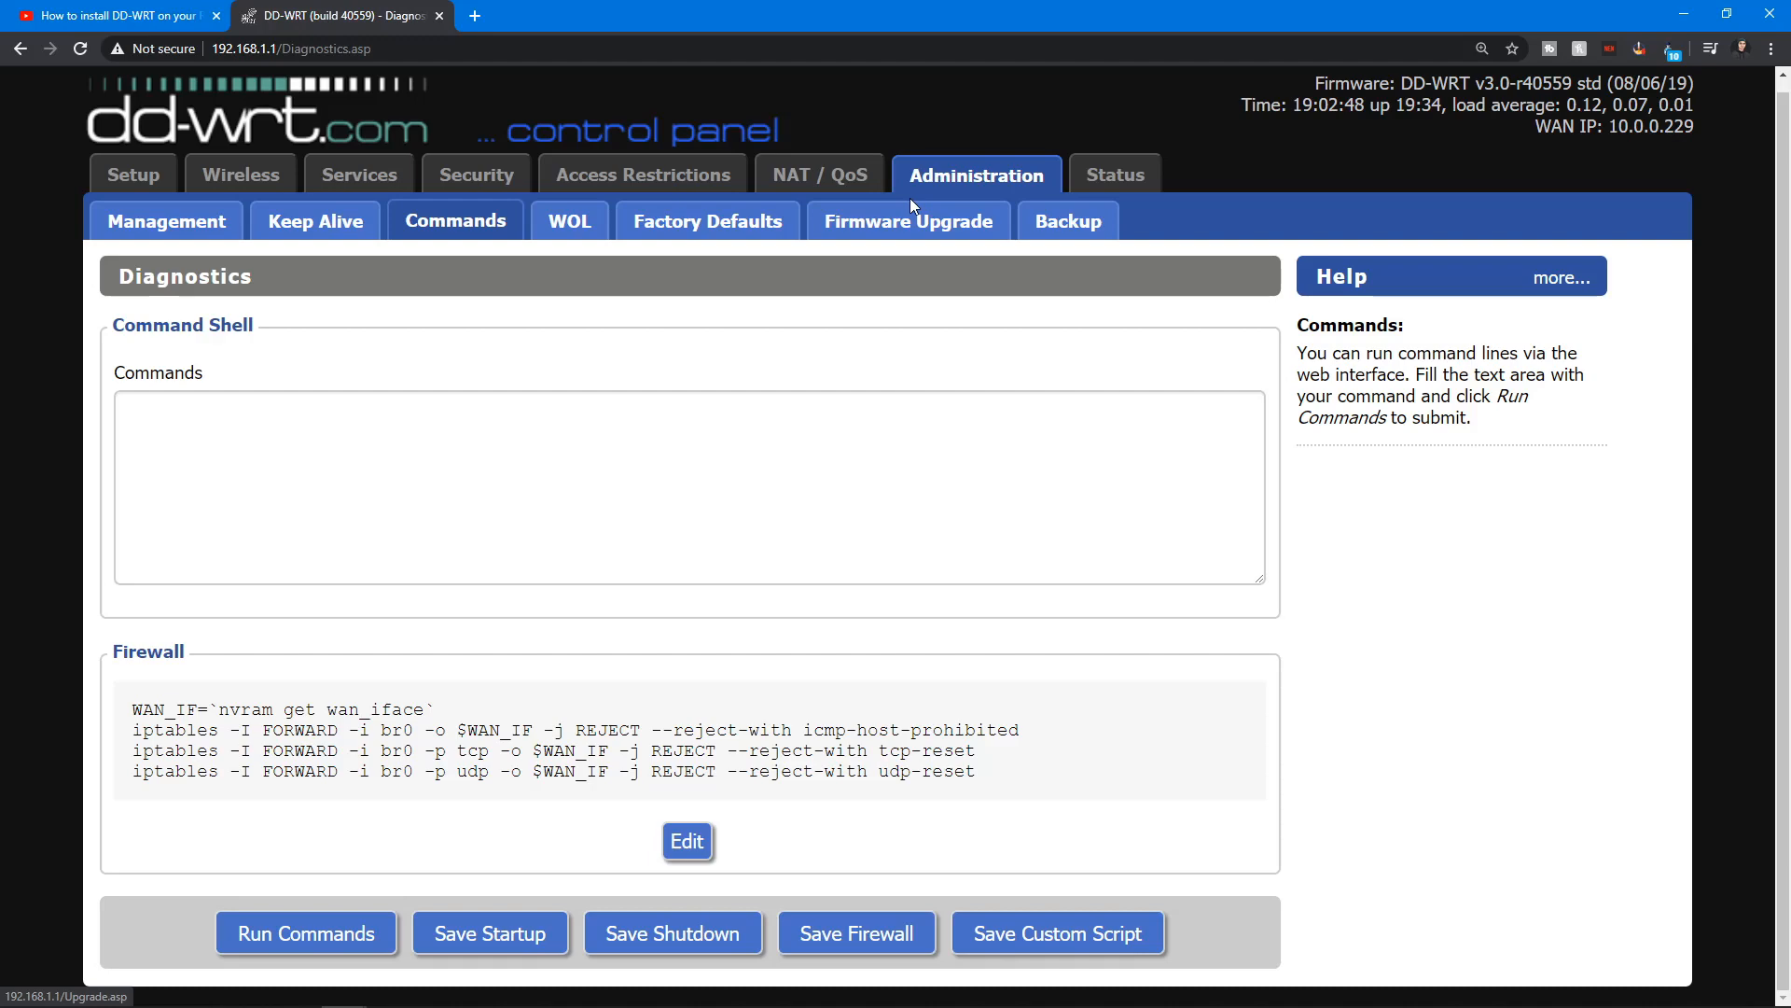
- Go to Status and its OpenVPN sub-tab to check the VPN connection
{"action": "left_click", "coordinate": [1114, 174]}
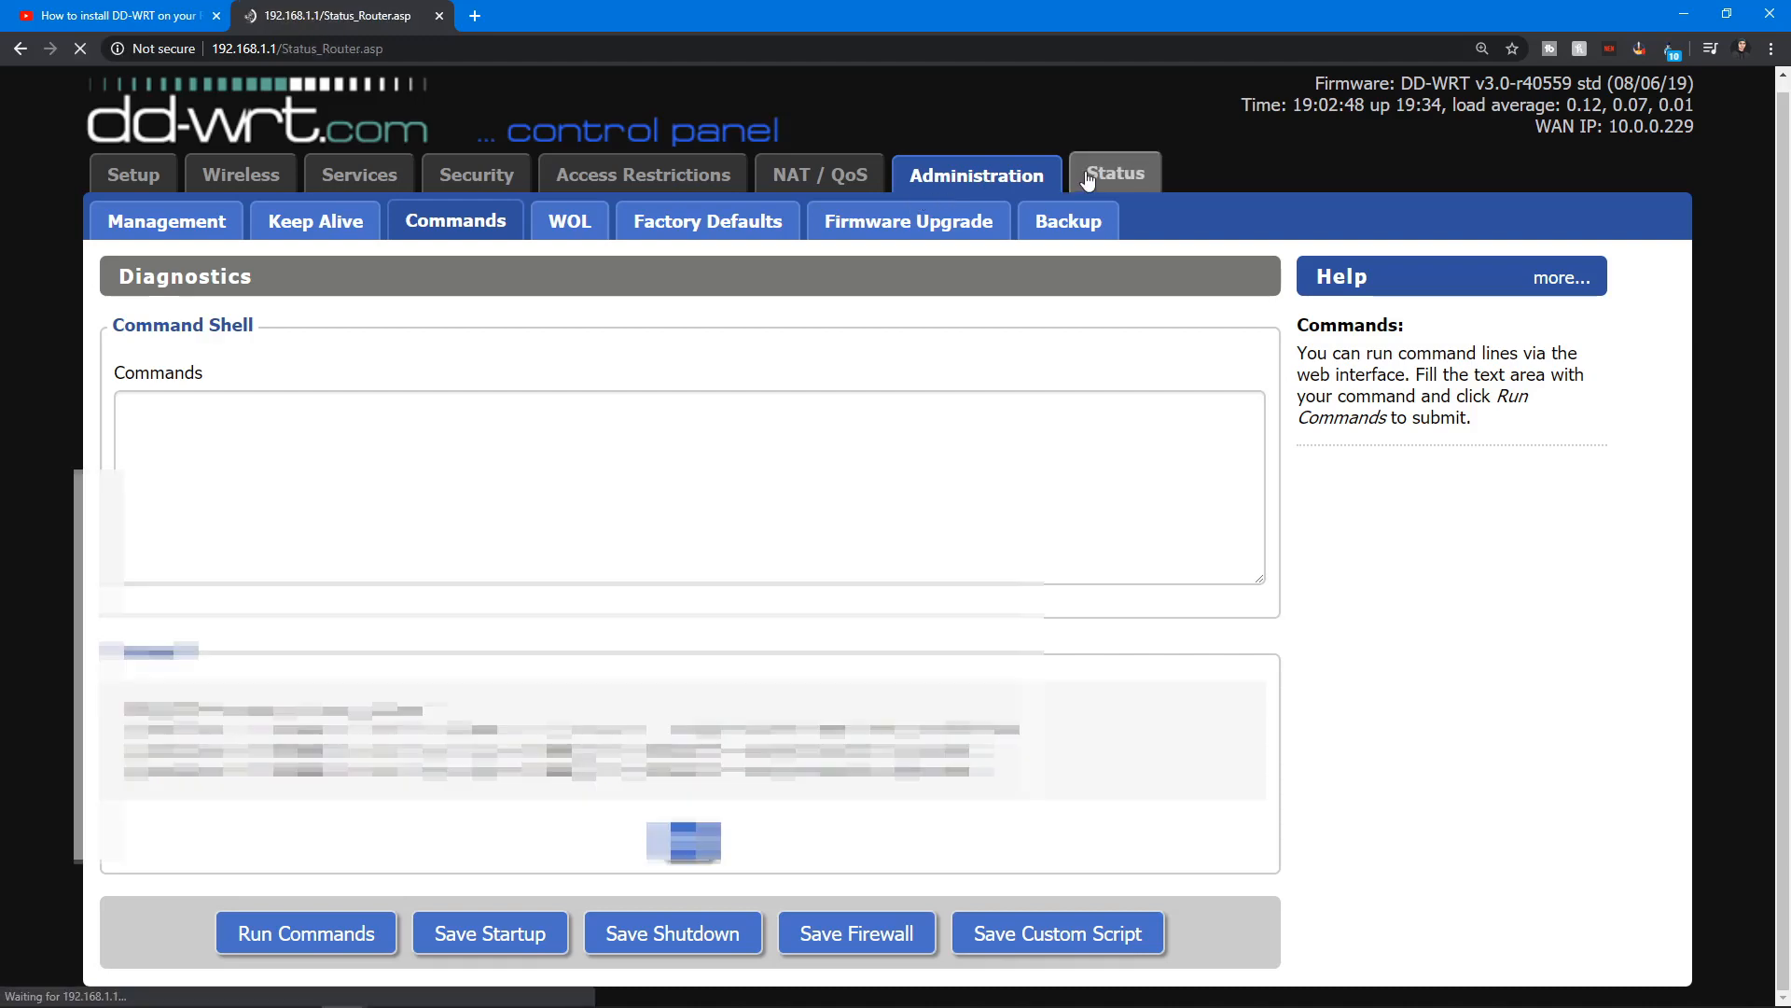
{"action": "left_click", "coordinate": [1113, 175]}
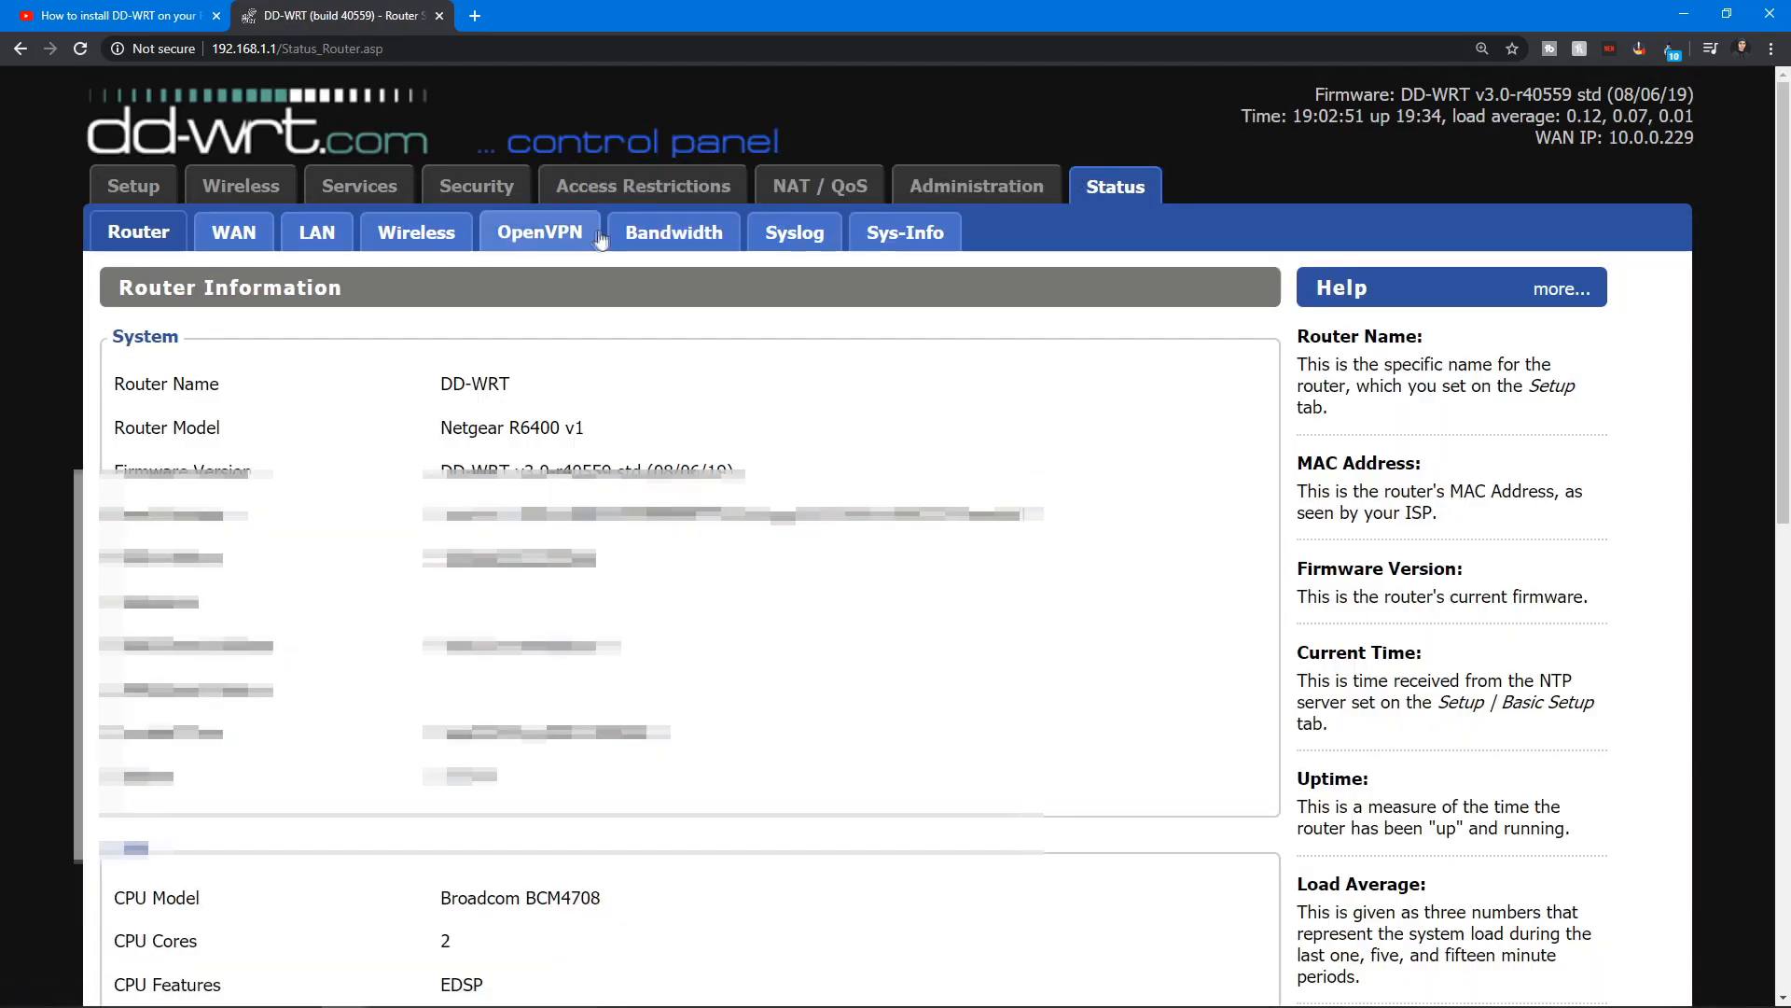
{"action": "mouse_move", "coordinate": [540, 232]}
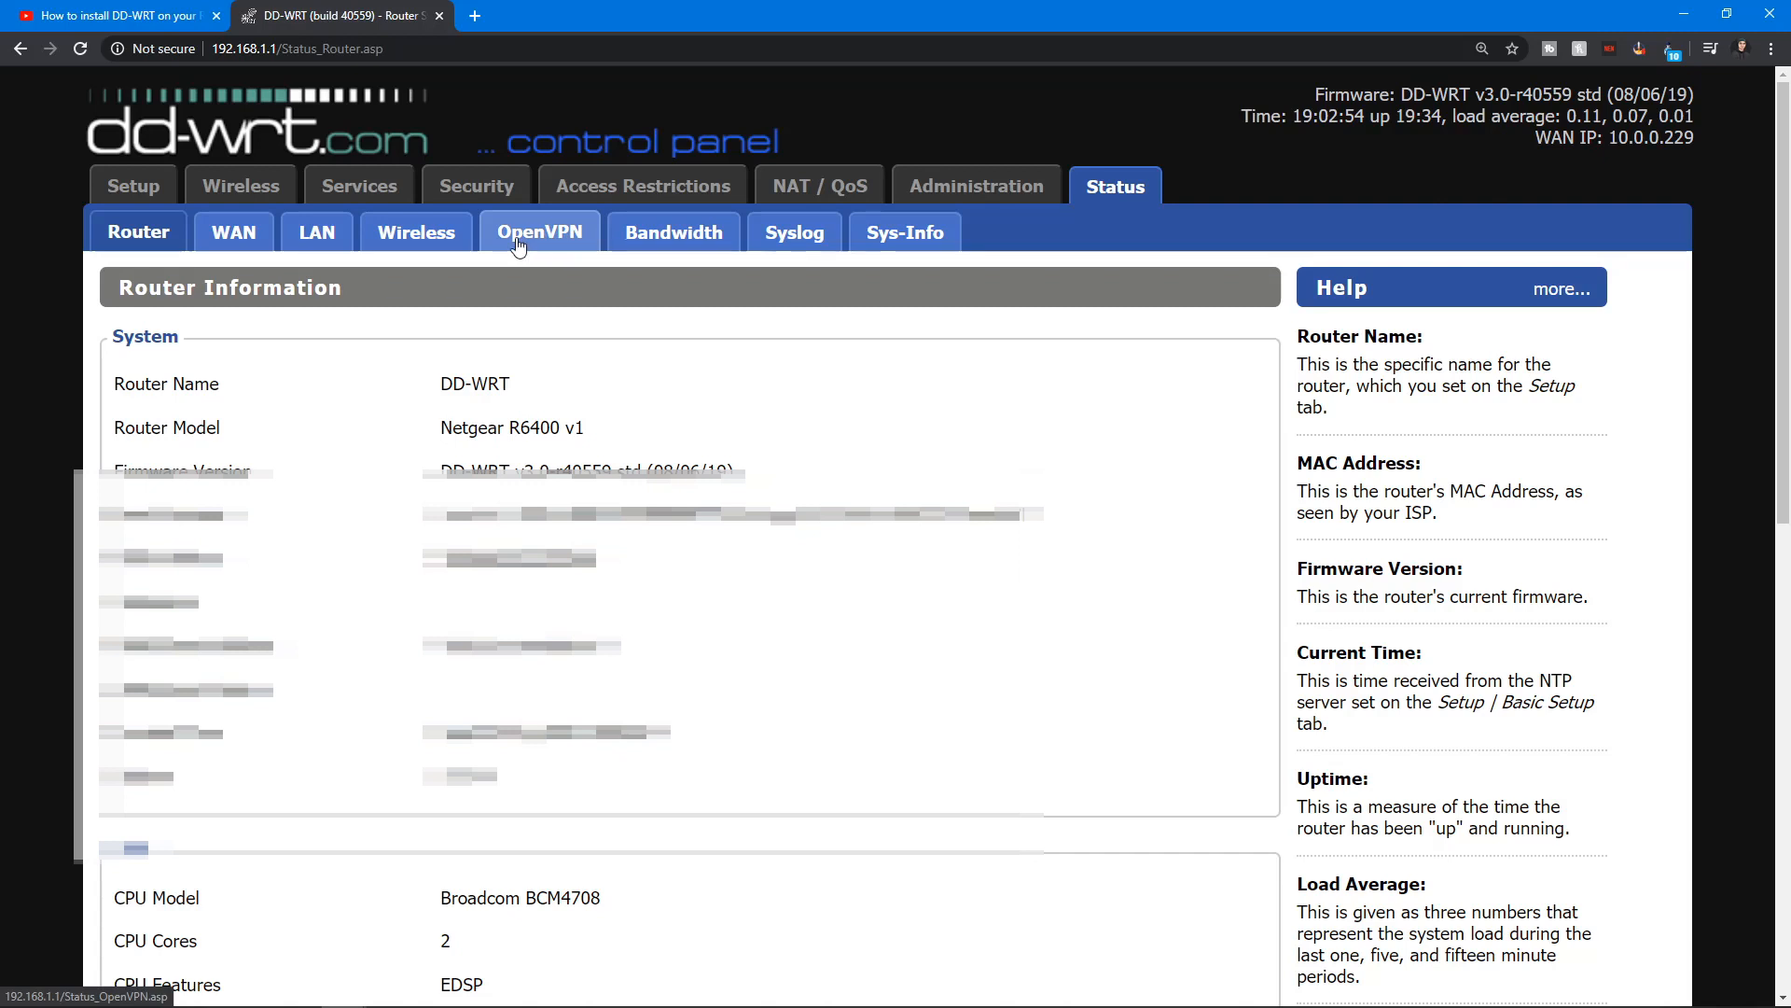
{"action": "mouse_move", "coordinate": [544, 243]}
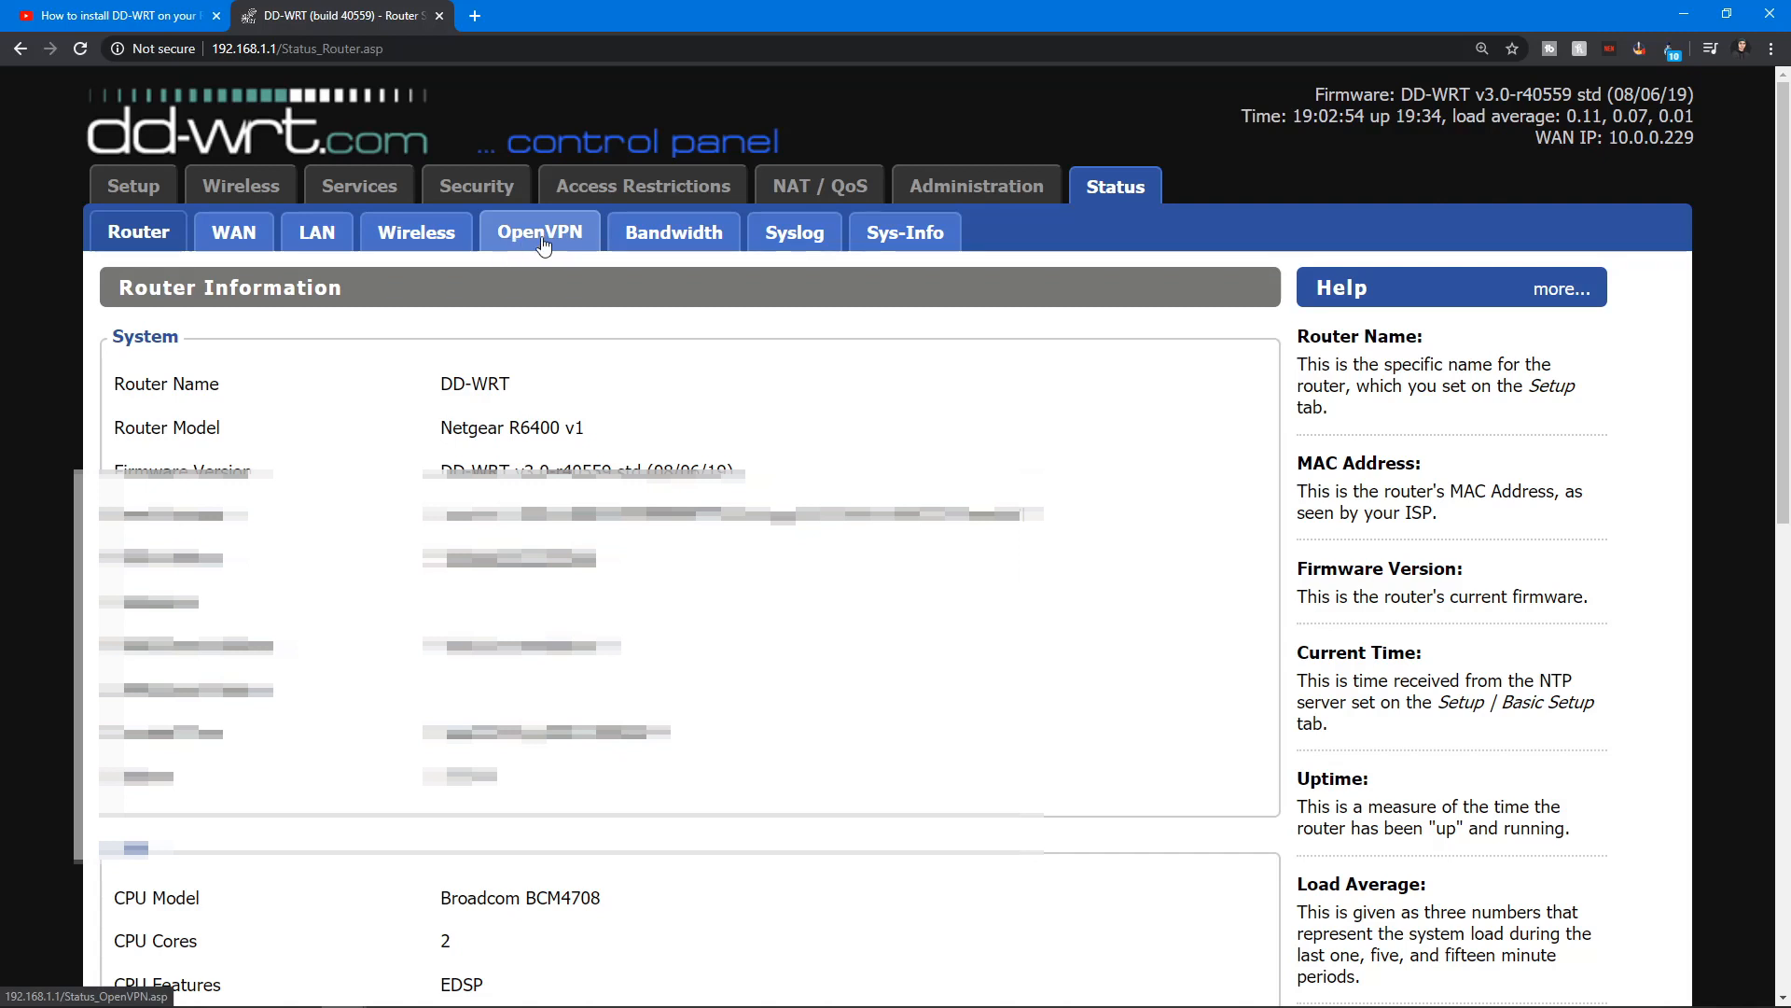
{"action": "mouse_move", "coordinate": [560, 238]}
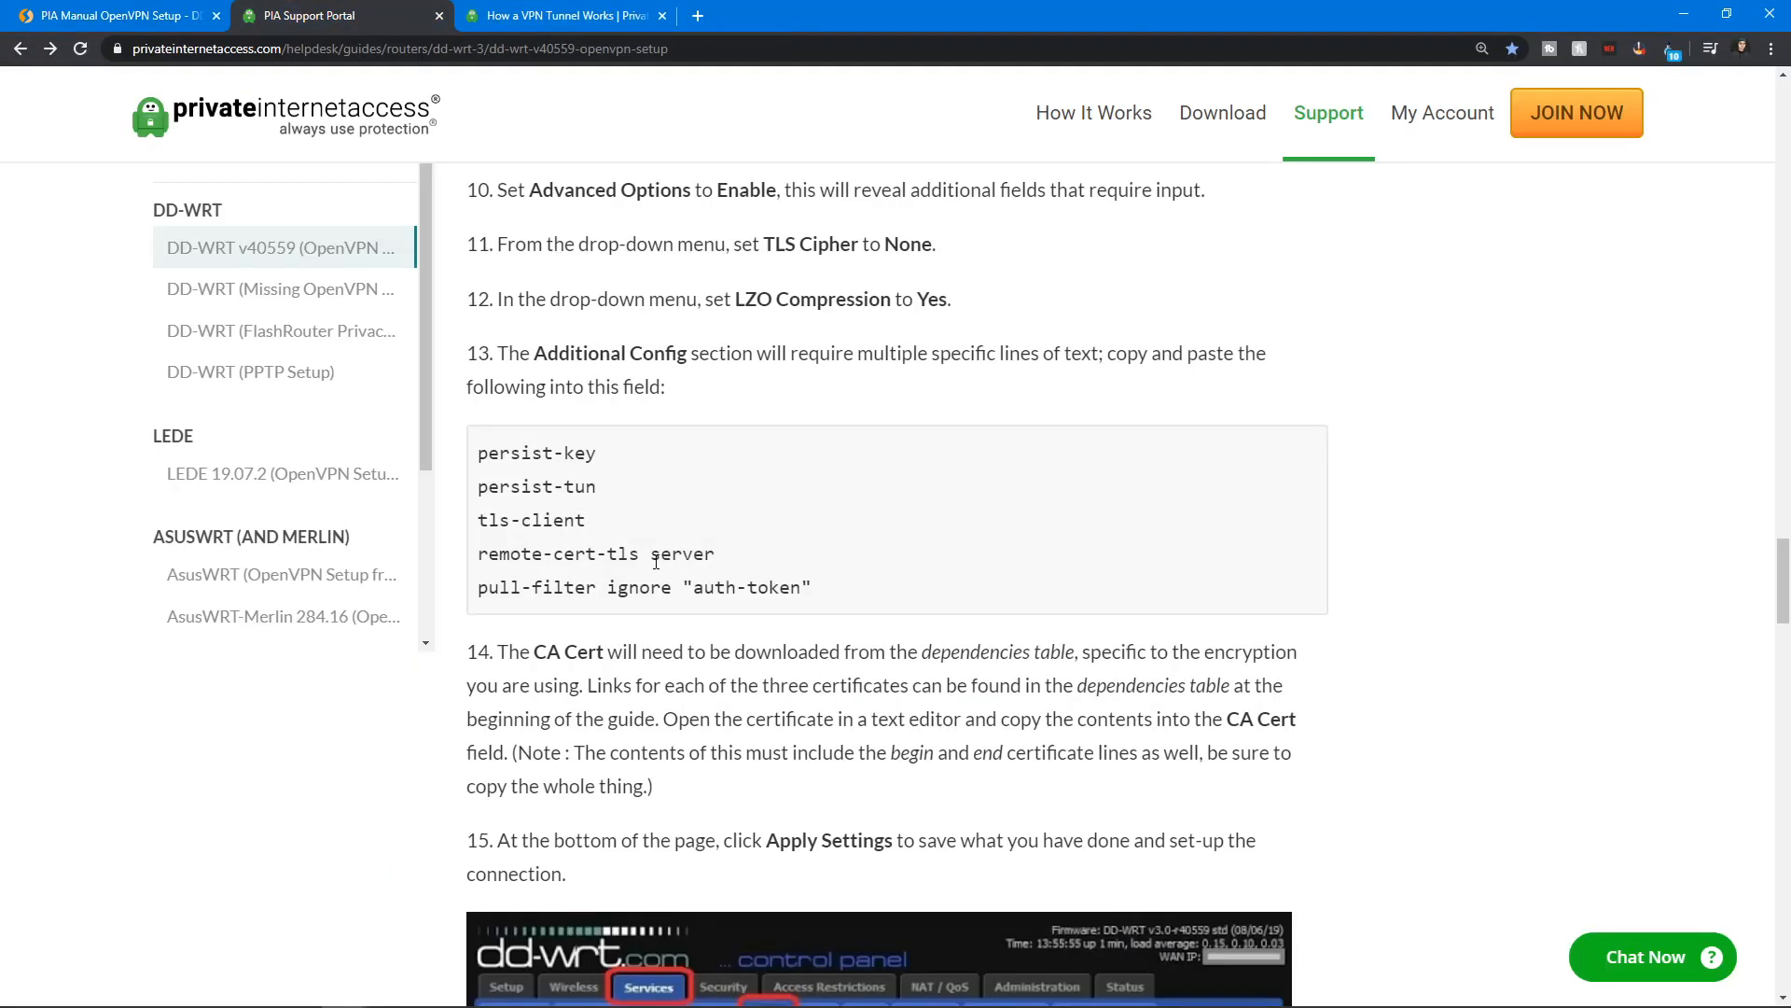
{"action": "scroll", "scroll_direction": "down", "scroll_amount": 3}
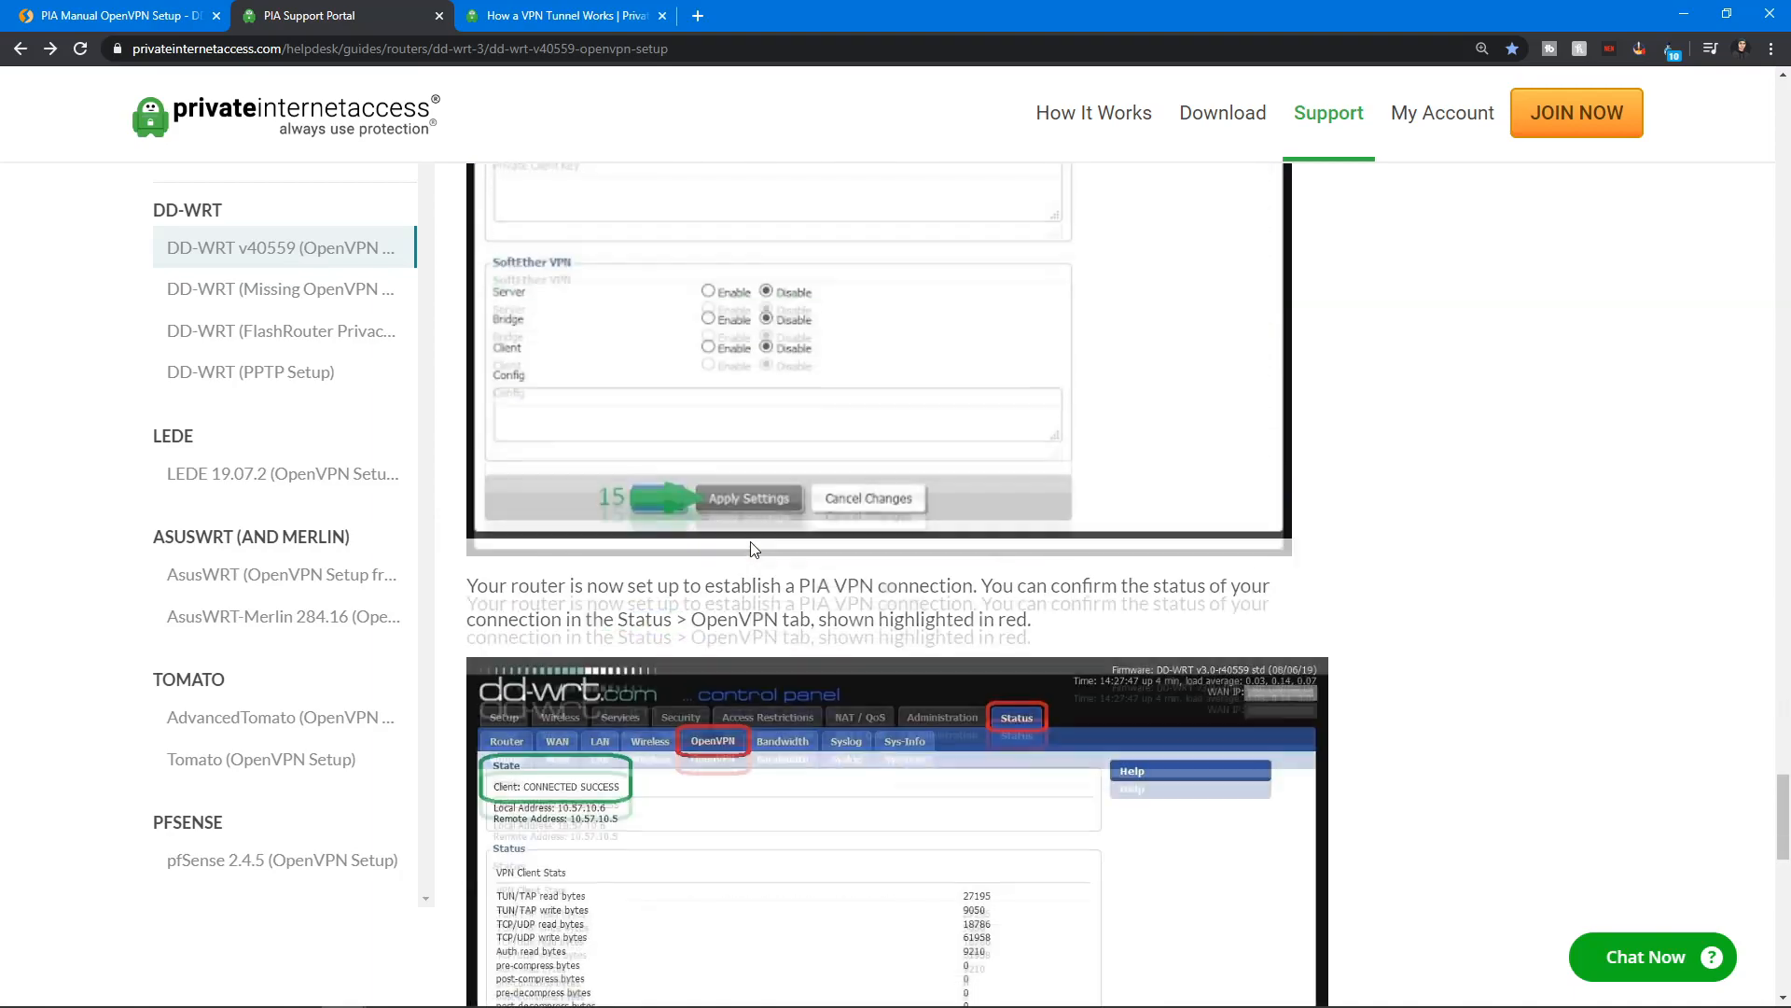
{"action": "scroll", "scroll_direction": "down", "scroll_amount": 3}
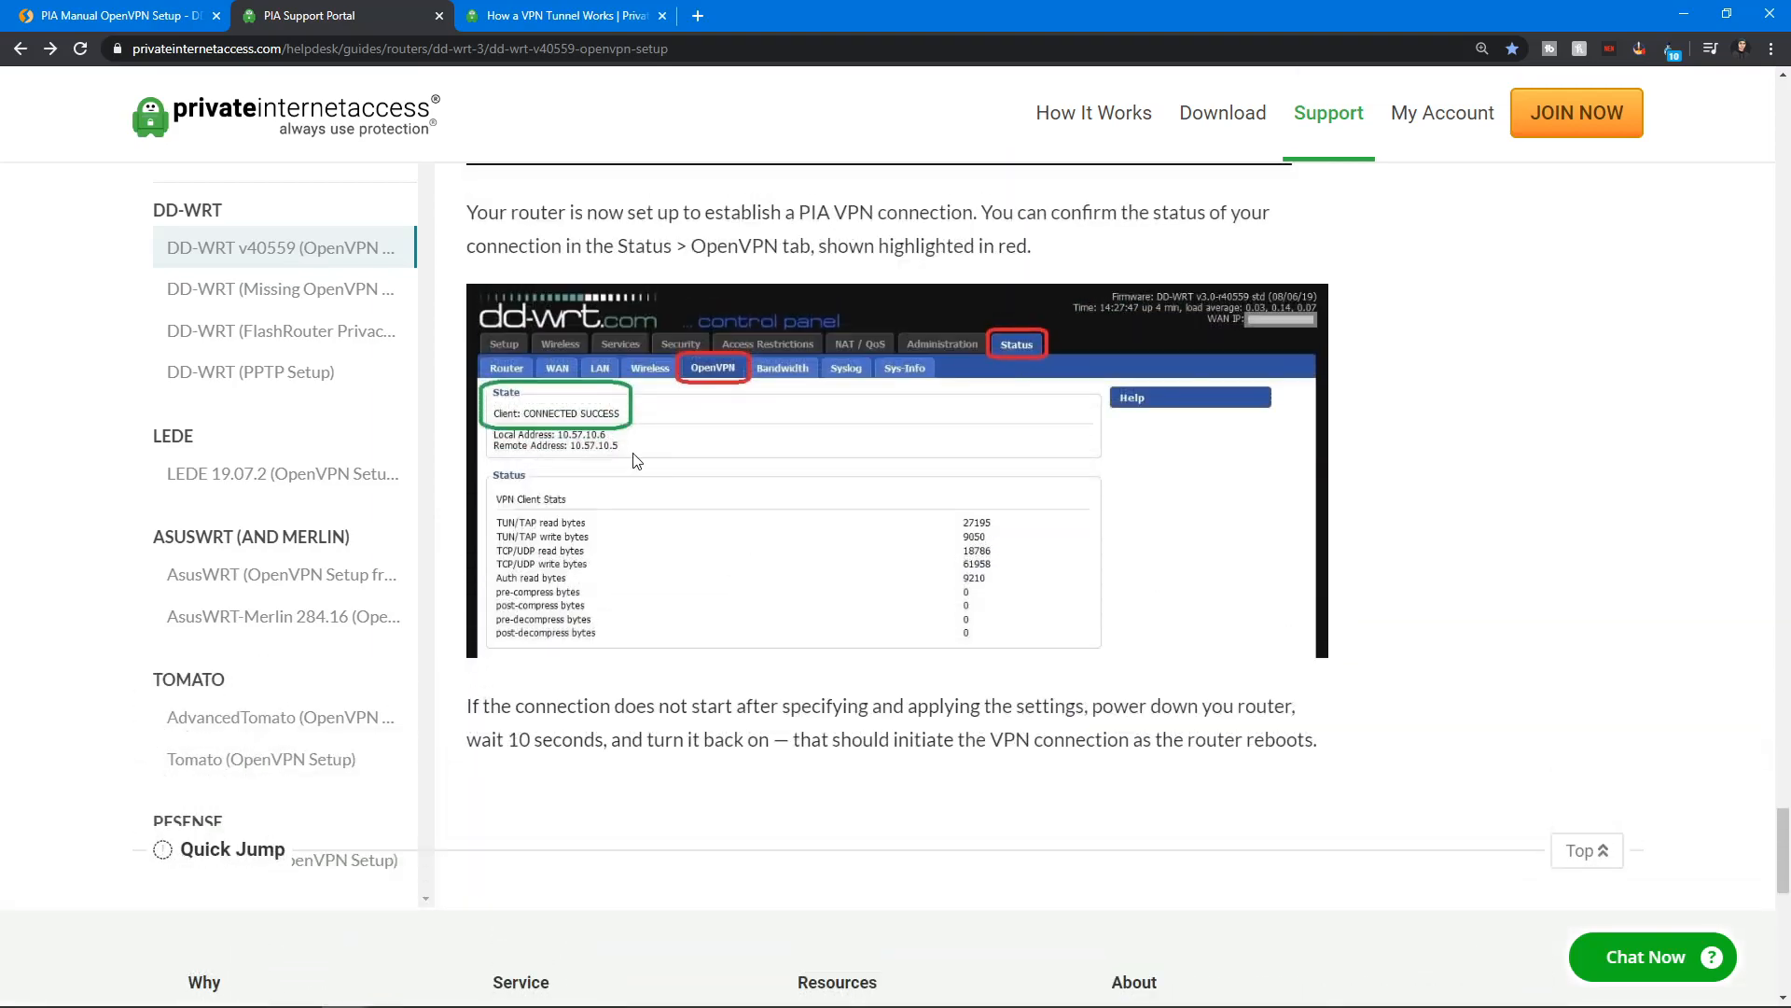
{"action": "key", "text": "ctrl+plus"}
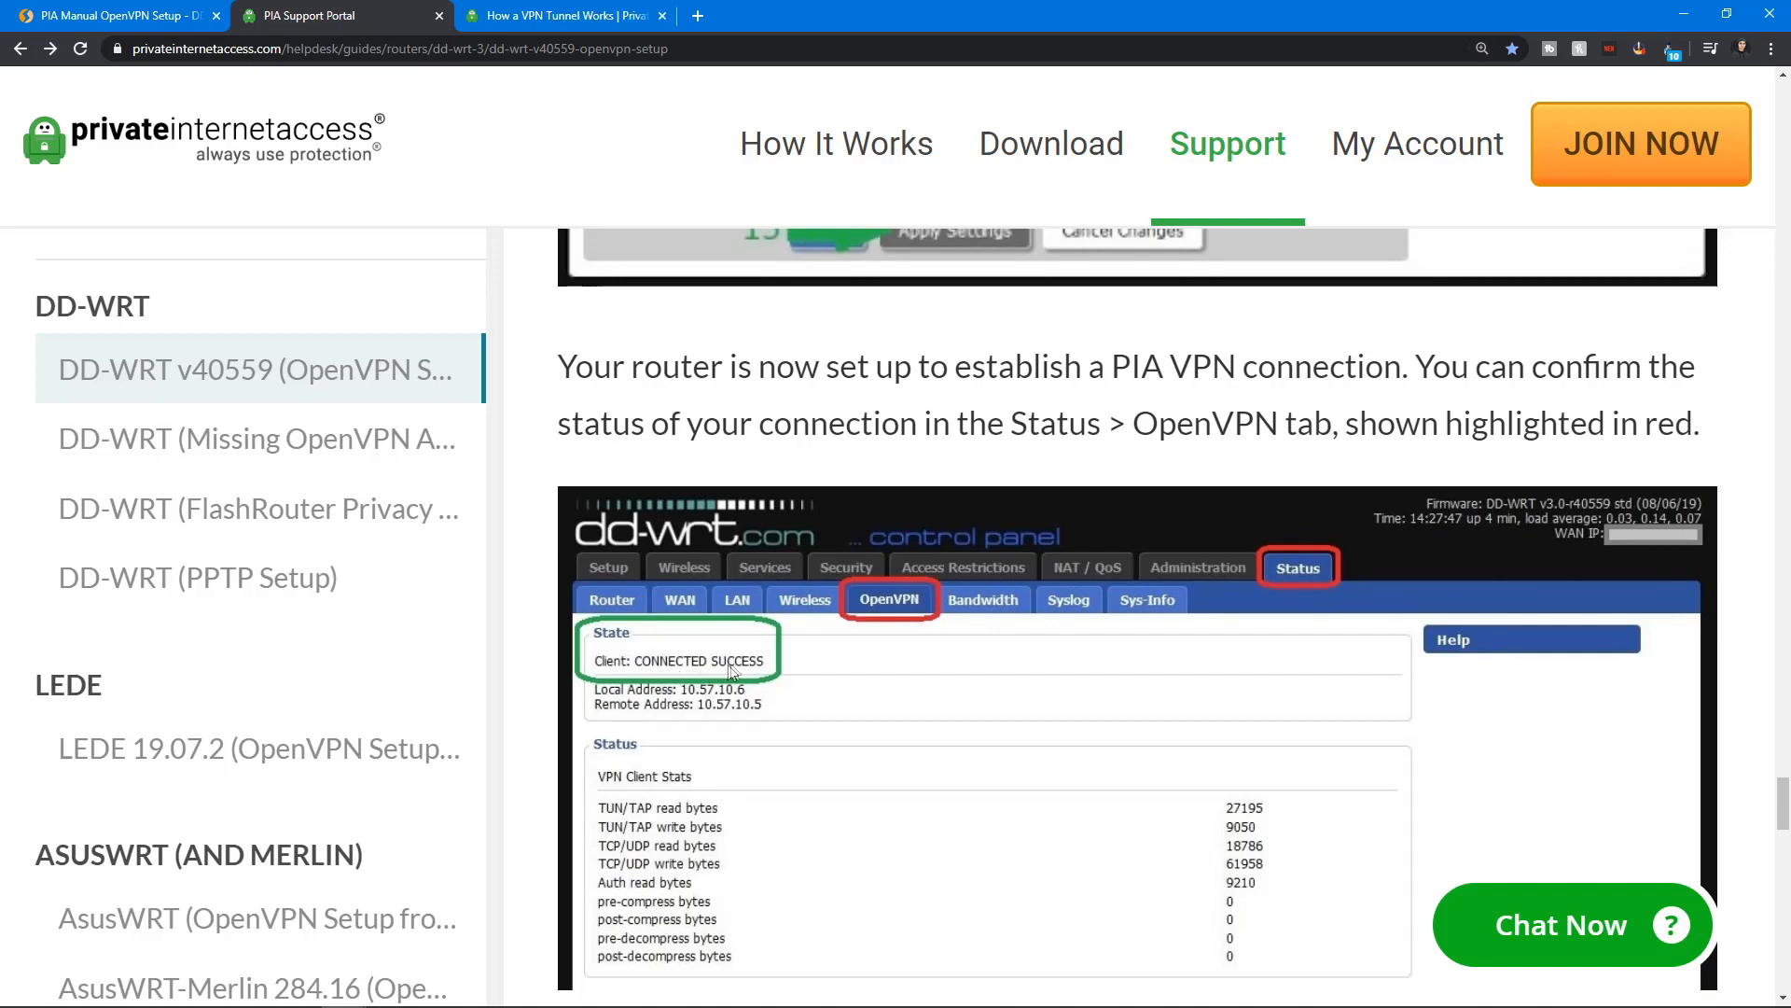
{"action": "scroll", "scroll_direction": "down", "scroll_amount": 3}
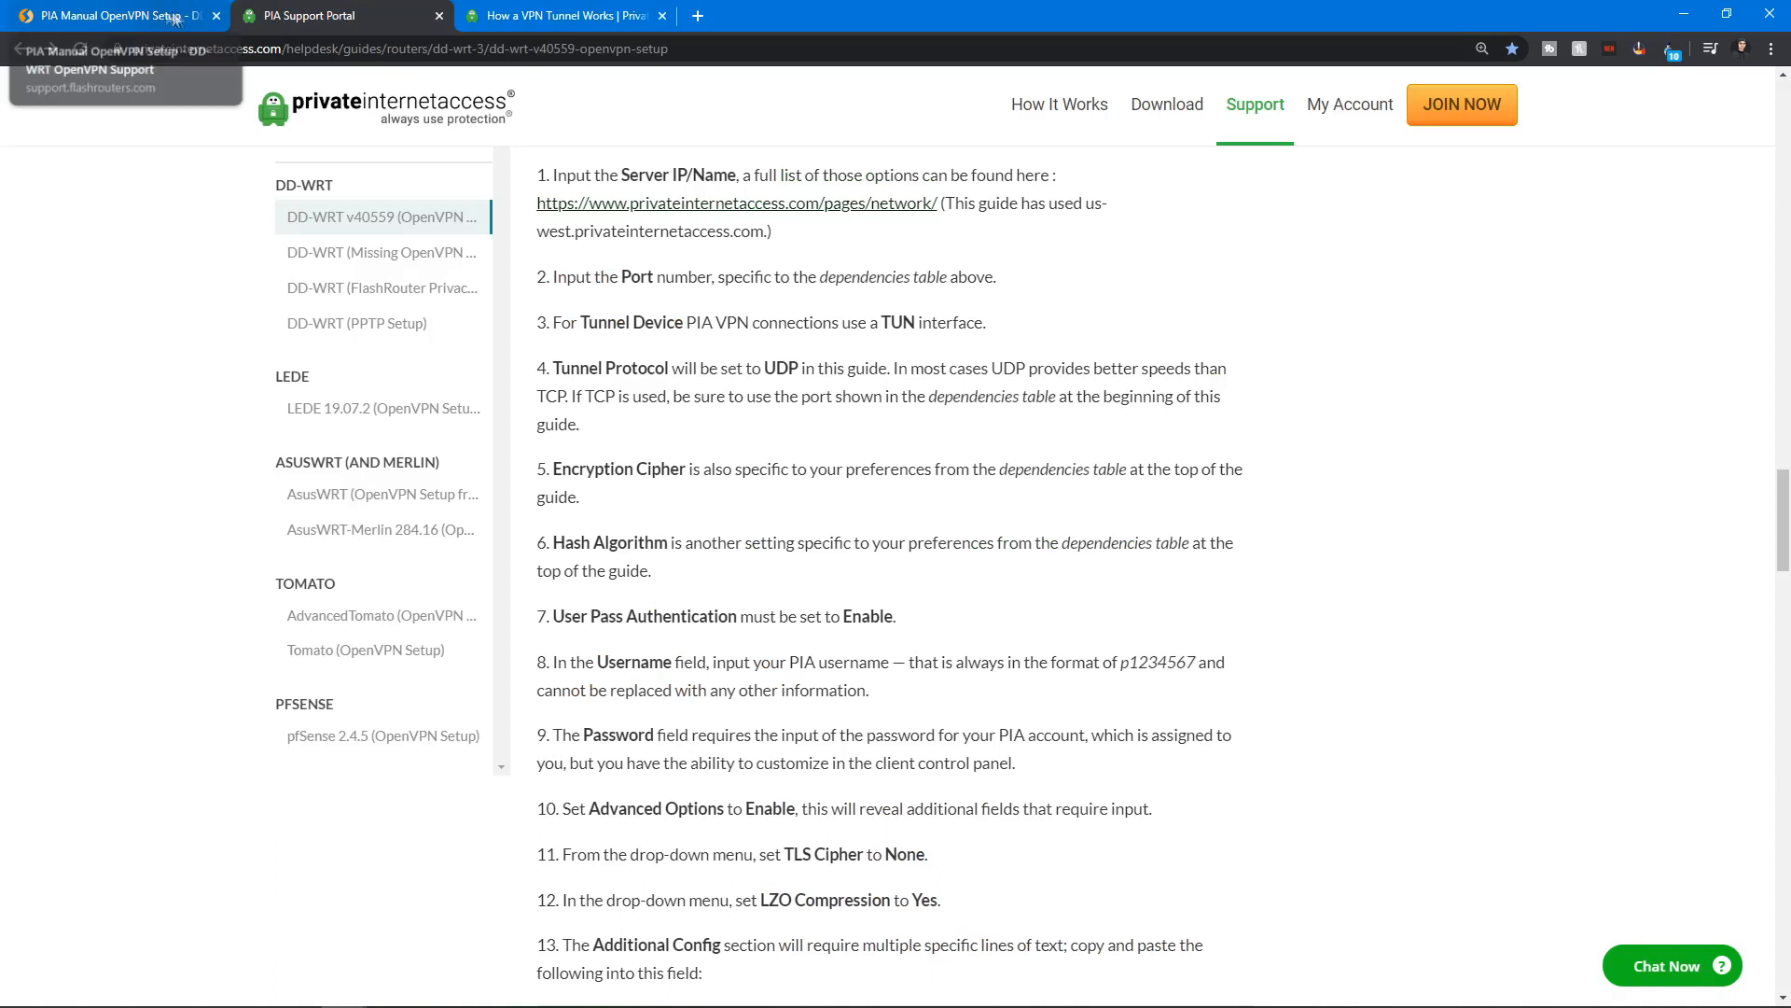
{"action": "mouse_move", "coordinate": [120, 16]}
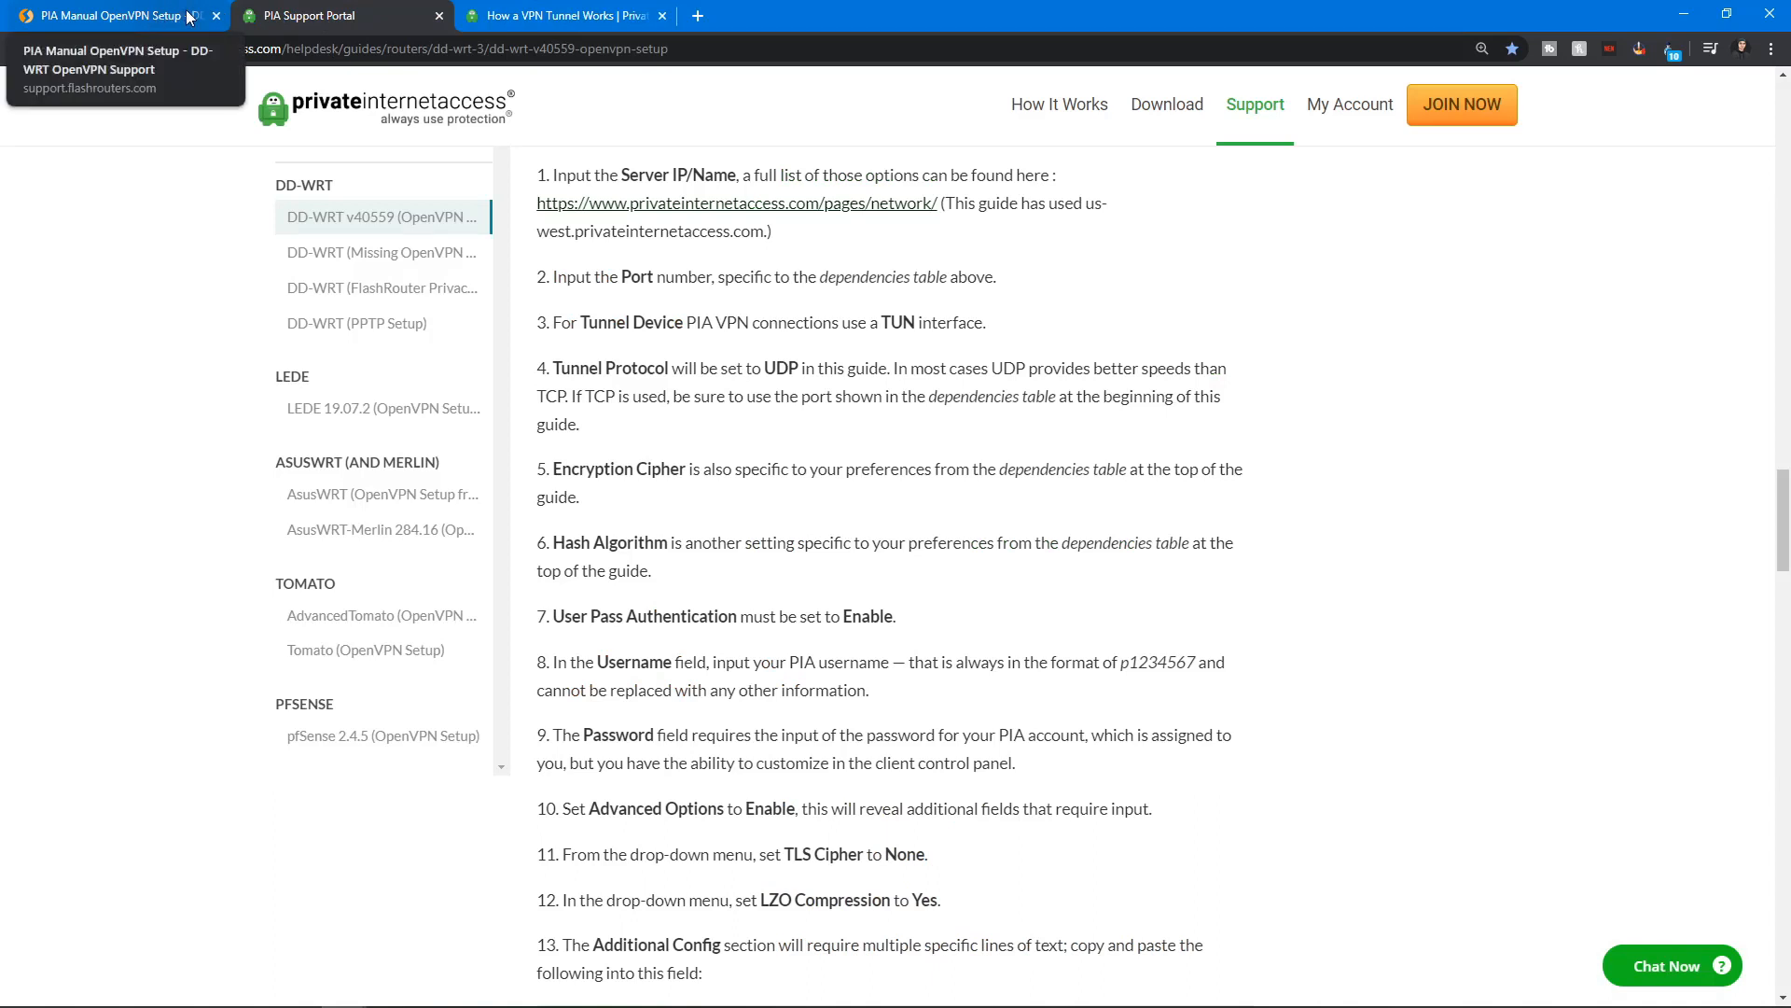